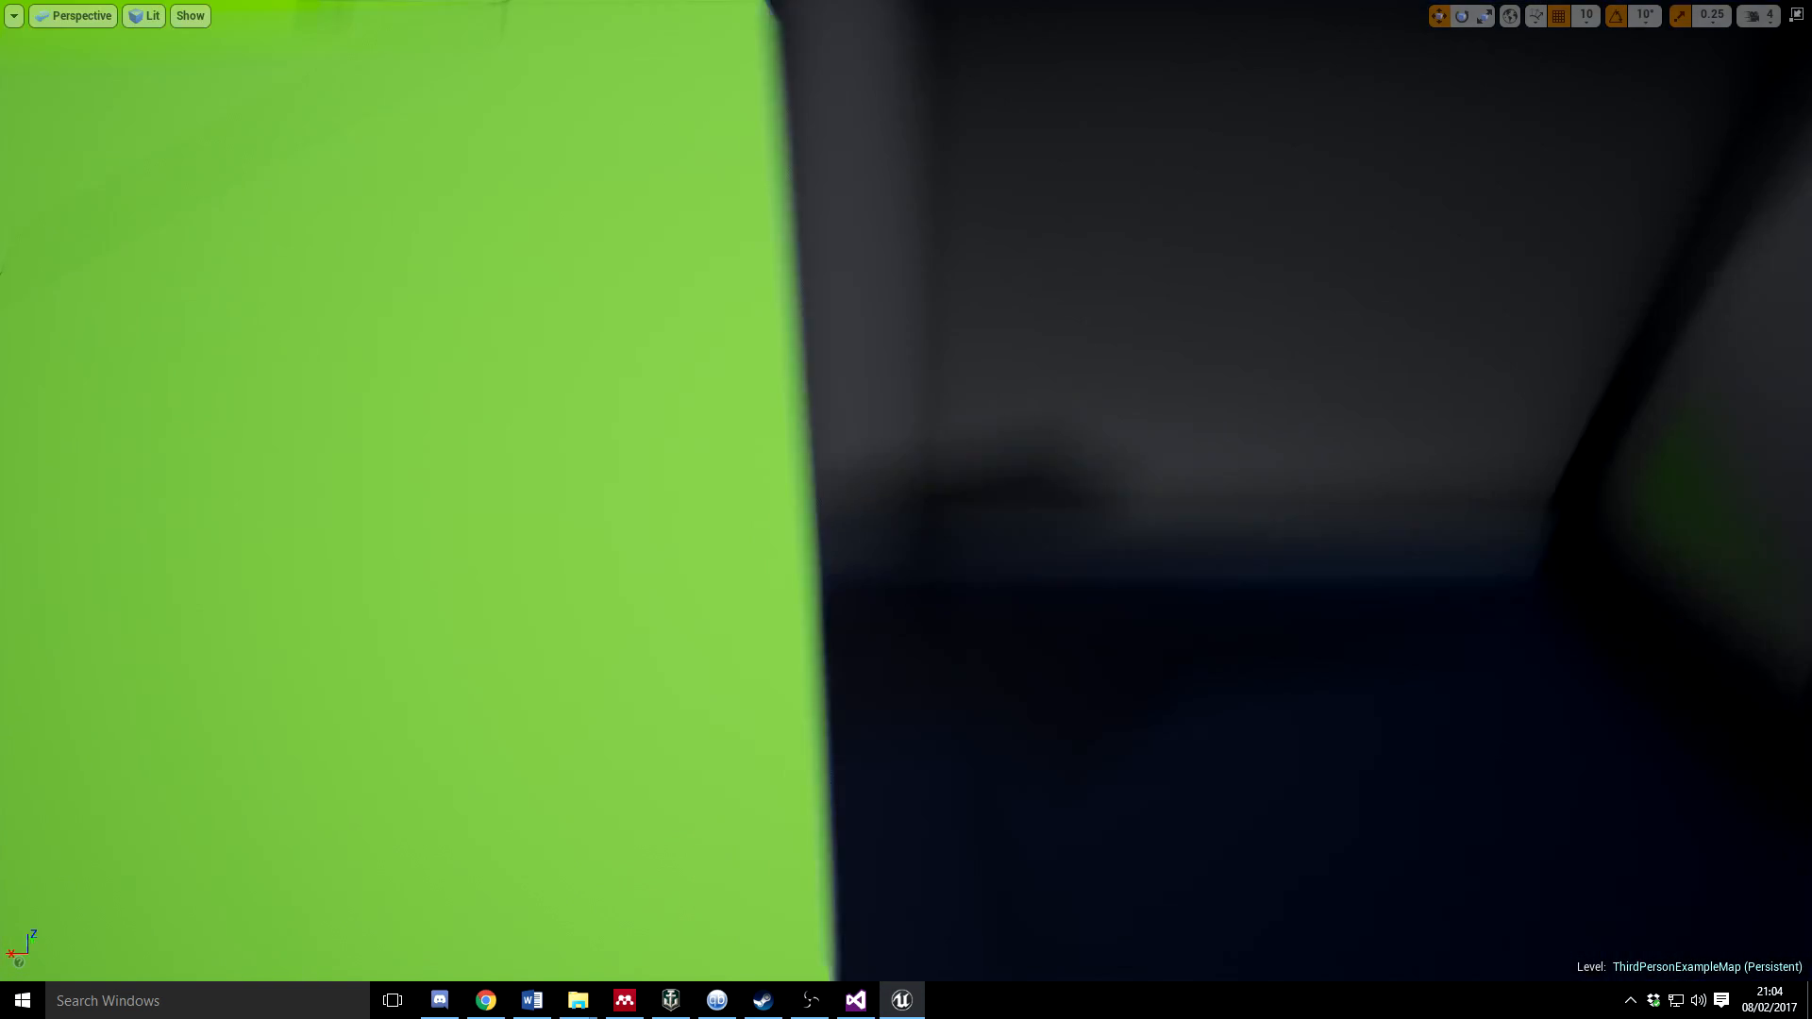
Switch from the Unreal Editor to Visual Studio's EmotionTracker category header
click(859, 1000)
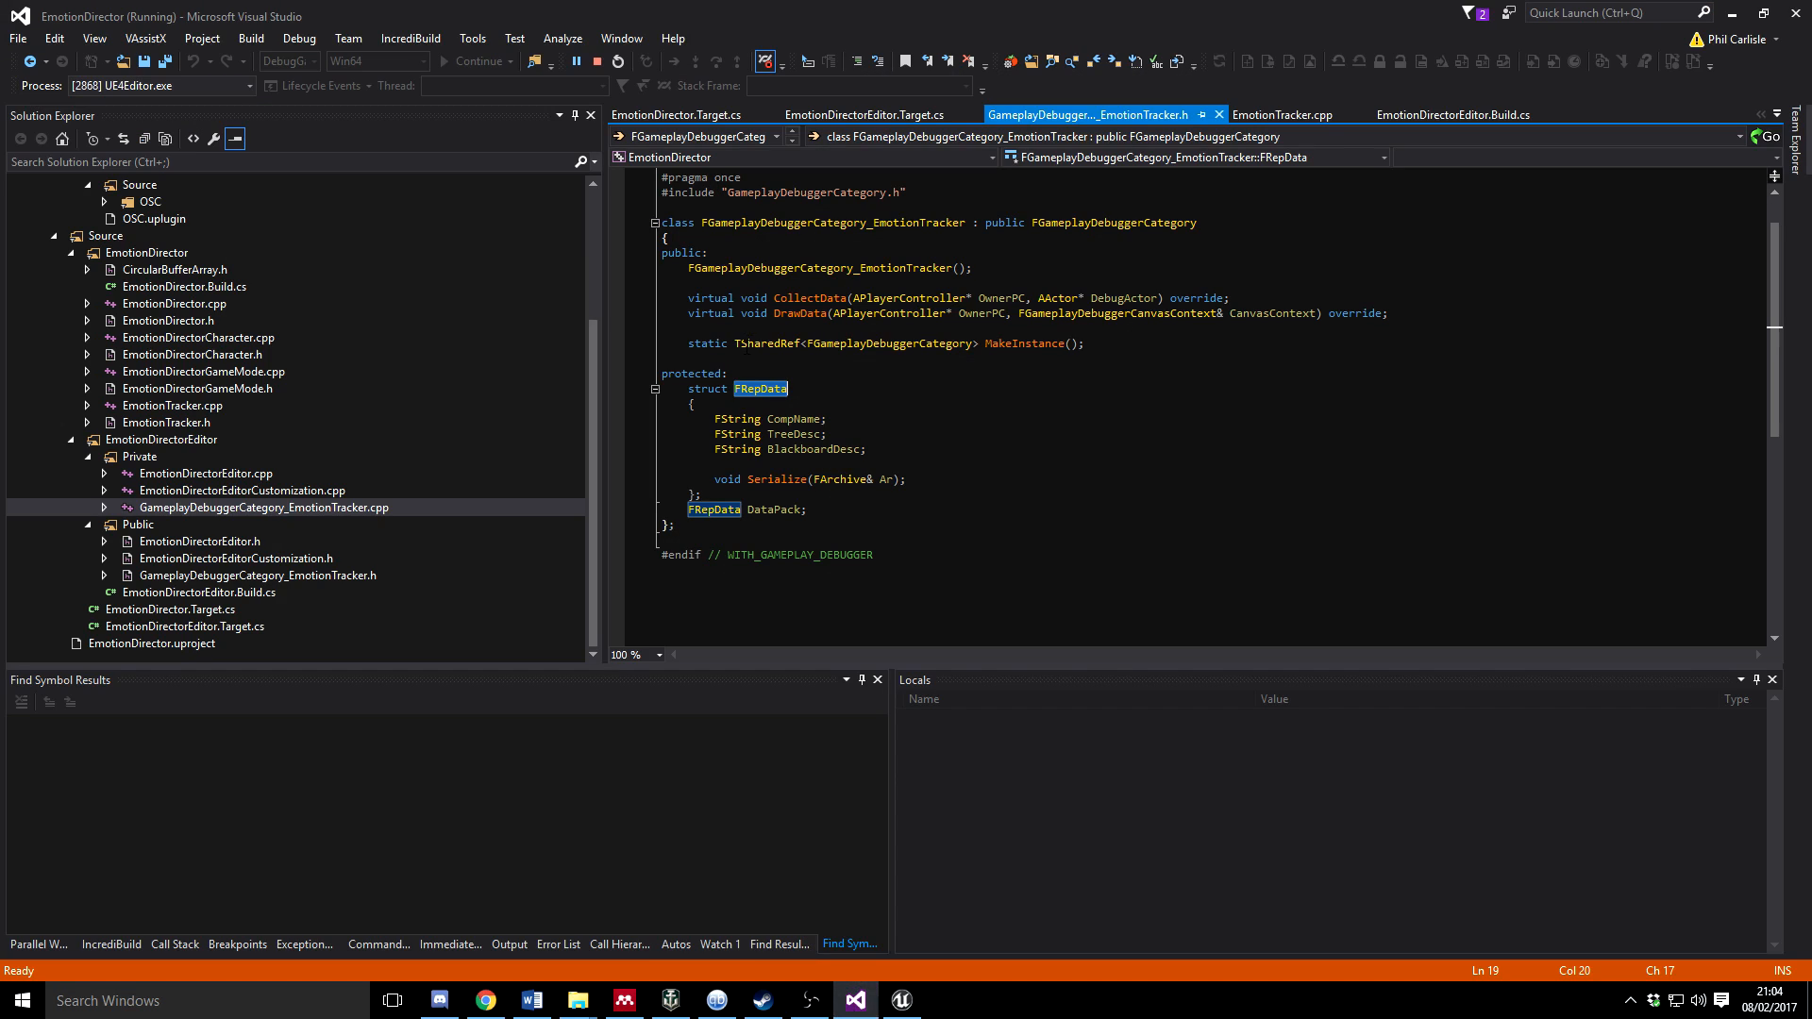
mouse_move(241, 547)
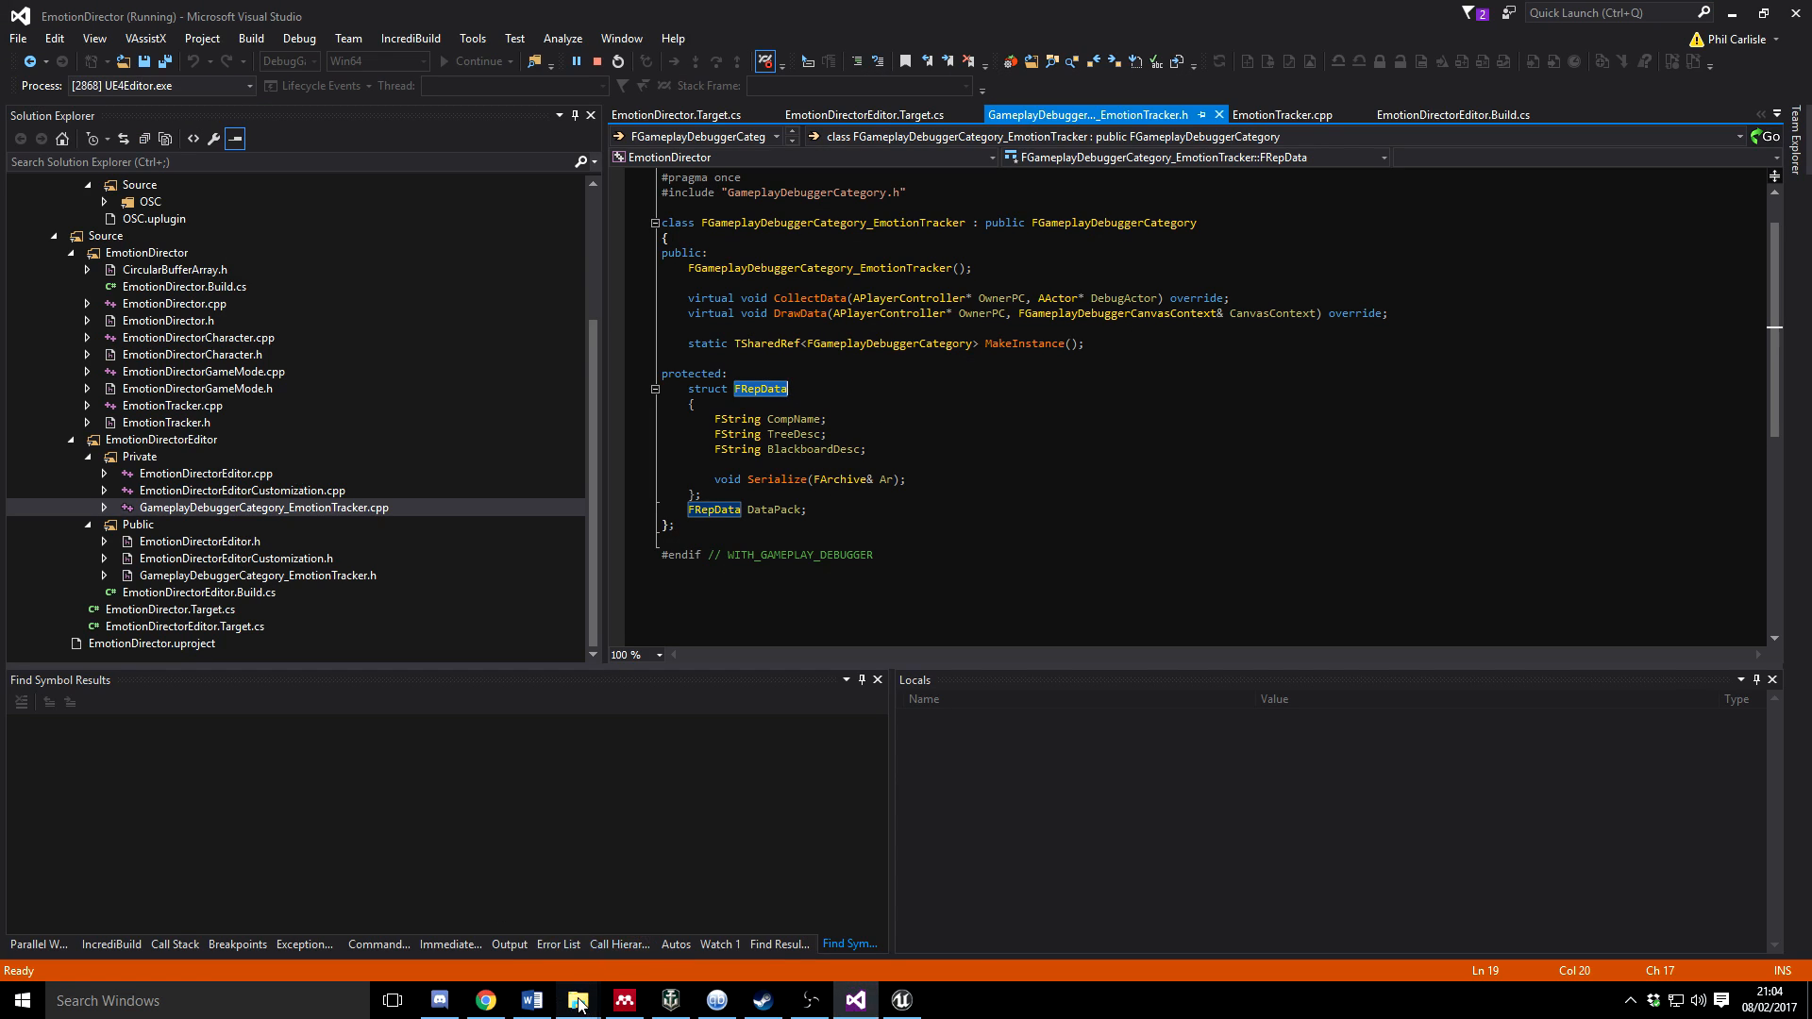
mouse_move(578, 1001)
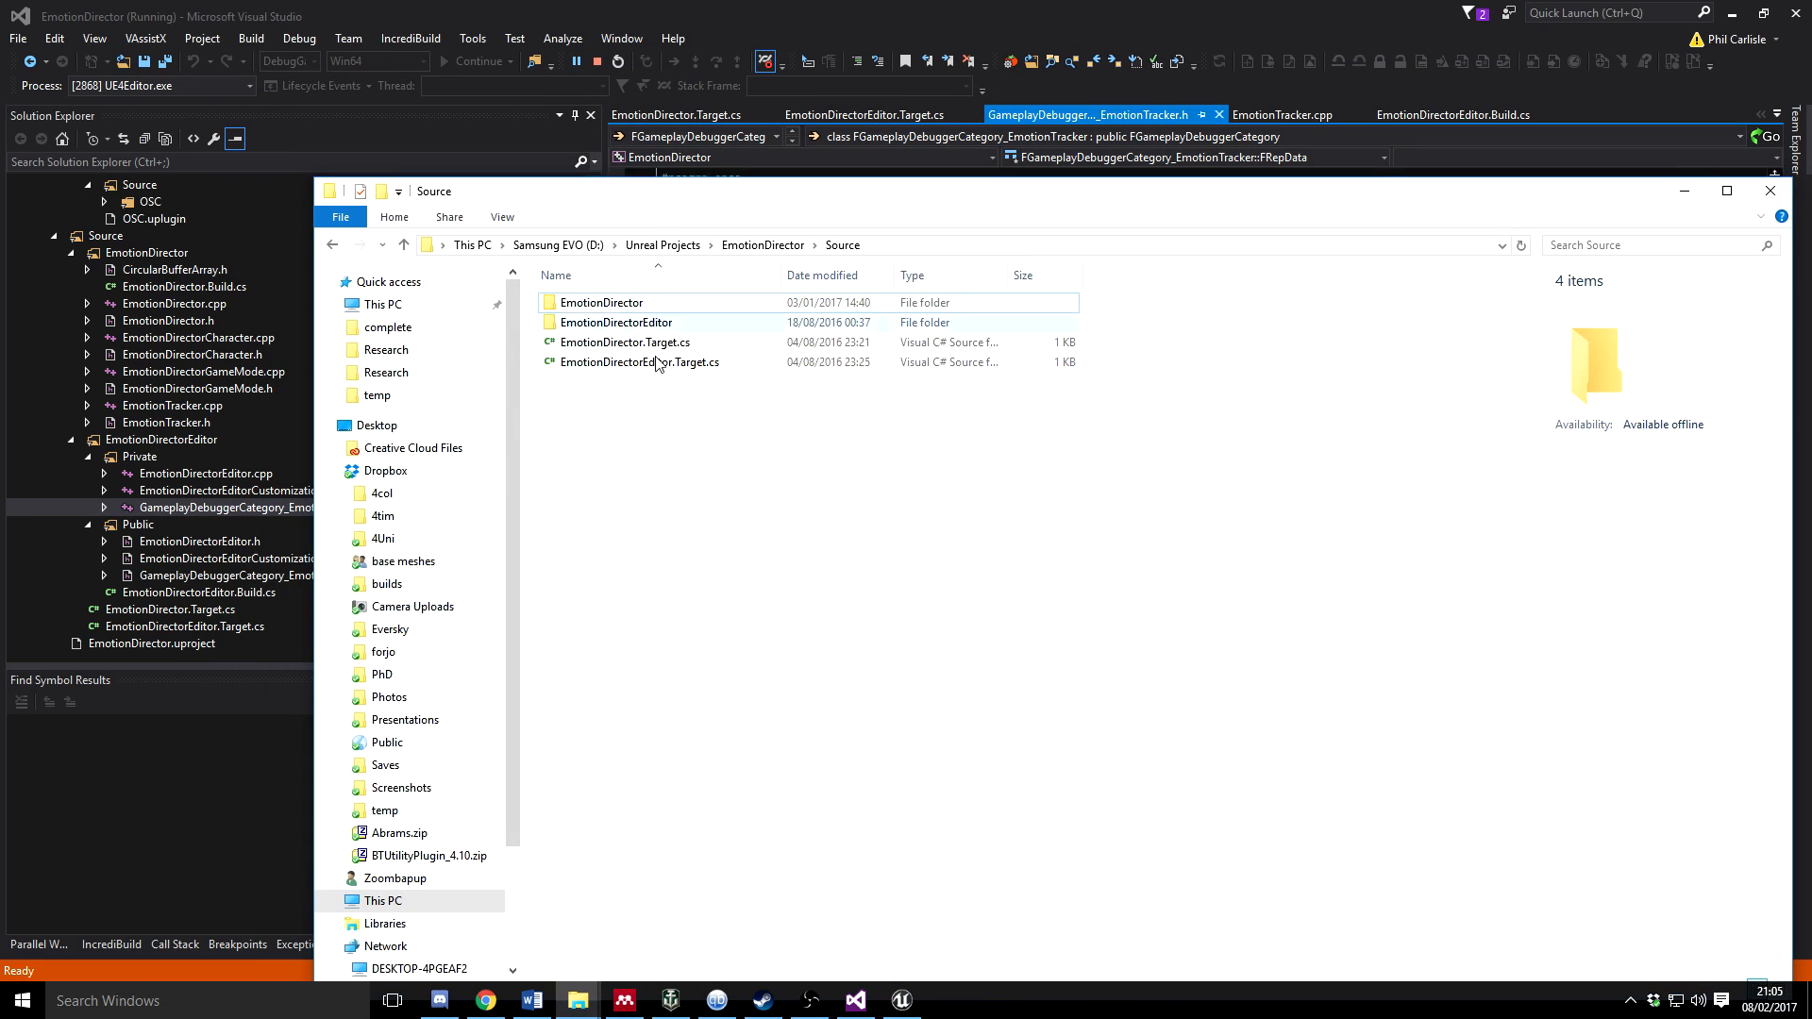
mouse_move(642, 326)
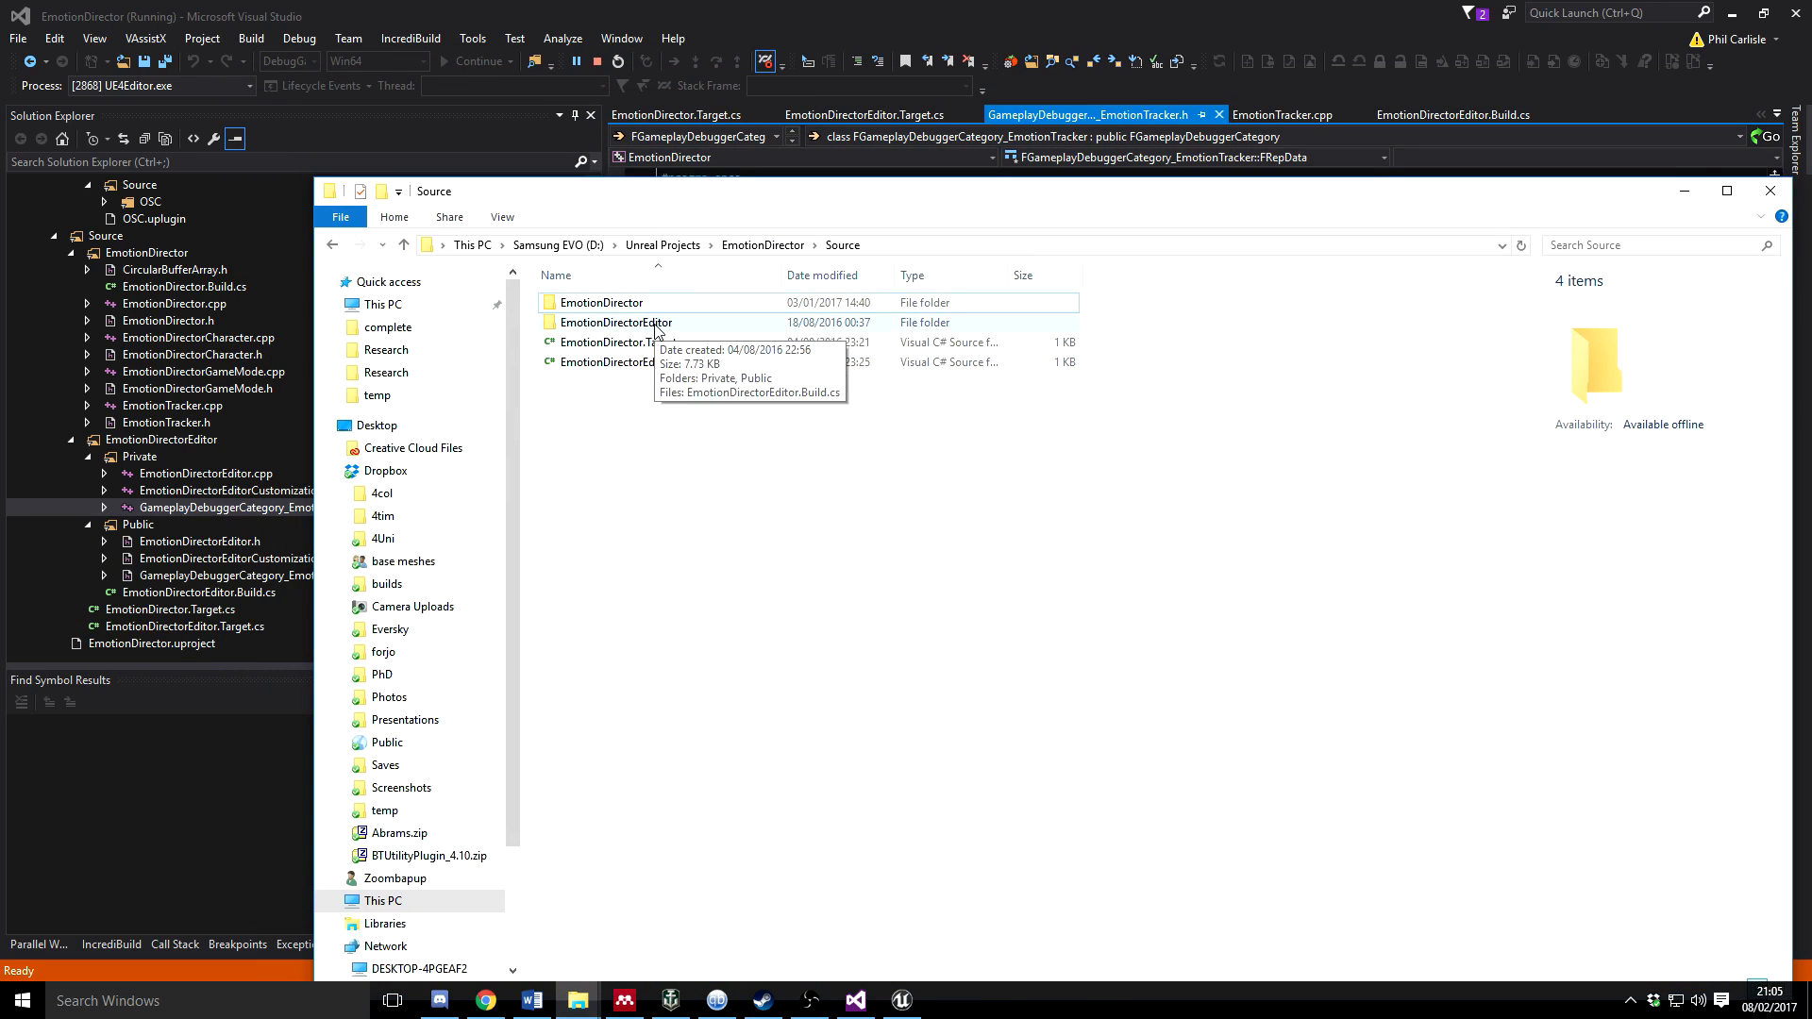
Look inside the EmotionDirectorEditor module folder, then return to the Source folder
double_click(616, 323)
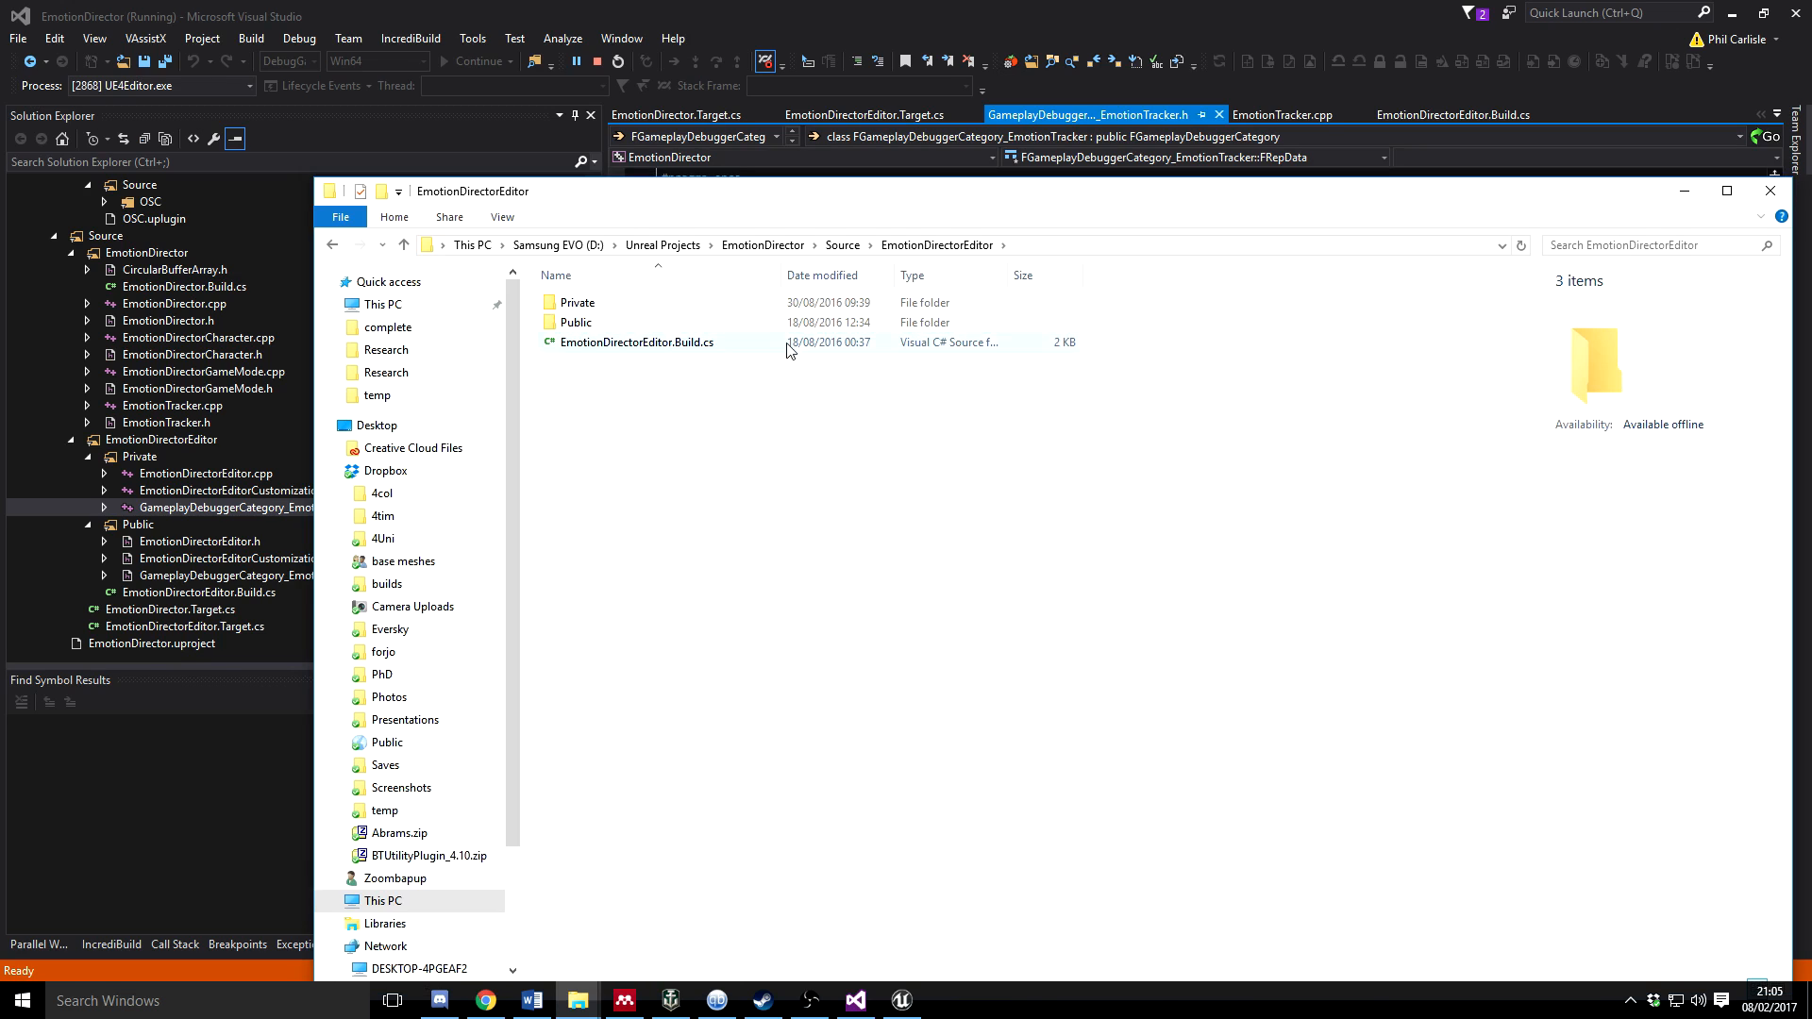
click(842, 245)
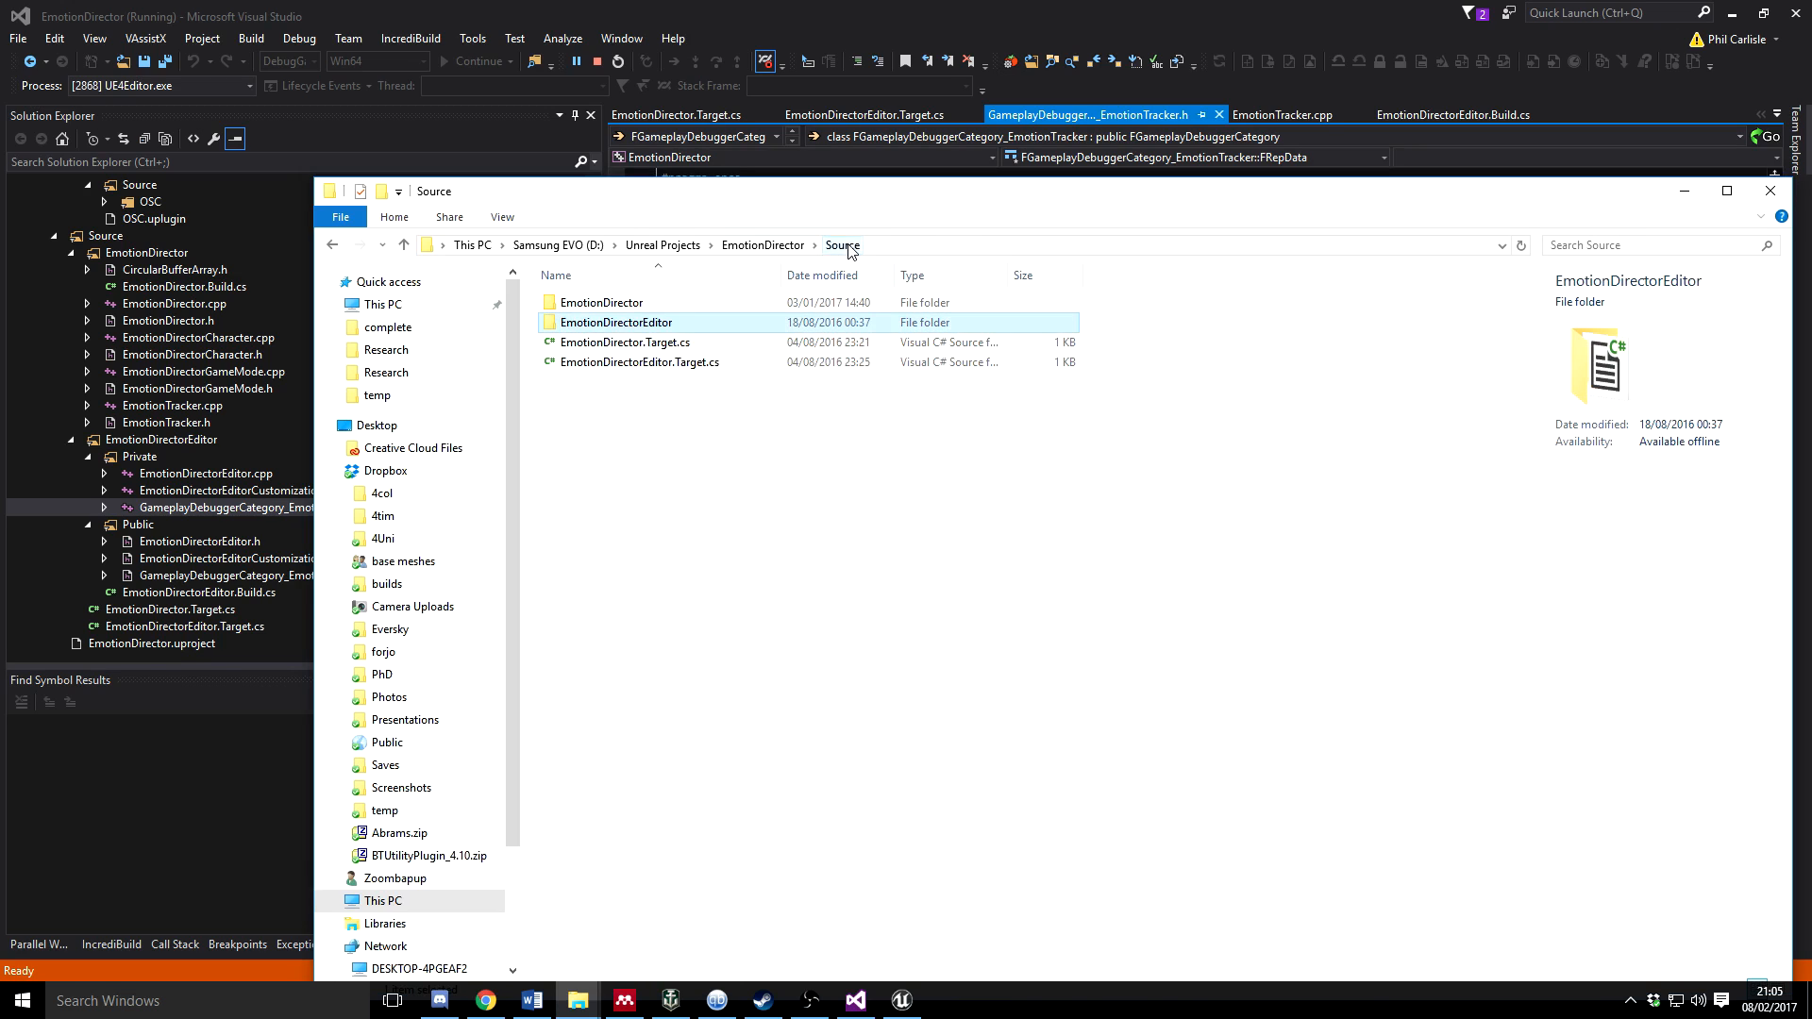
mouse_move(599, 322)
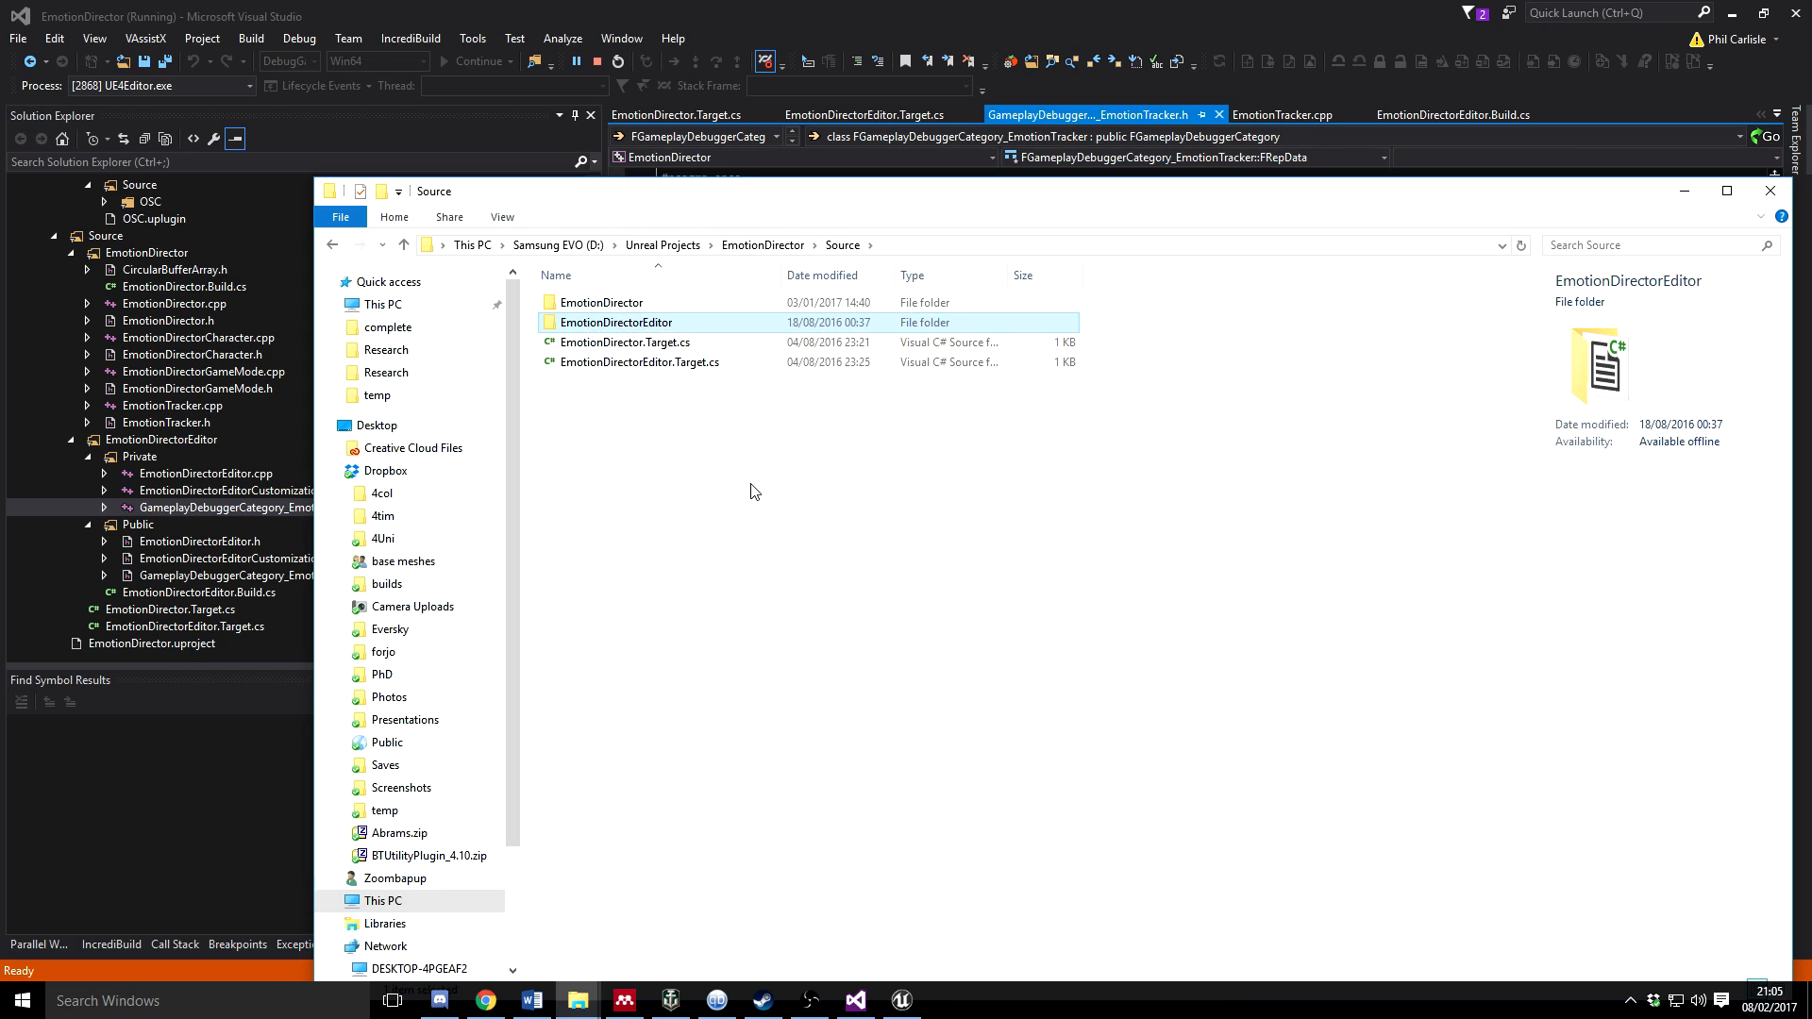
mouse_move(666, 477)
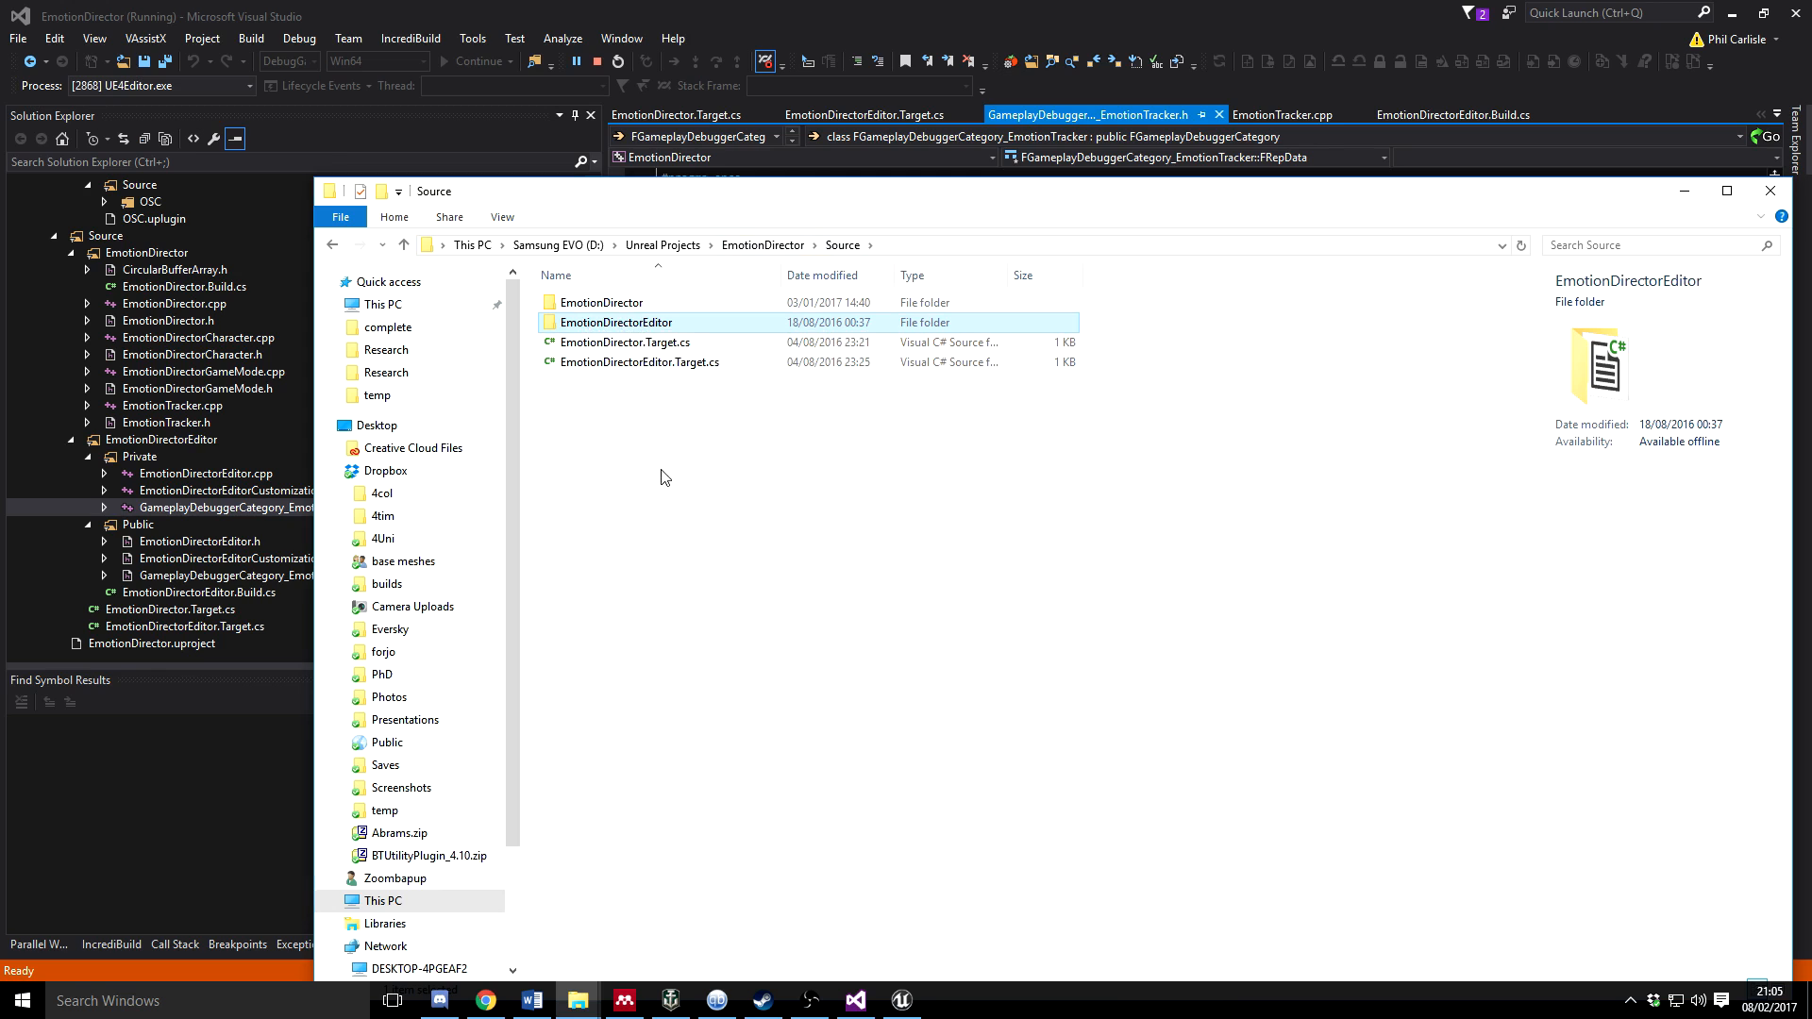
mouse_move(1677, 201)
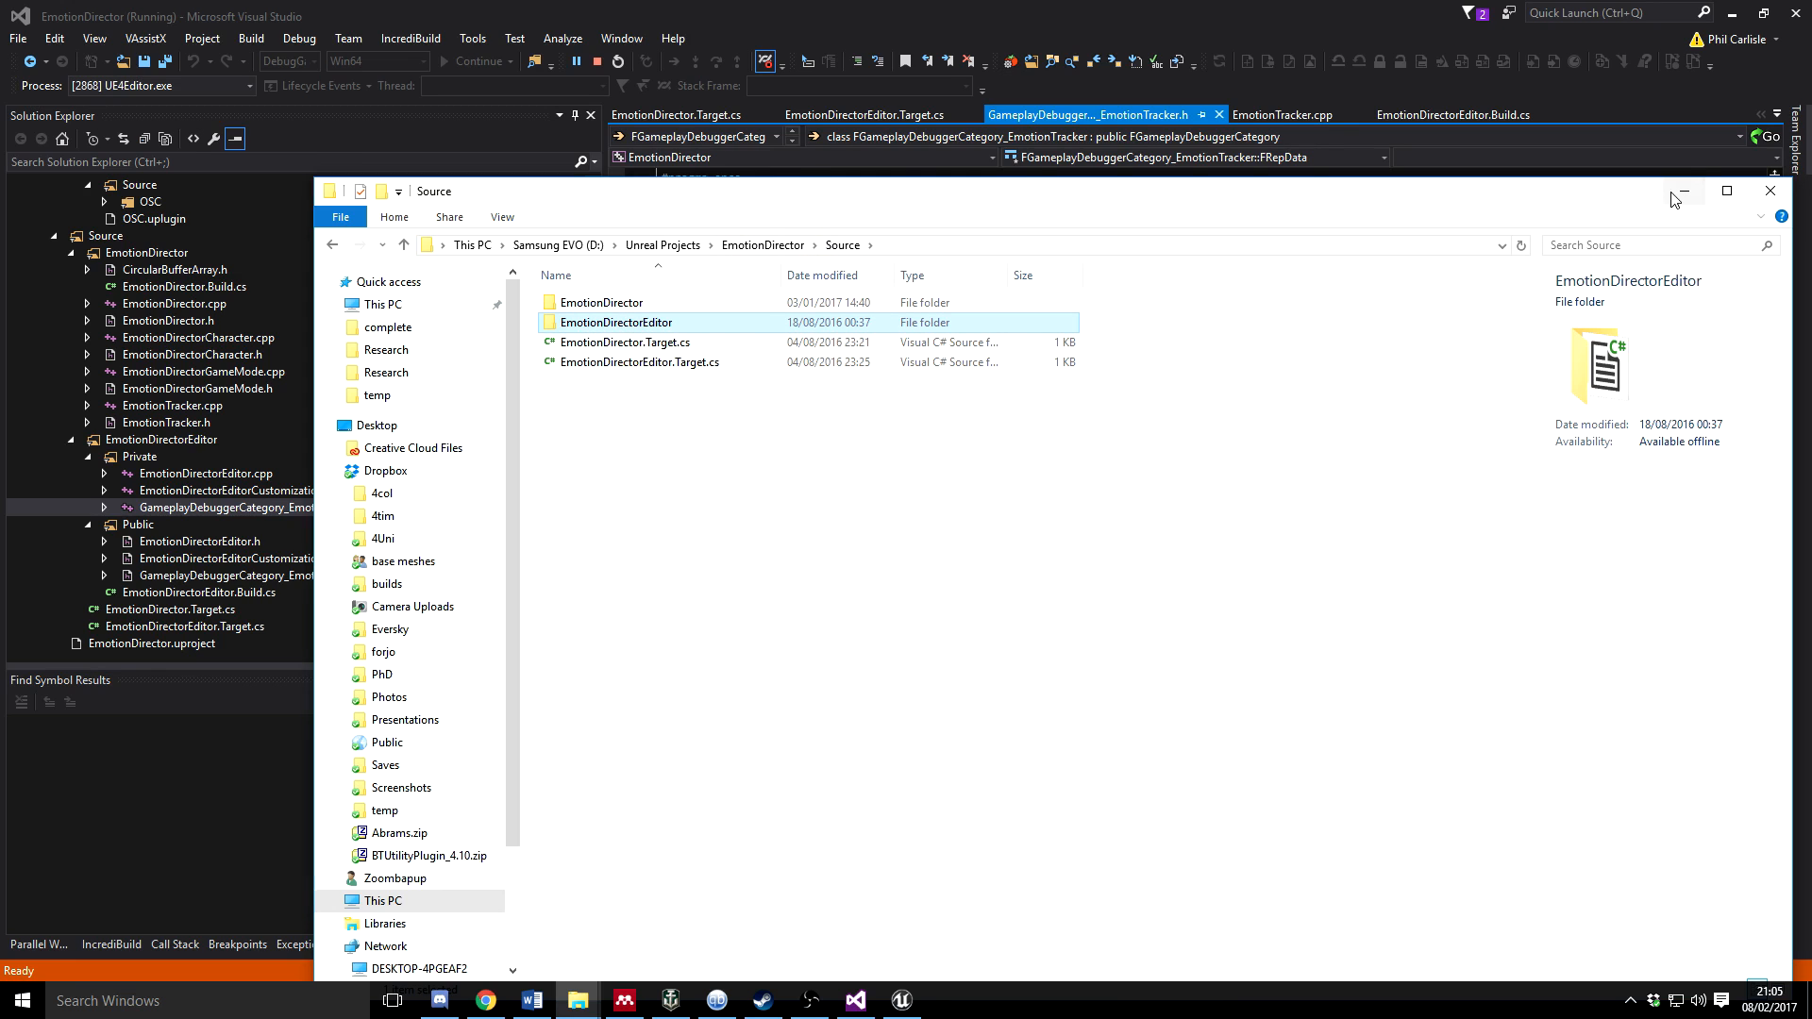
Minimize File Explorer and select the EmotionTracker debugger category file in Solution Explorer
click(1770, 191)
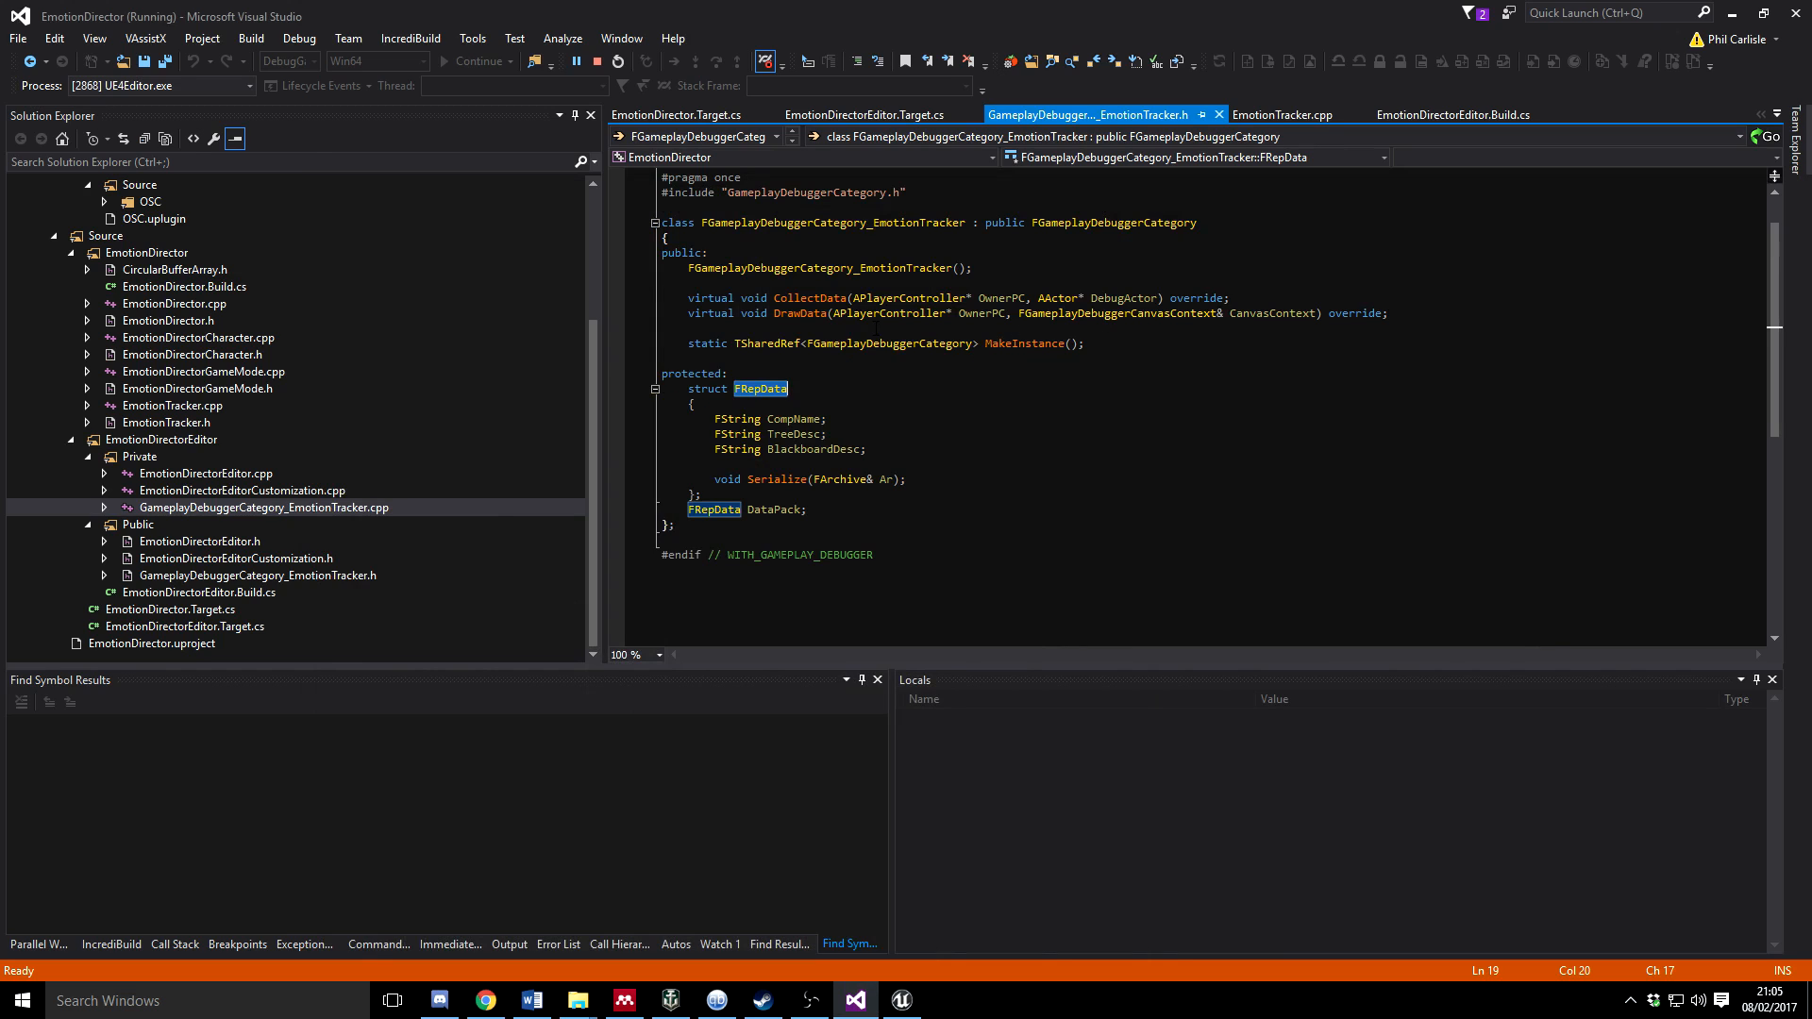
click(258, 574)
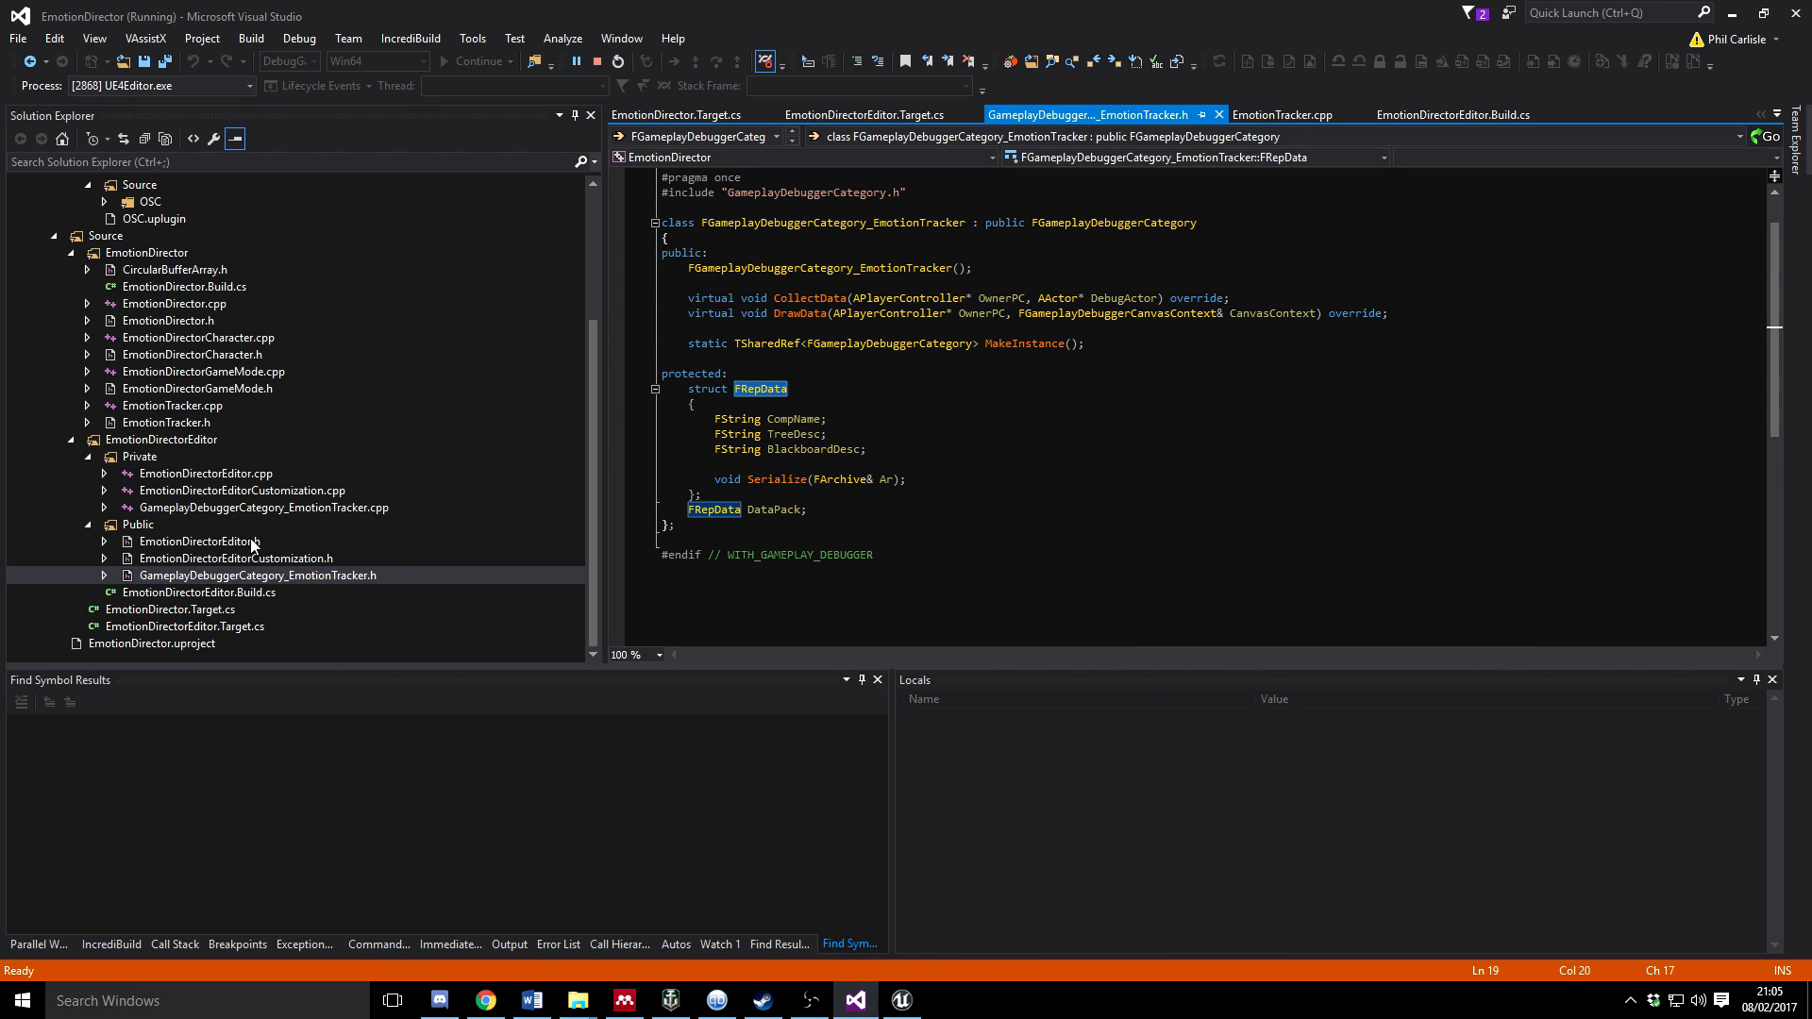
mouse_move(326, 574)
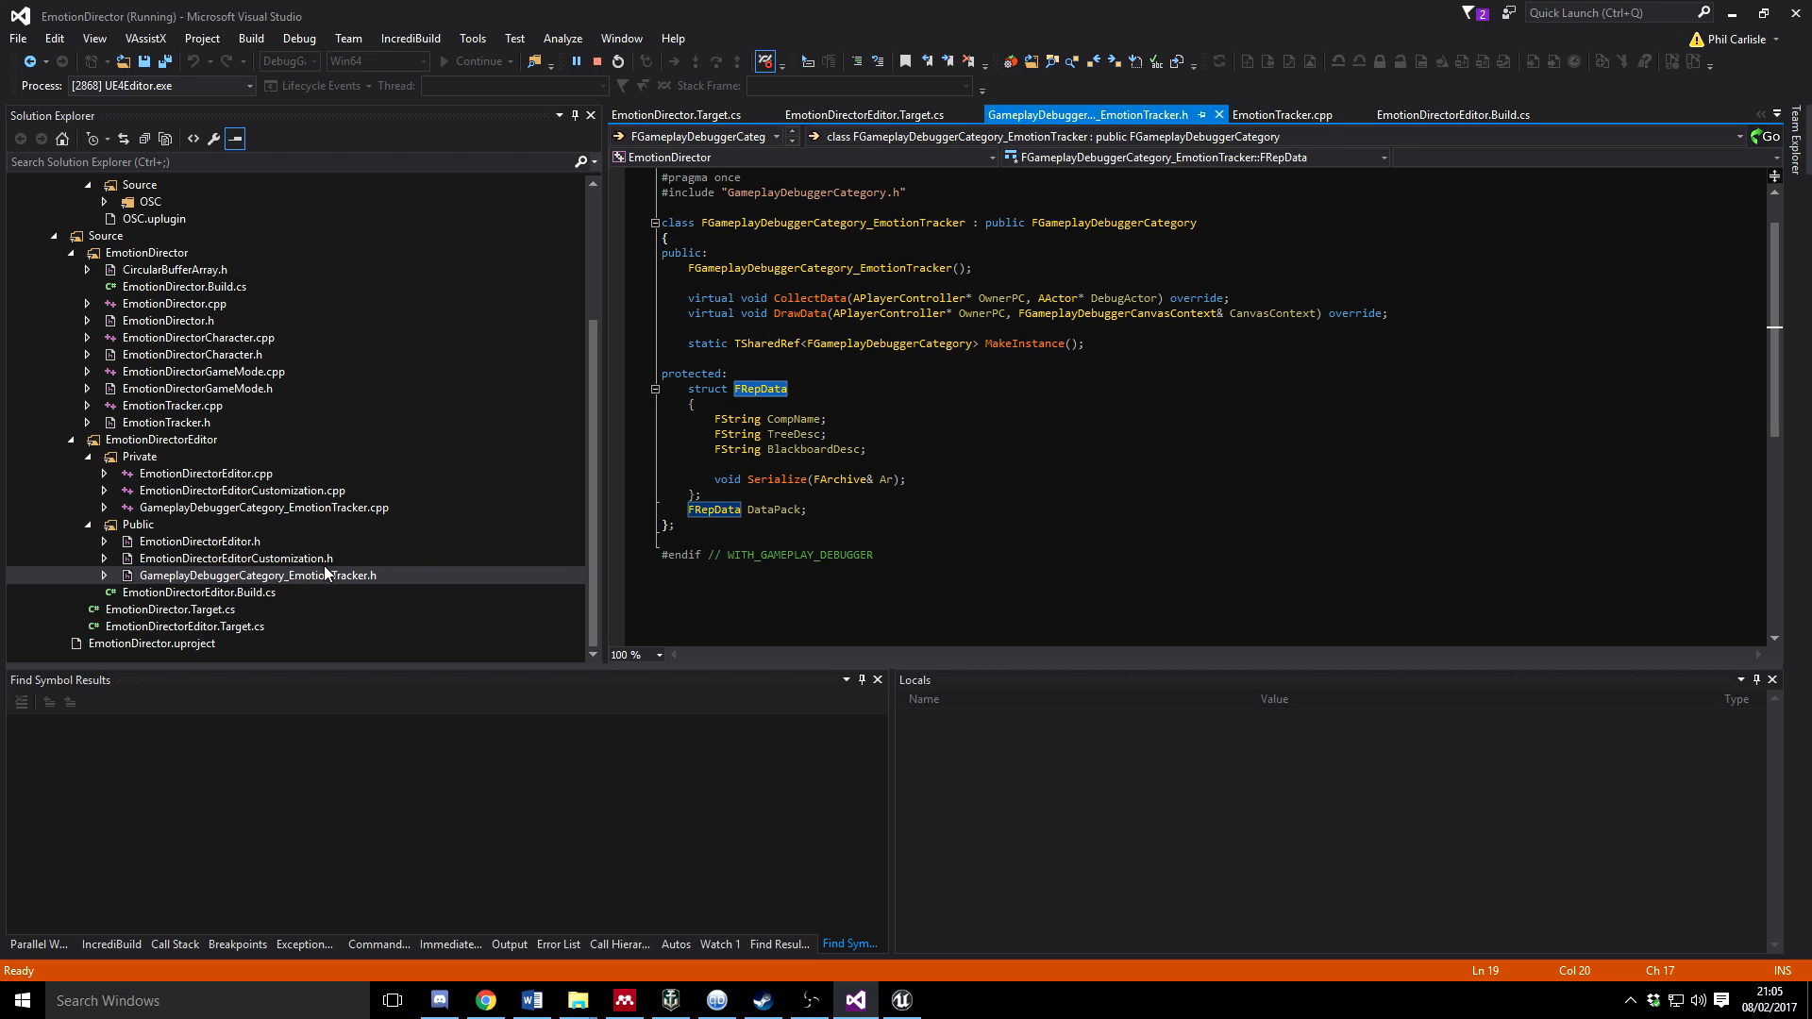
mouse_move(347, 586)
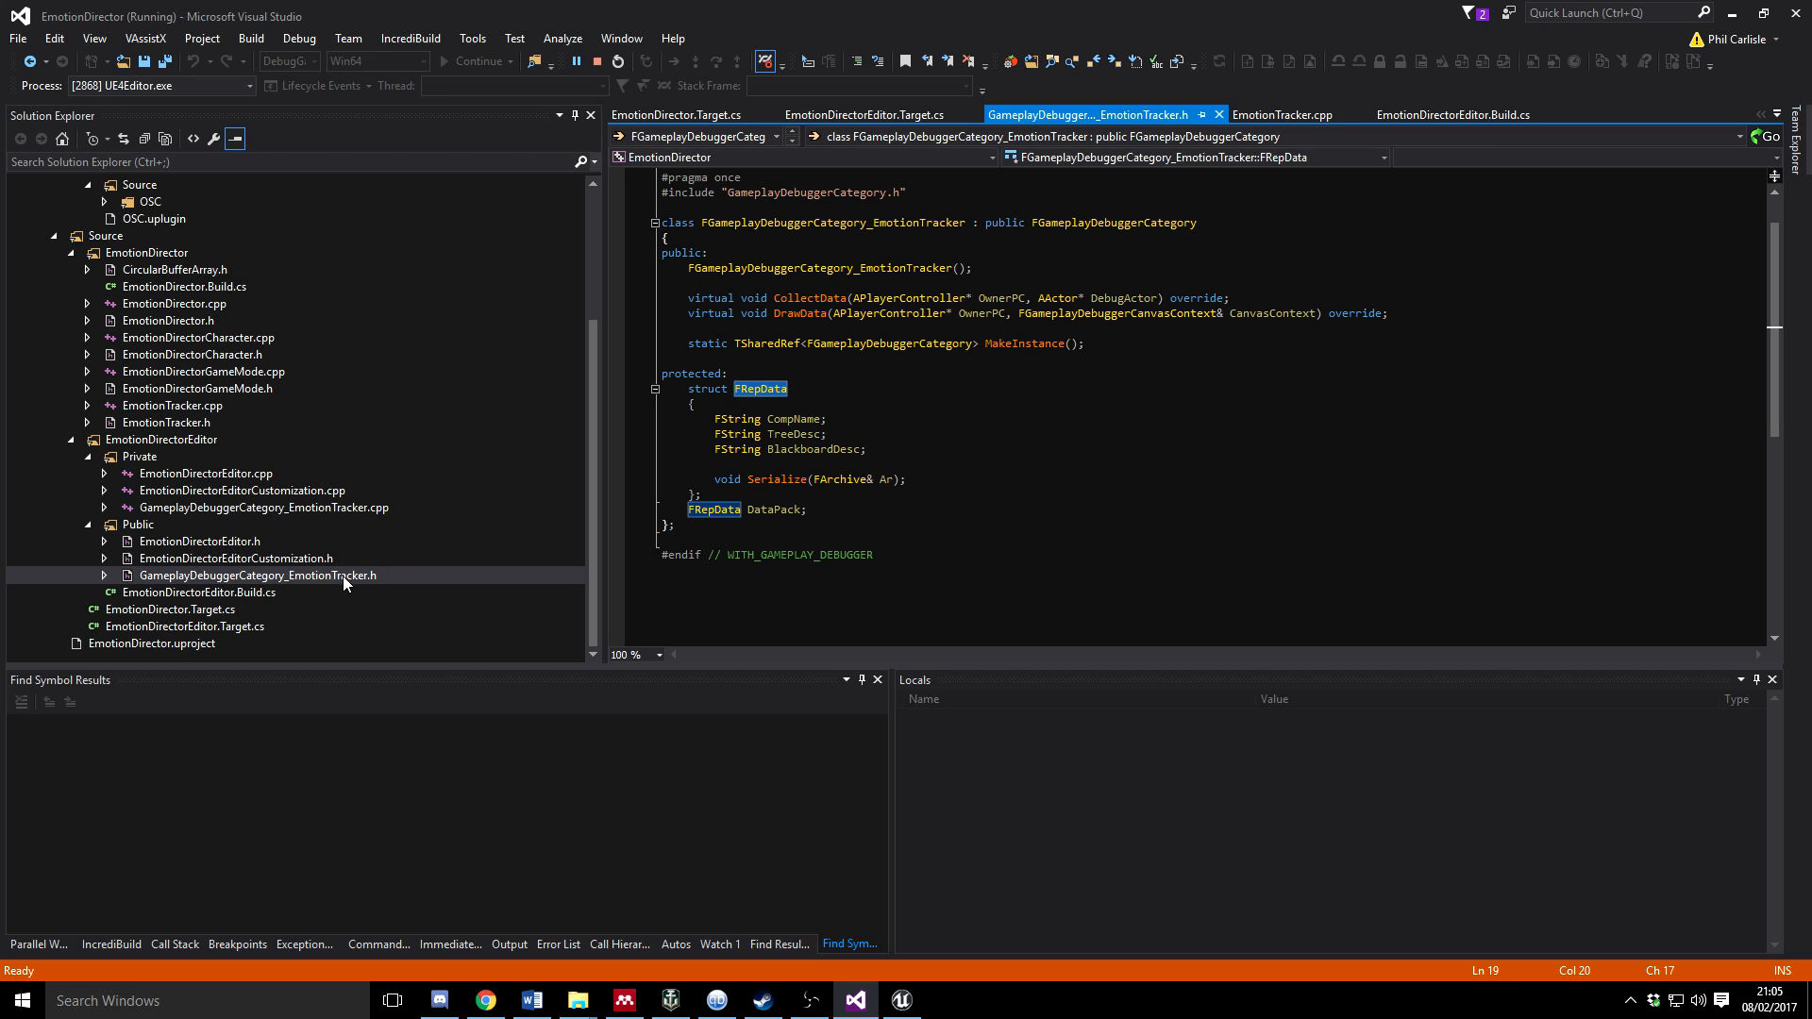
mouse_move(359, 580)
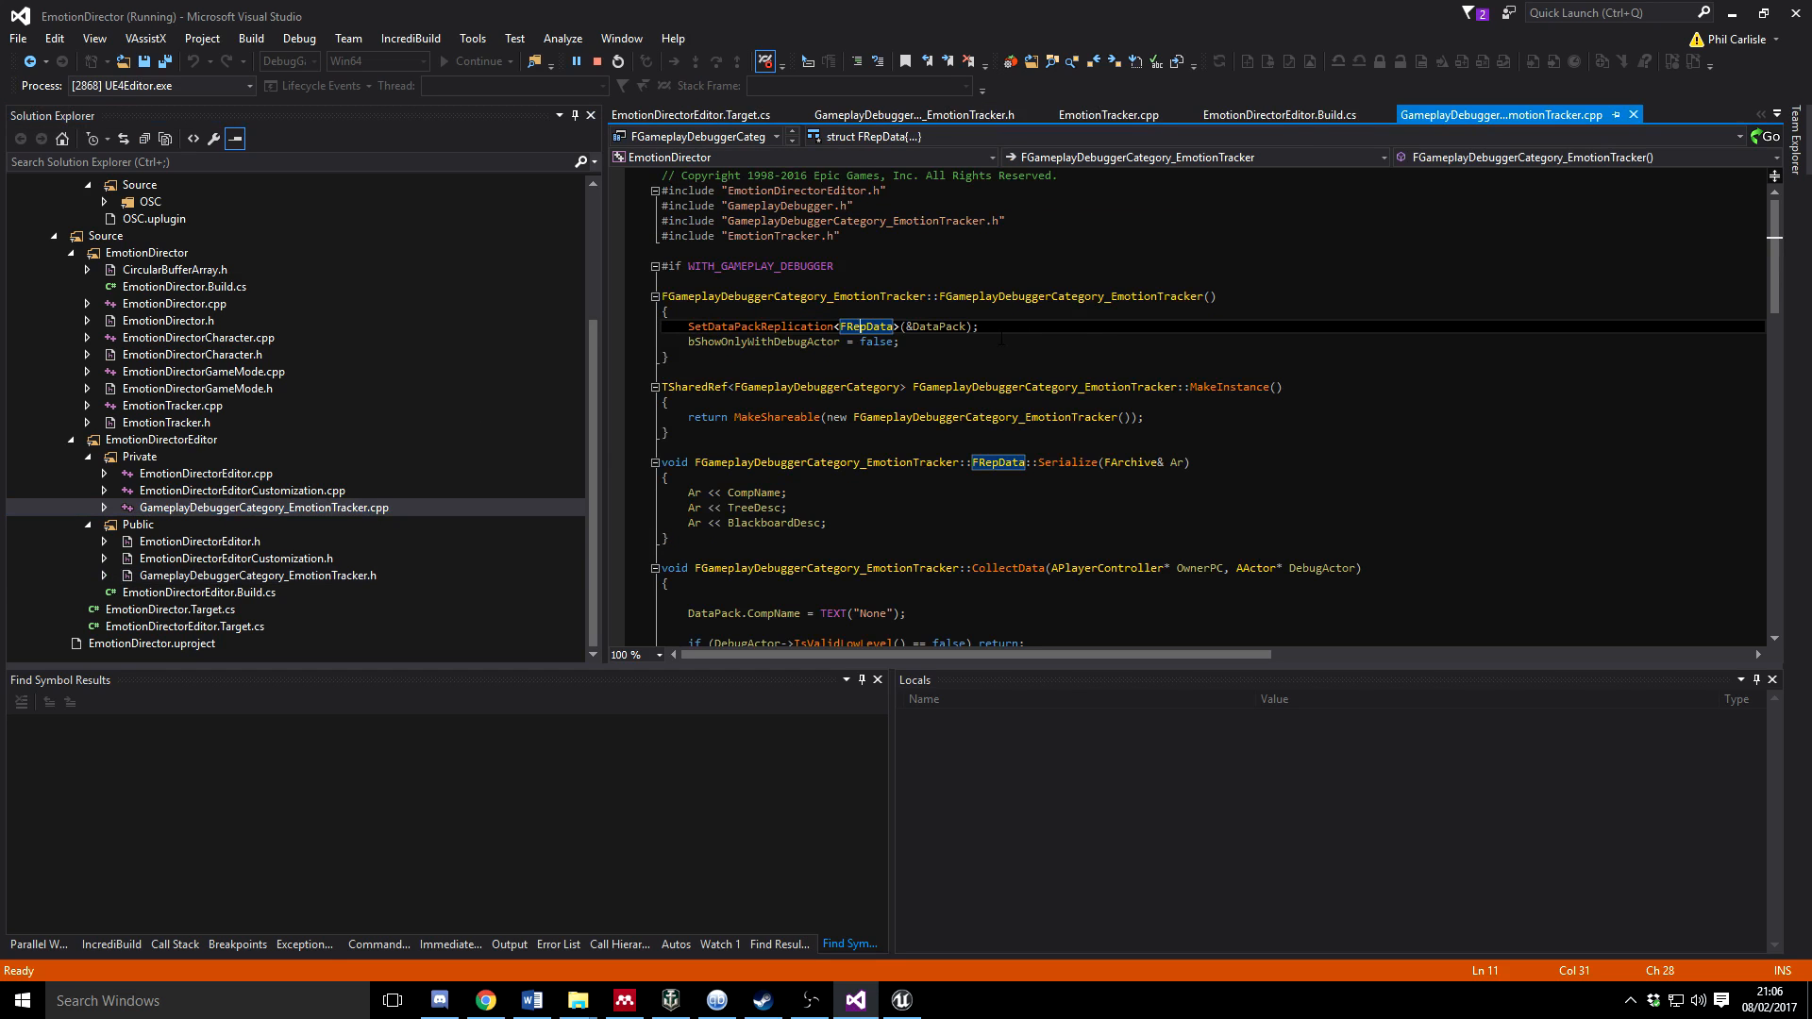
Open GameplayDebuggerCategory_EmotionTracker.h from the Public folder in Solution Explorer
scroll(down, 3)
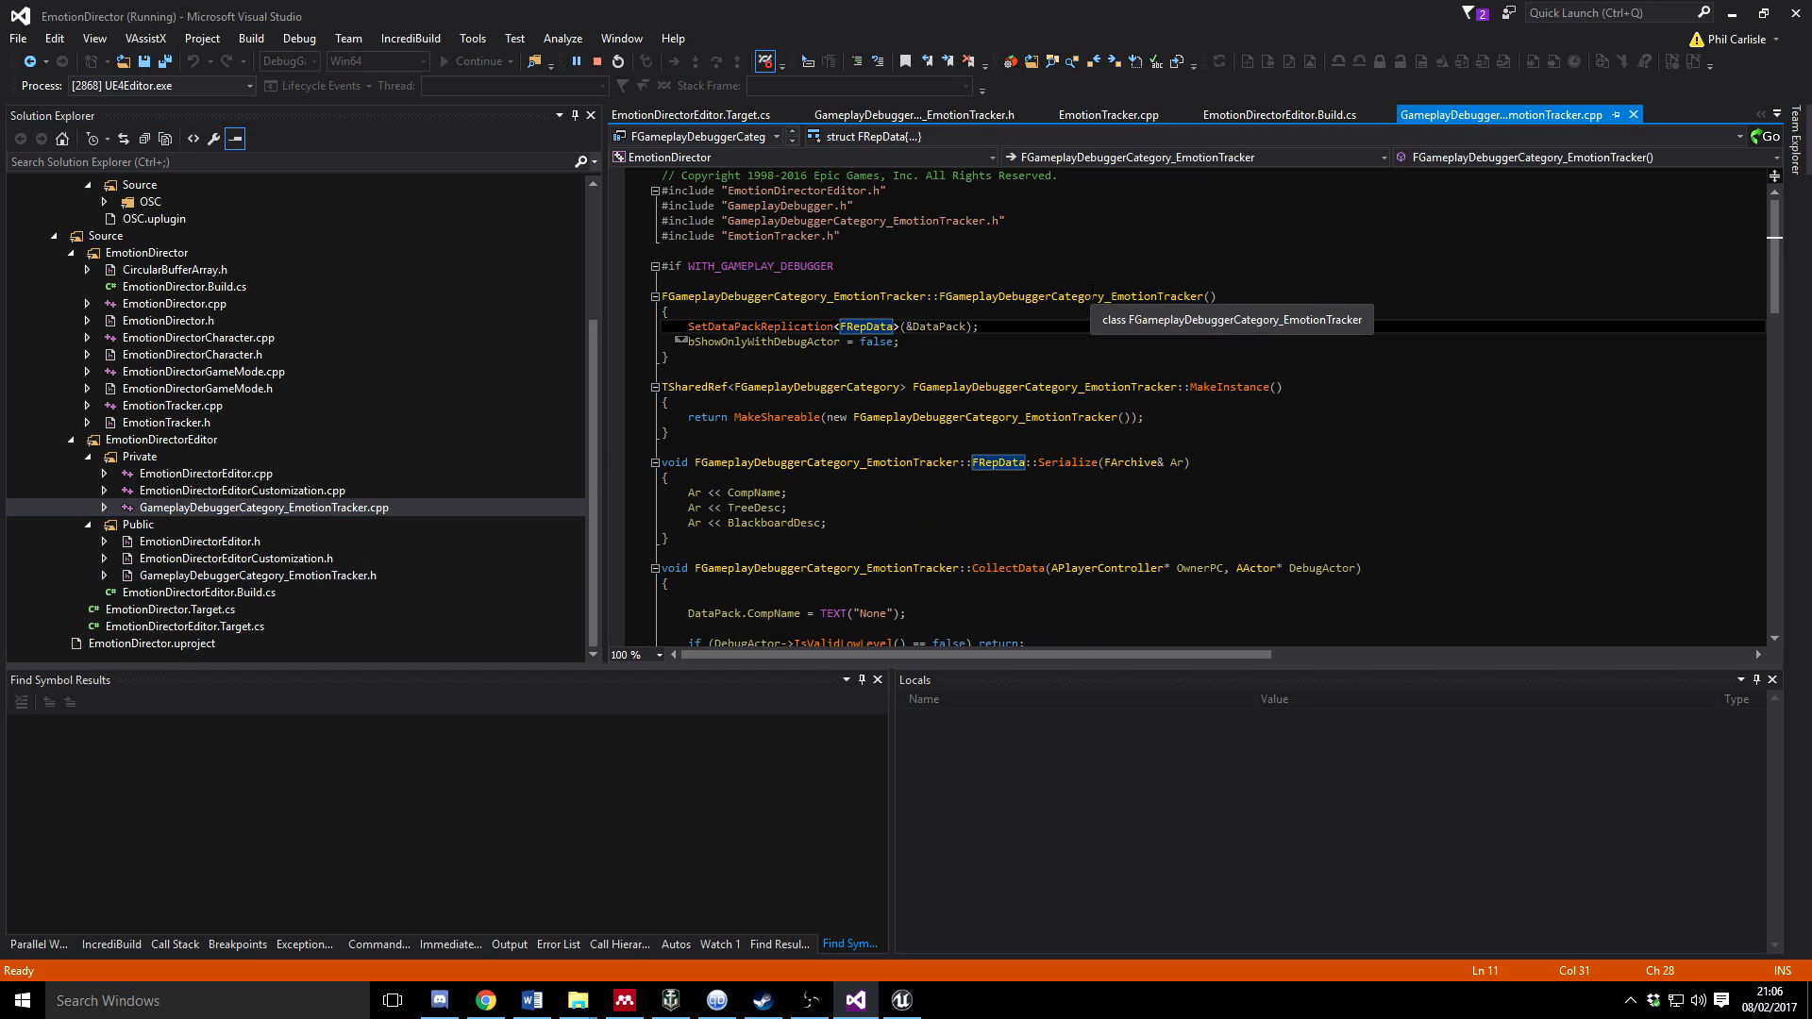
click(258, 574)
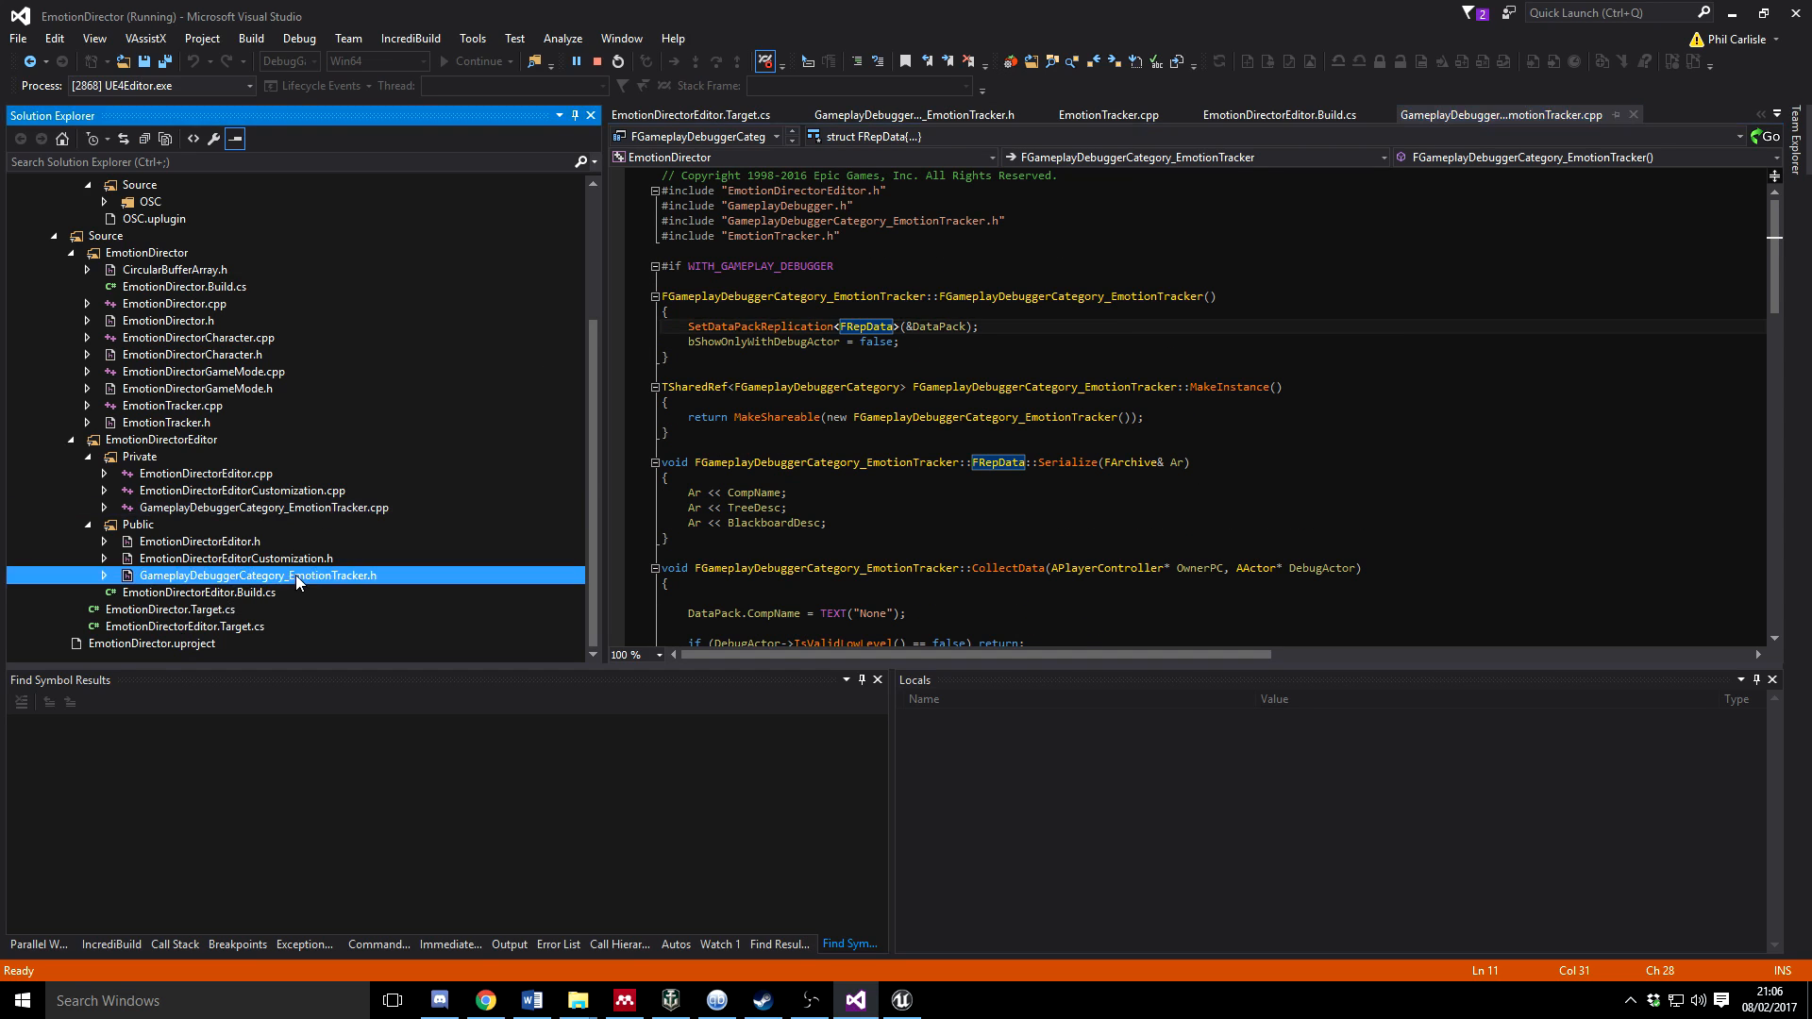
double_click(257, 575)
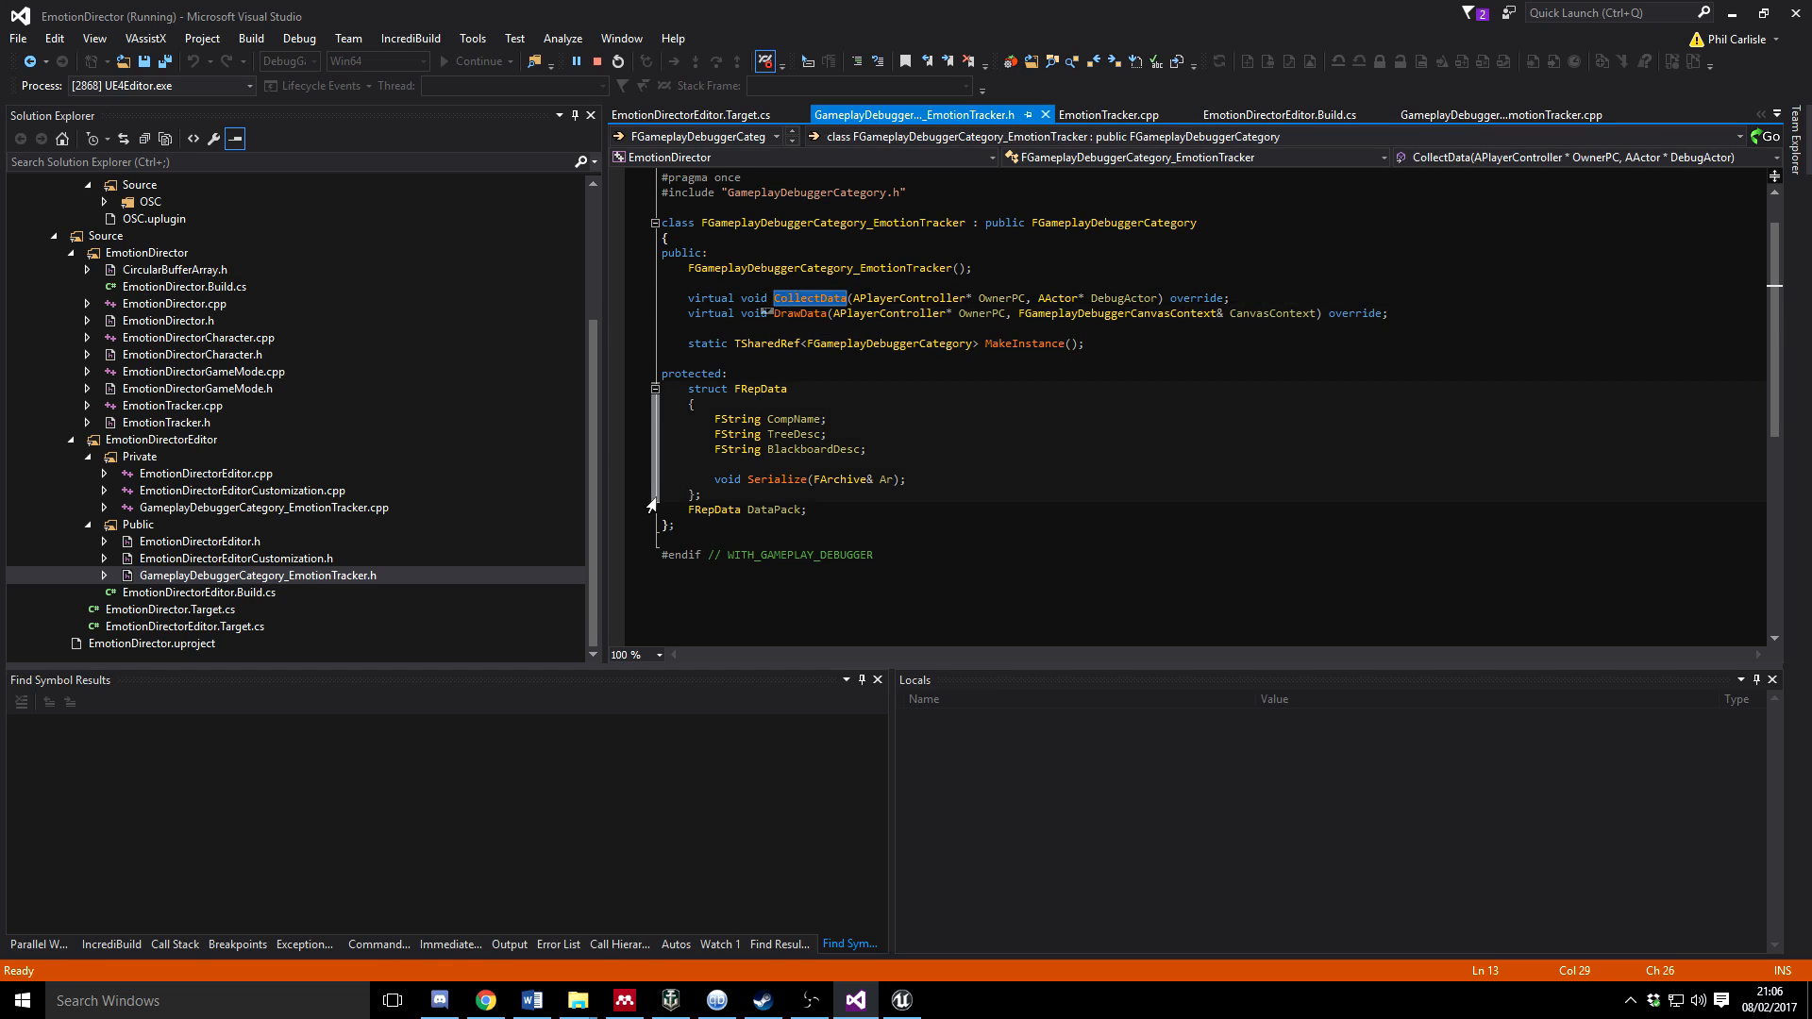
Return to the EmotionTracker category .cpp and scroll toward CollectData's tracker component lookup
click(1530, 114)
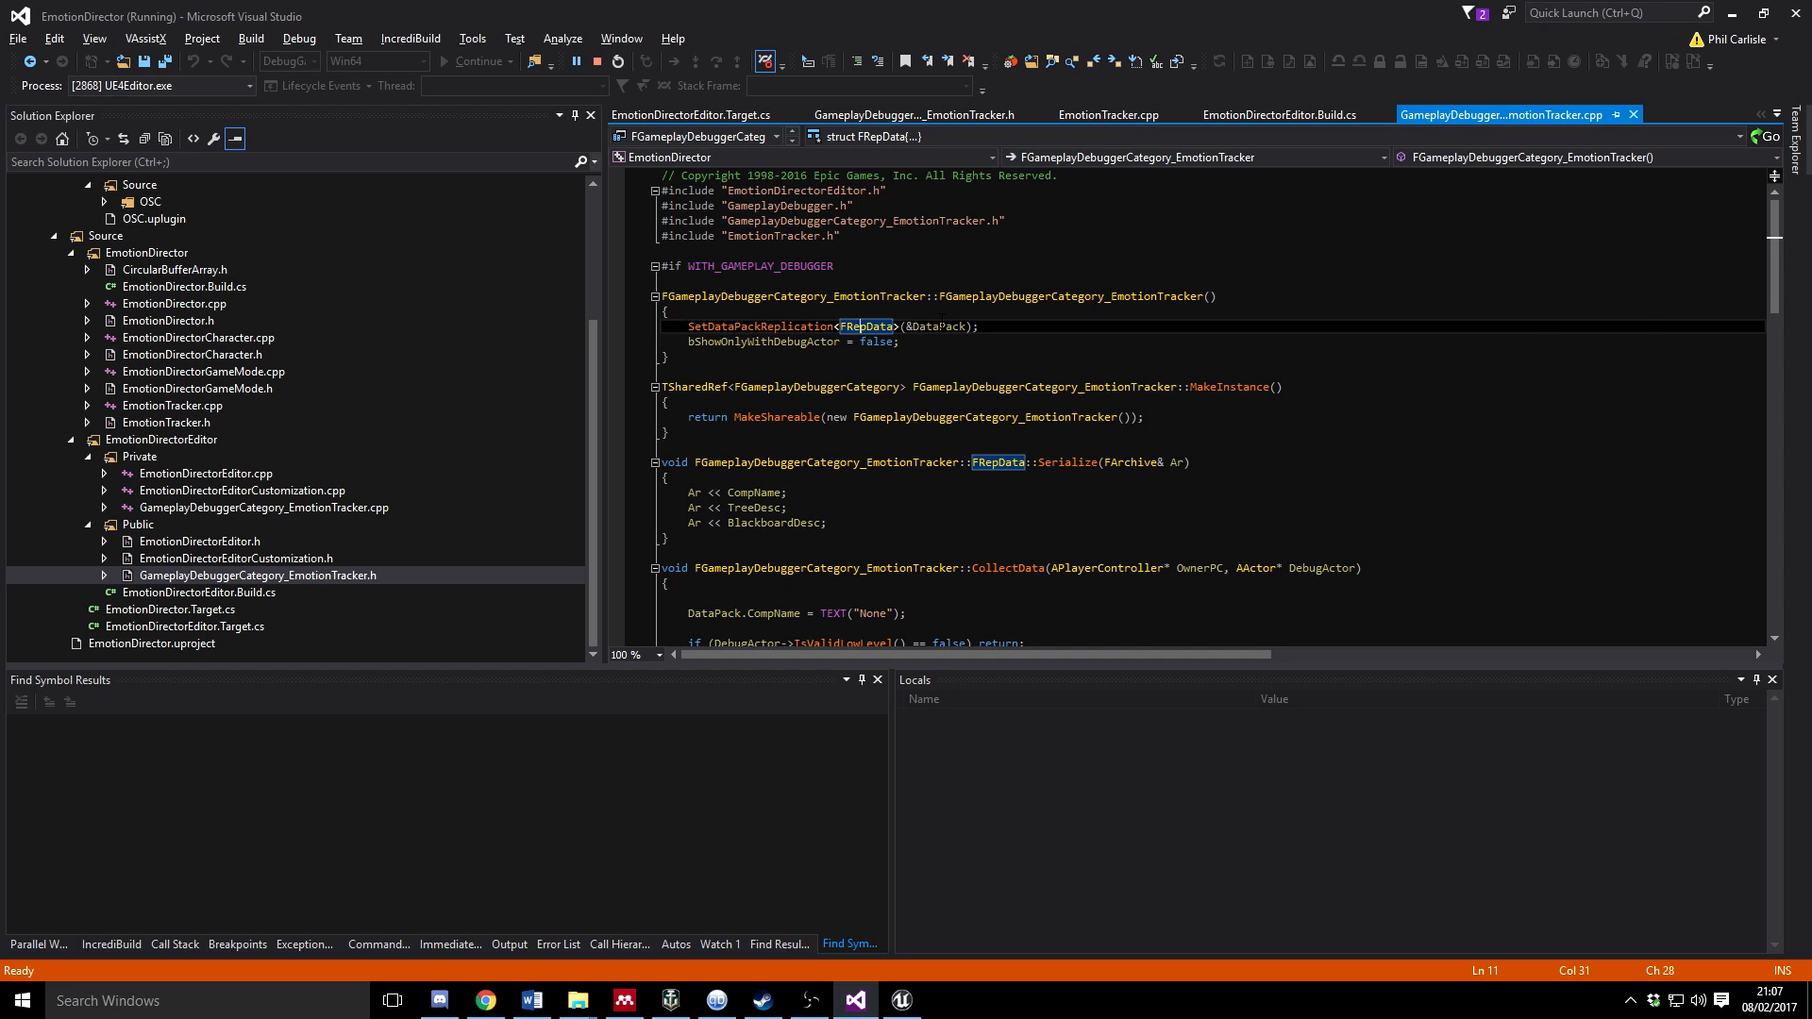
scroll(down, 3)
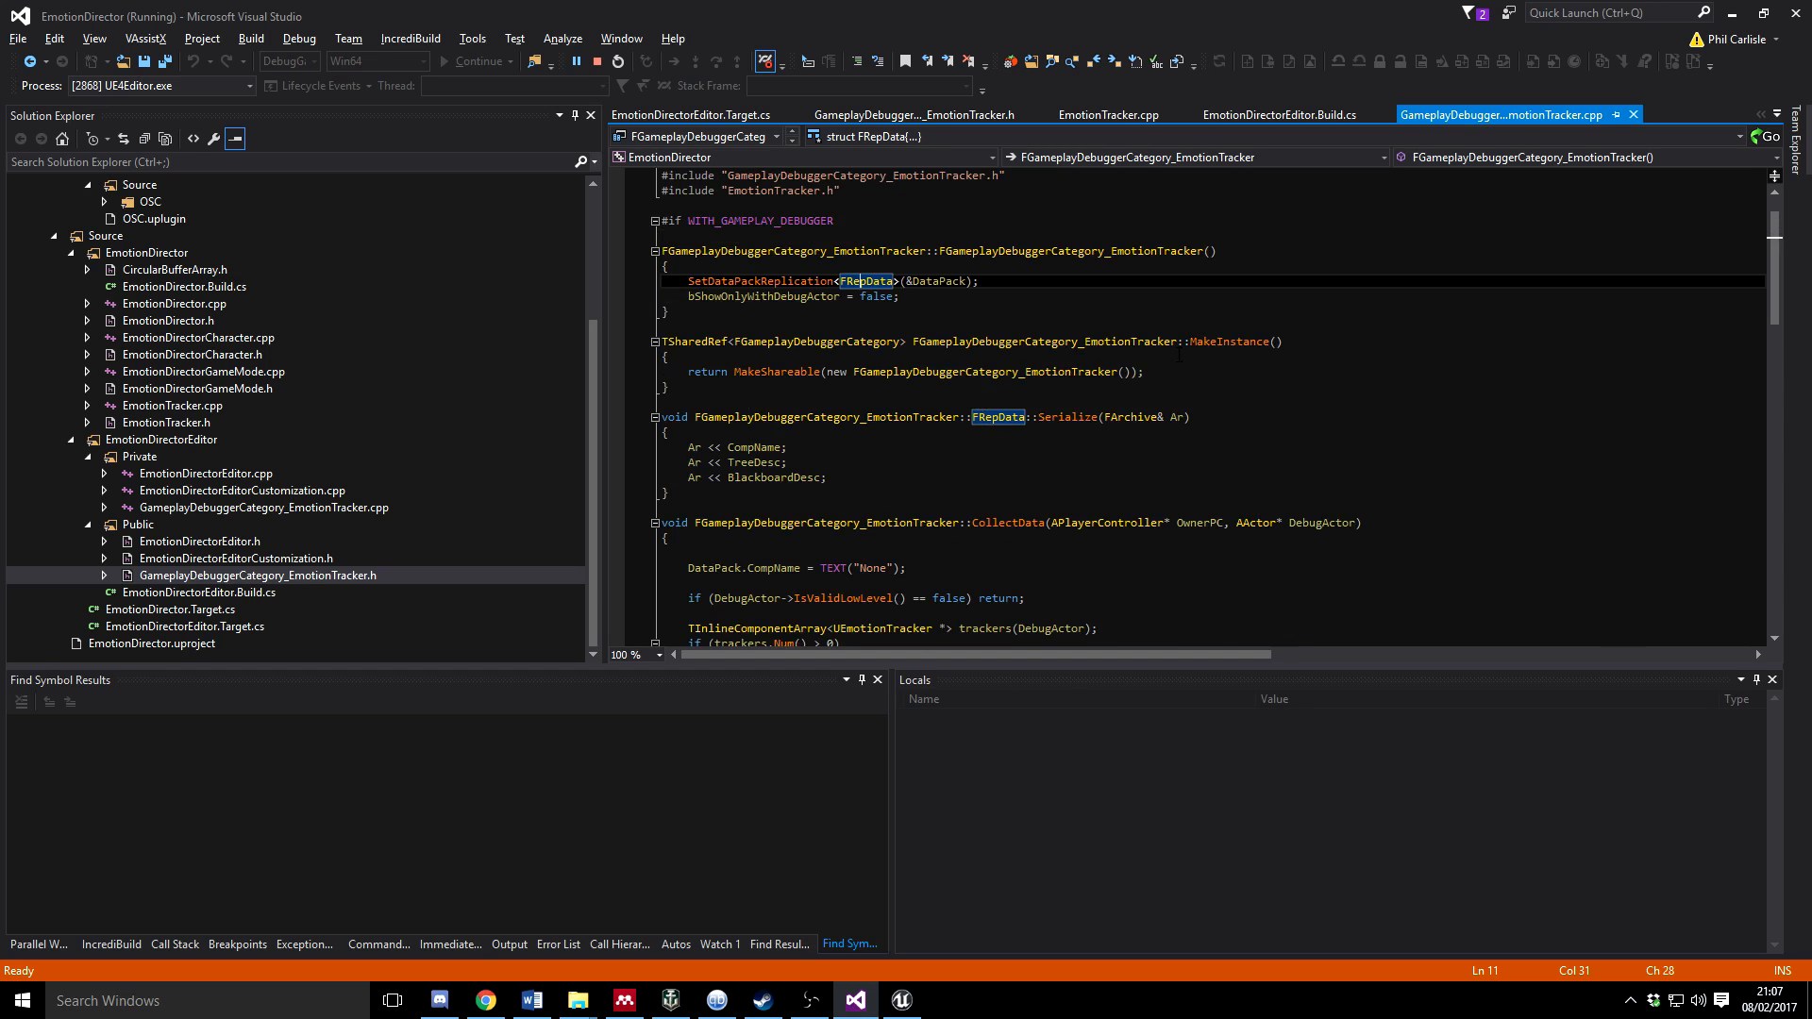
mouse_move(1229, 342)
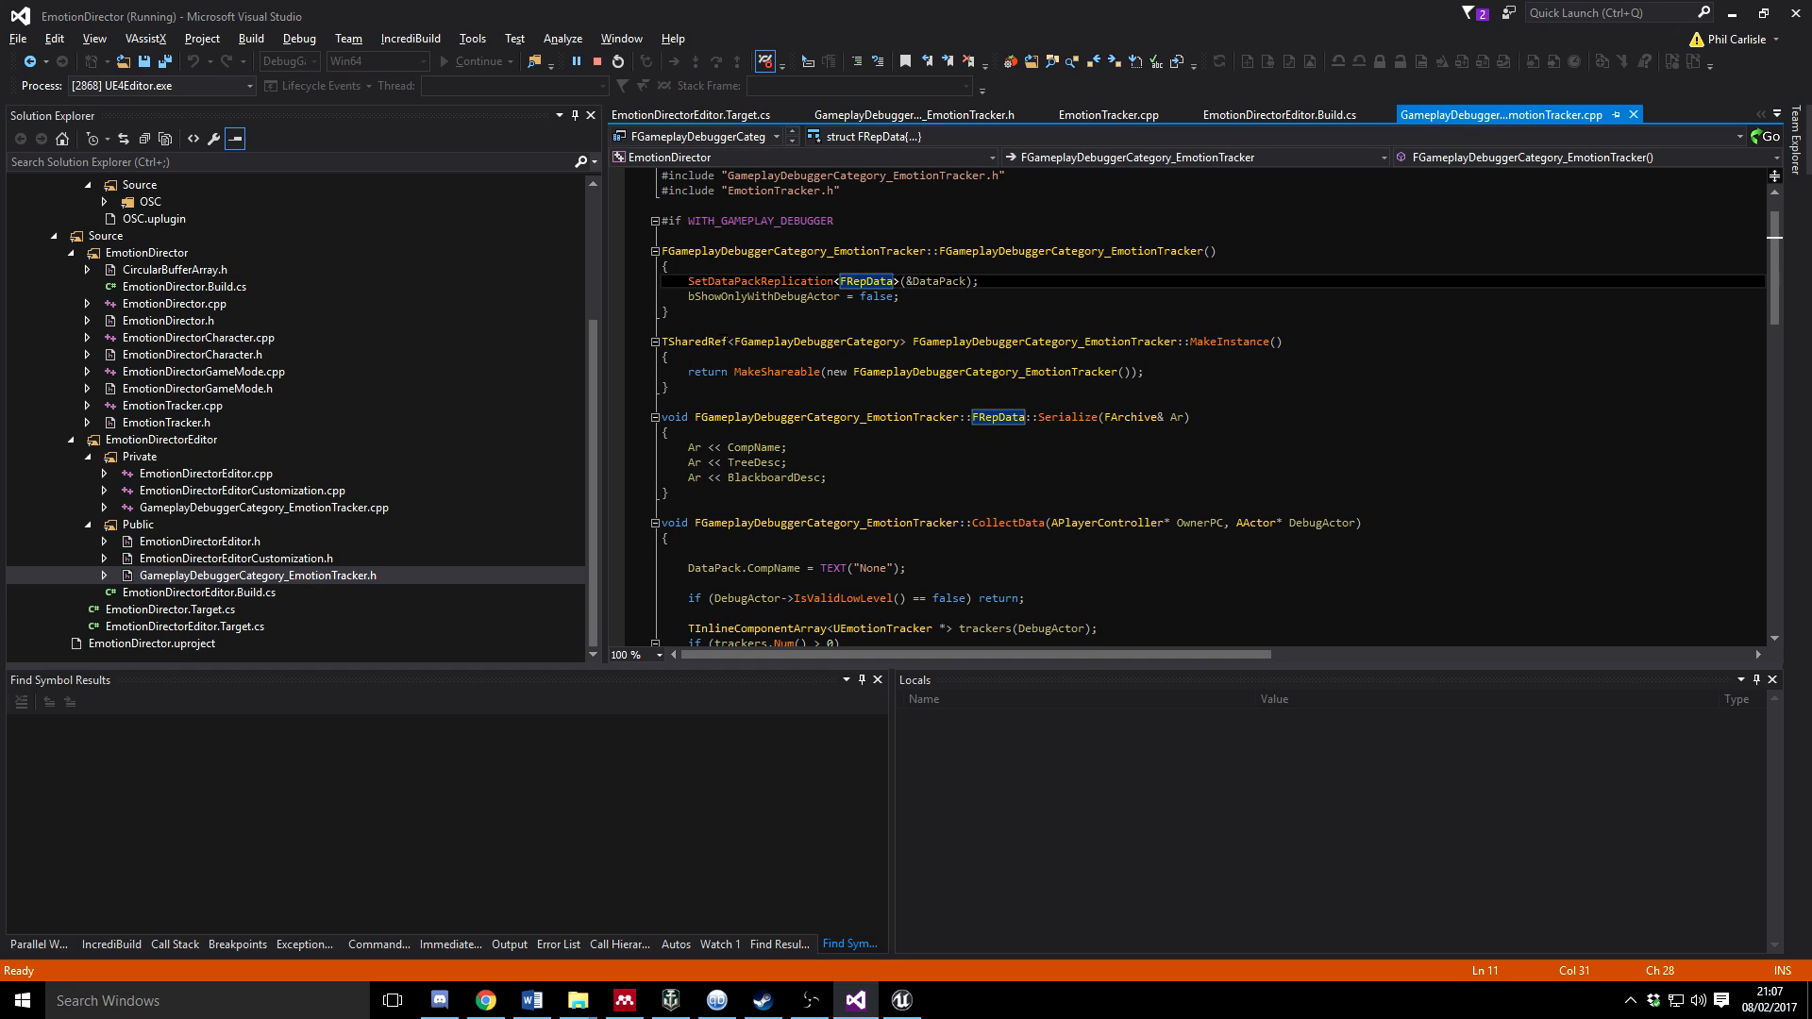
Scroll through CollectData down to its skeleton bone chain loops
scroll(down, 3)
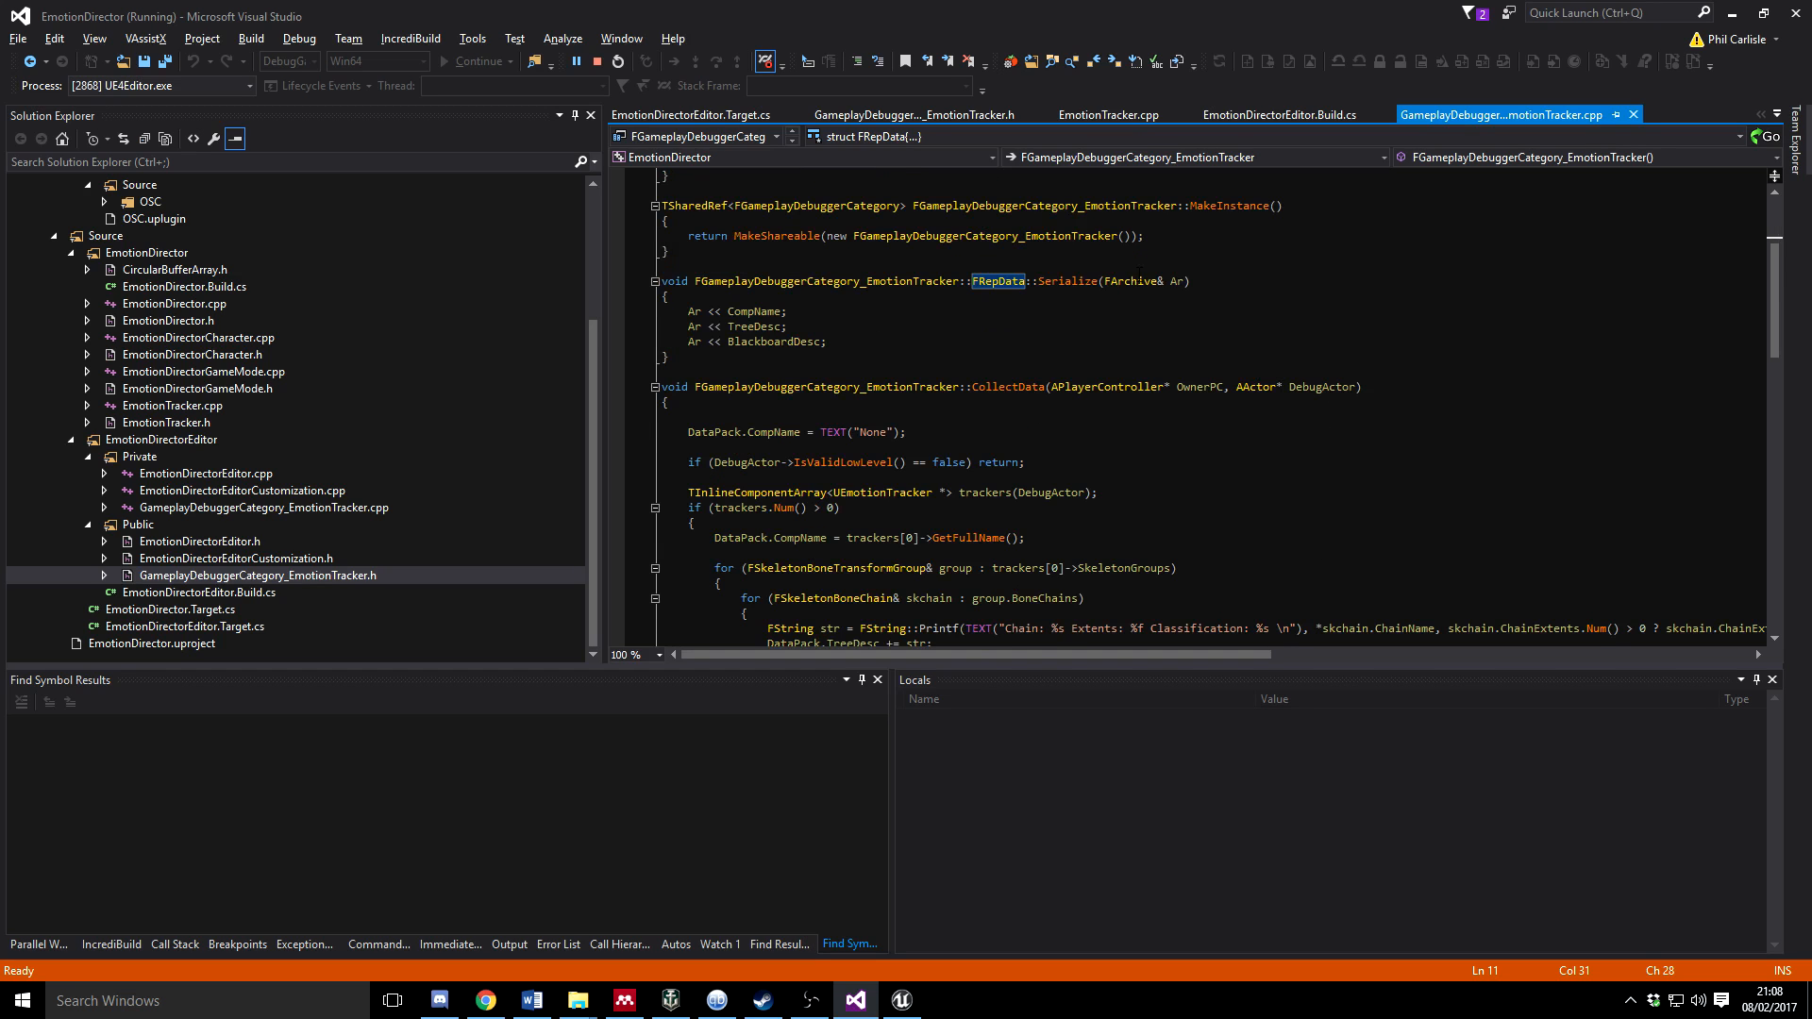
scroll(down, 3)
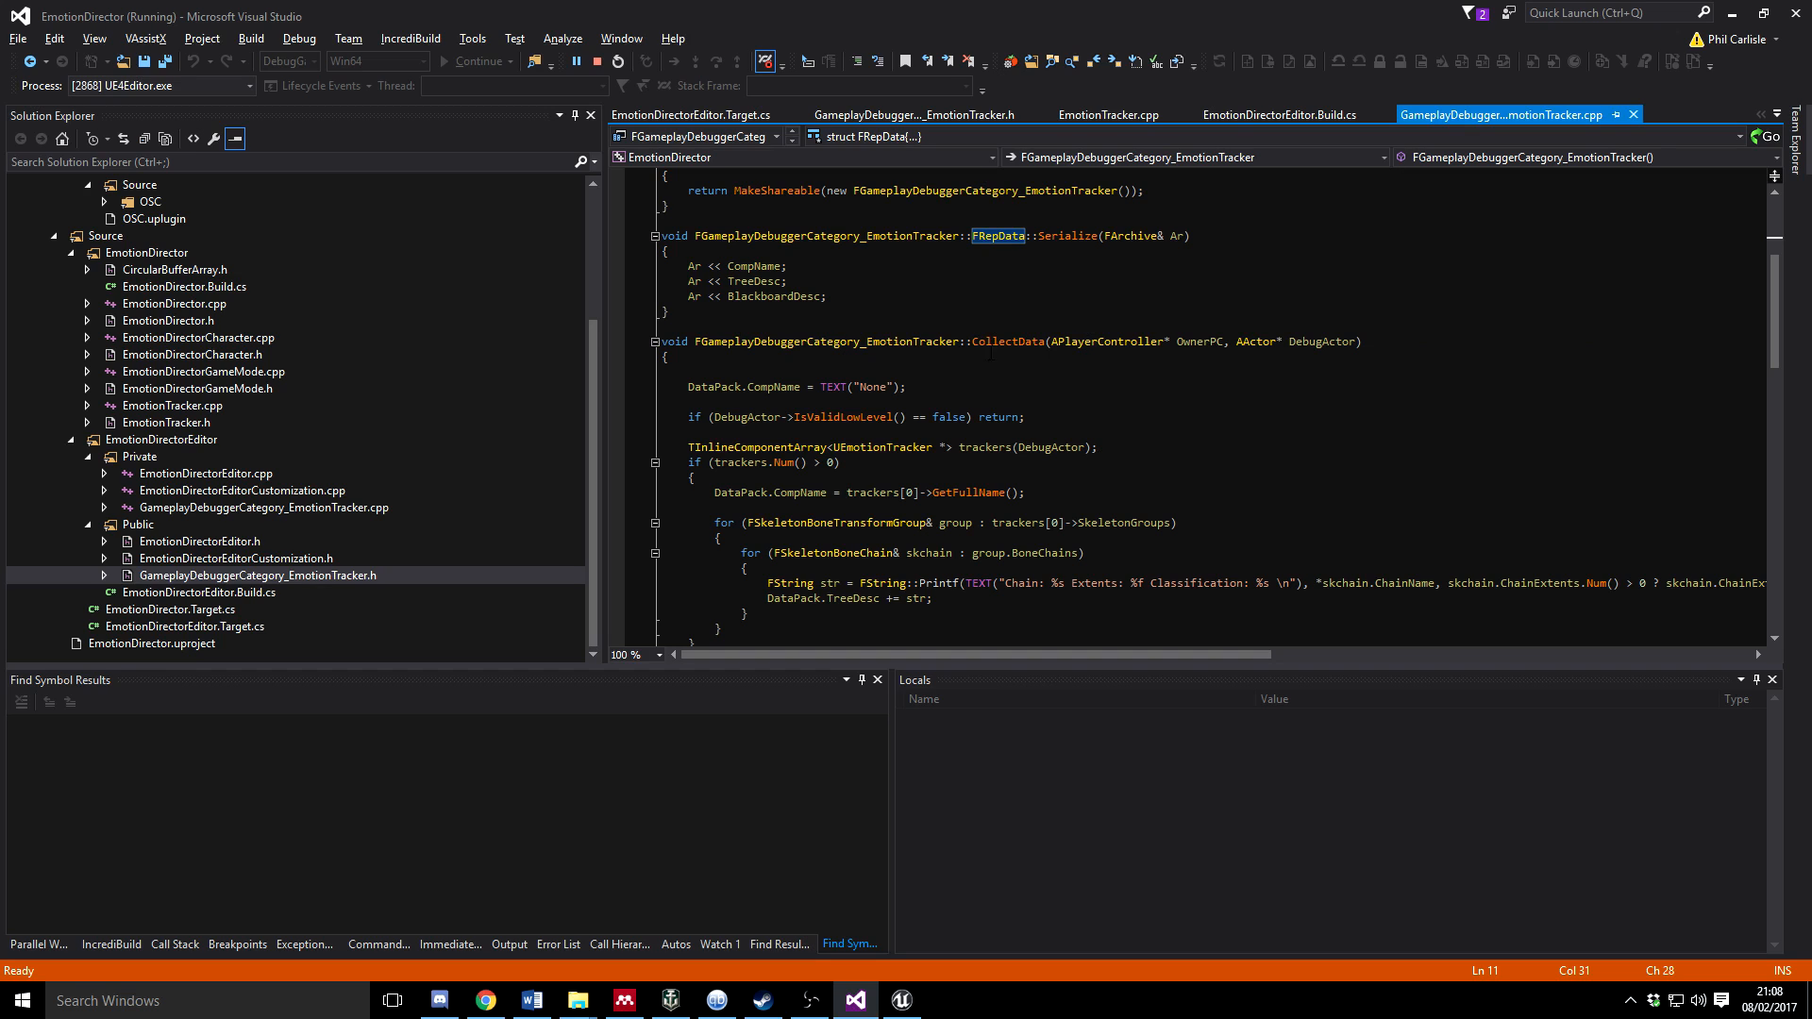
scroll(down, 3)
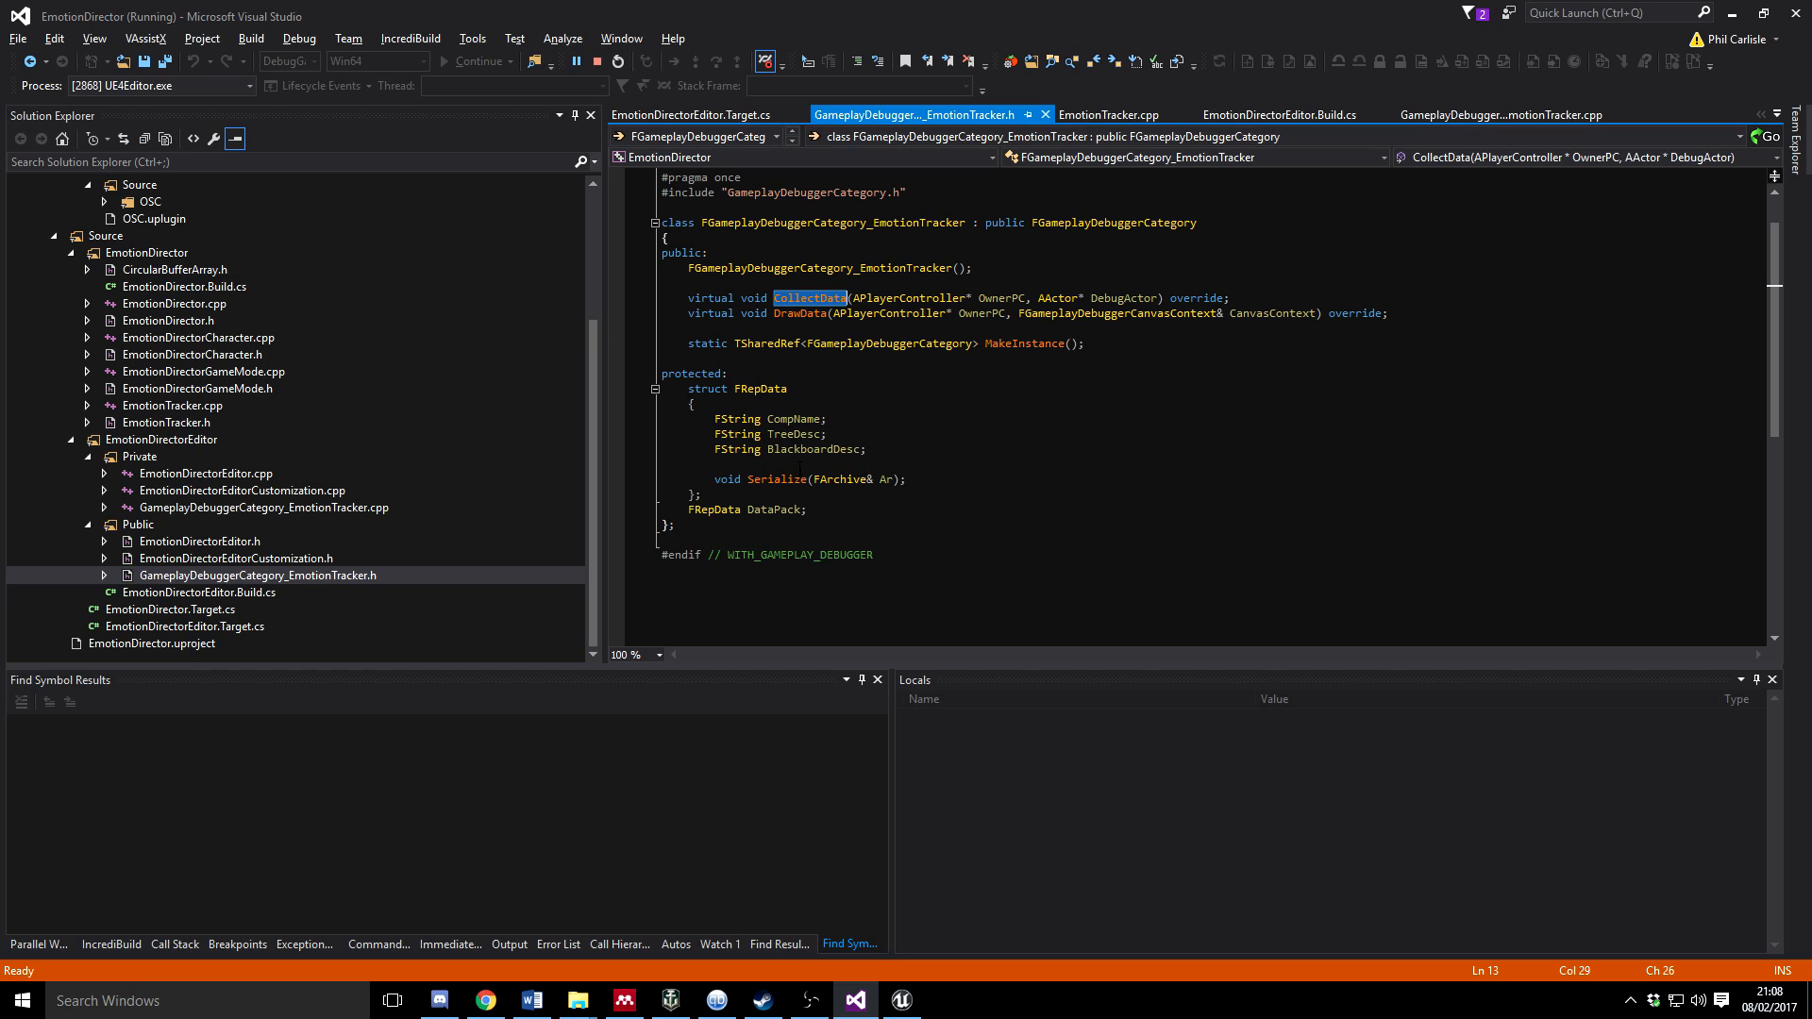
mouse_move(767, 389)
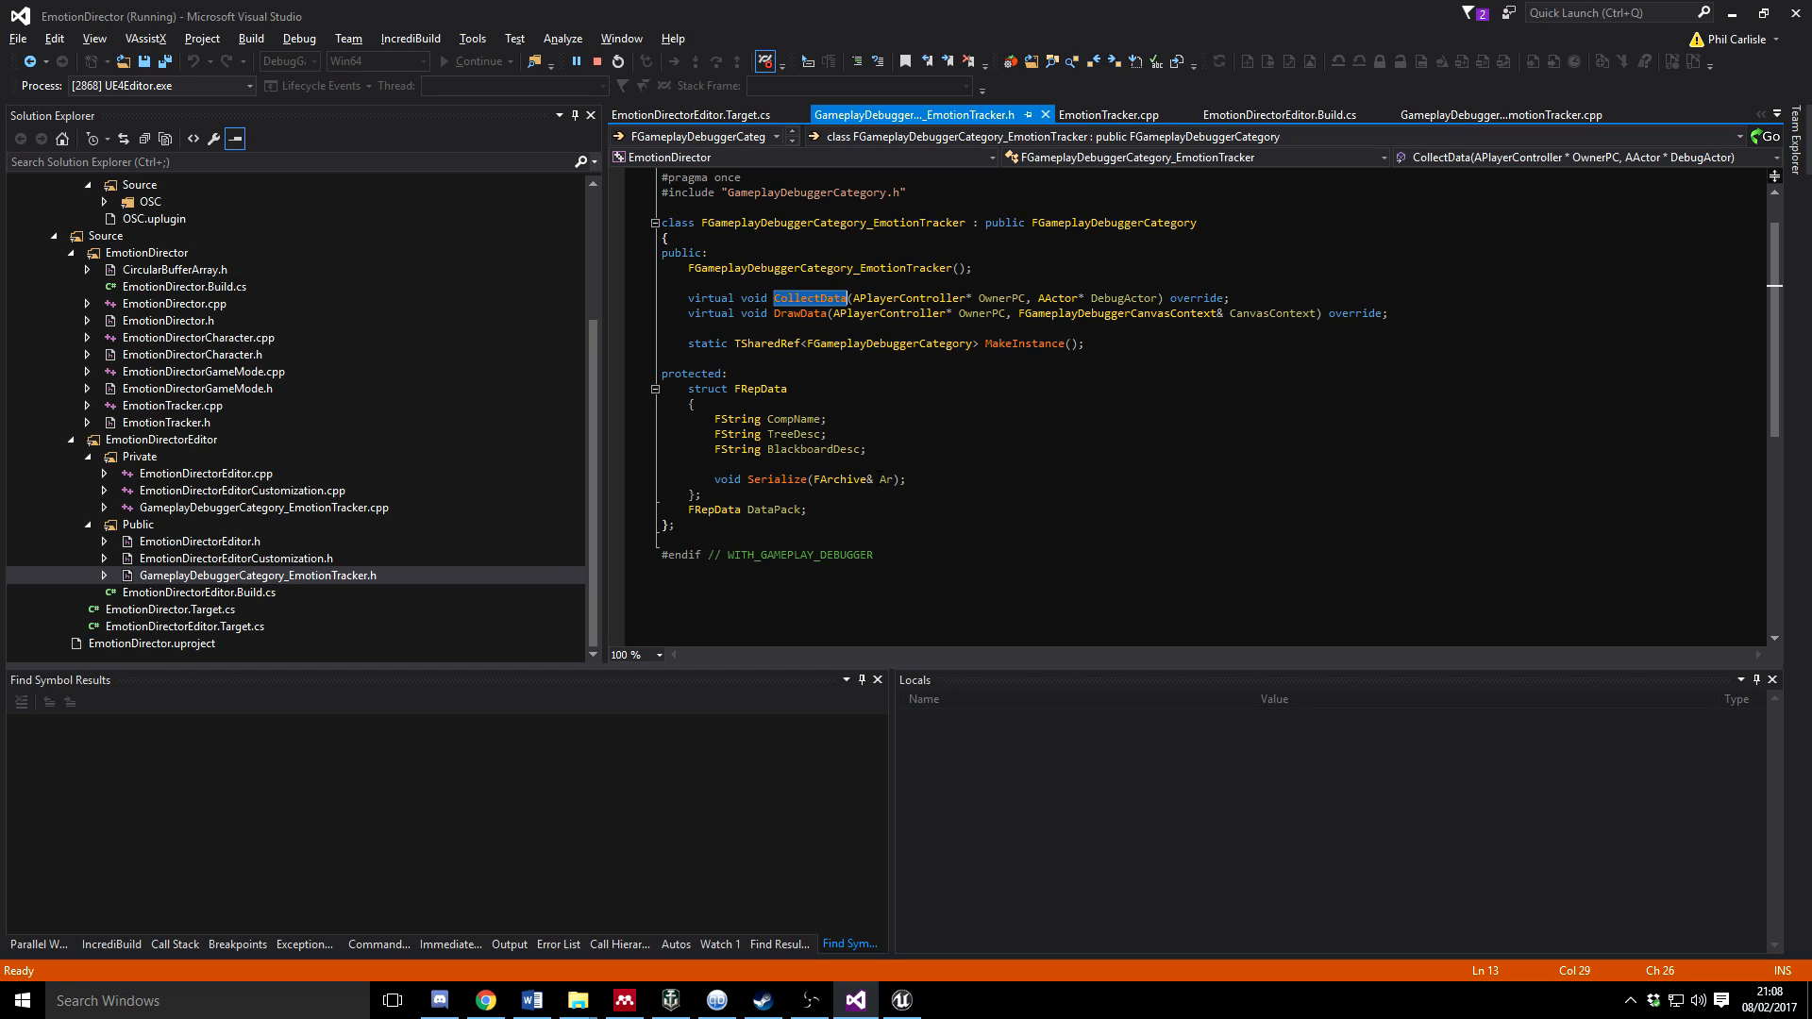
mouse_move(940, 390)
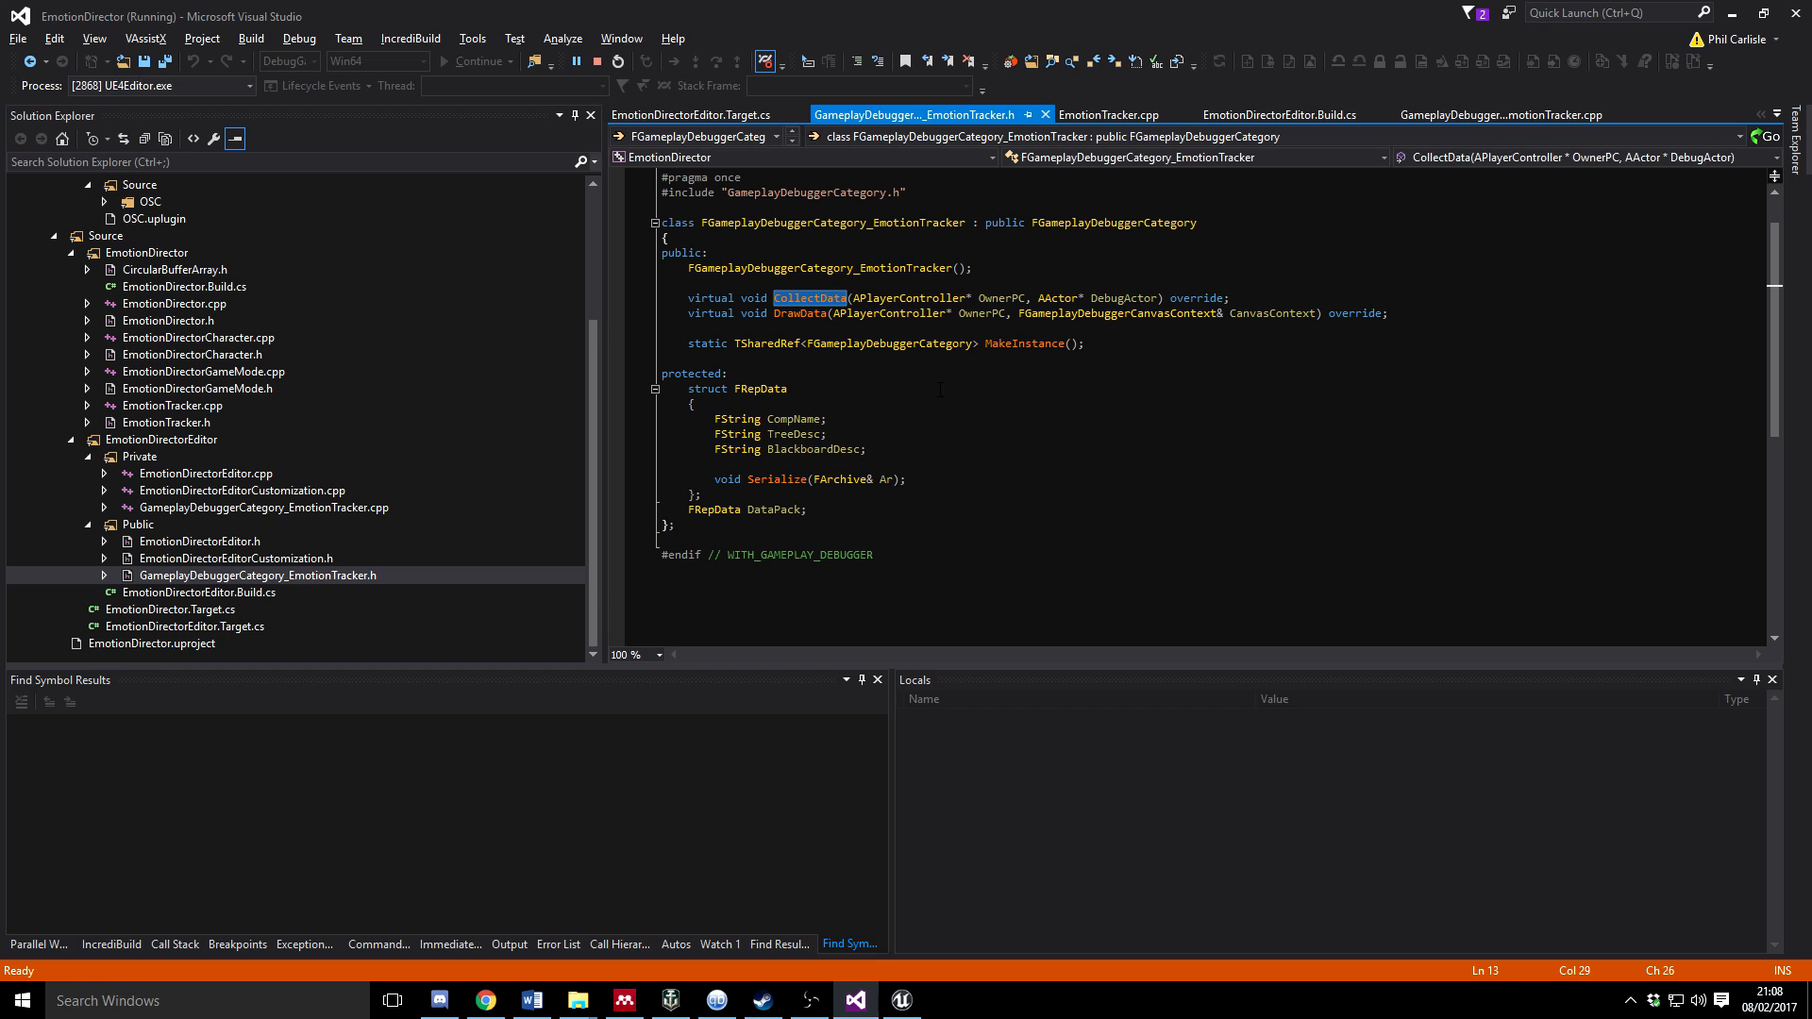
Switch to GameplayDebuggerCategory_EmotionTracker.cpp, showing its includes and constructor
click(1505, 115)
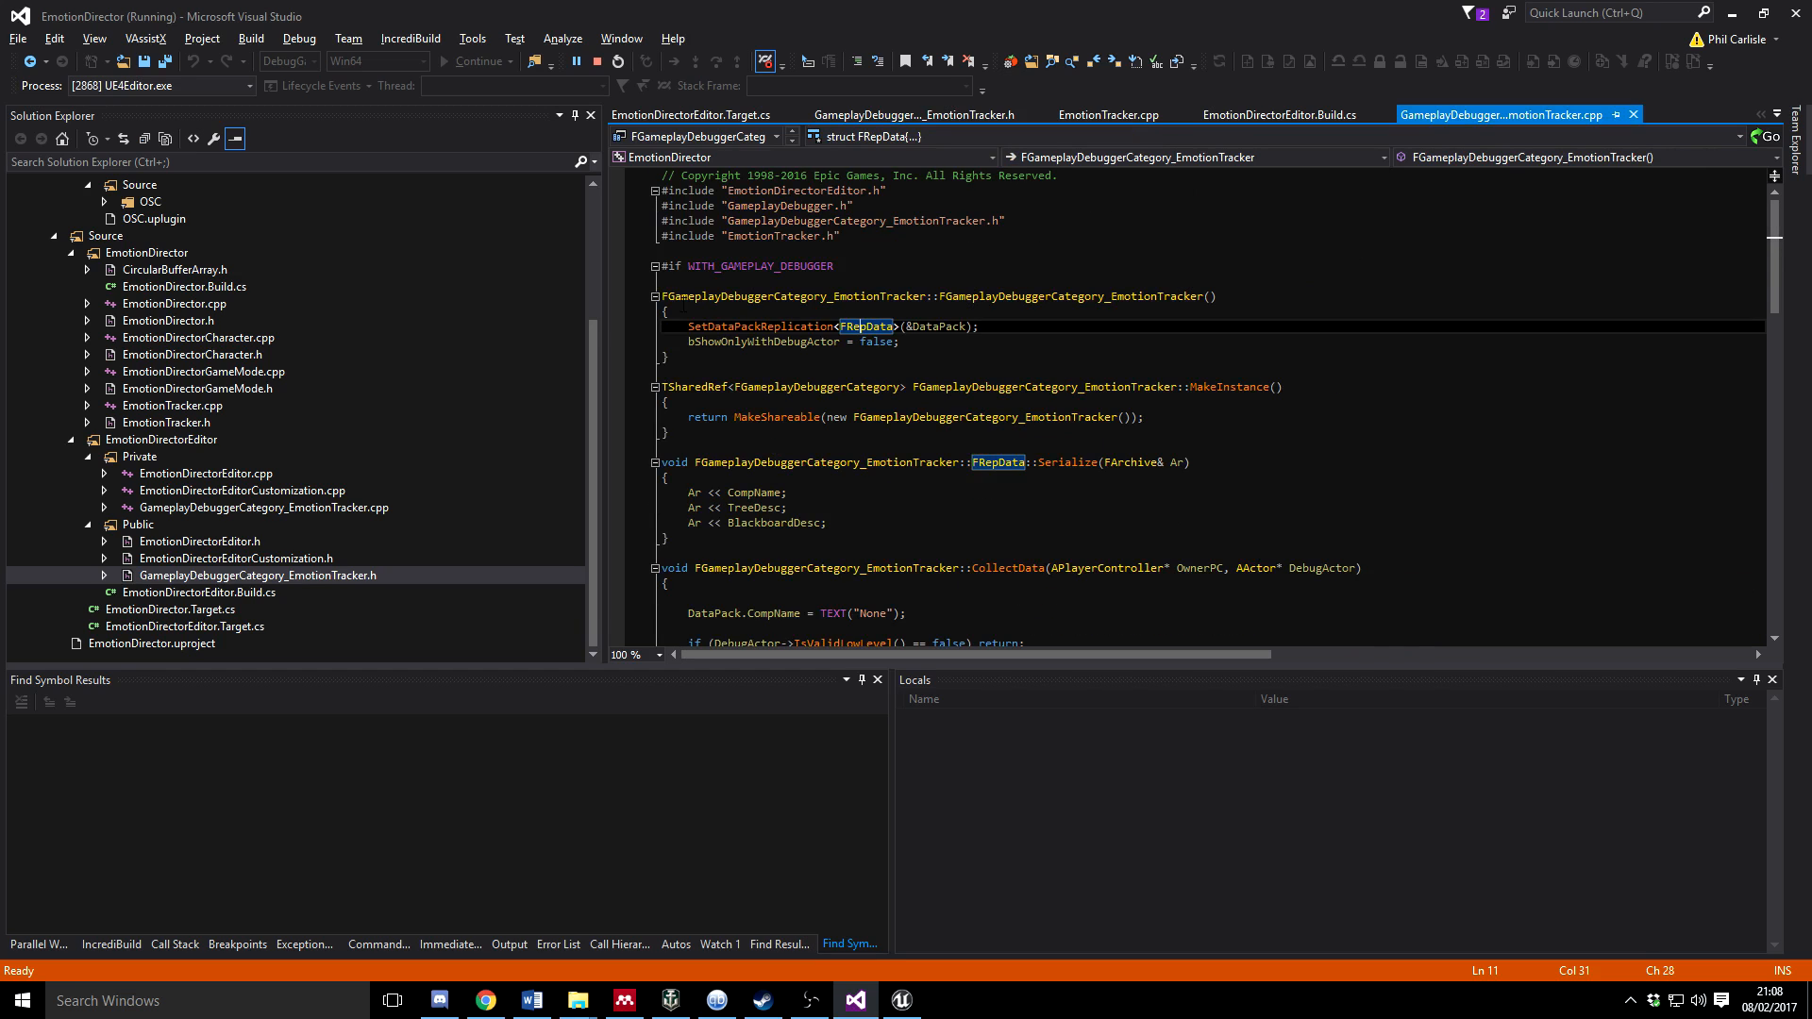
mouse_move(811, 329)
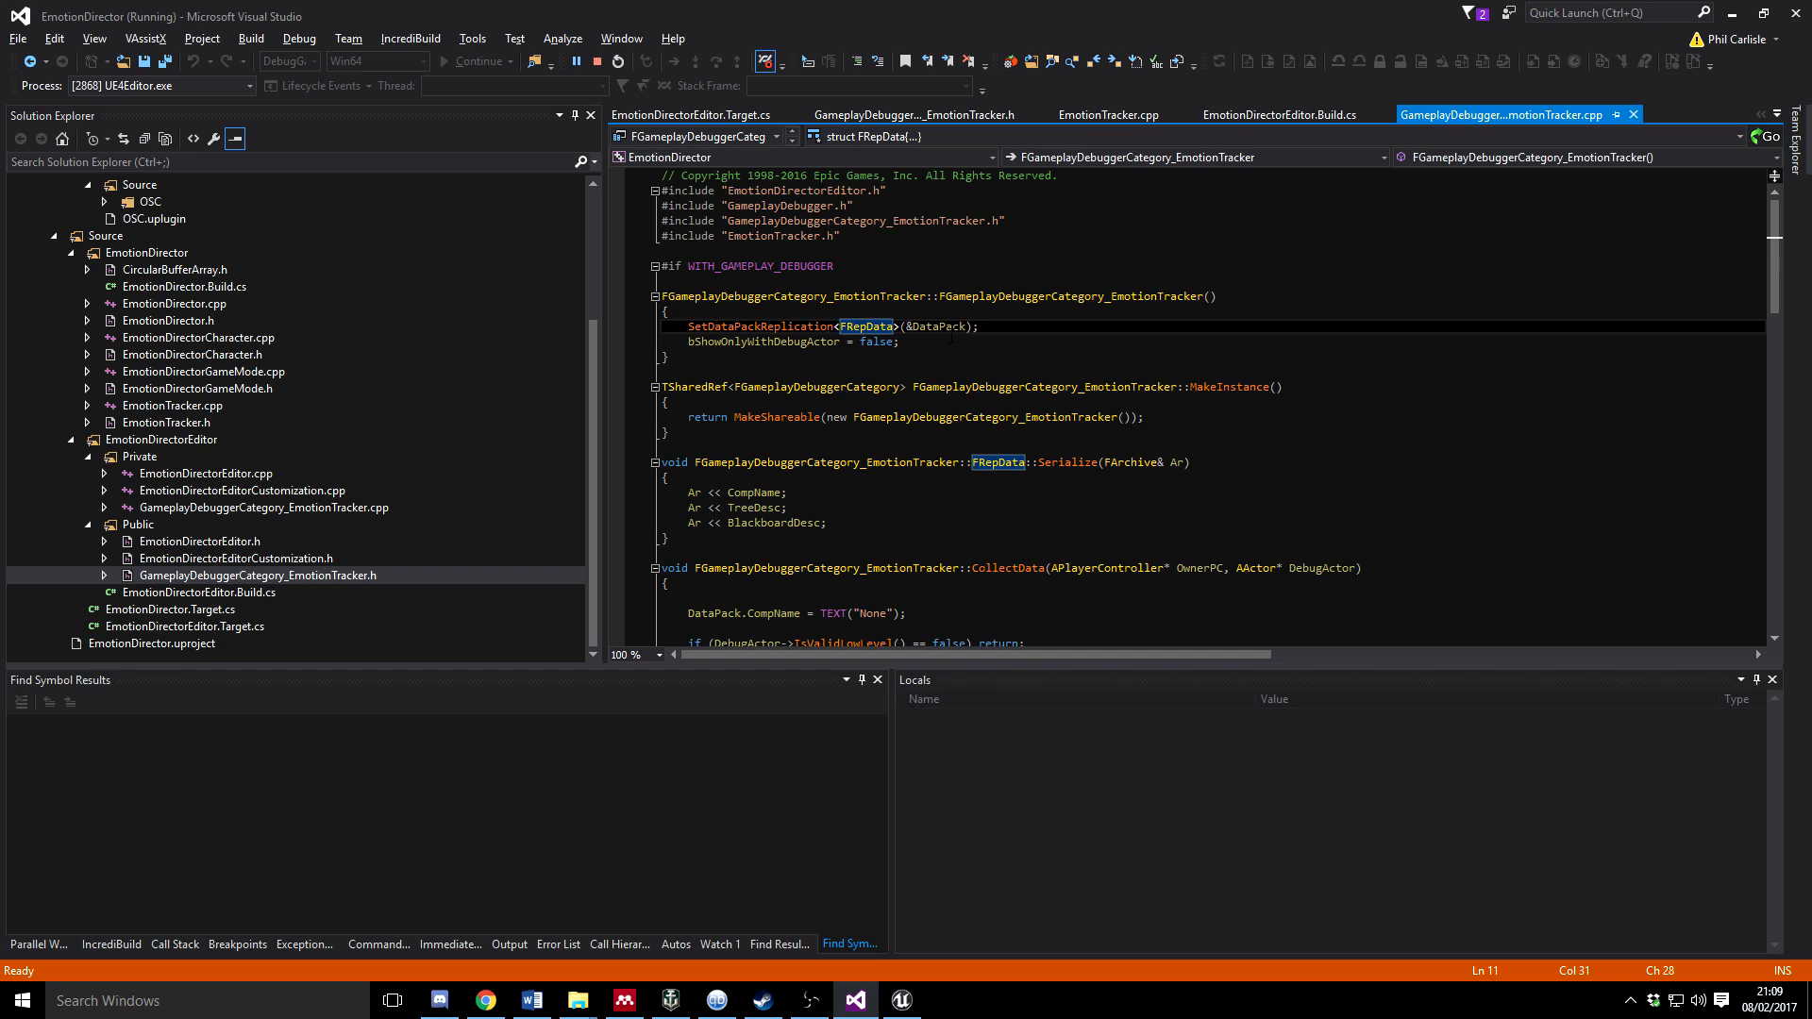
scroll(down, 3)
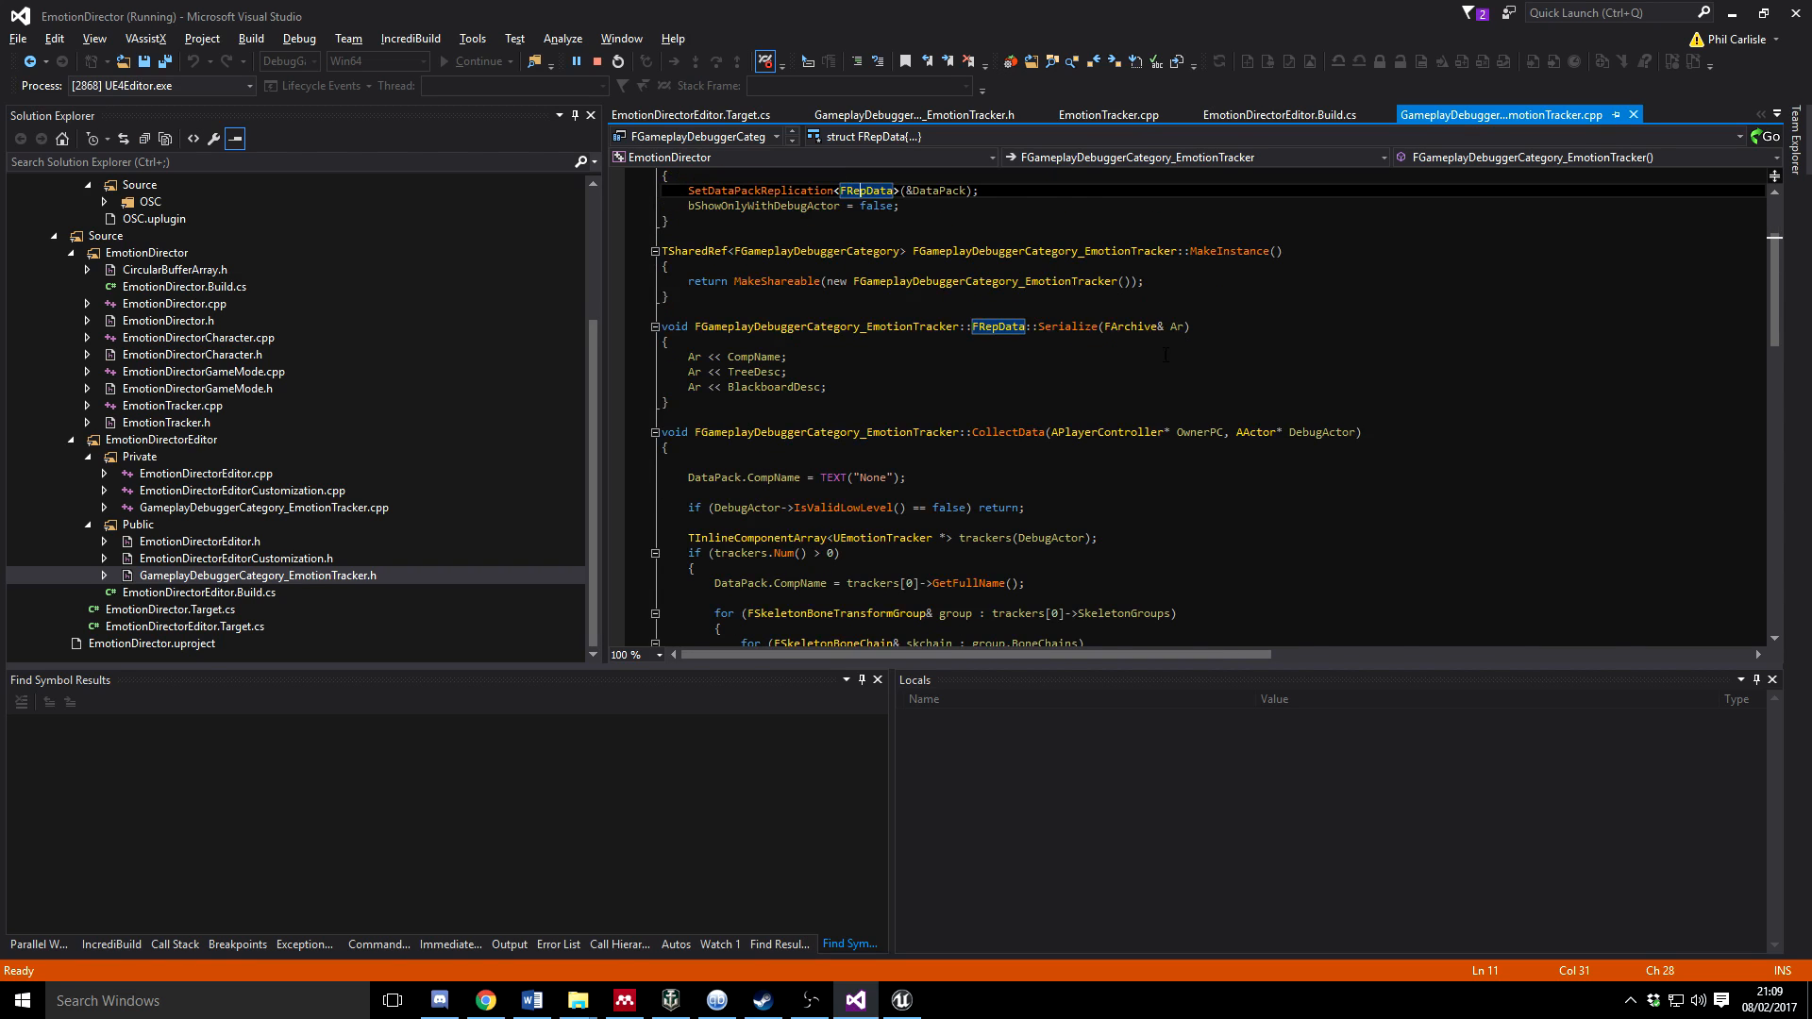
scroll(down, 3)
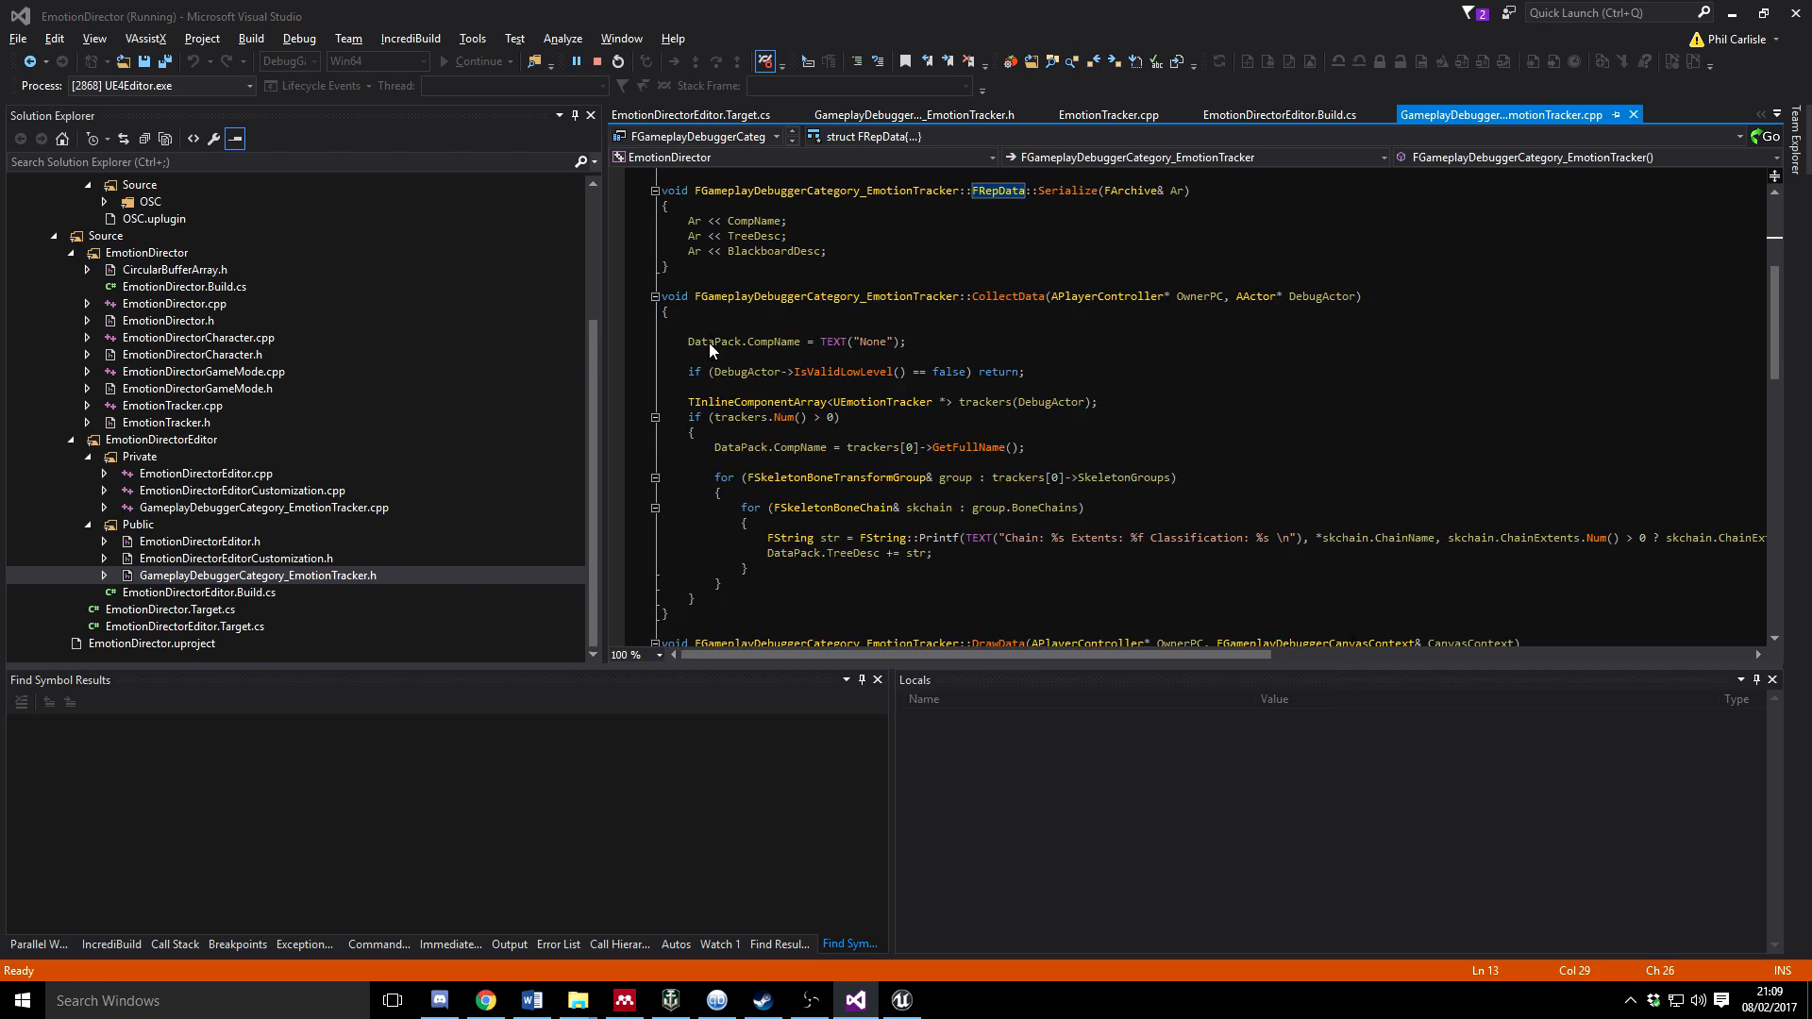
click(922, 115)
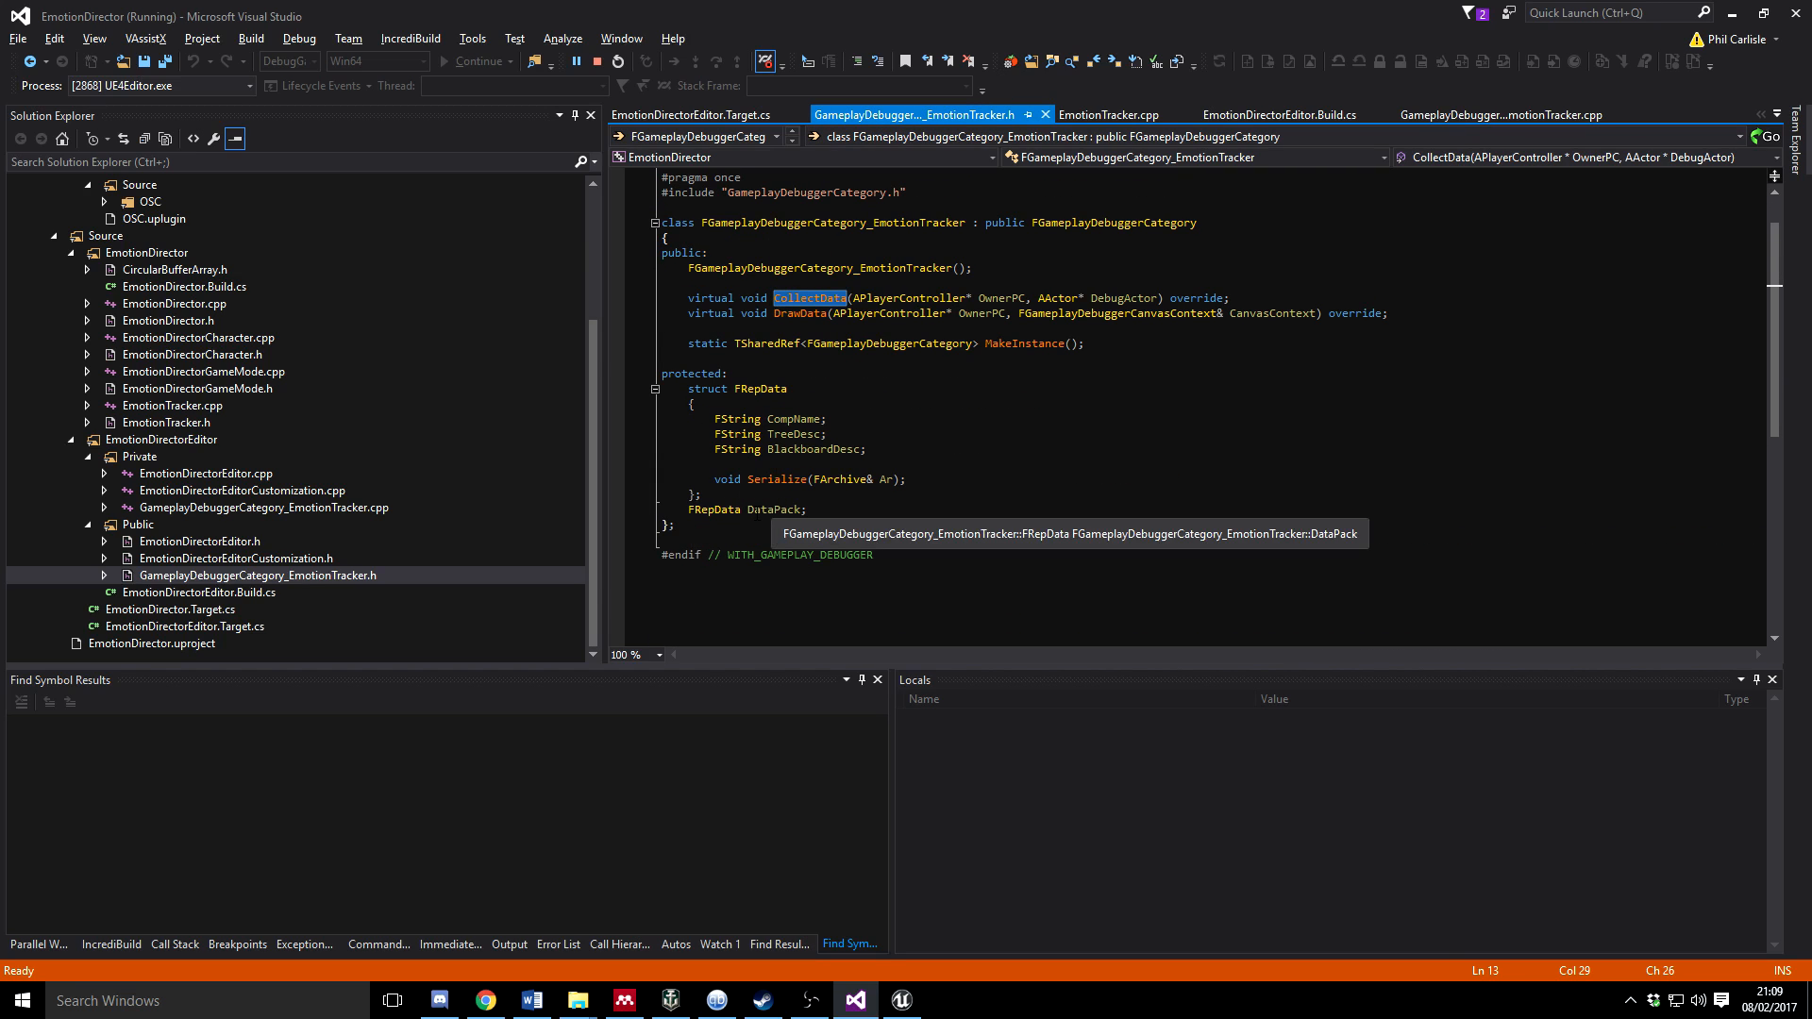
click(1505, 114)
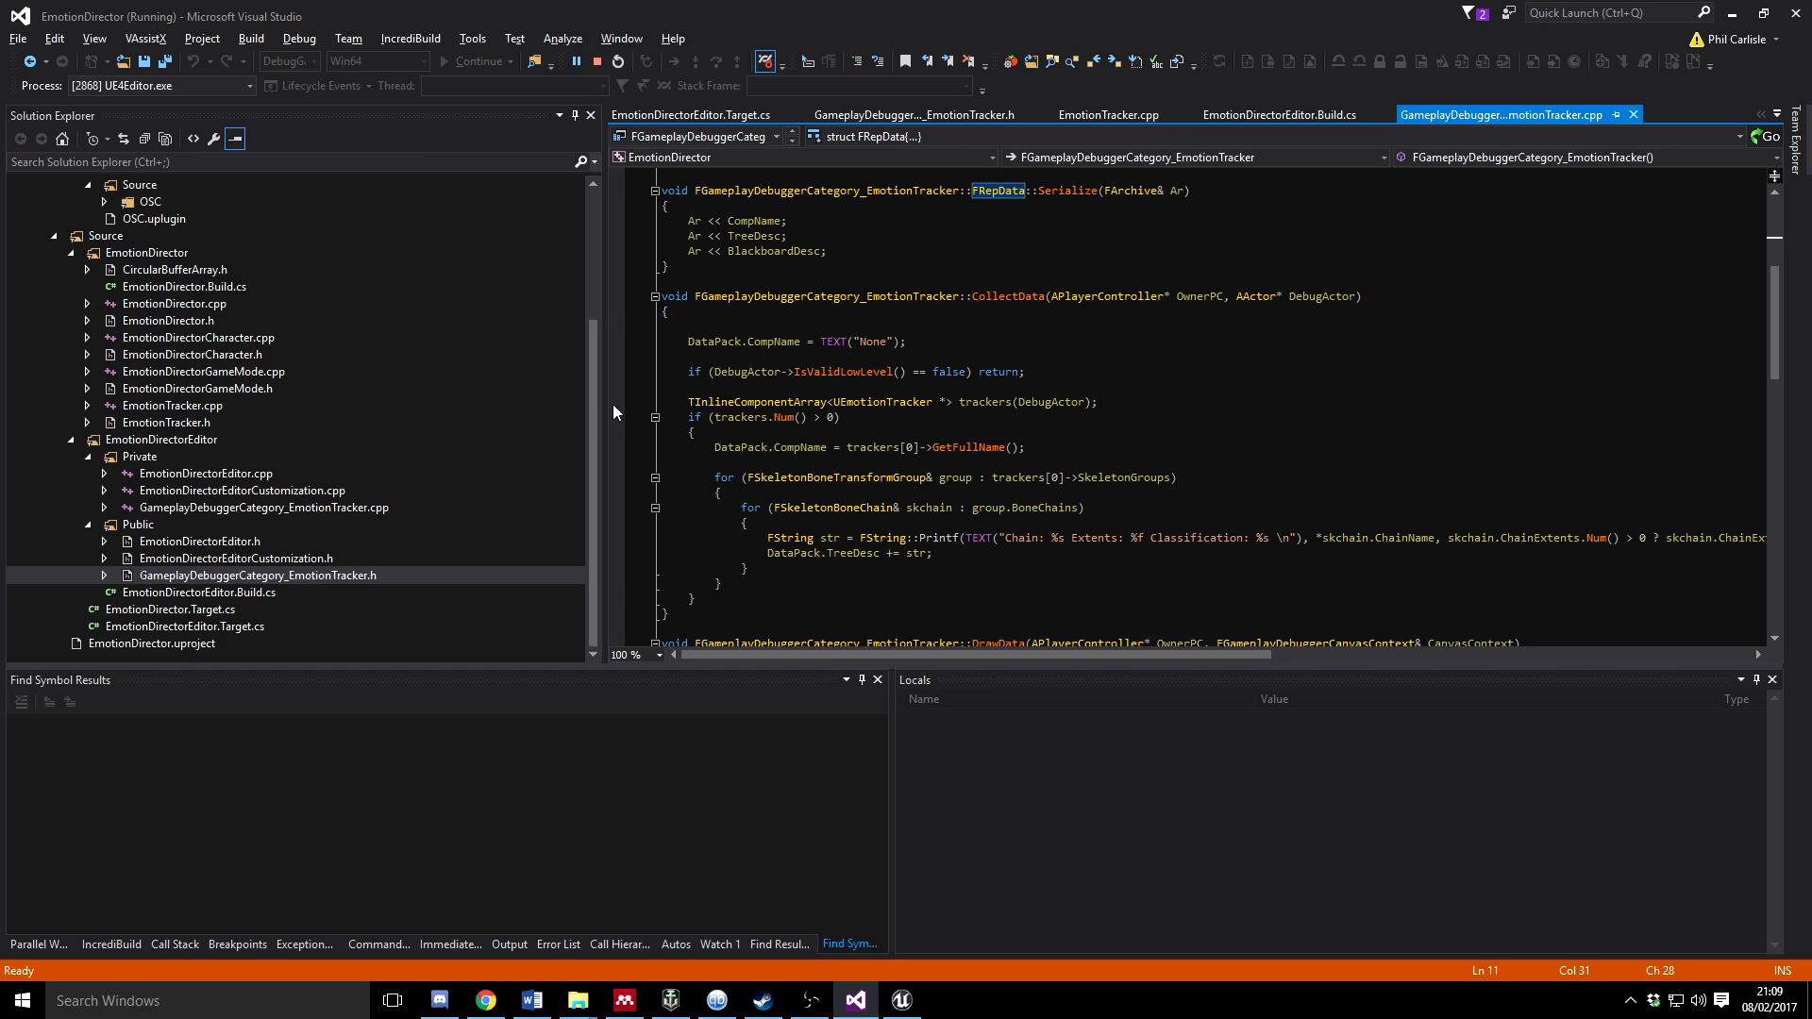
mouse_move(824, 417)
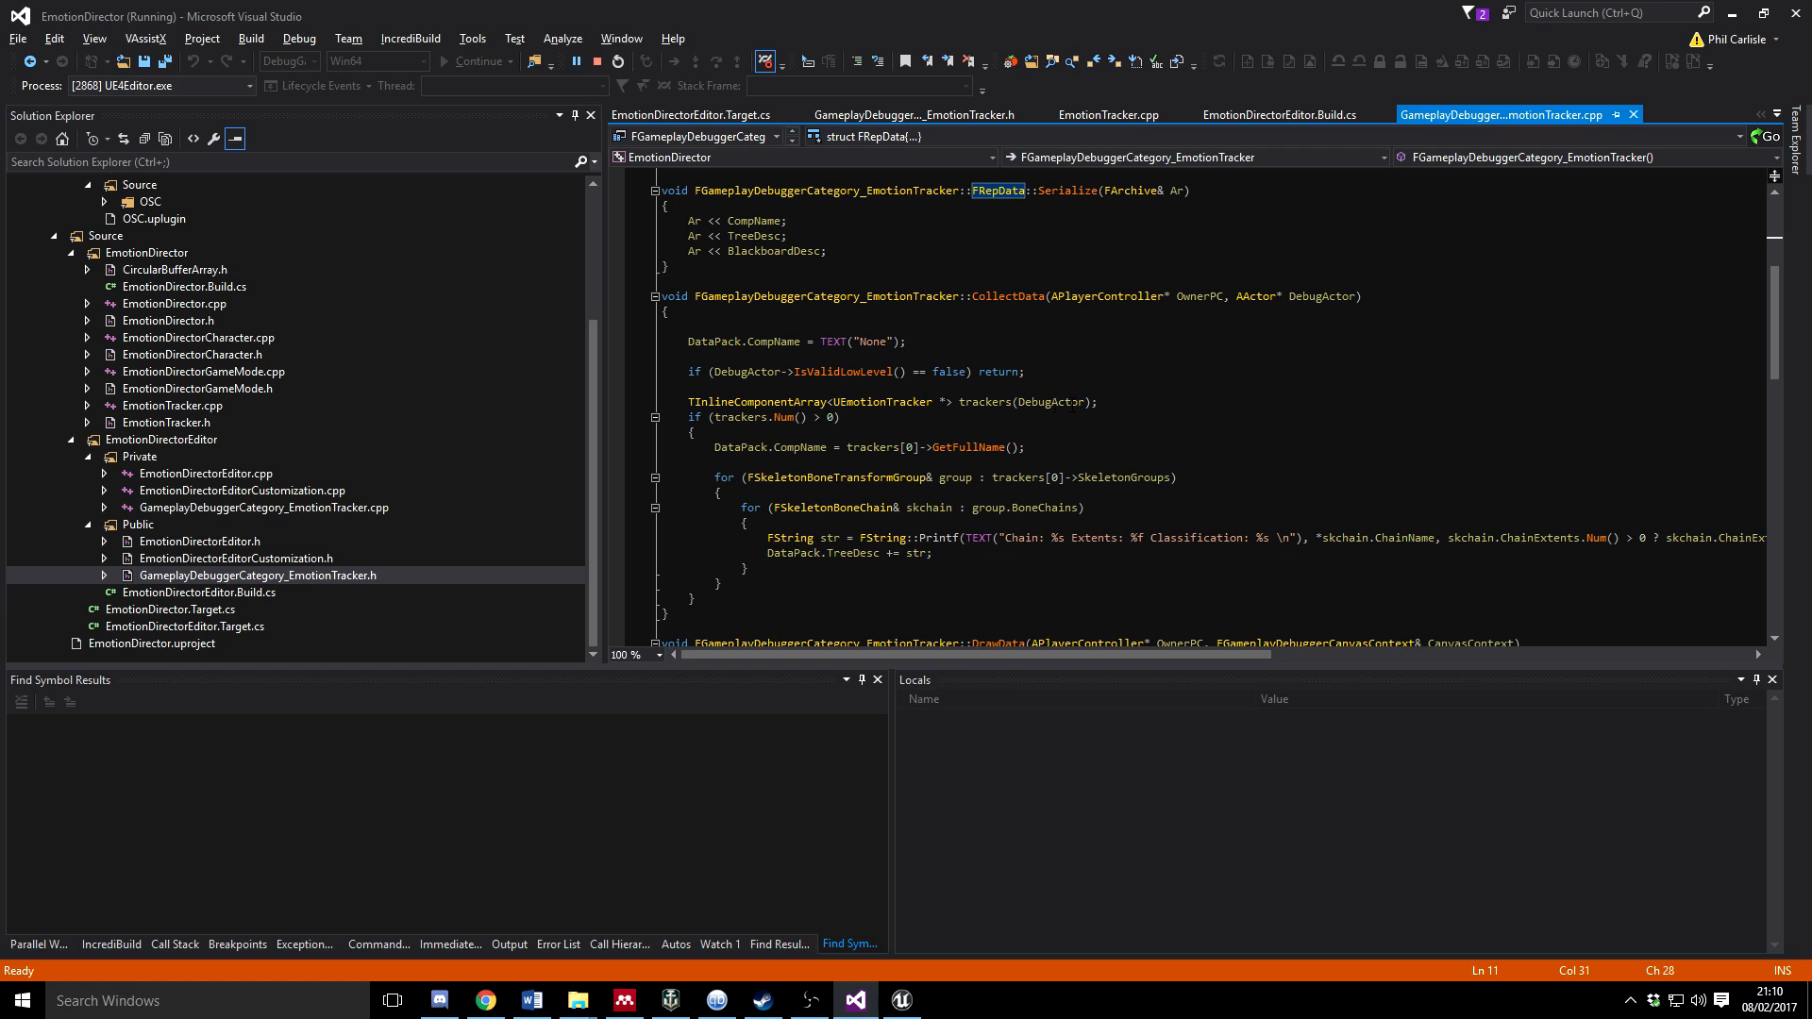
click(919, 114)
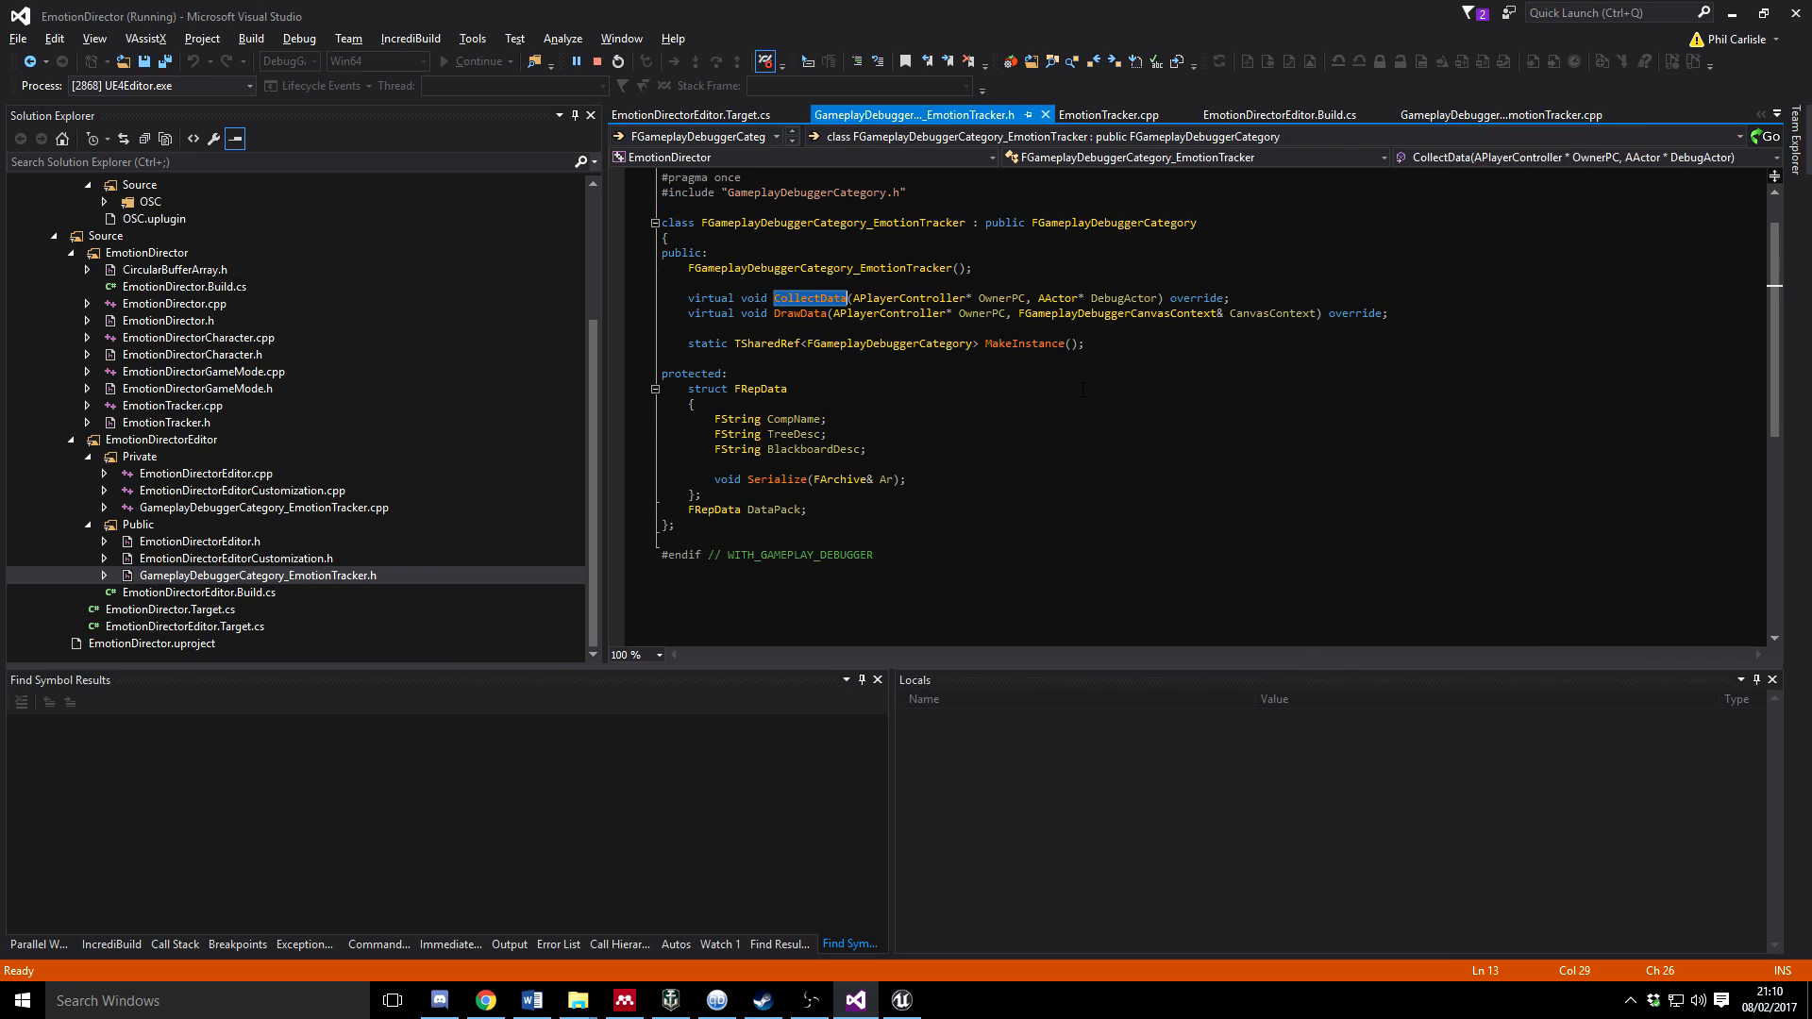
mouse_move(1136, 223)
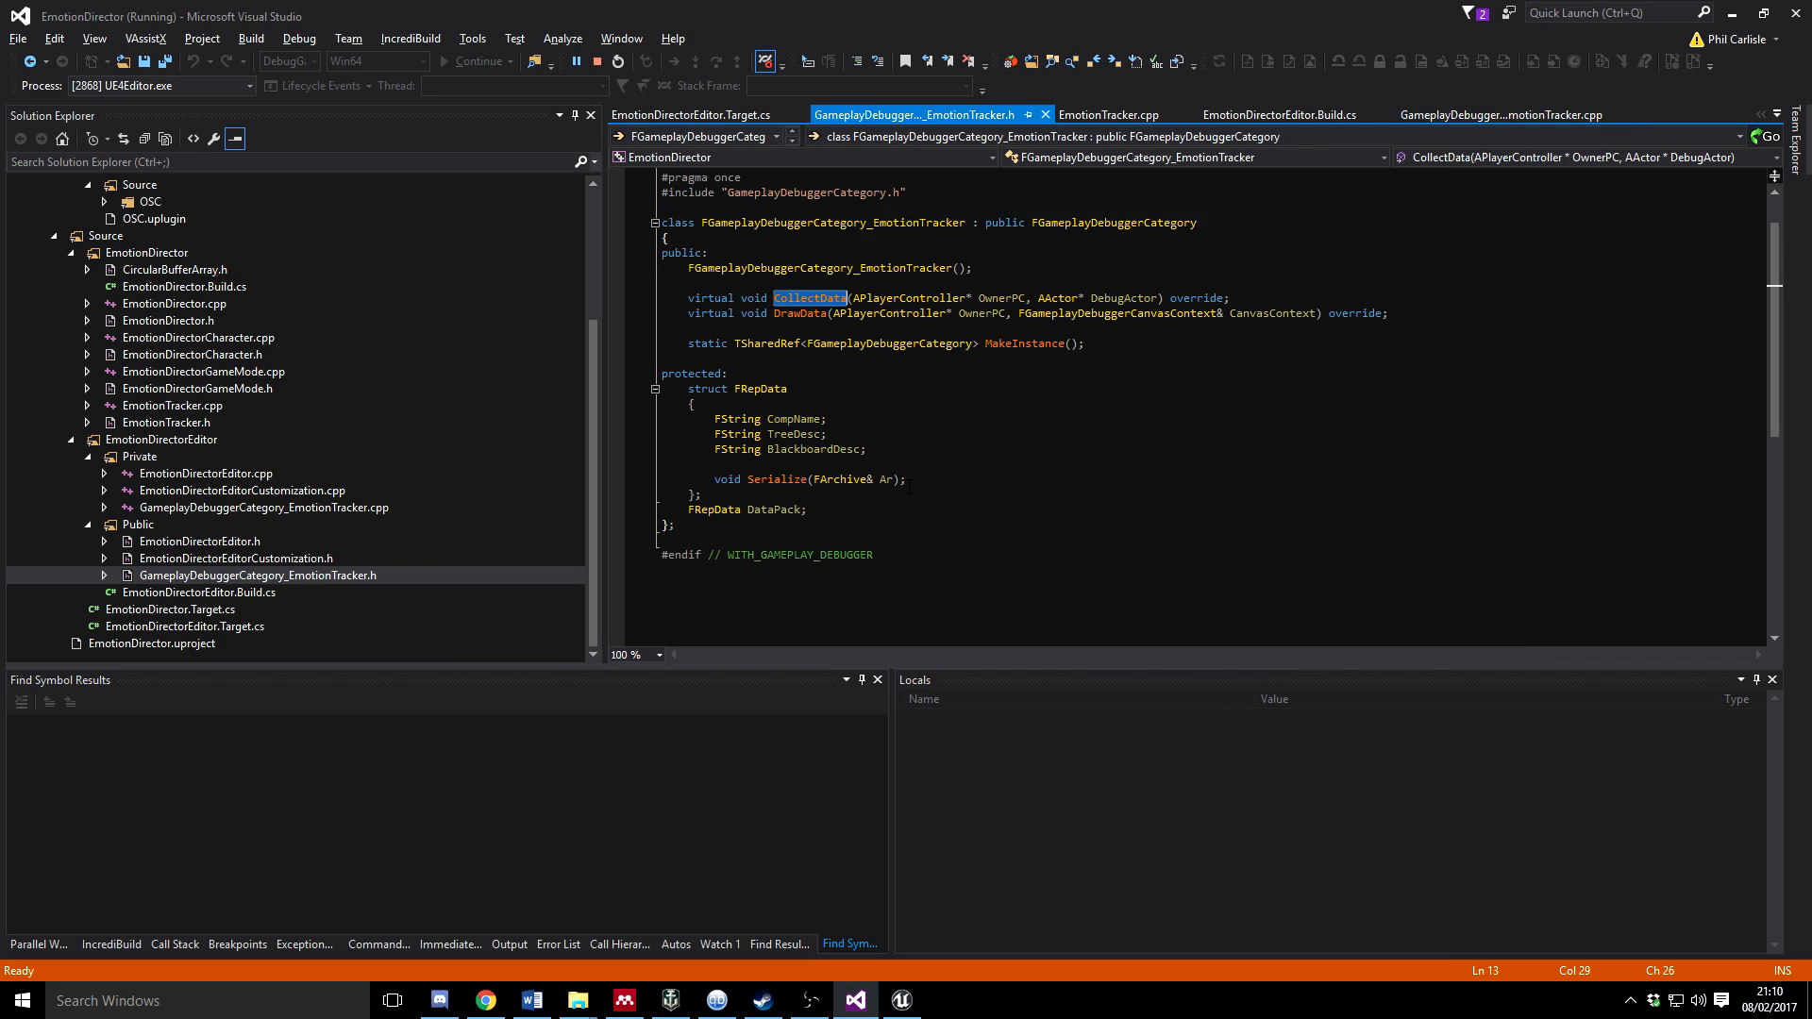
click(1500, 113)
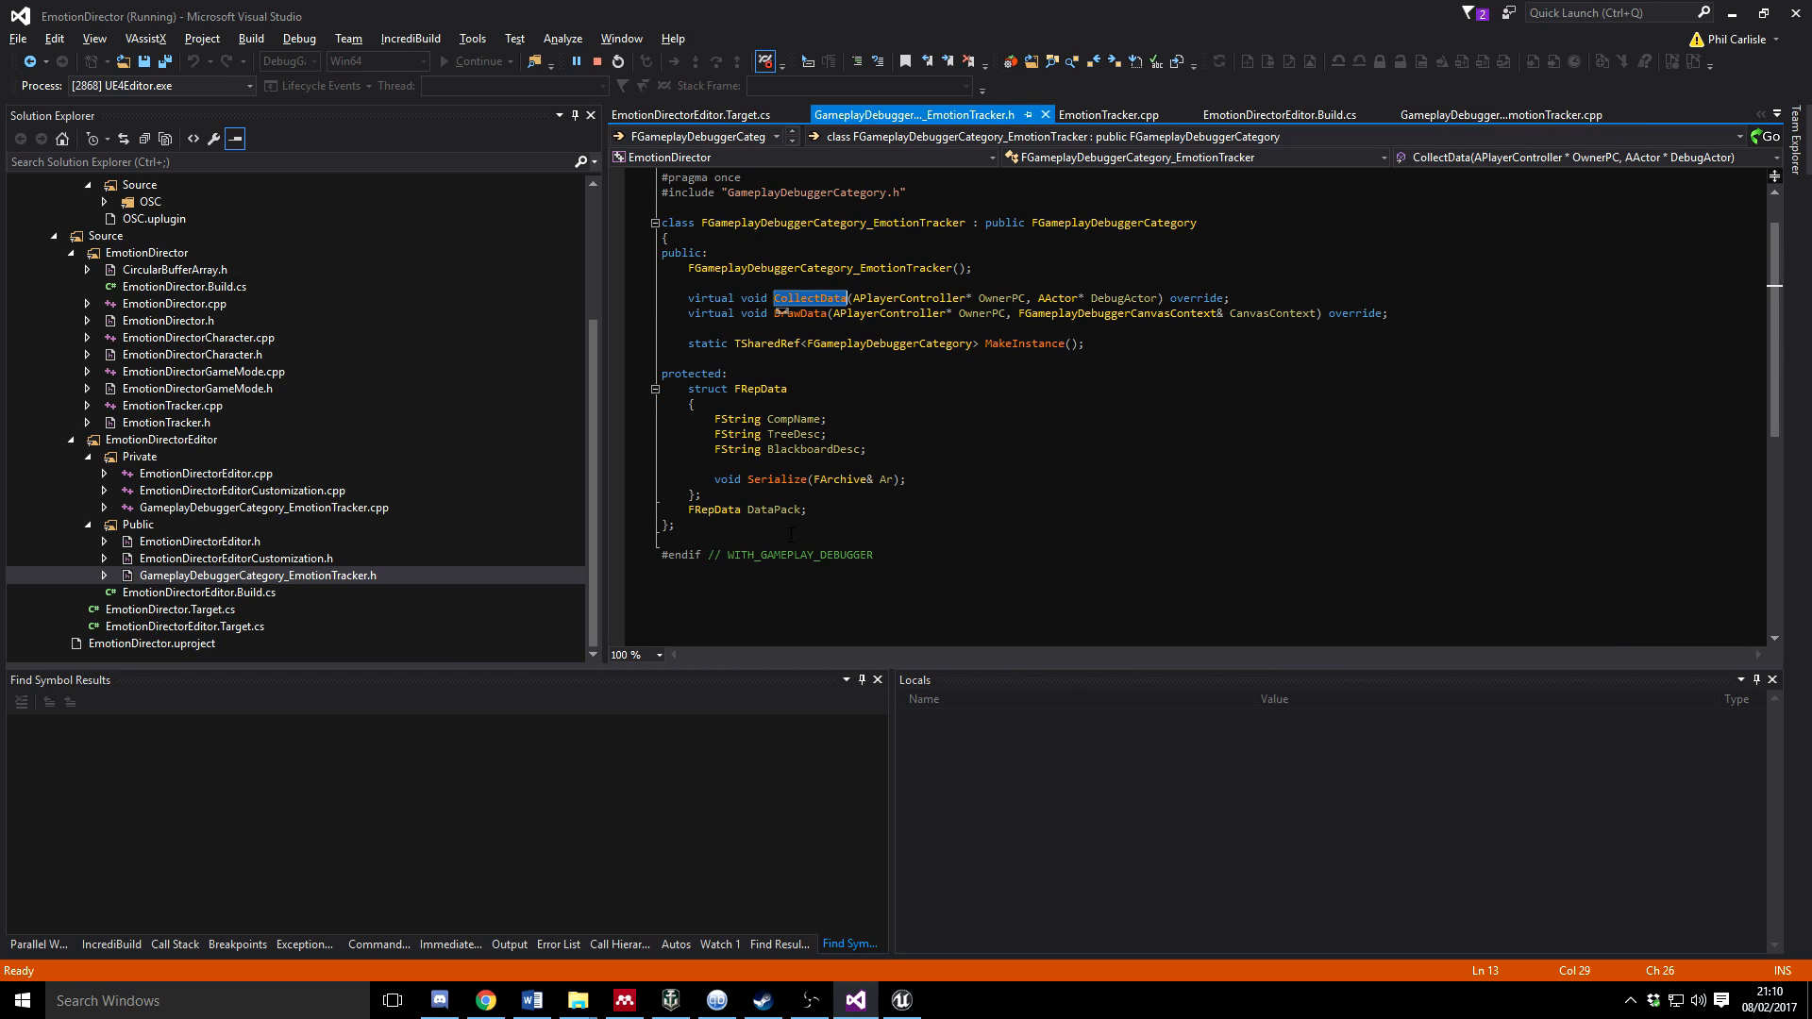
mouse_move(835, 479)
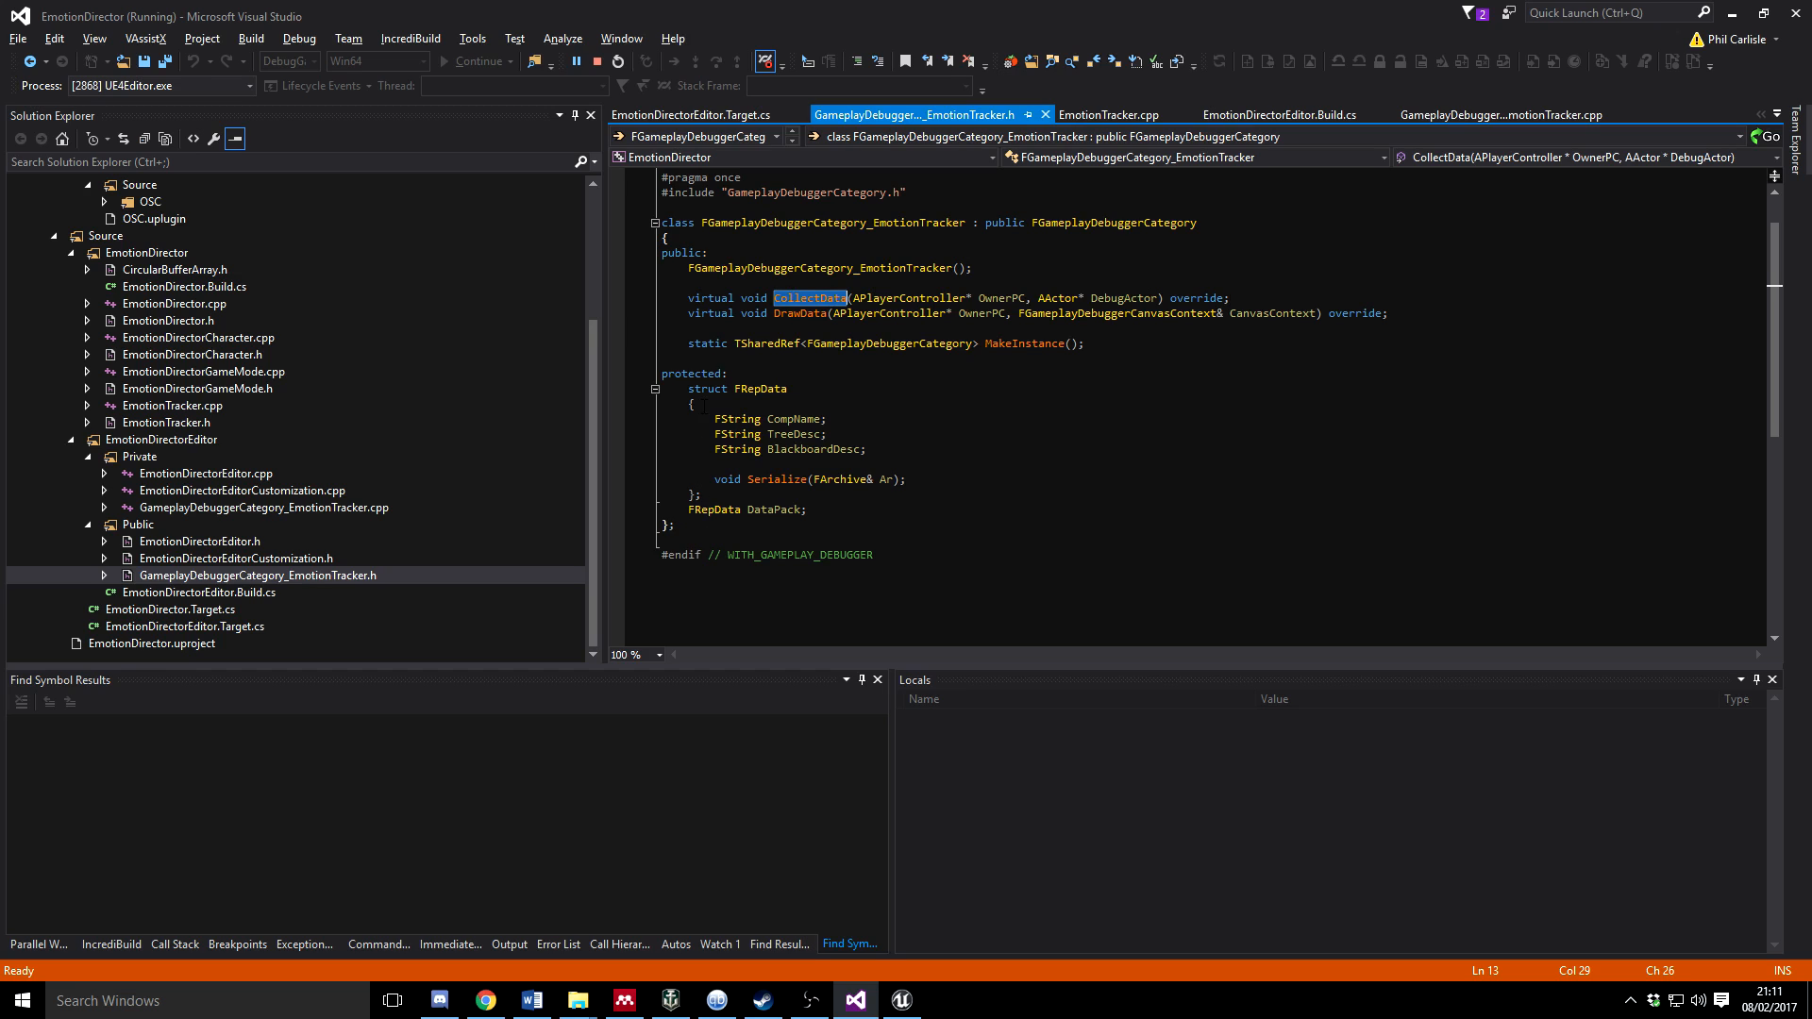
click(1496, 115)
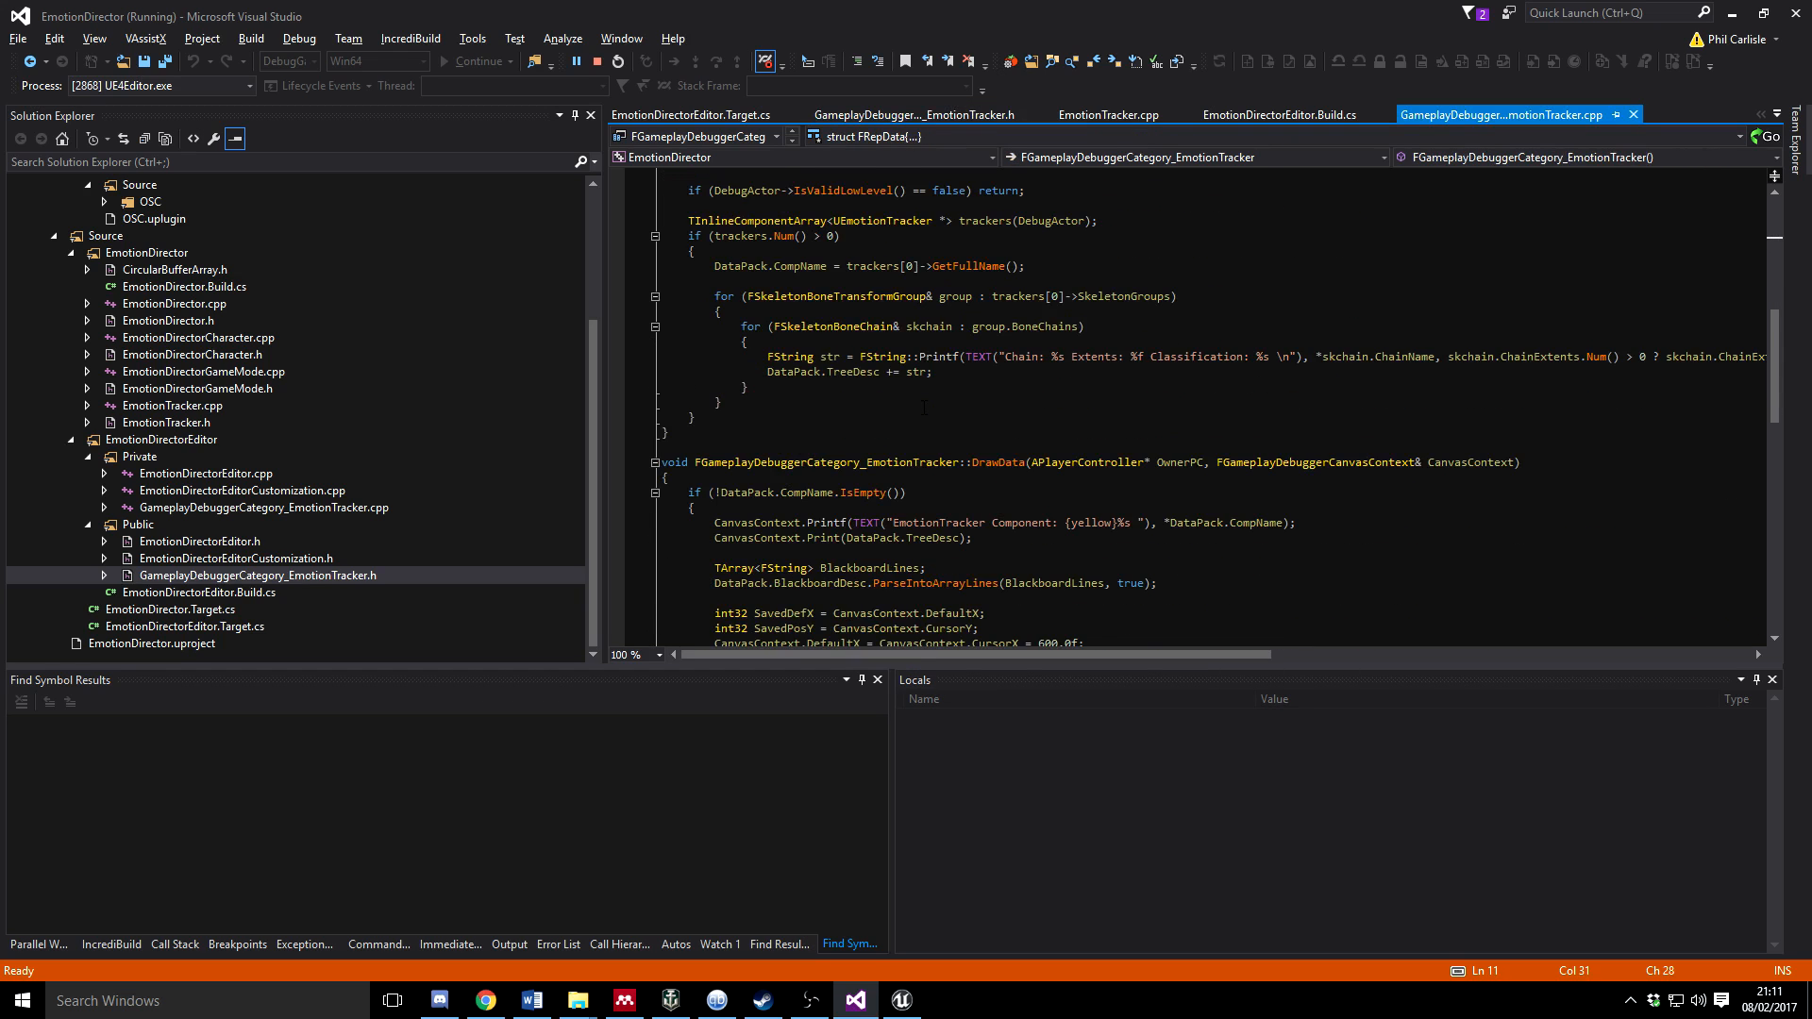
scroll(down, 3)
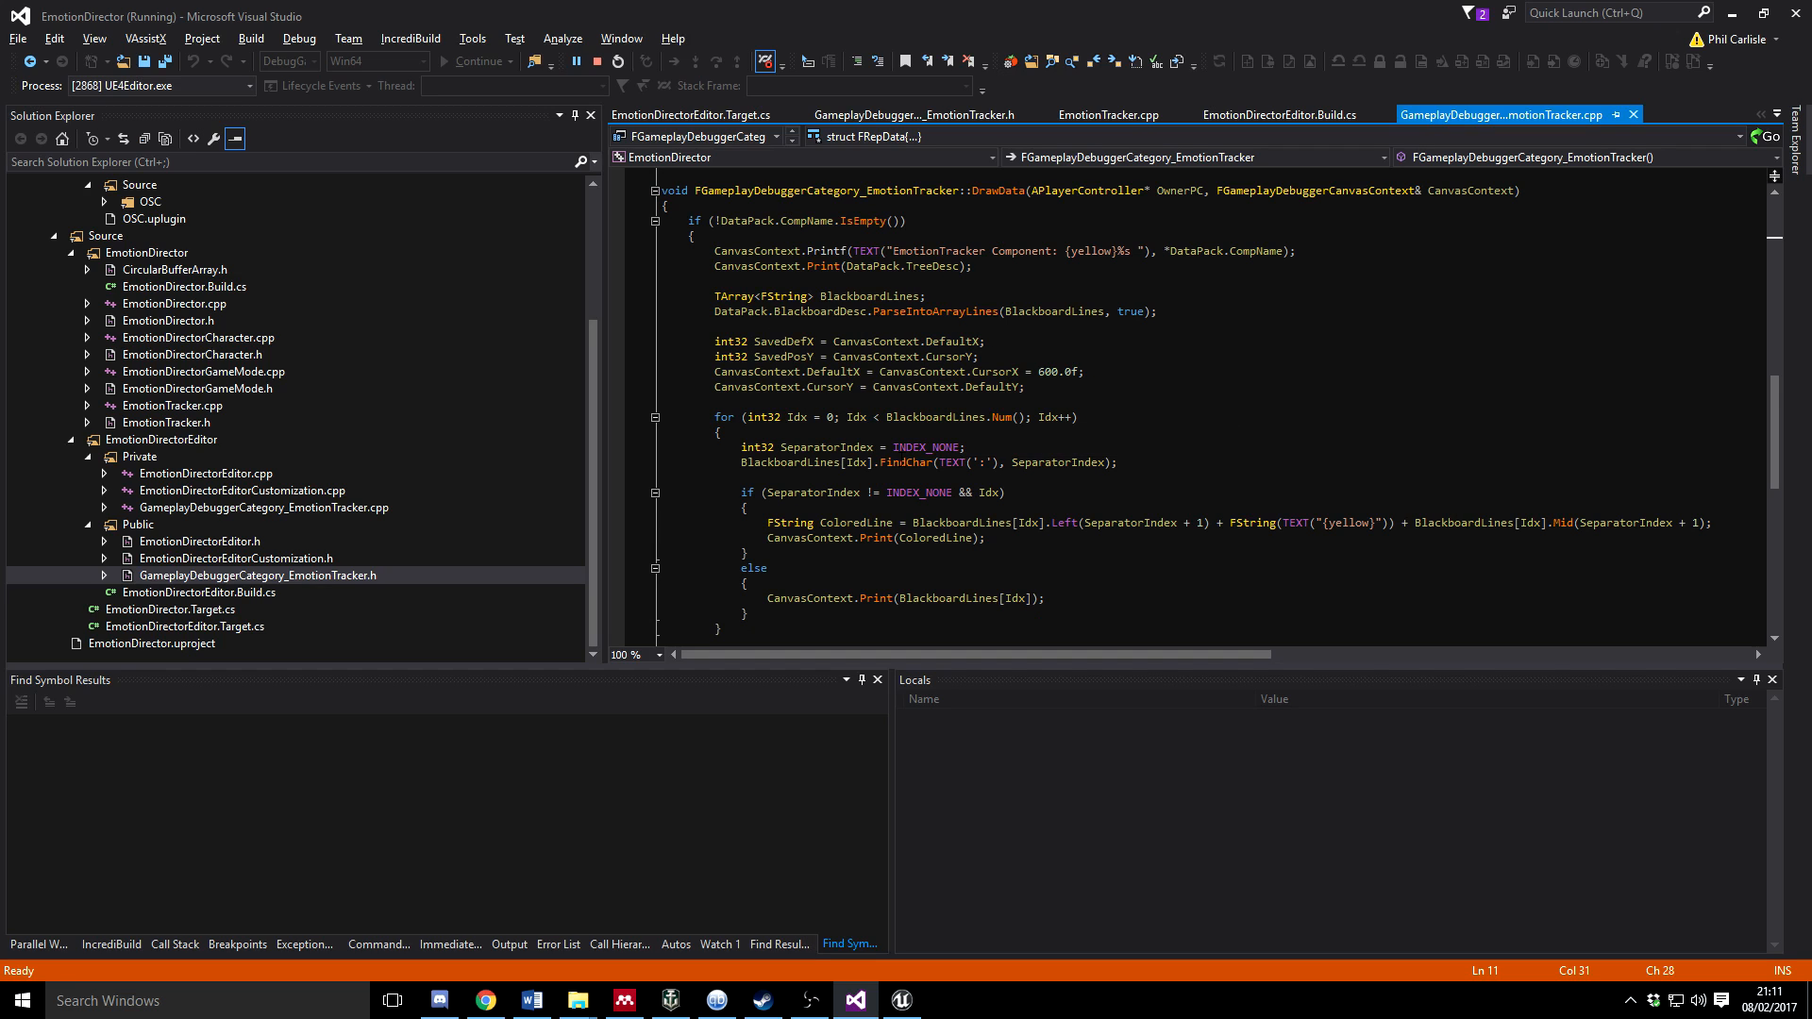
mouse_move(954, 417)
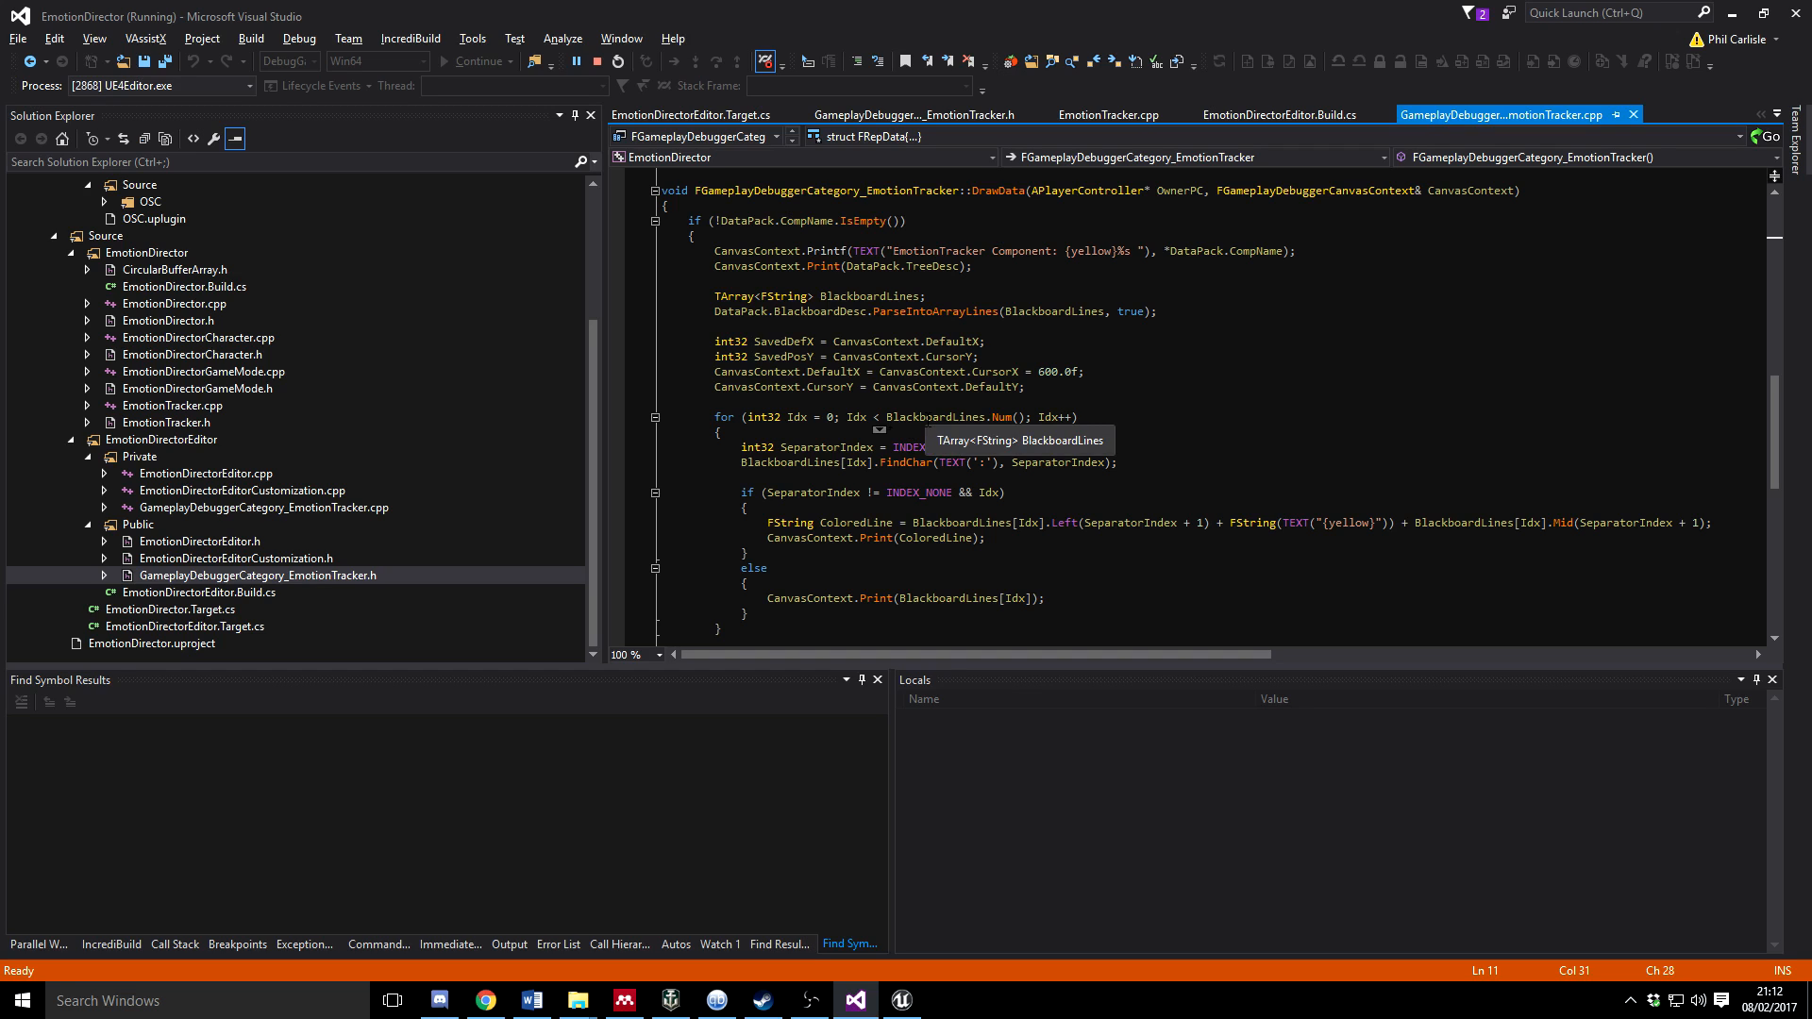
mouse_move(1055, 310)
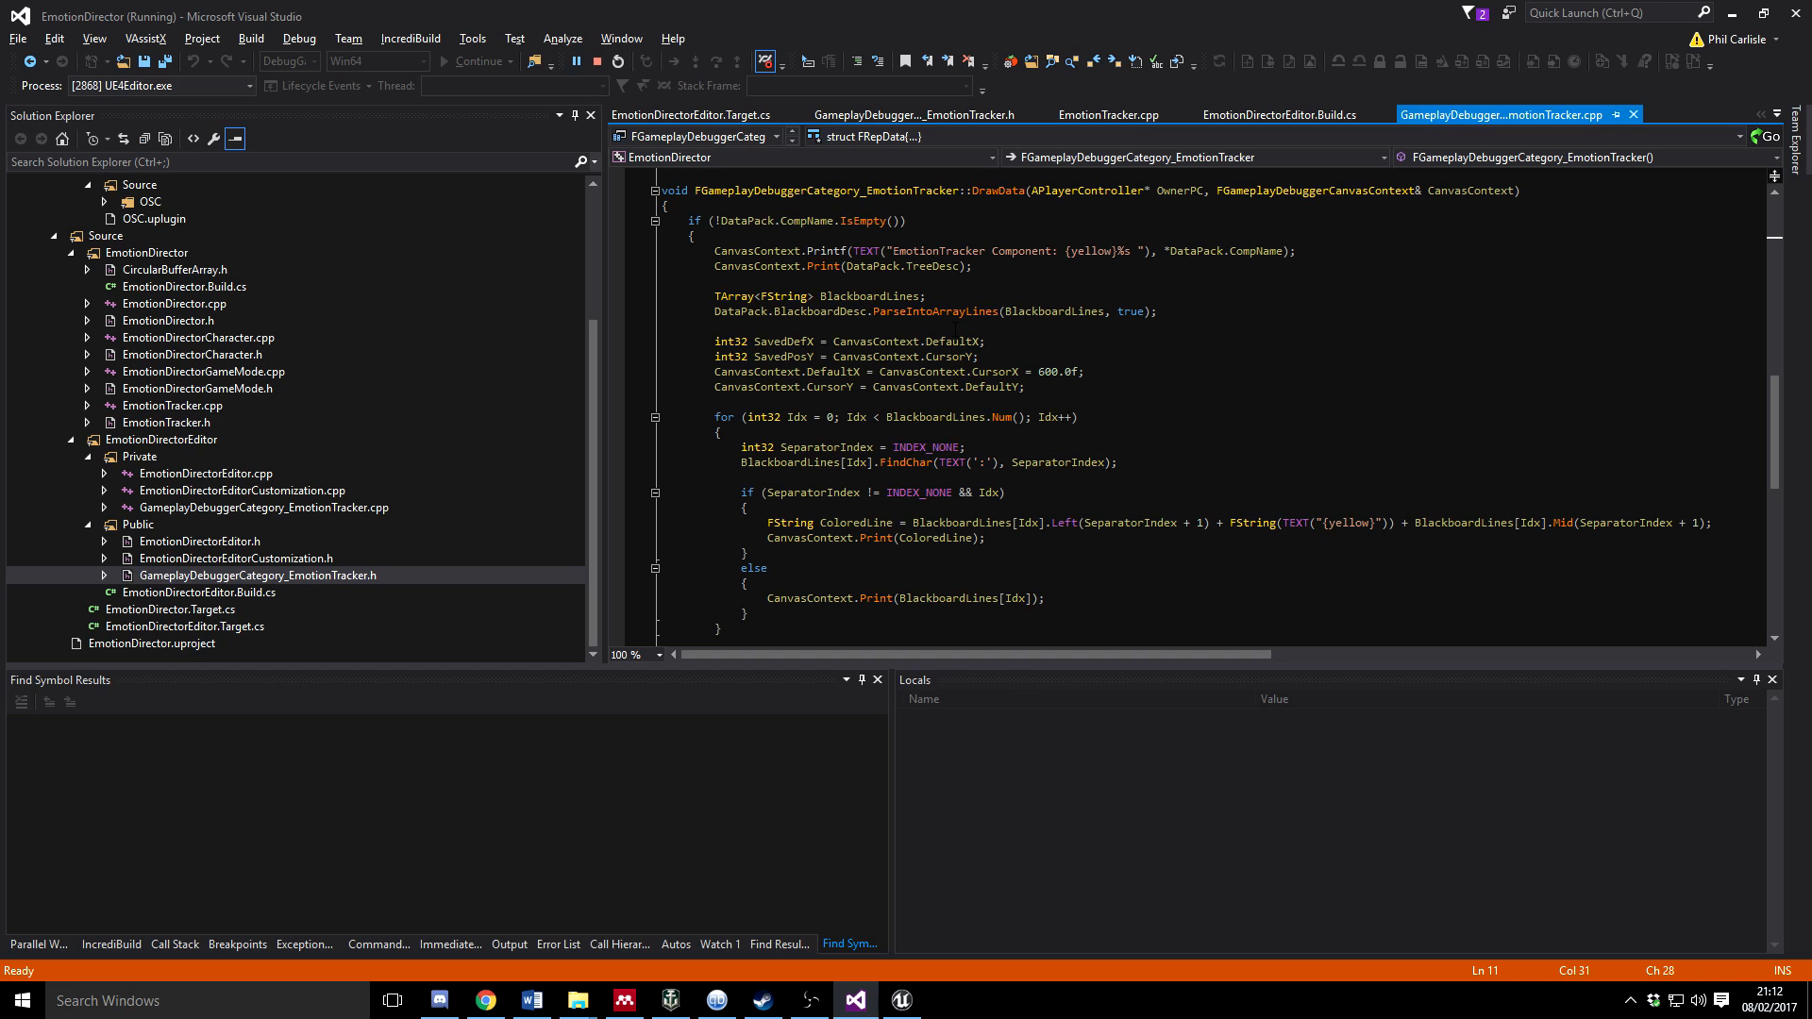
mouse_move(923, 353)
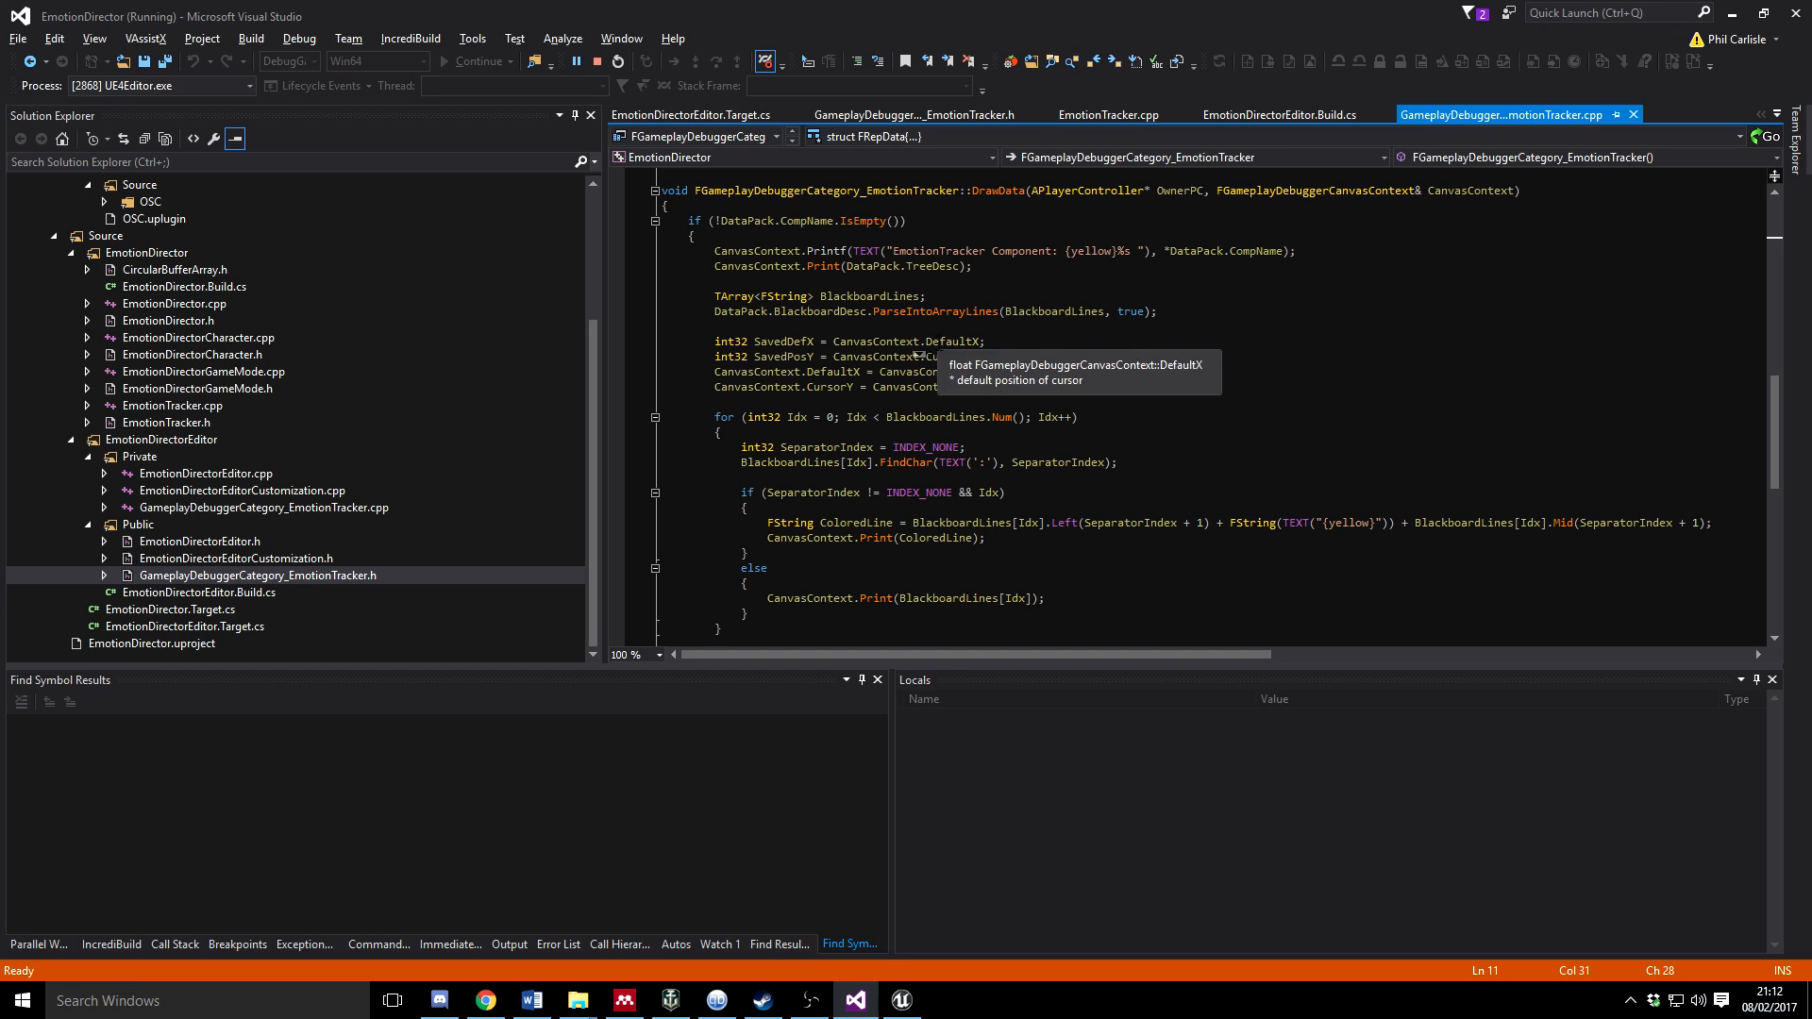
scroll(down, 3)
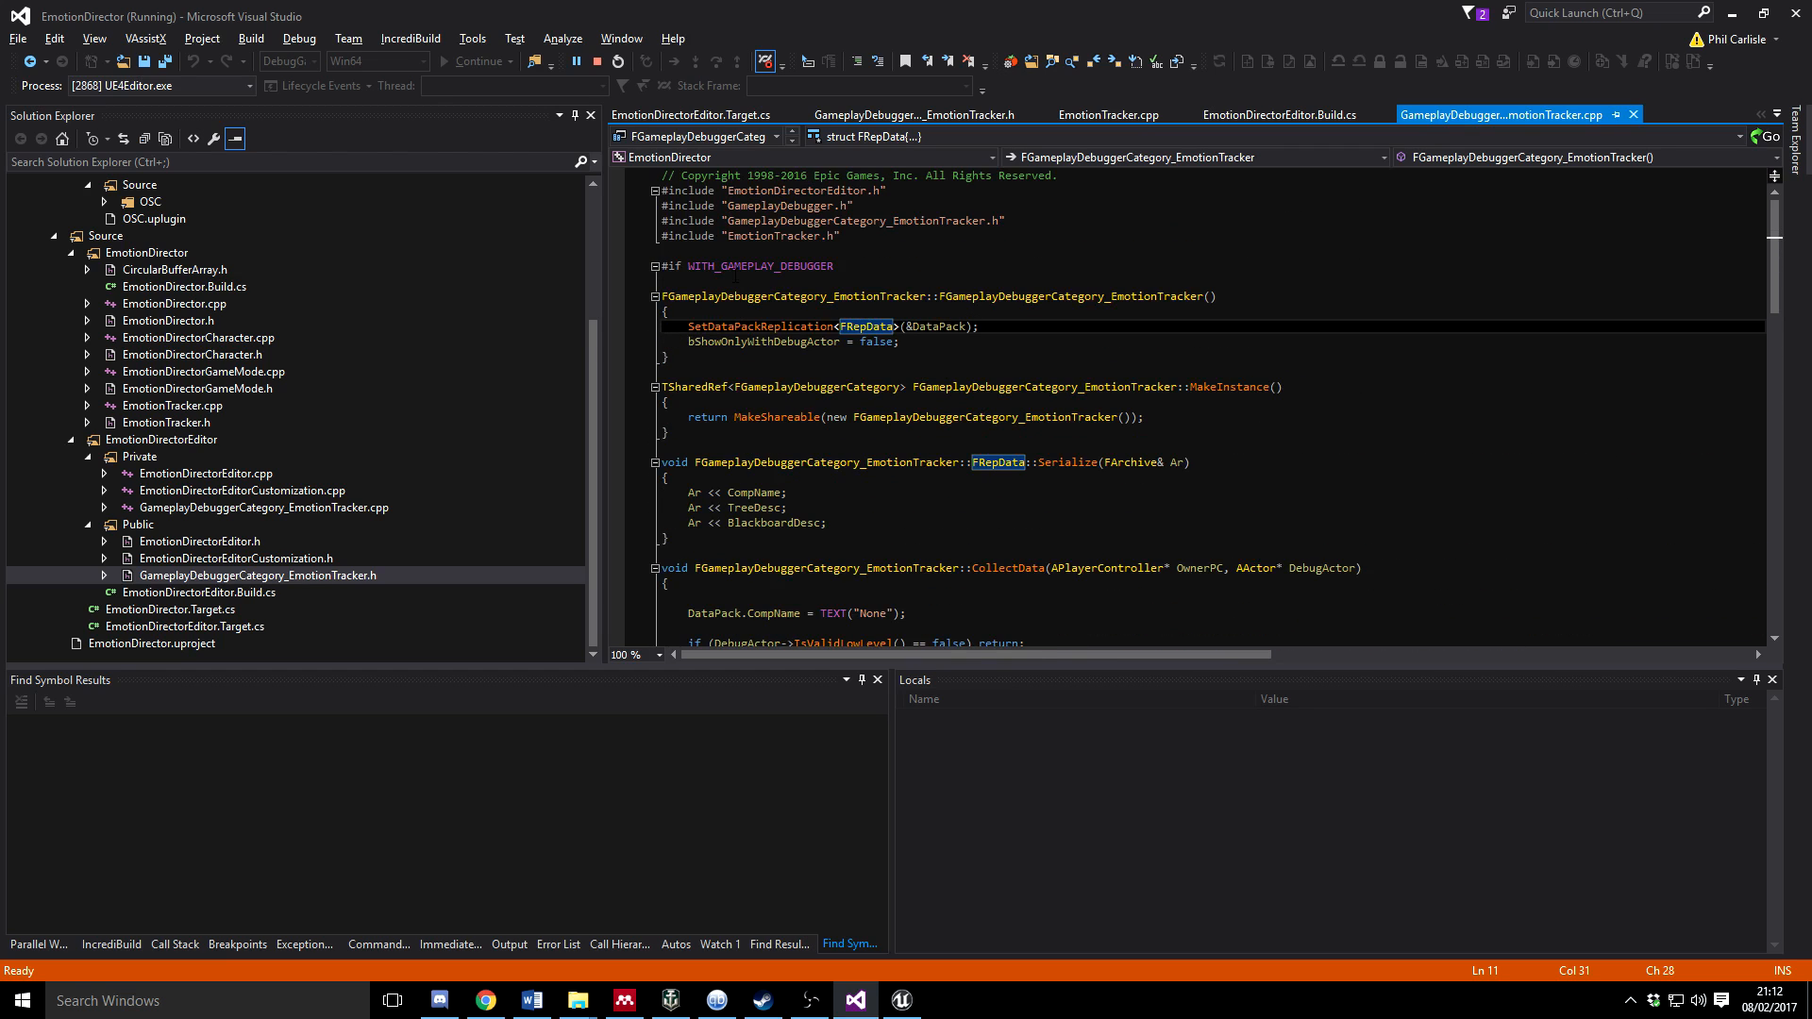
scroll(down, 3)
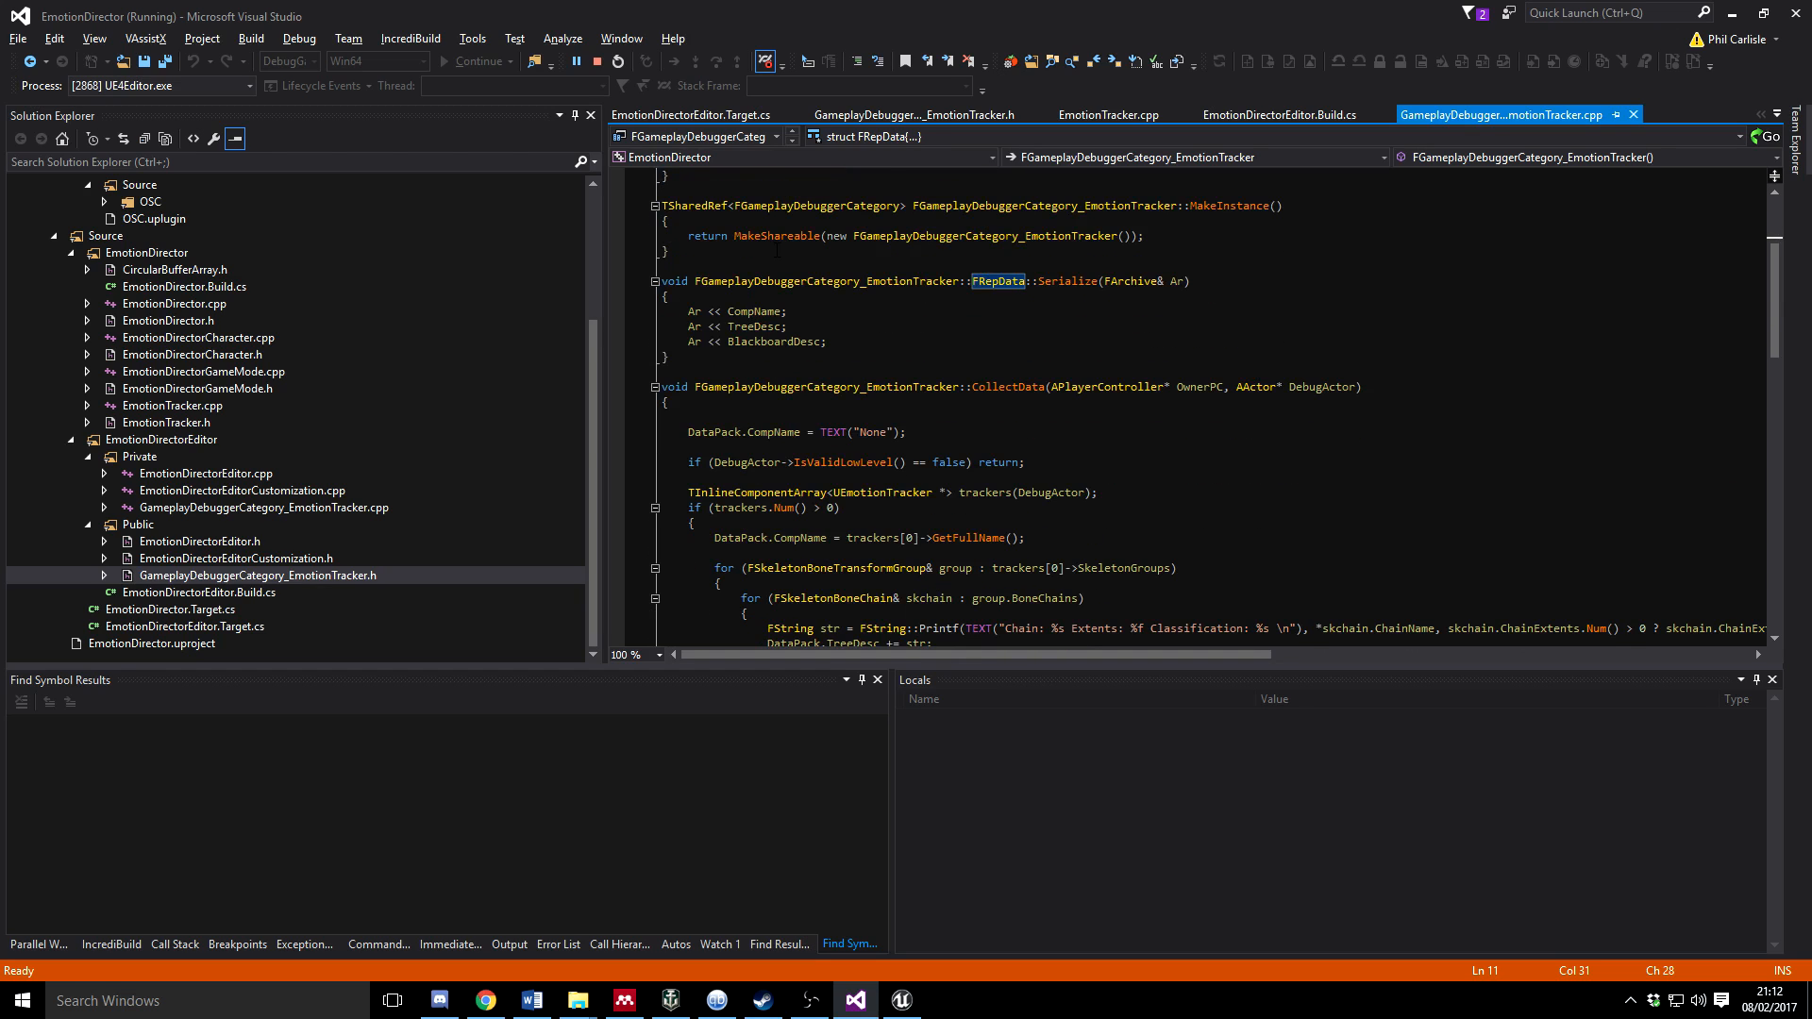
click(937, 114)
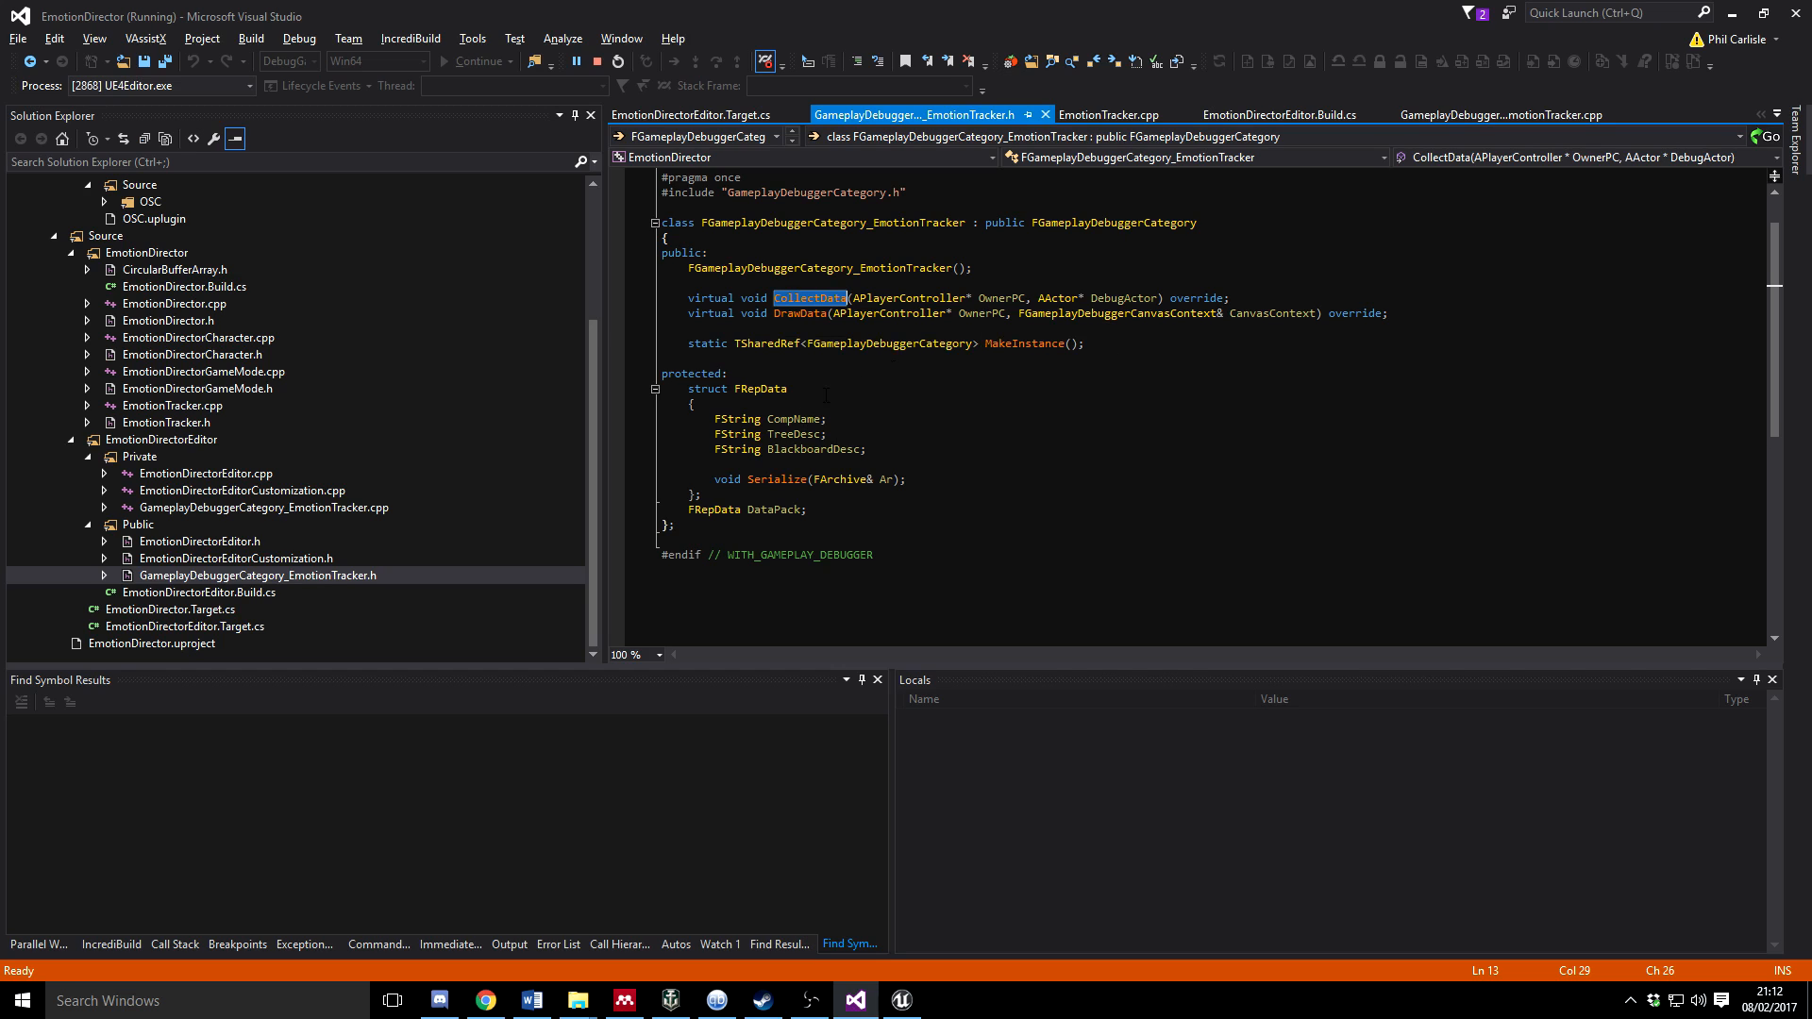
click(1506, 113)
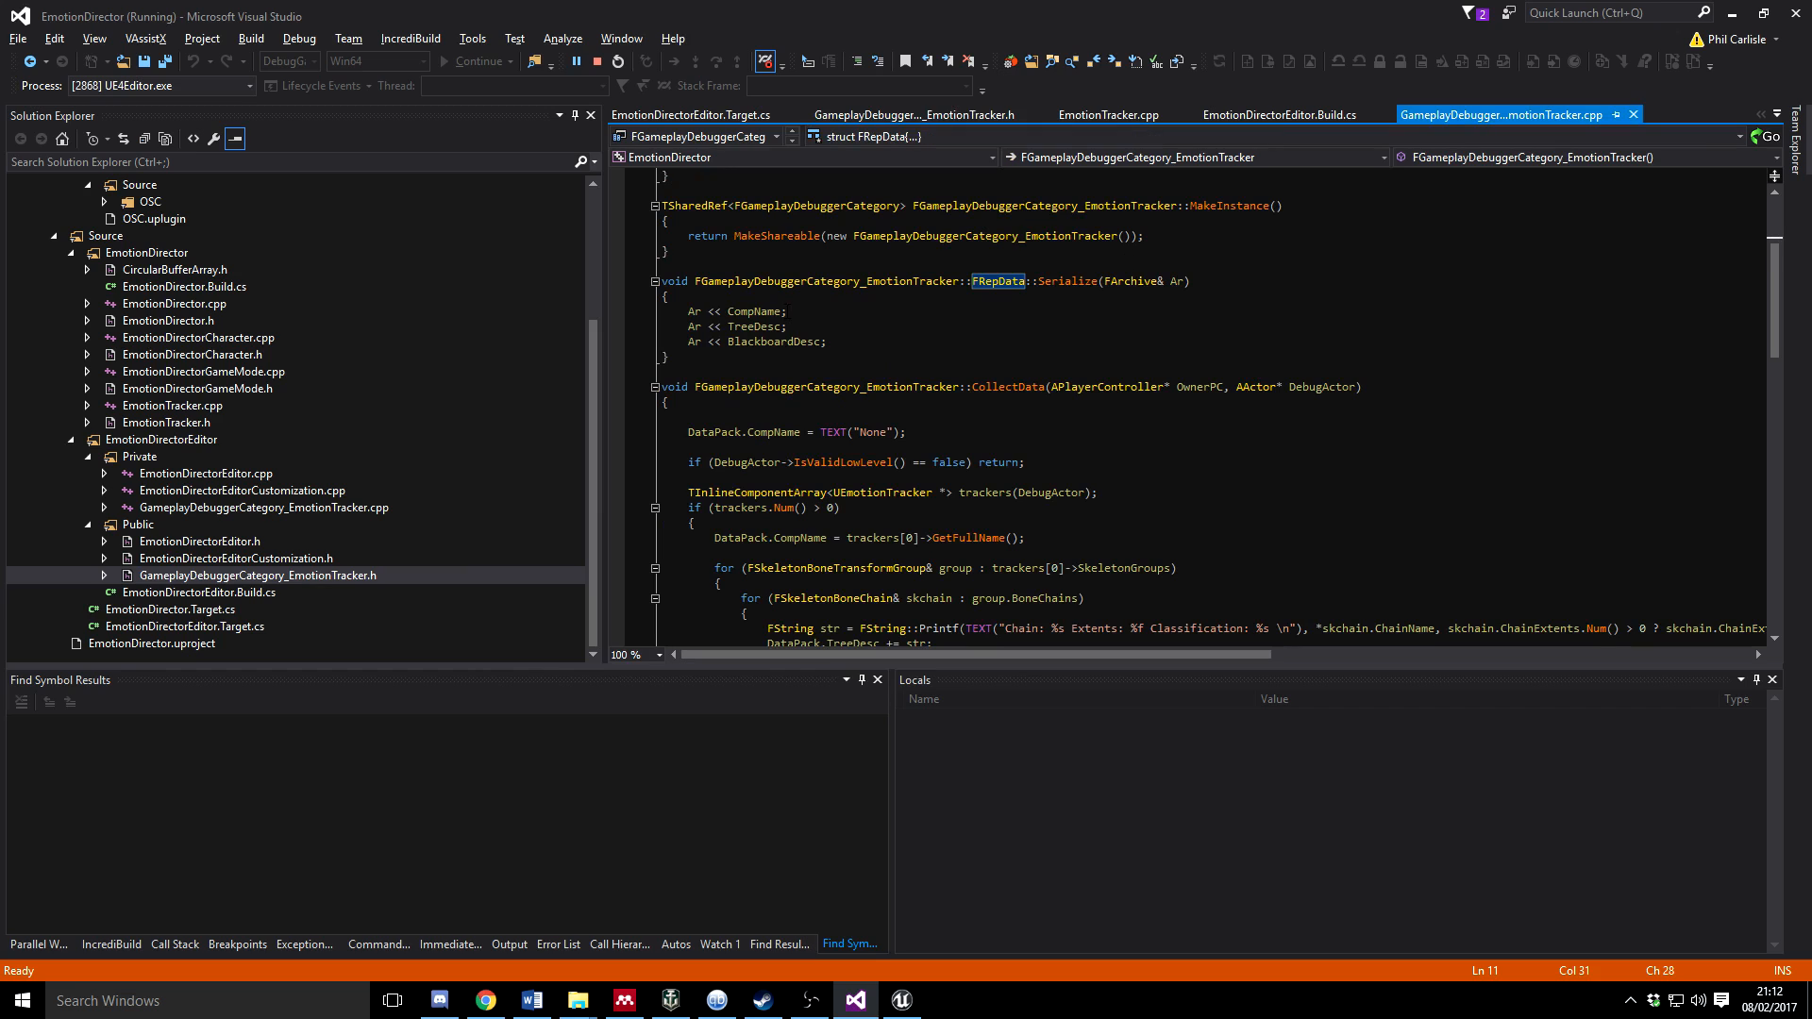
mouse_move(1127, 280)
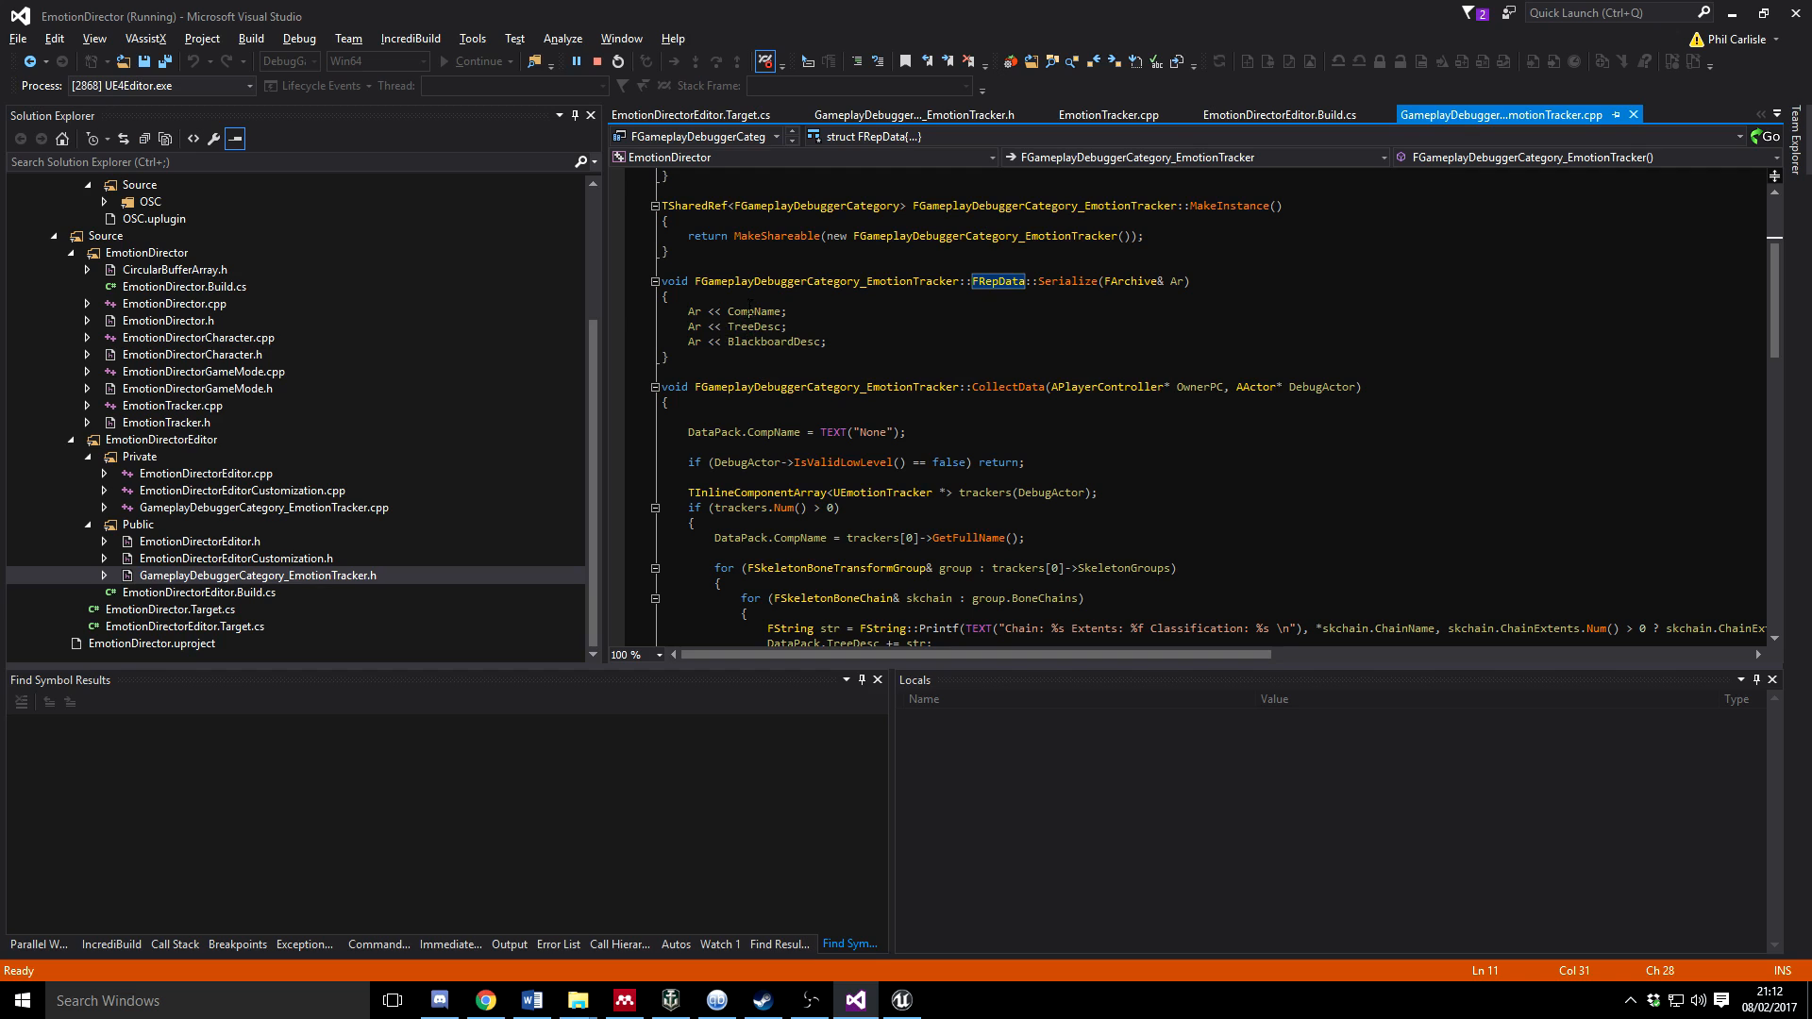
mouse_move(712, 312)
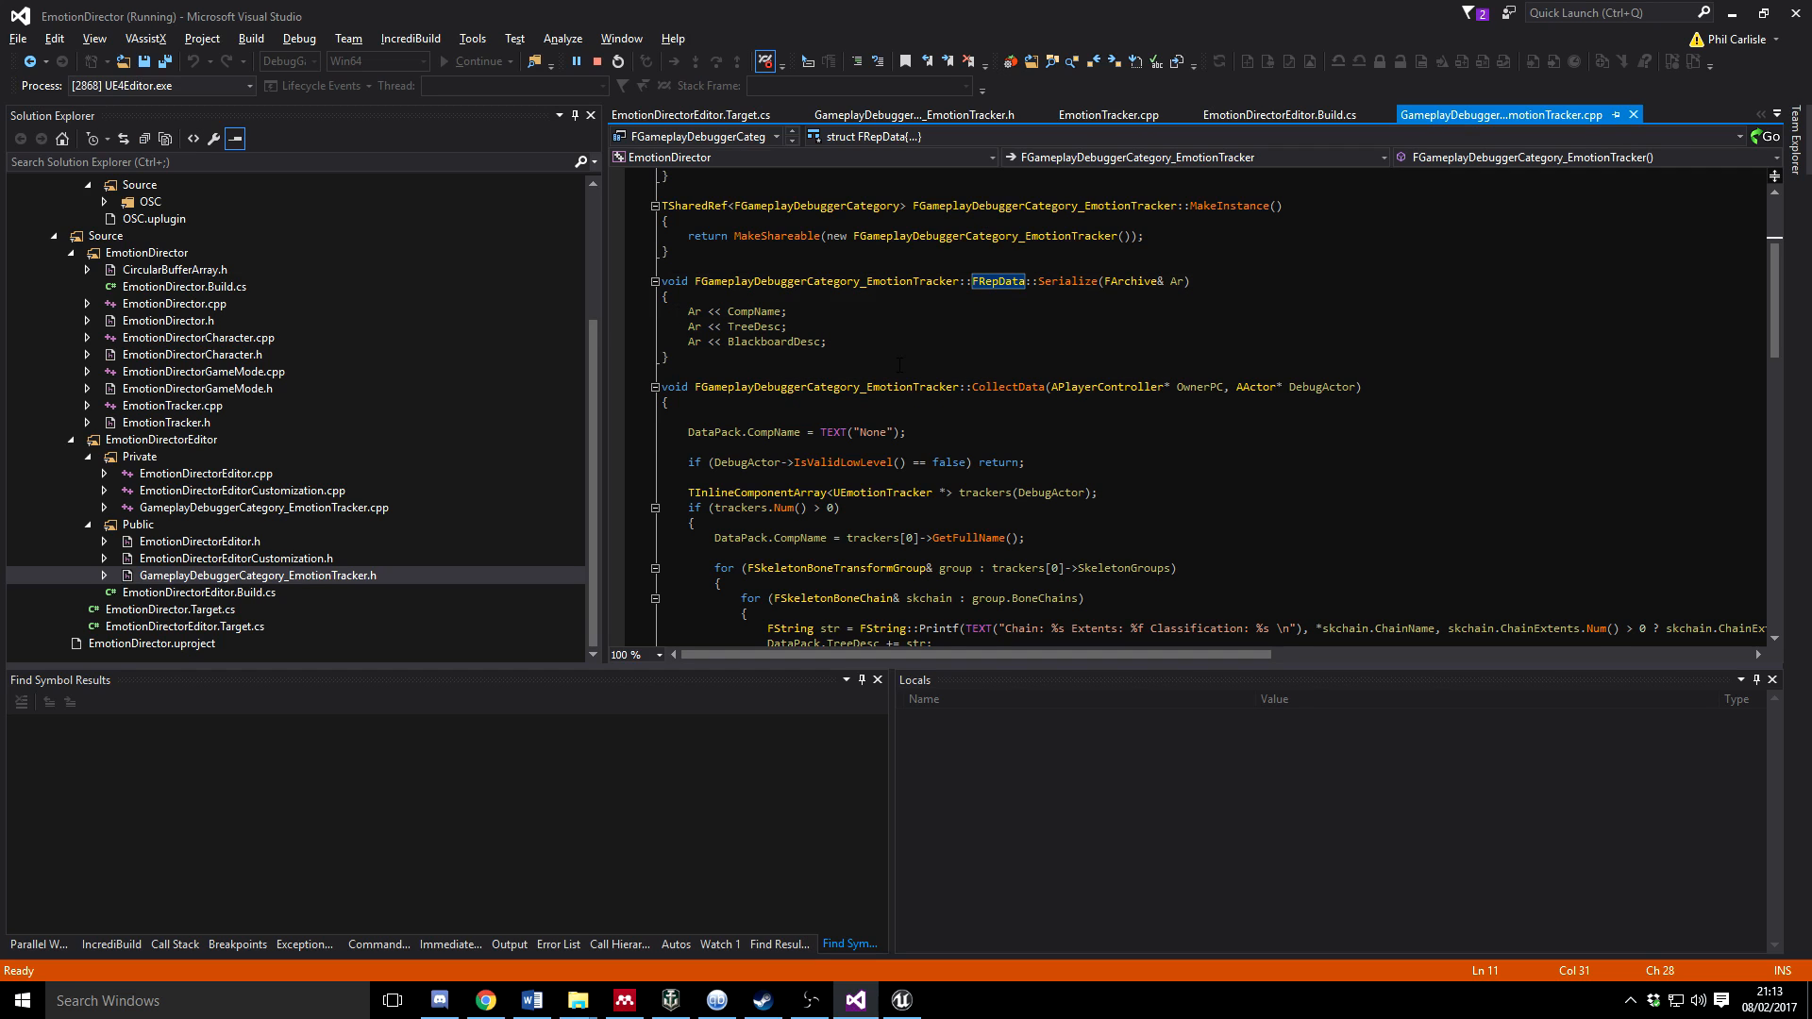
click(939, 114)
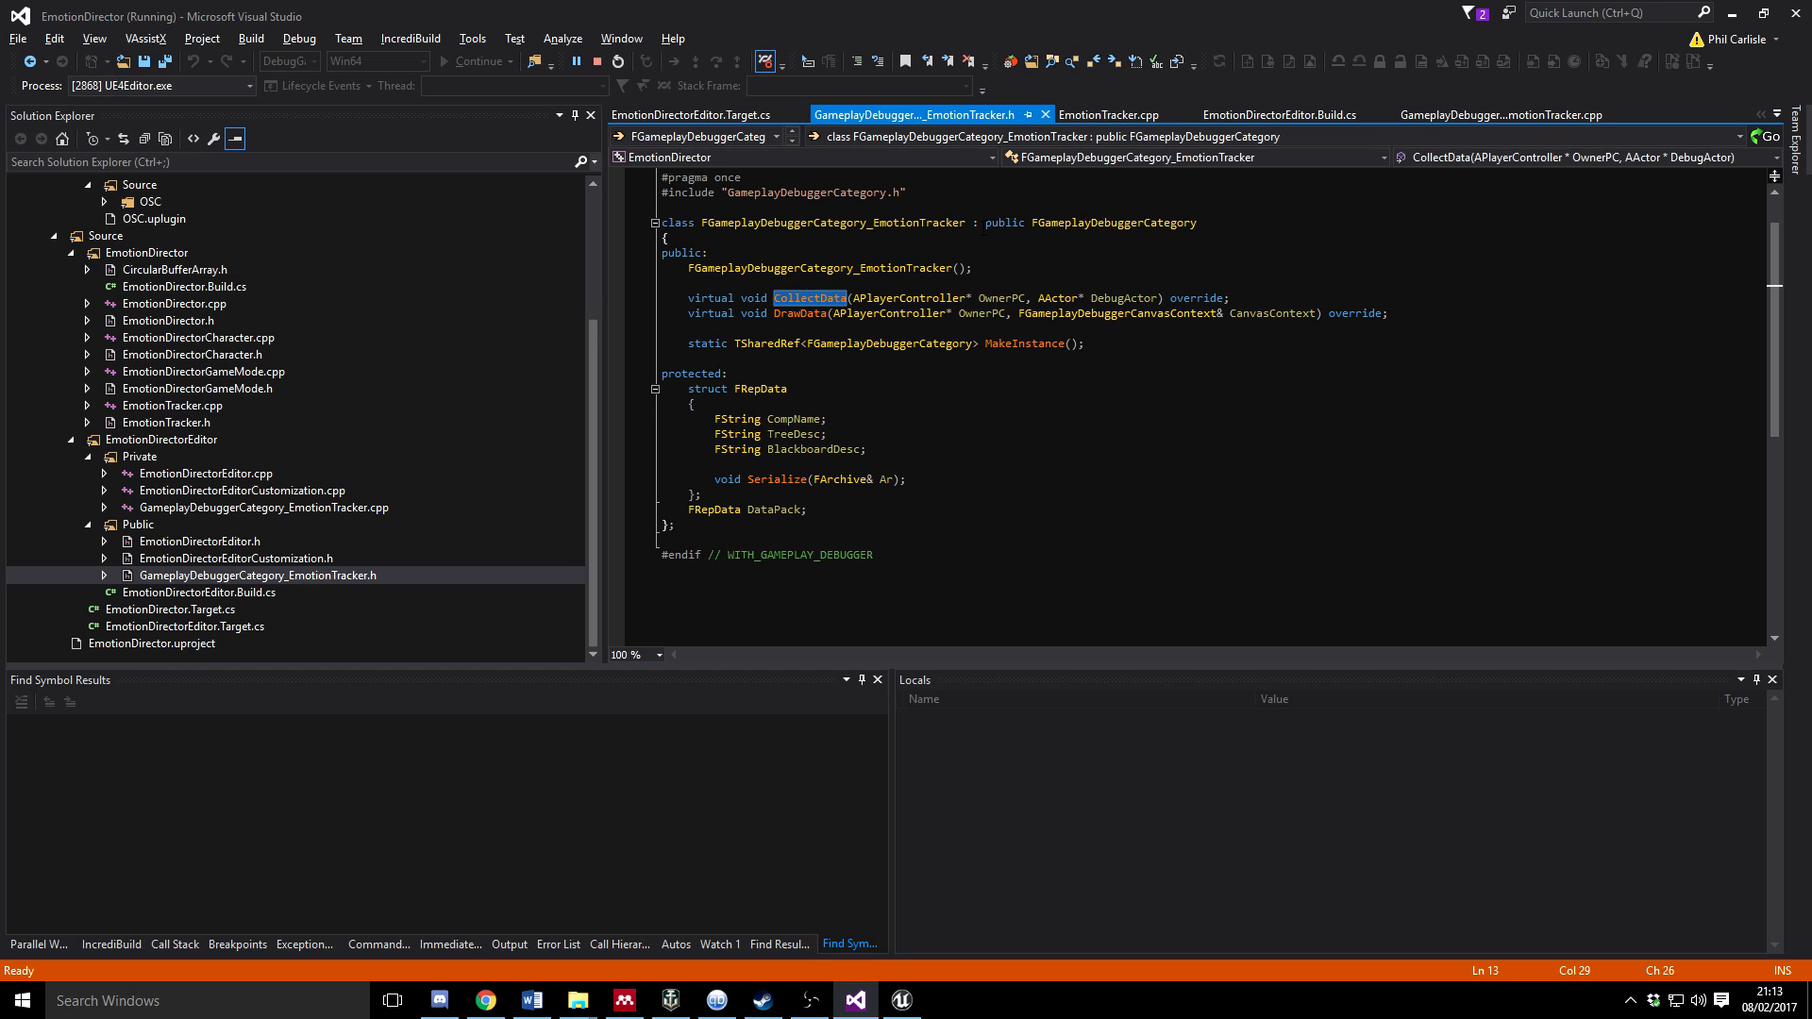
click(1514, 113)
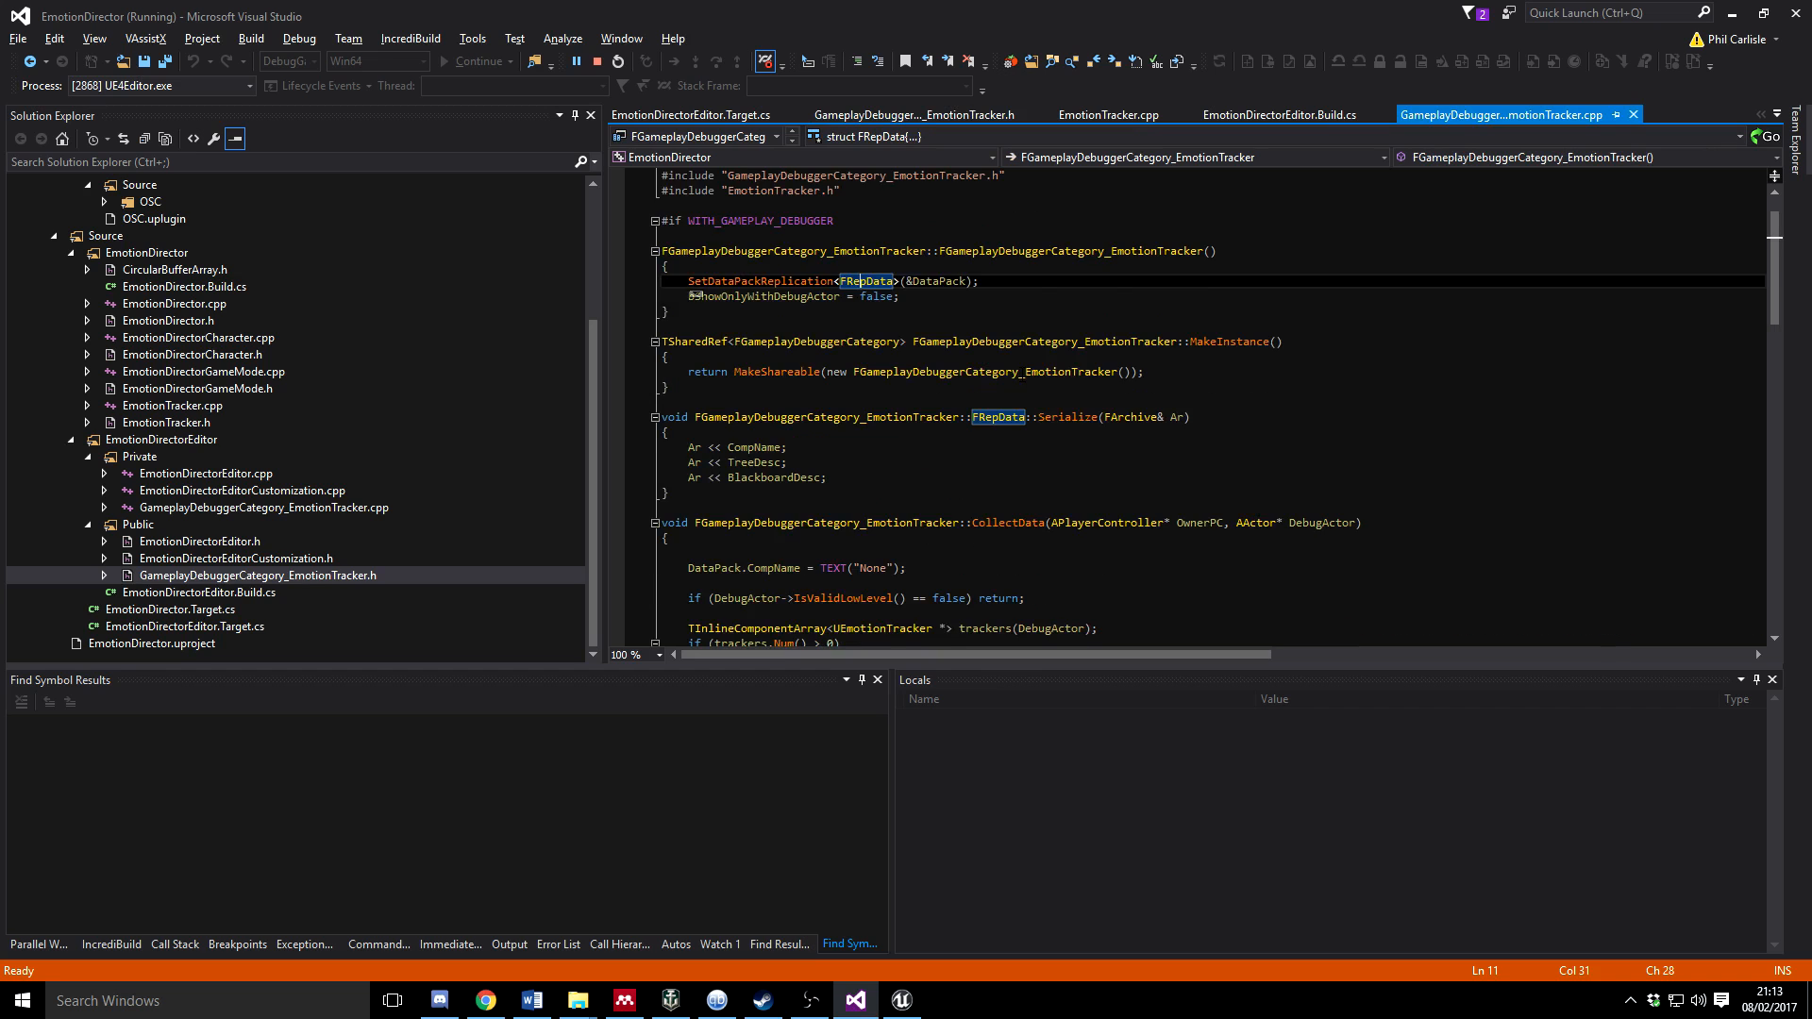
scroll(down, 3)
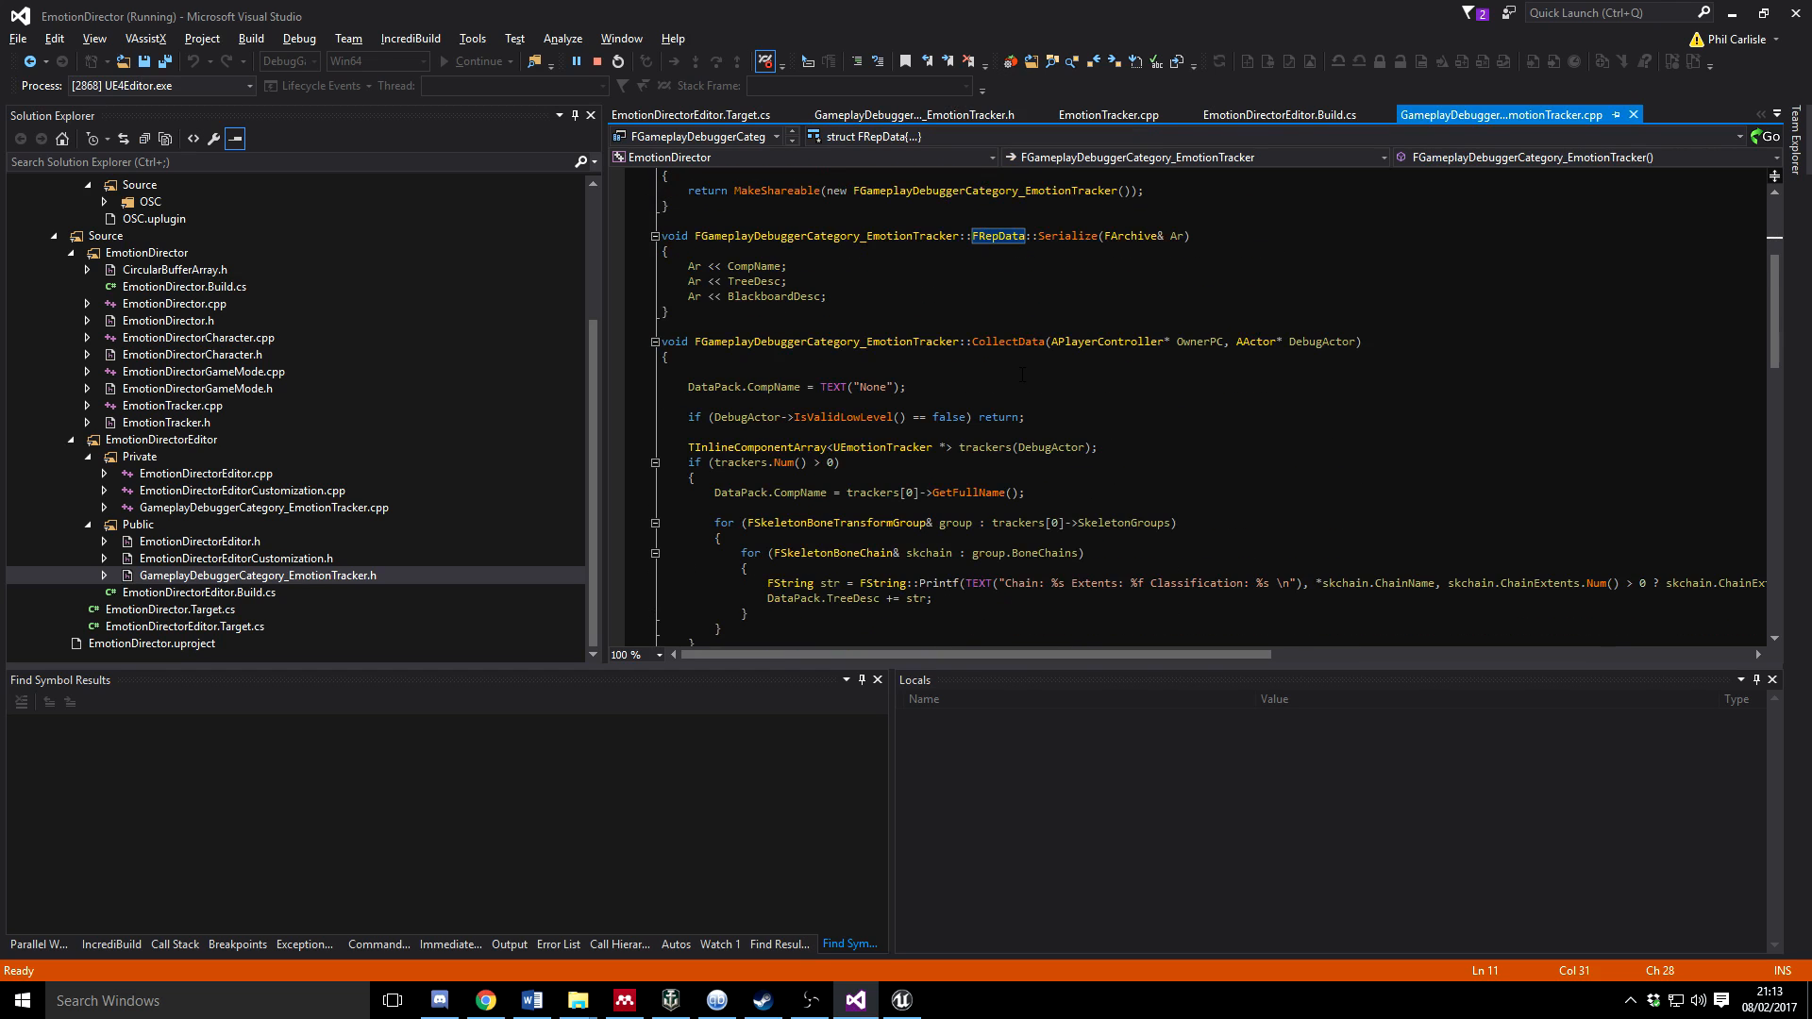
scroll(down, 3)
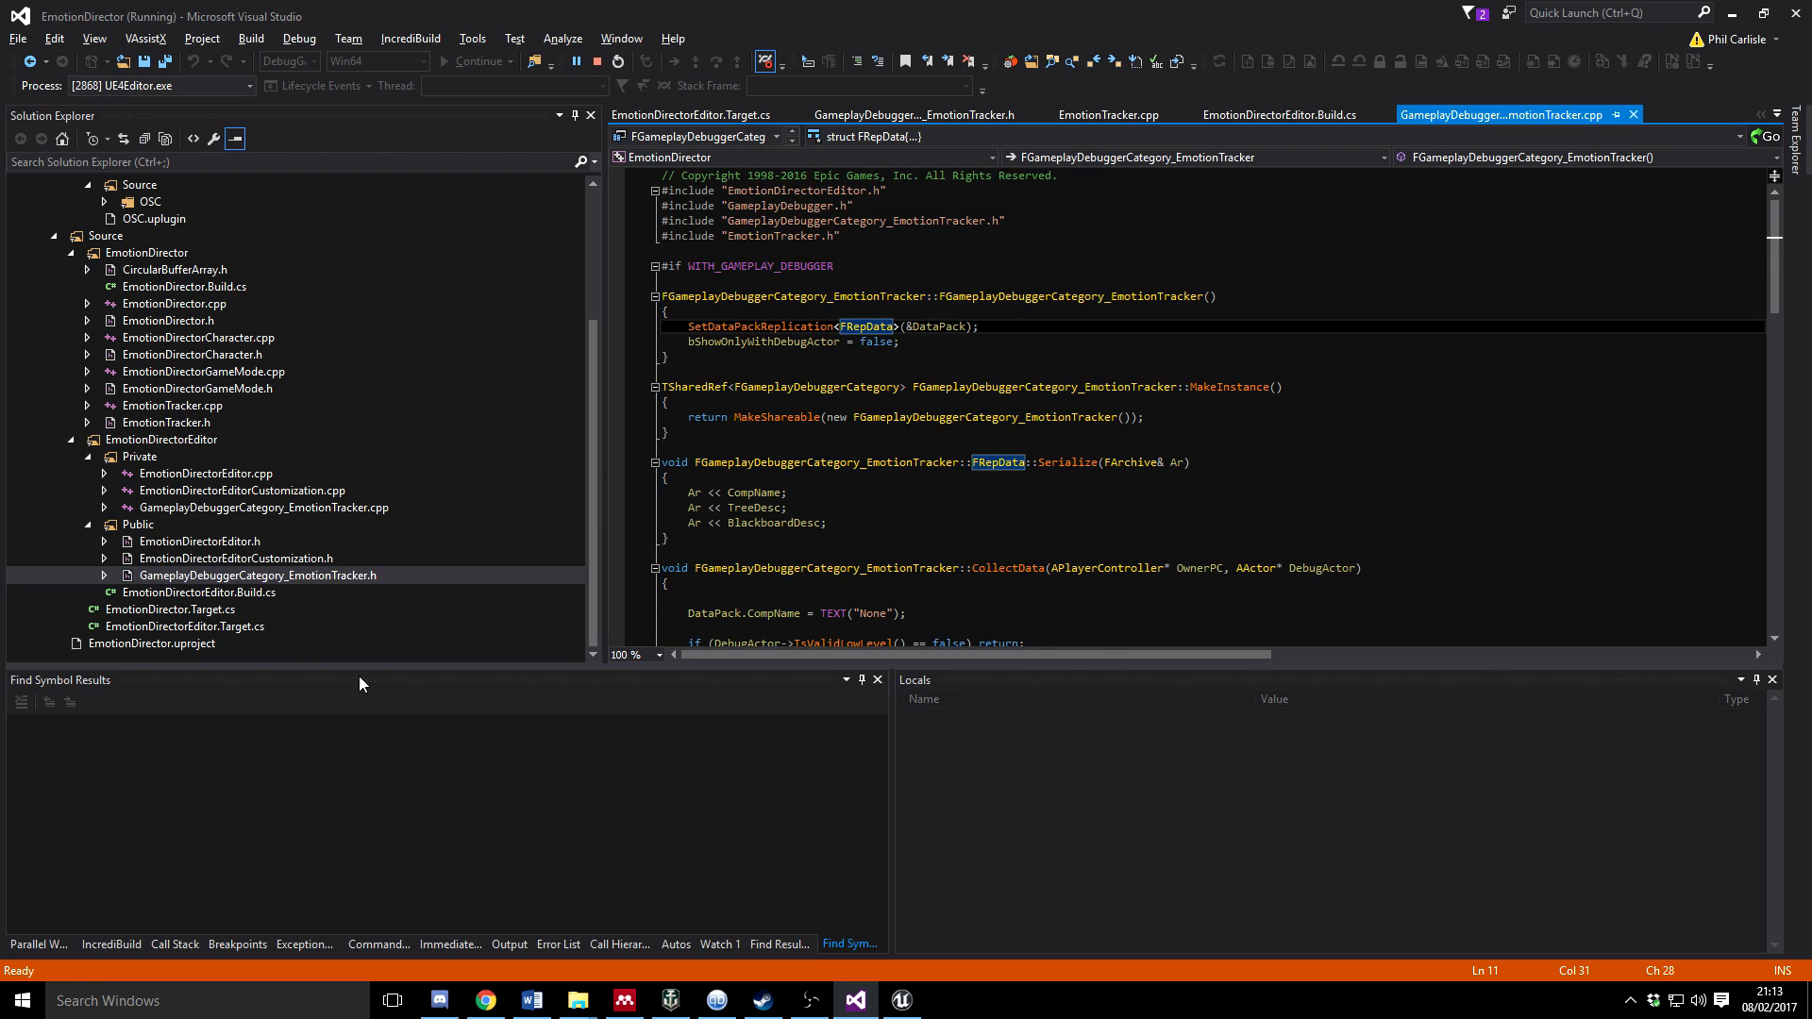
click(199, 592)
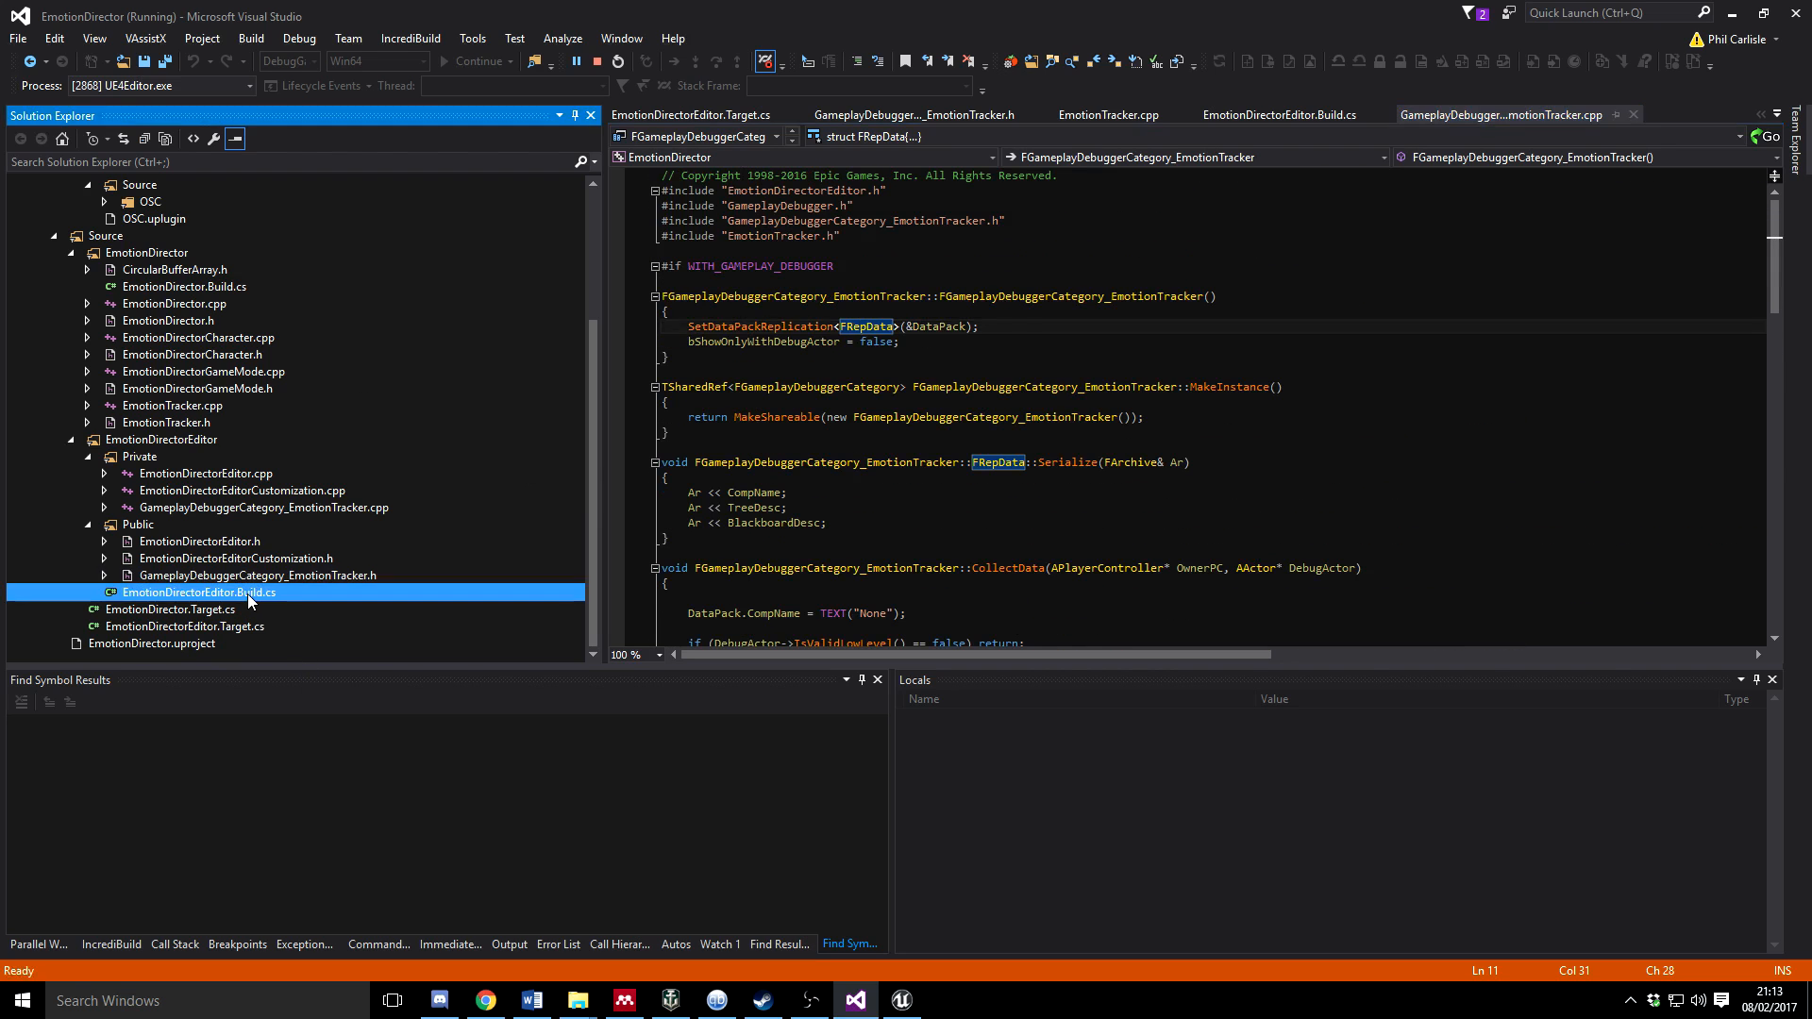
Open EmotionDirectorEditor.Build.cs showing the GameplayDebugger dependency and WITH_GAMEPLAY_DEBUGGER definition
double_click(198, 592)
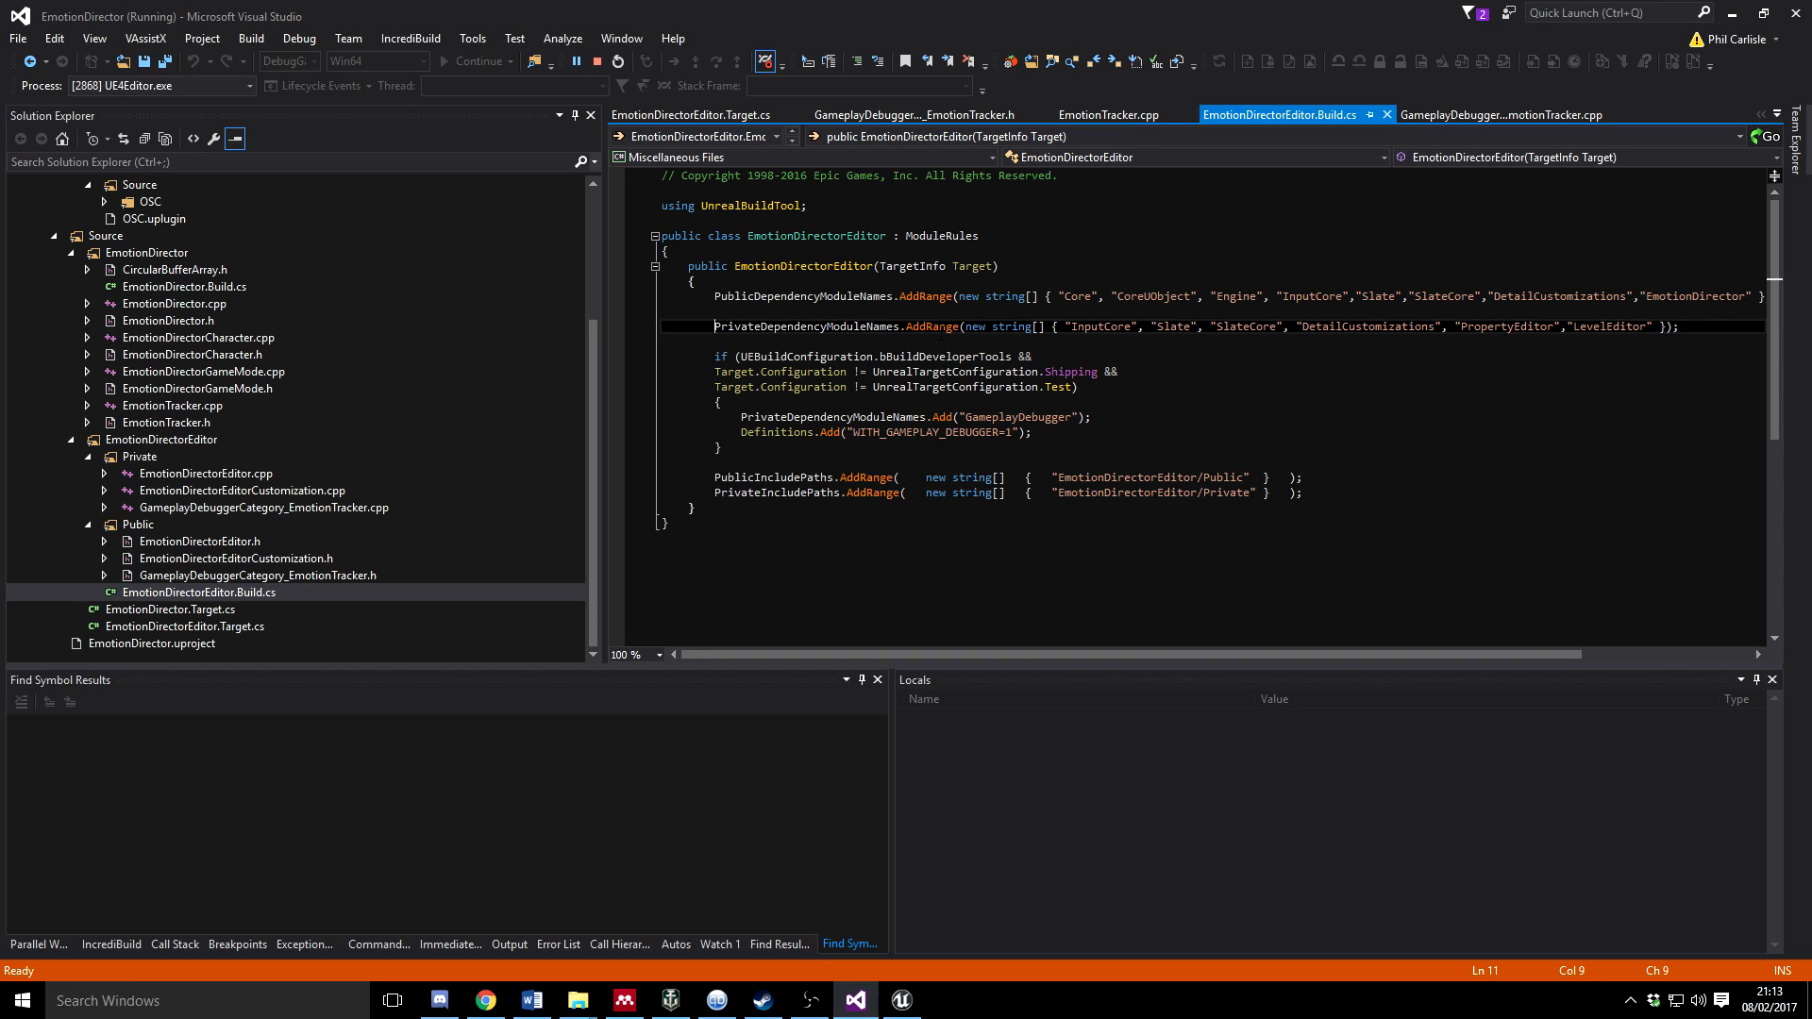
mouse_move(599, 592)
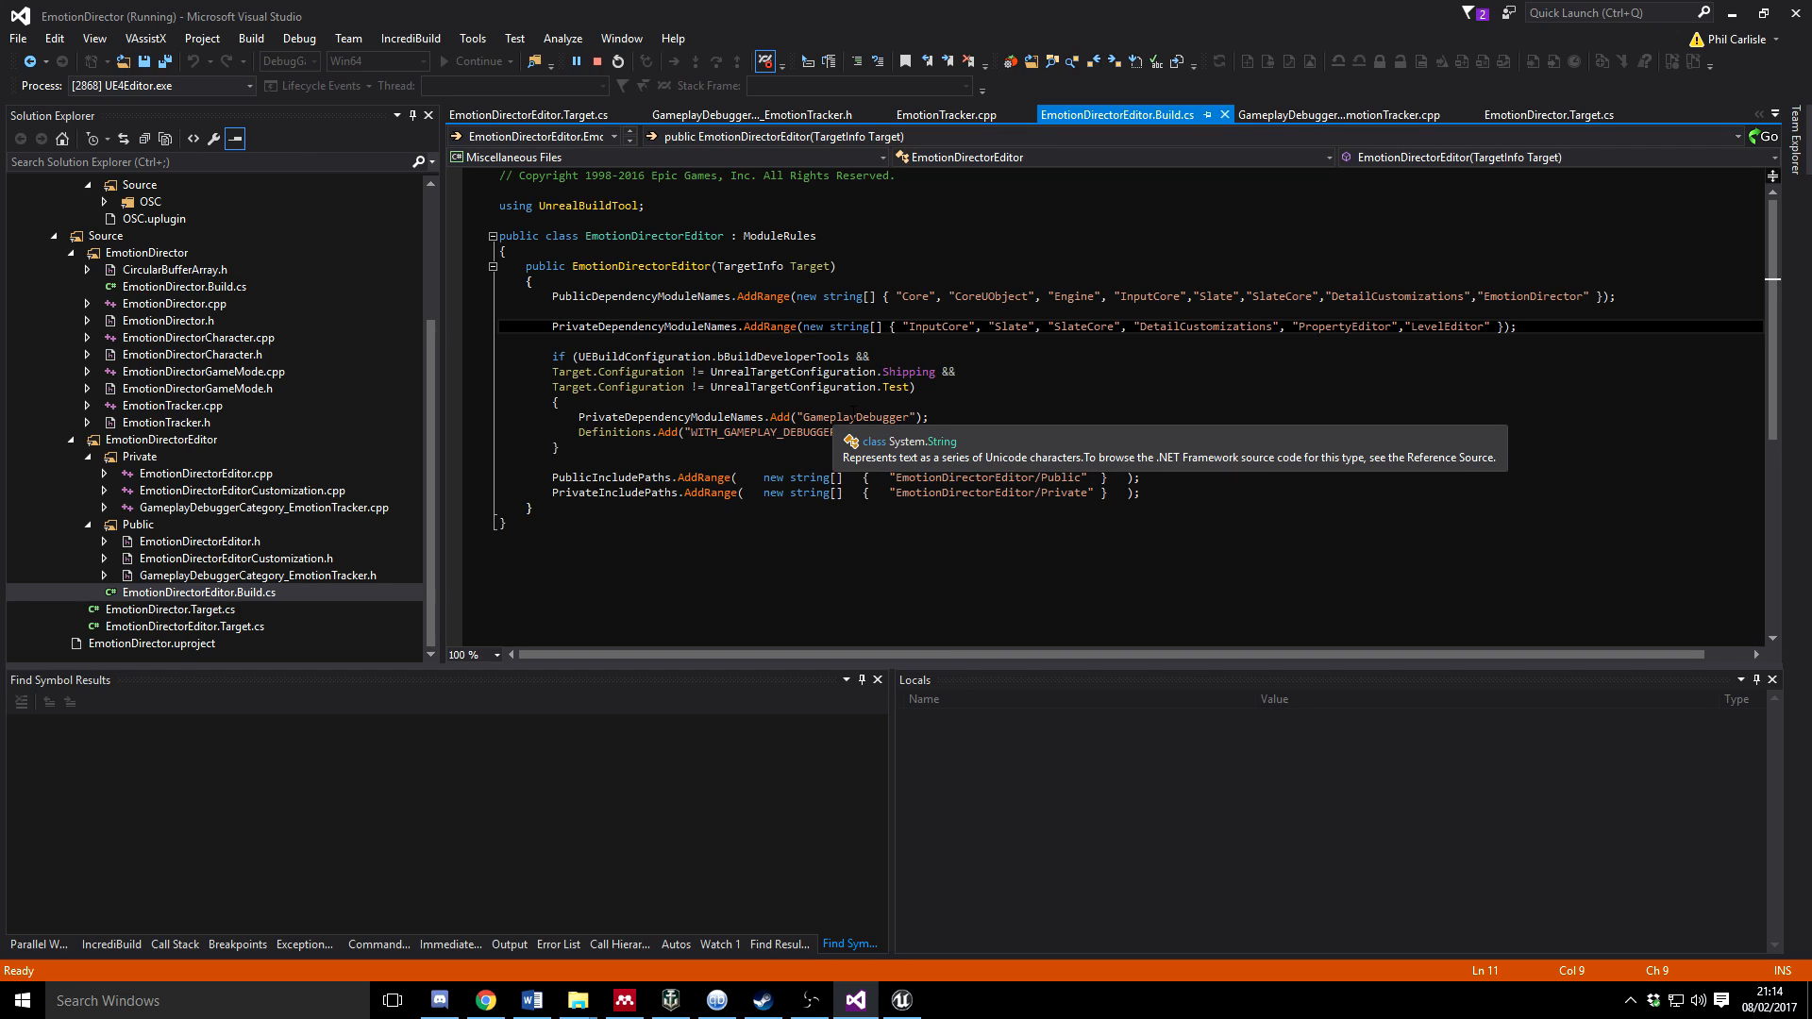
mouse_move(689, 557)
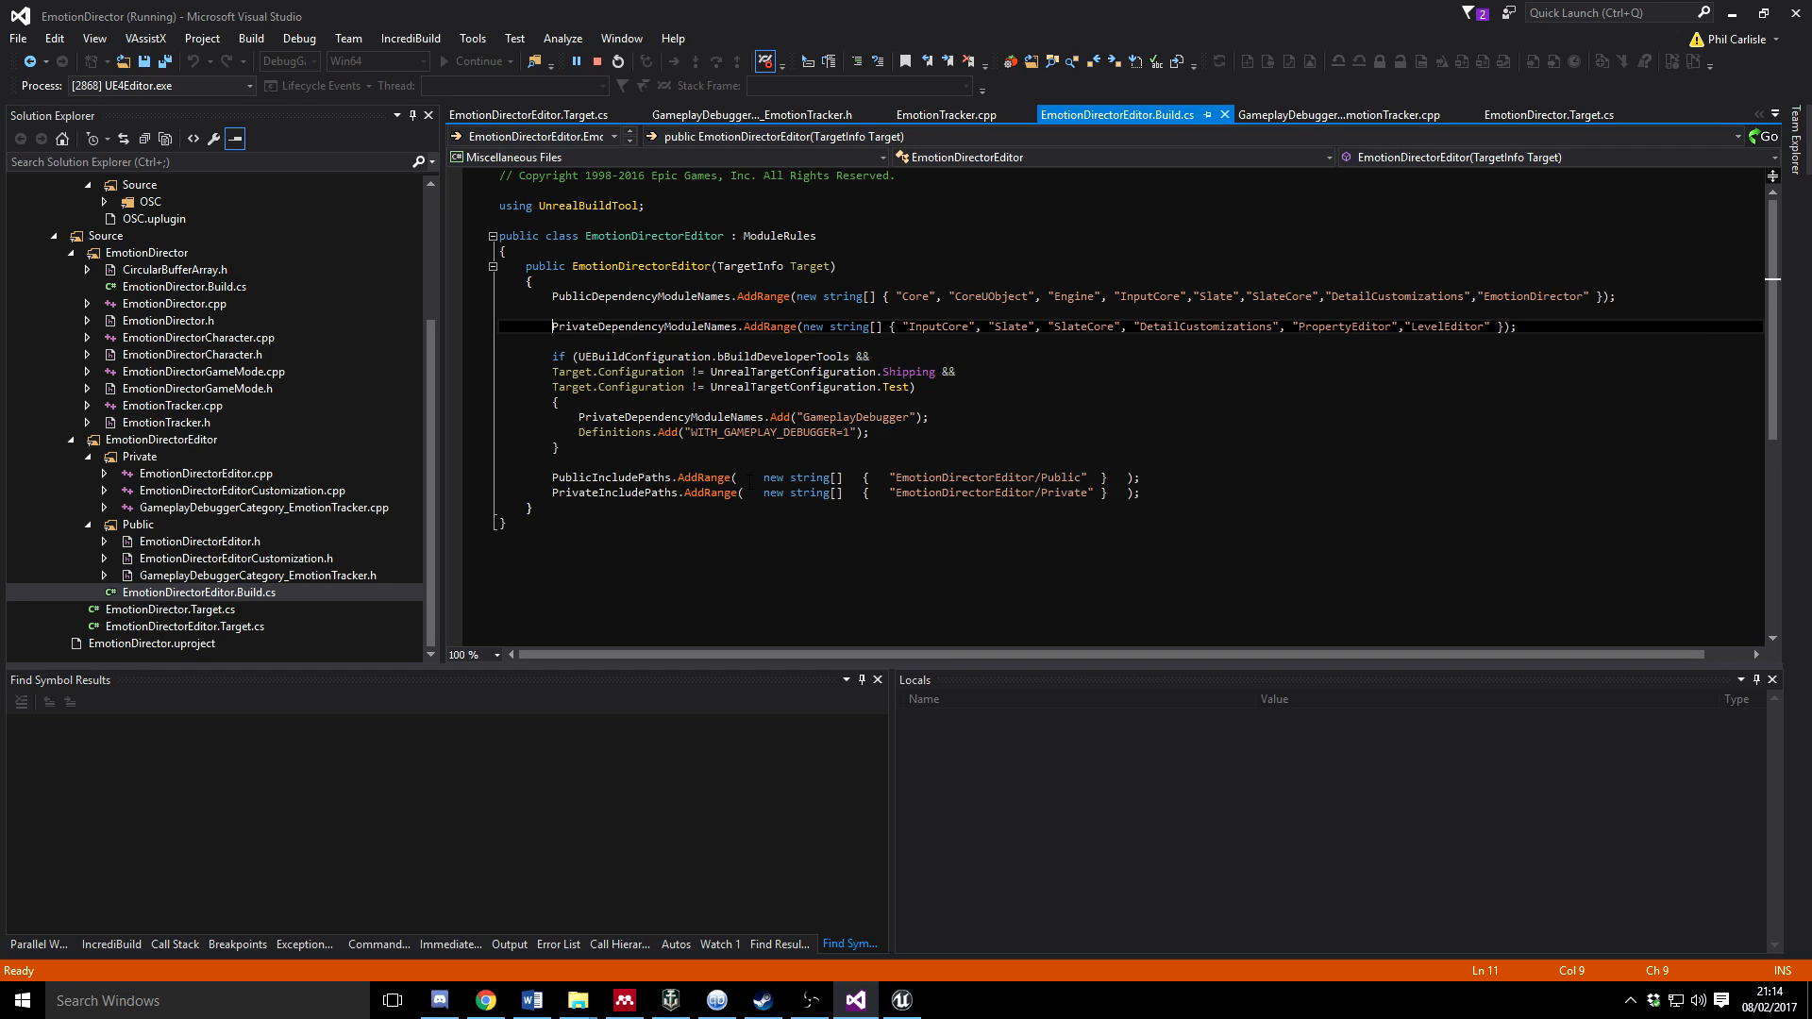
mouse_move(813, 492)
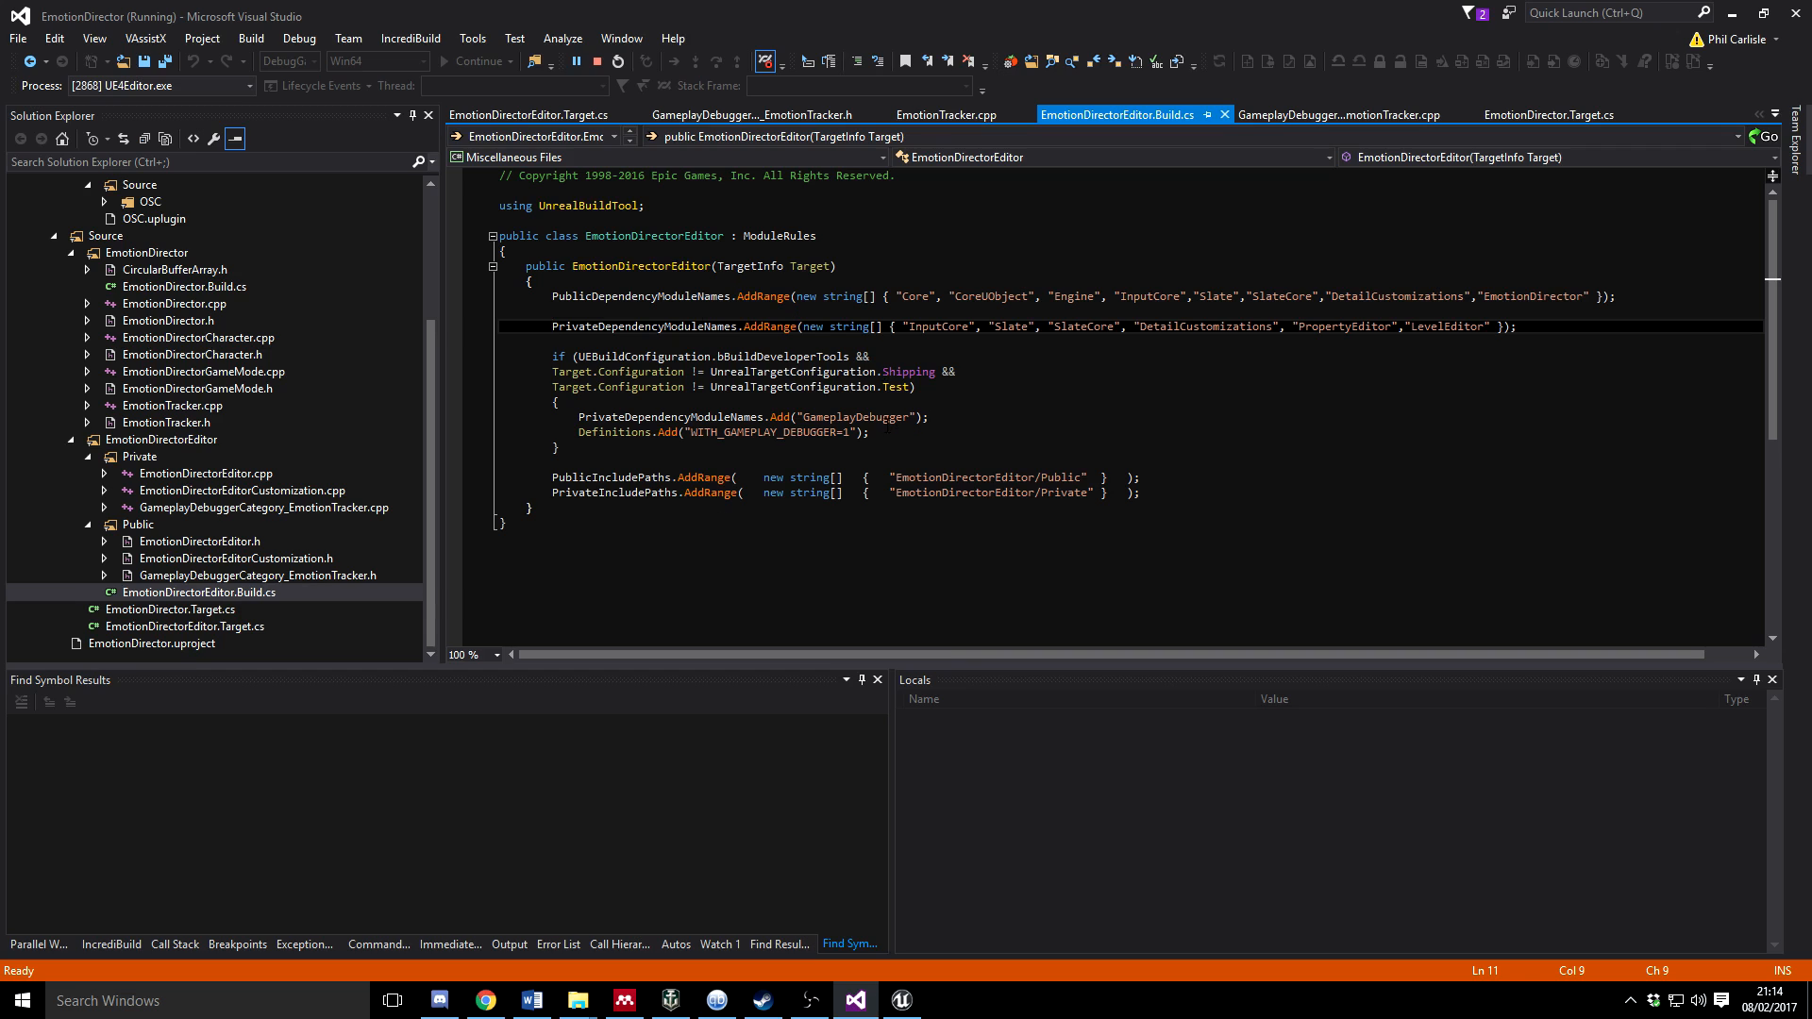
mouse_move(389, 543)
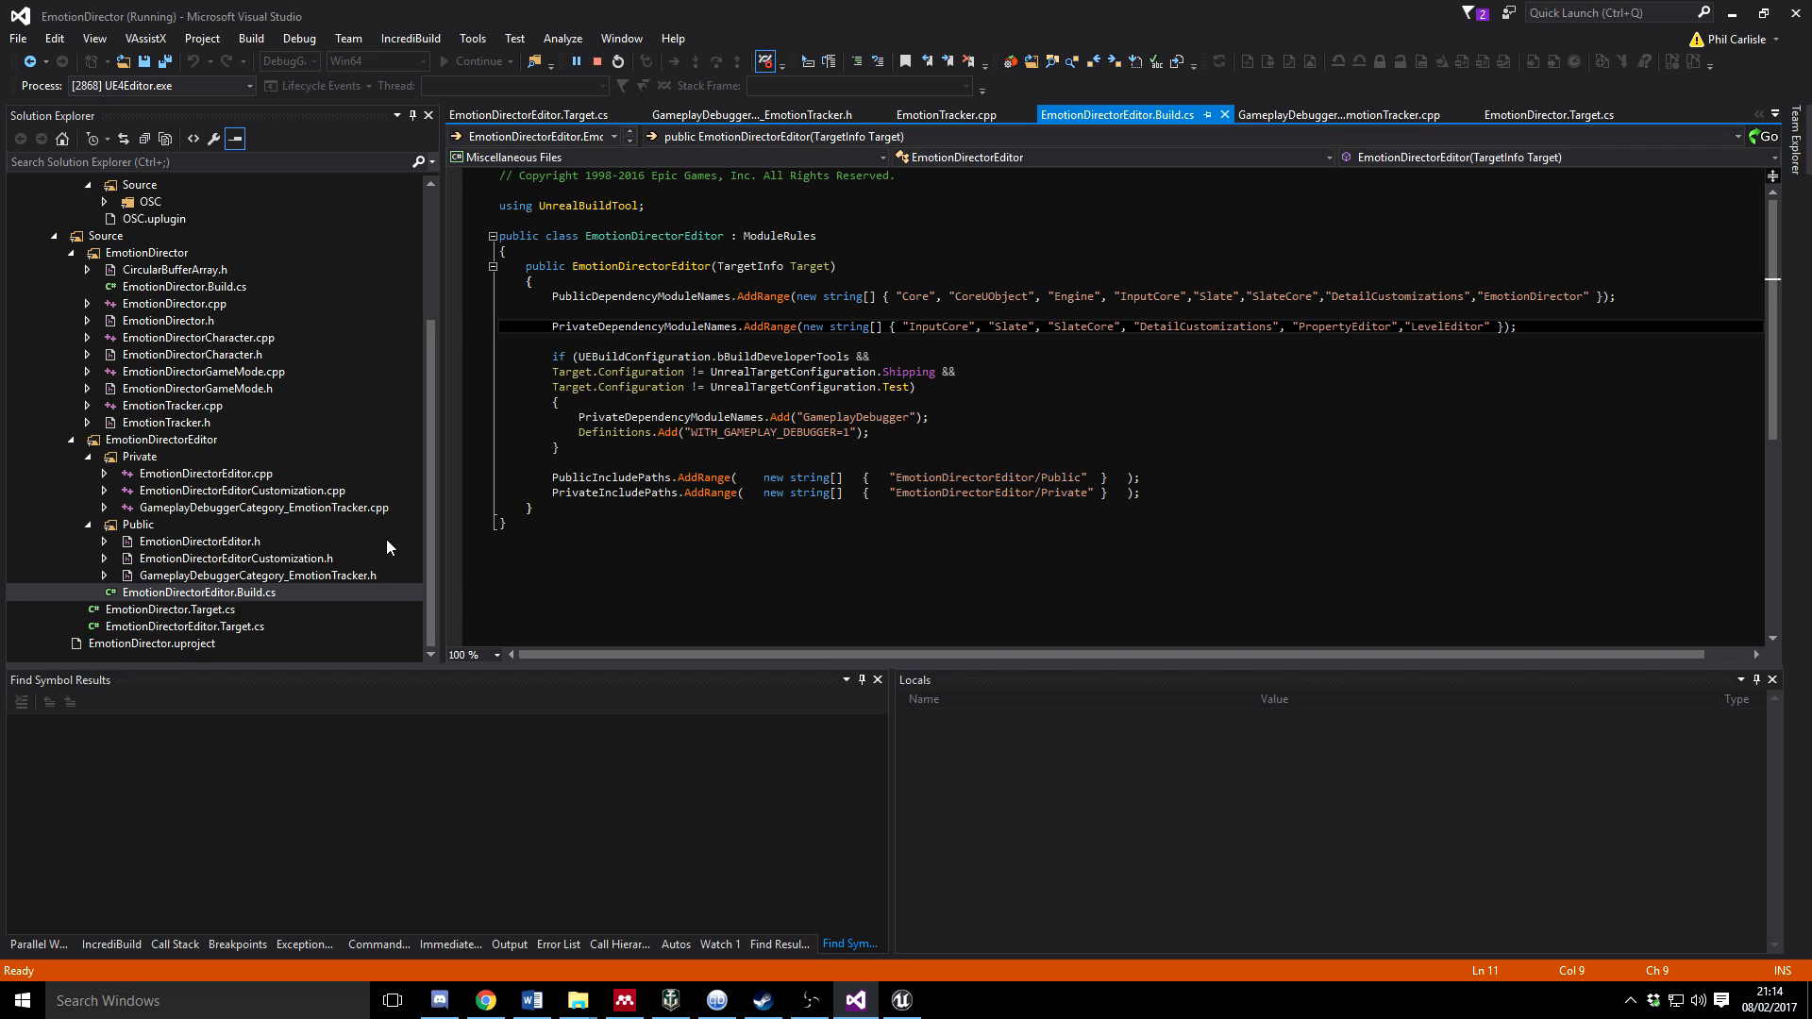
mouse_move(233, 639)
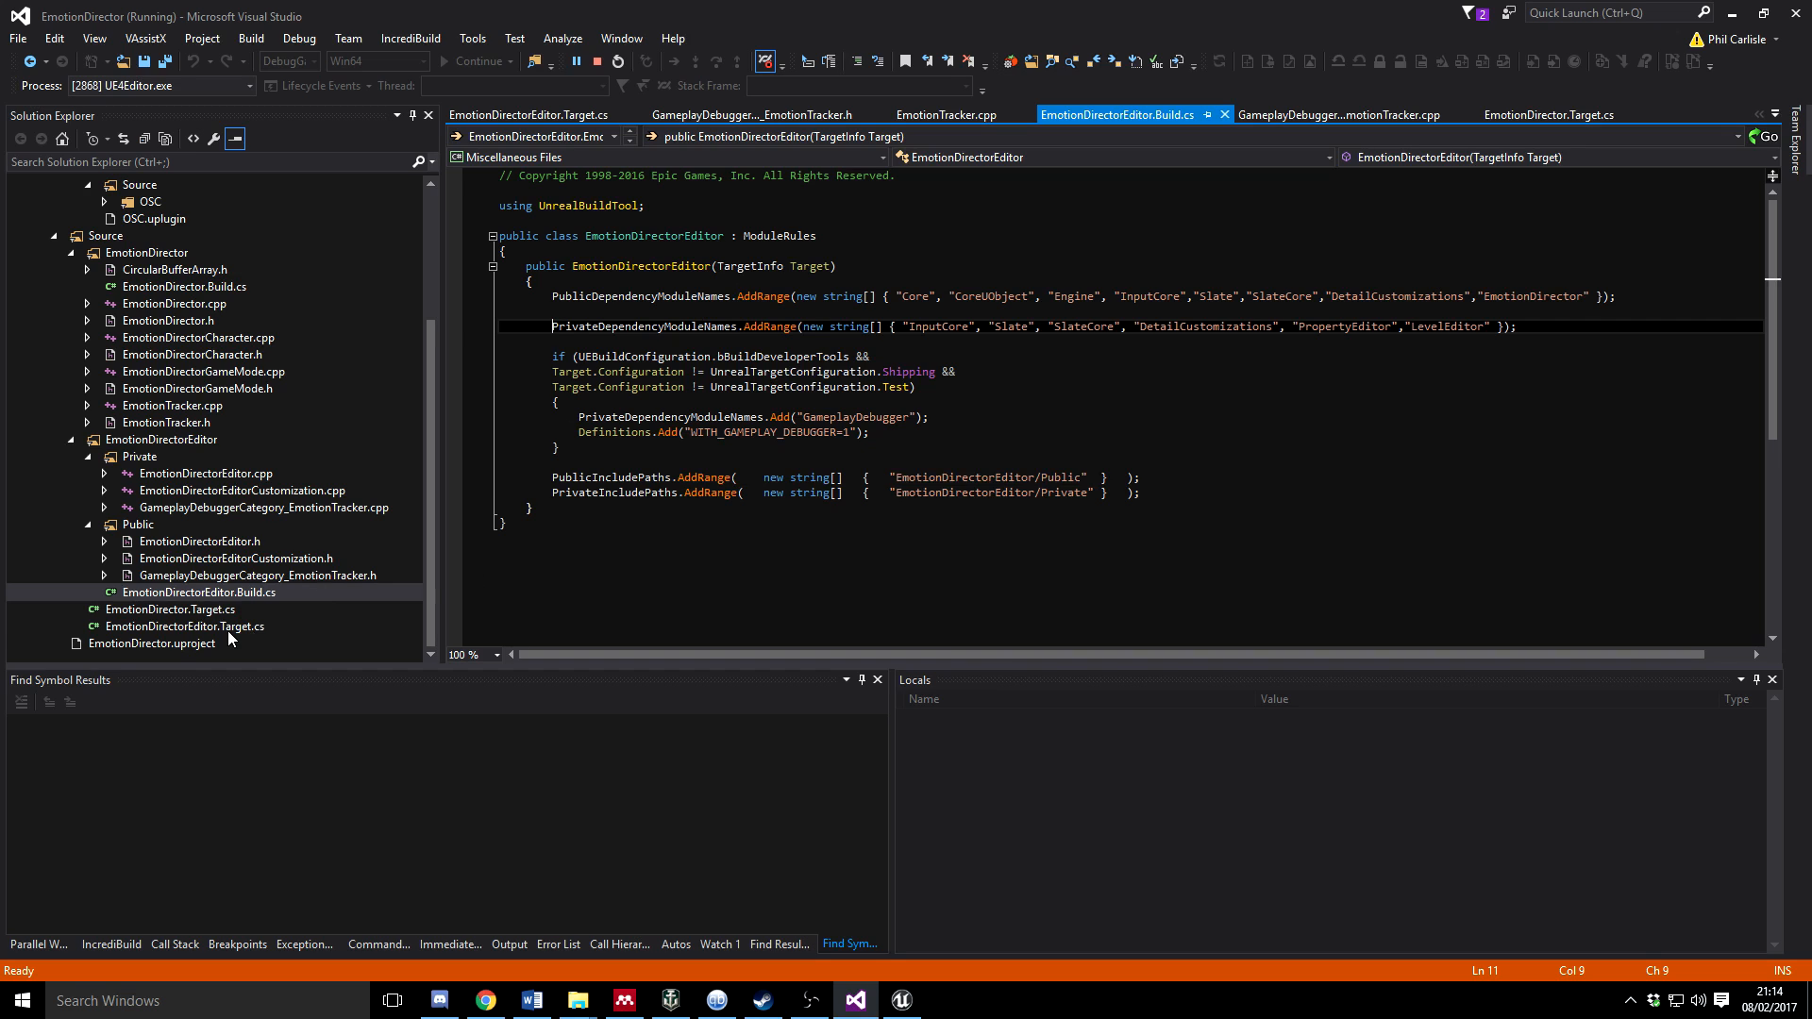
View EmotionDirector.Target.cs, then return to EmotionDirectorEditor.Target.cs
double_click(184, 626)
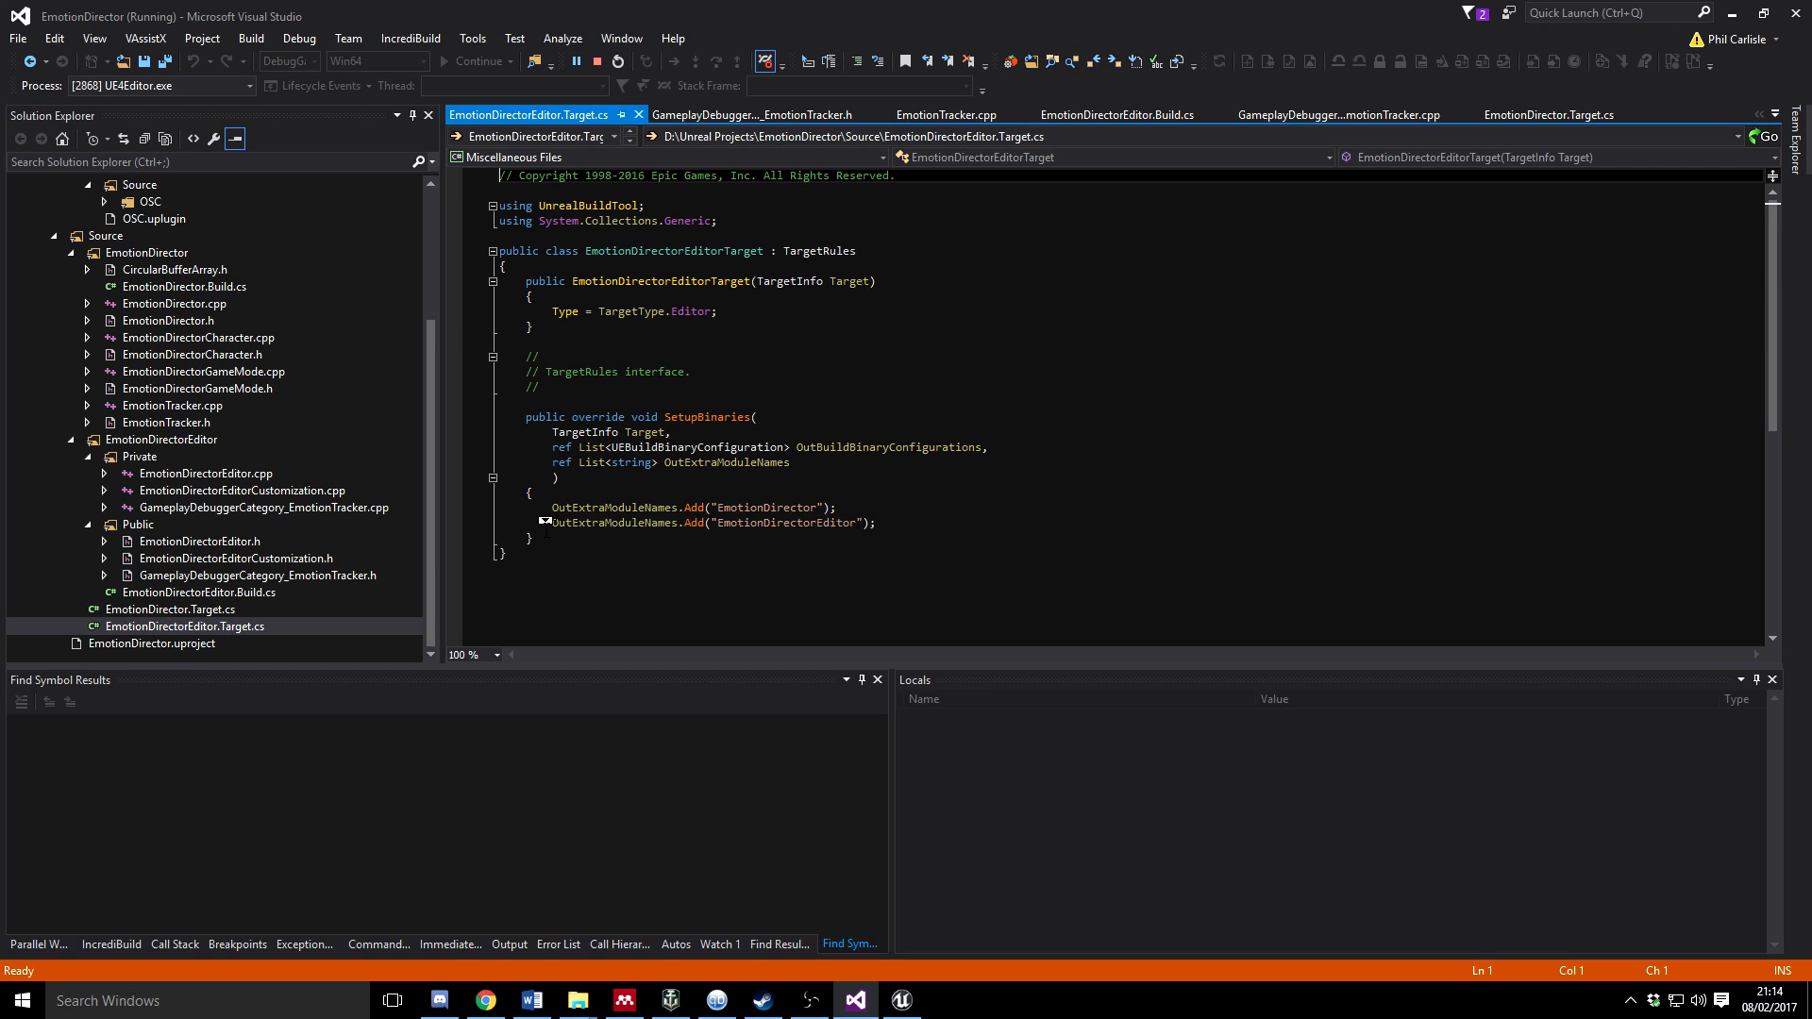
mouse_move(712, 267)
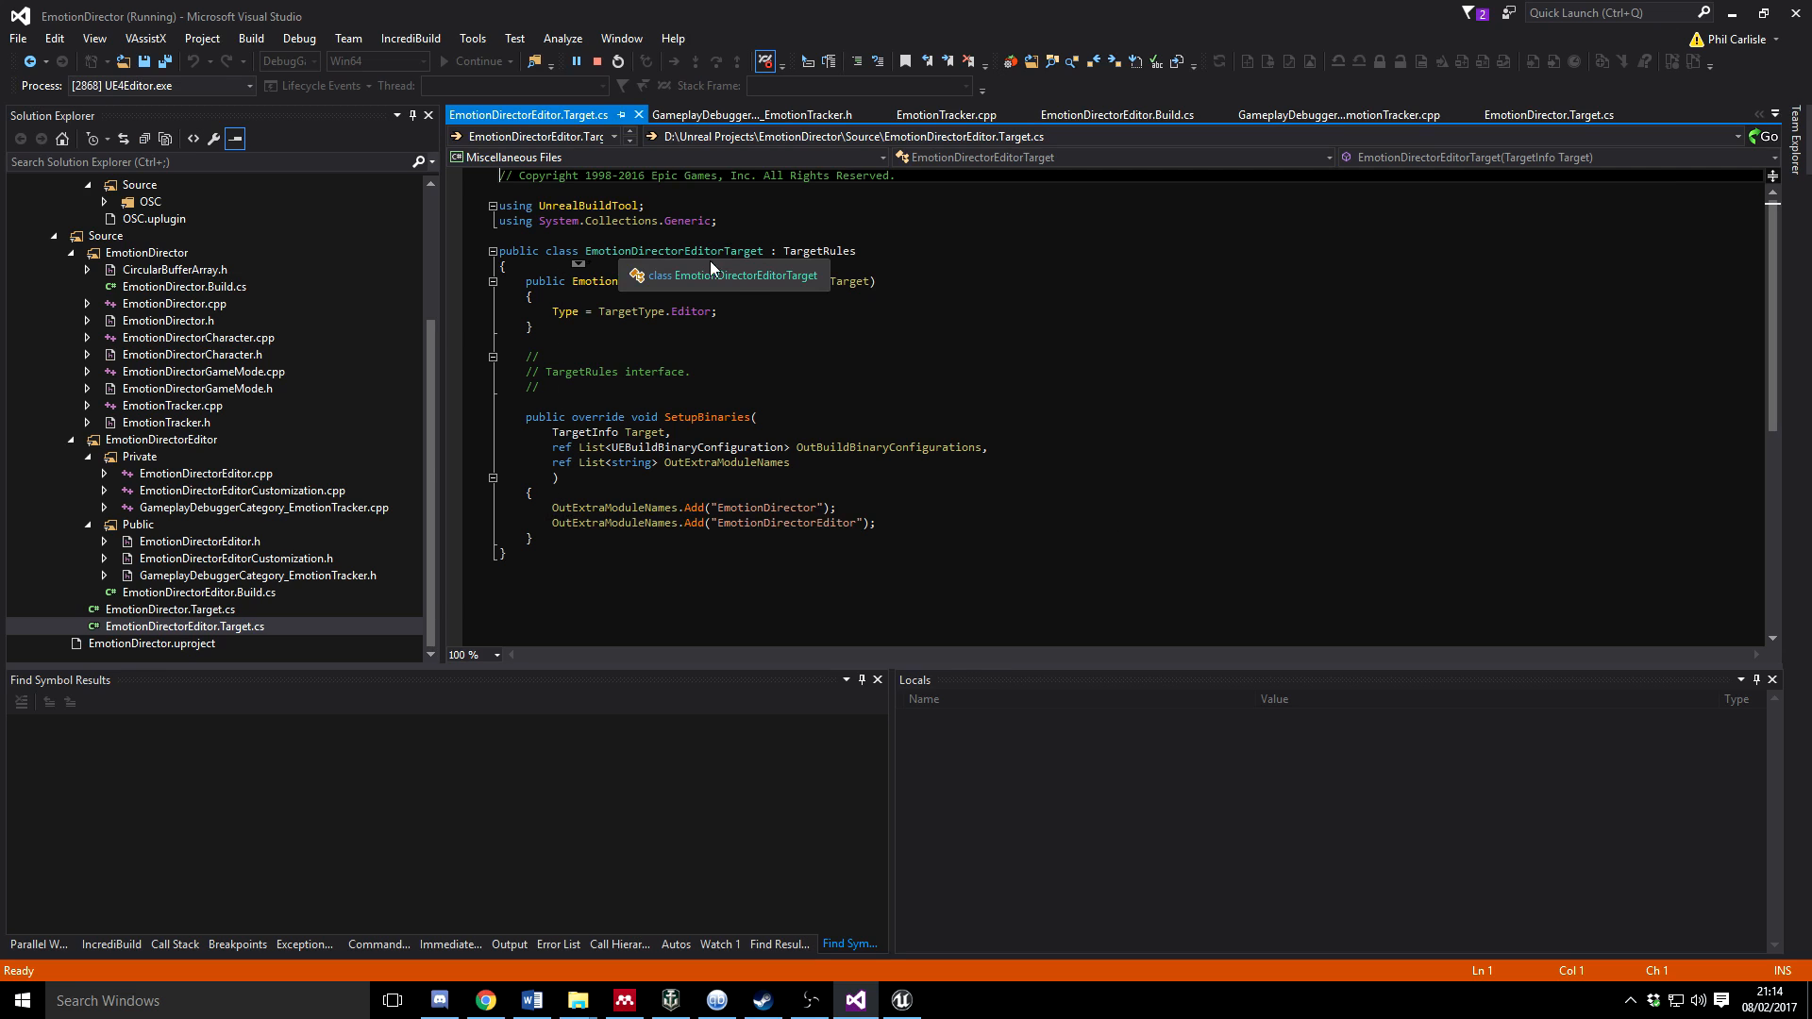
click(170, 608)
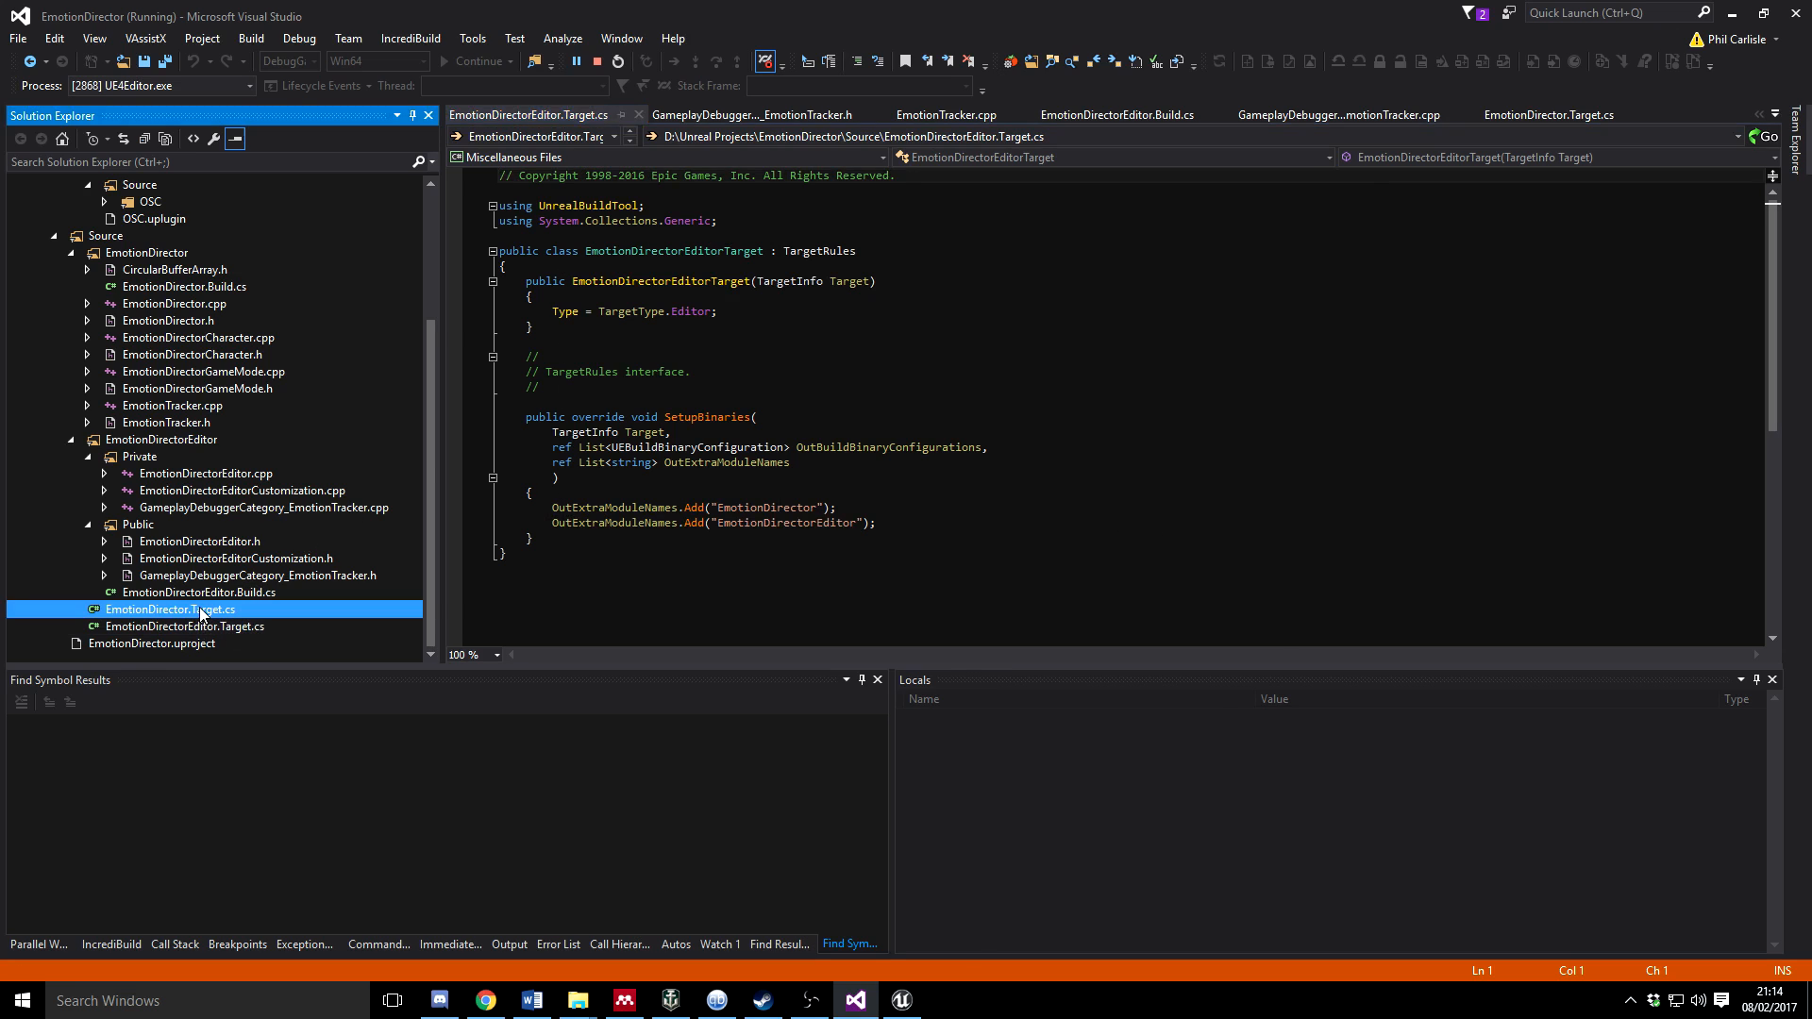
double_click(171, 609)
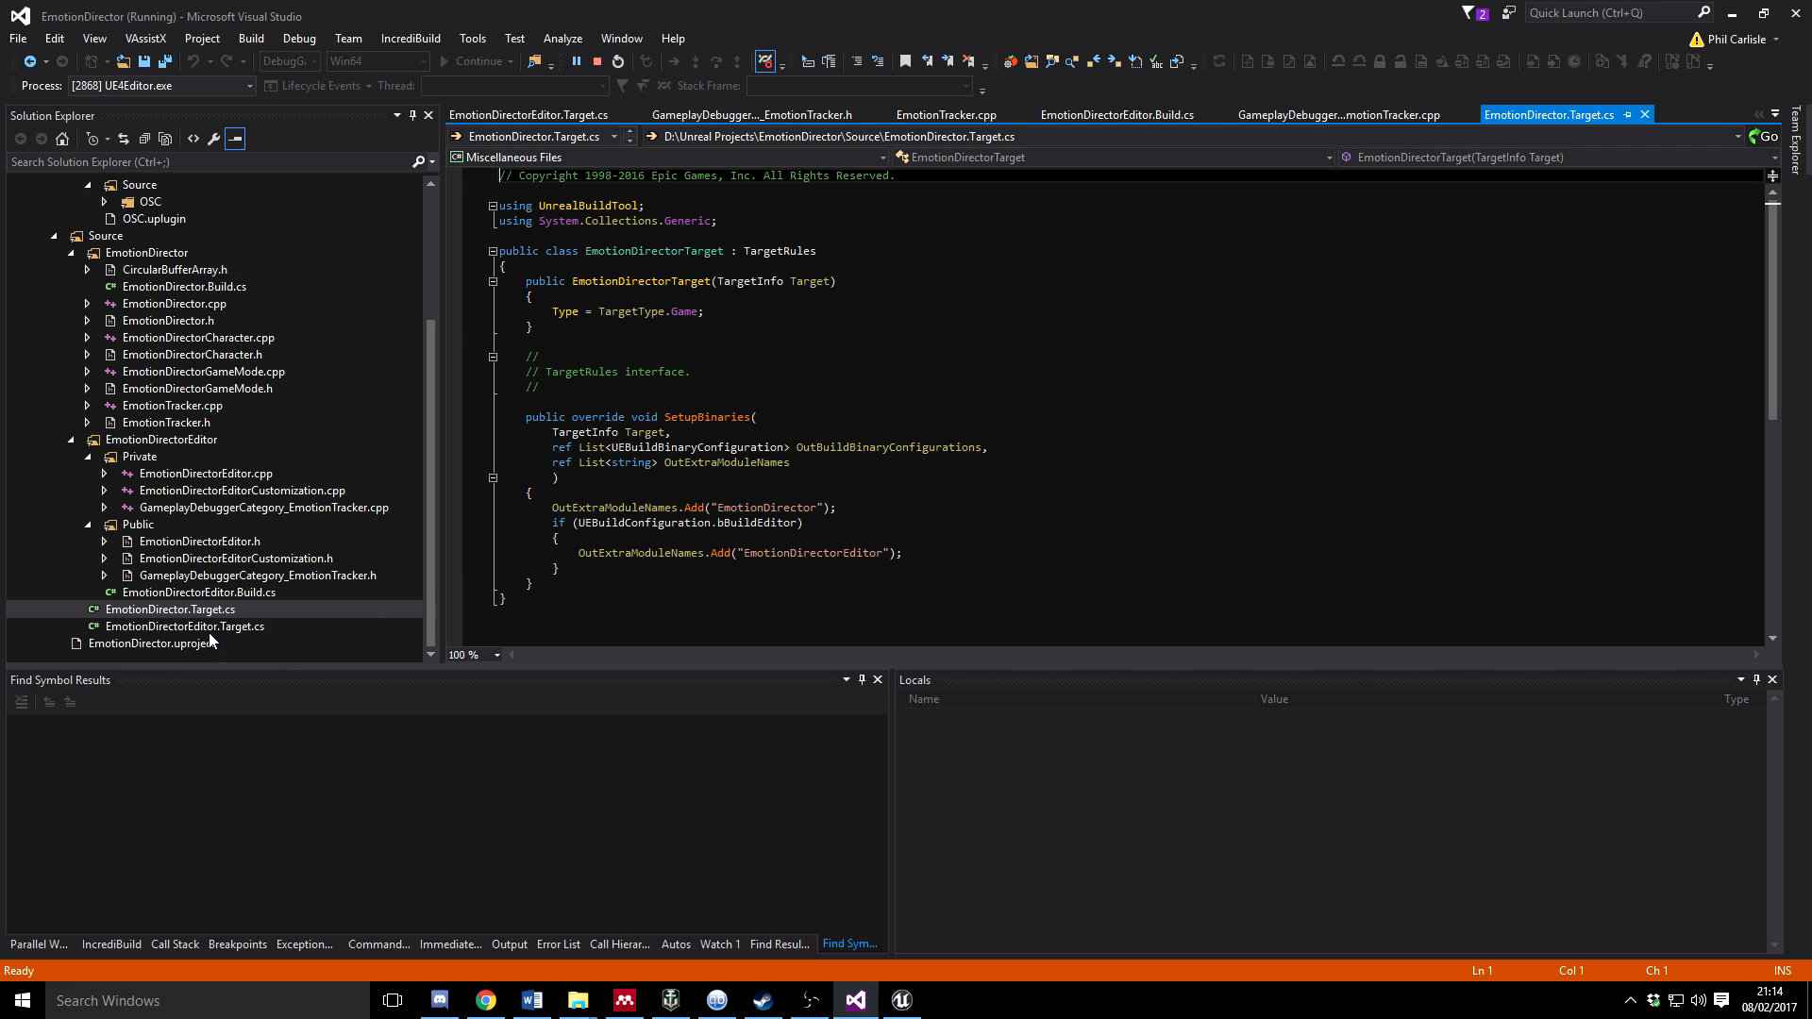
double_click(184, 626)
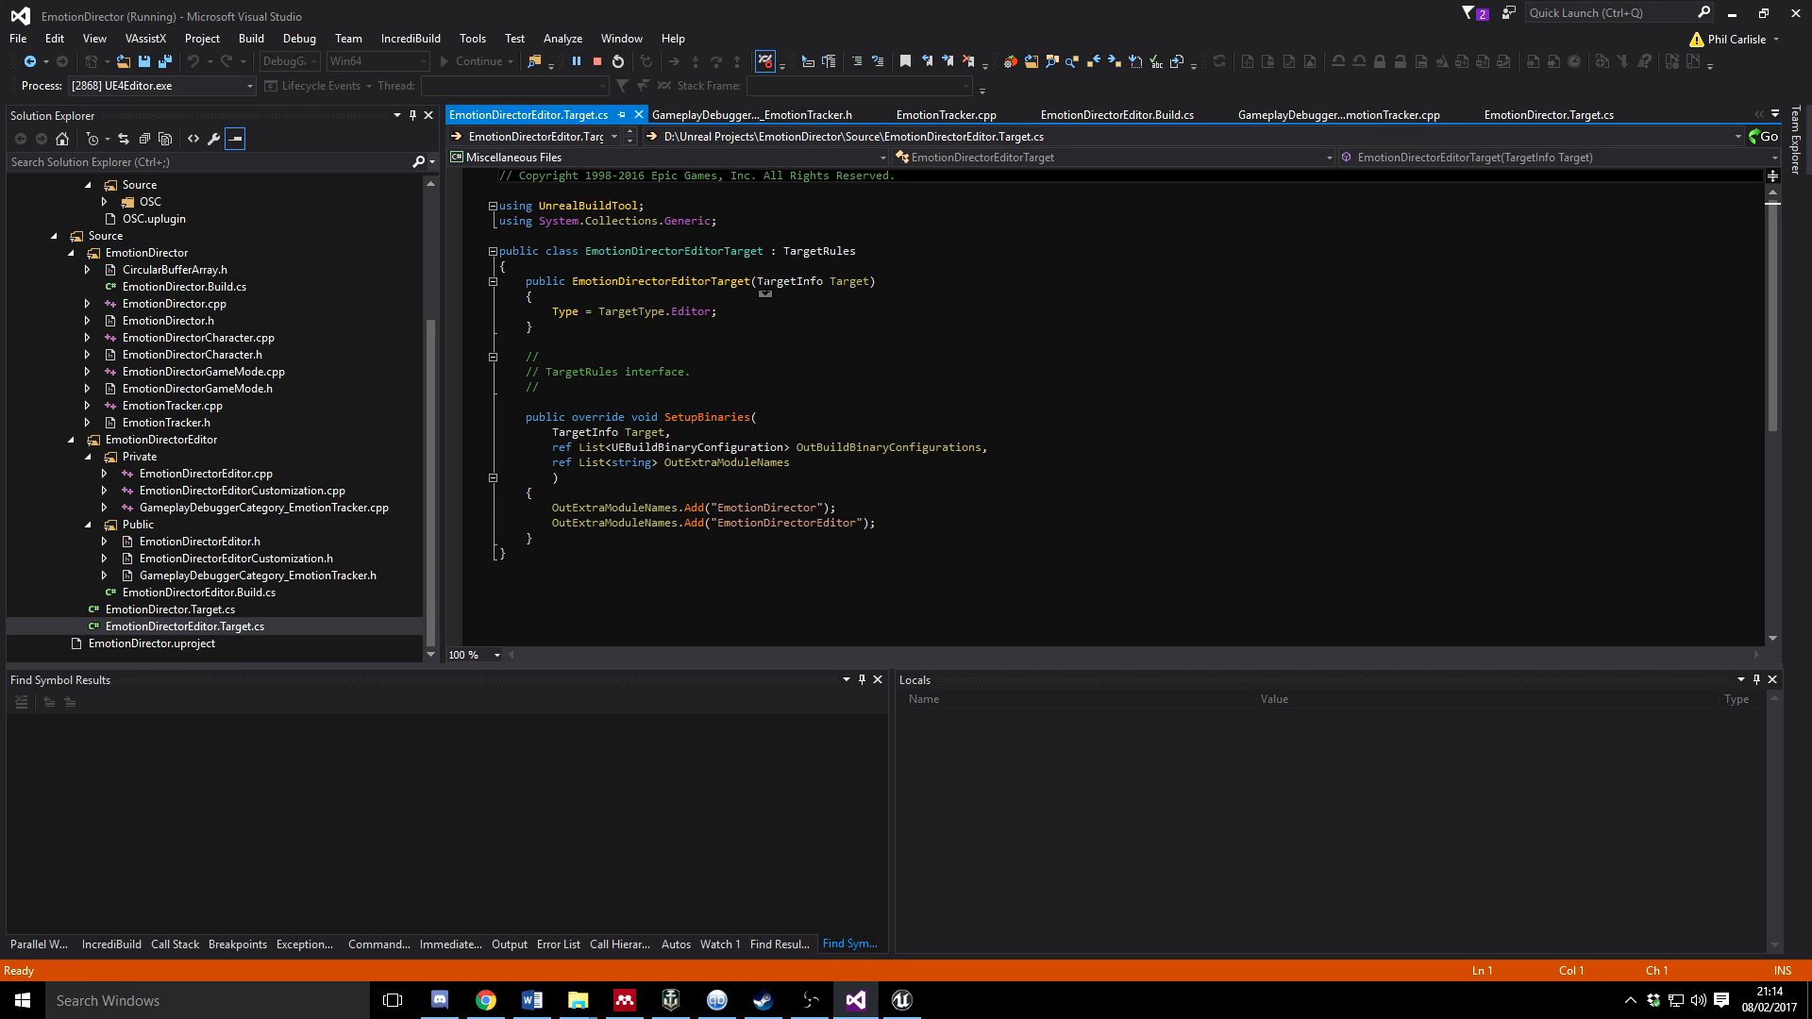
mouse_move(763, 392)
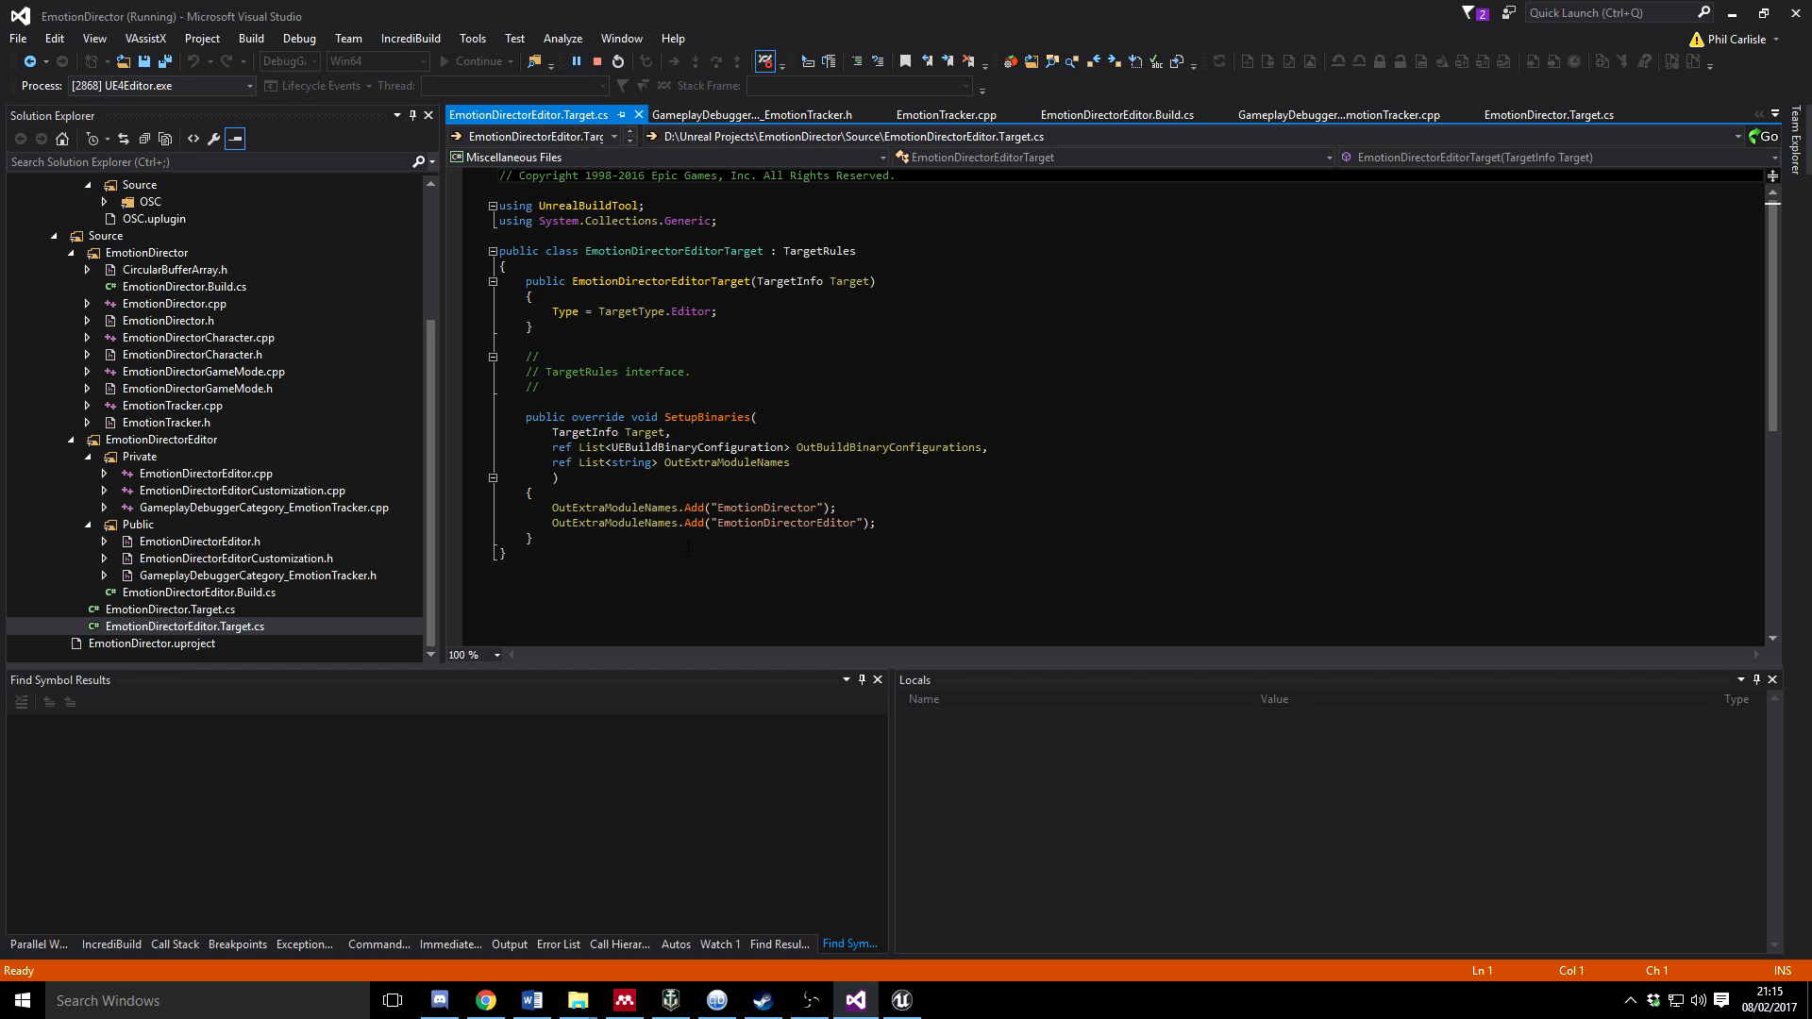
mouse_move(234, 608)
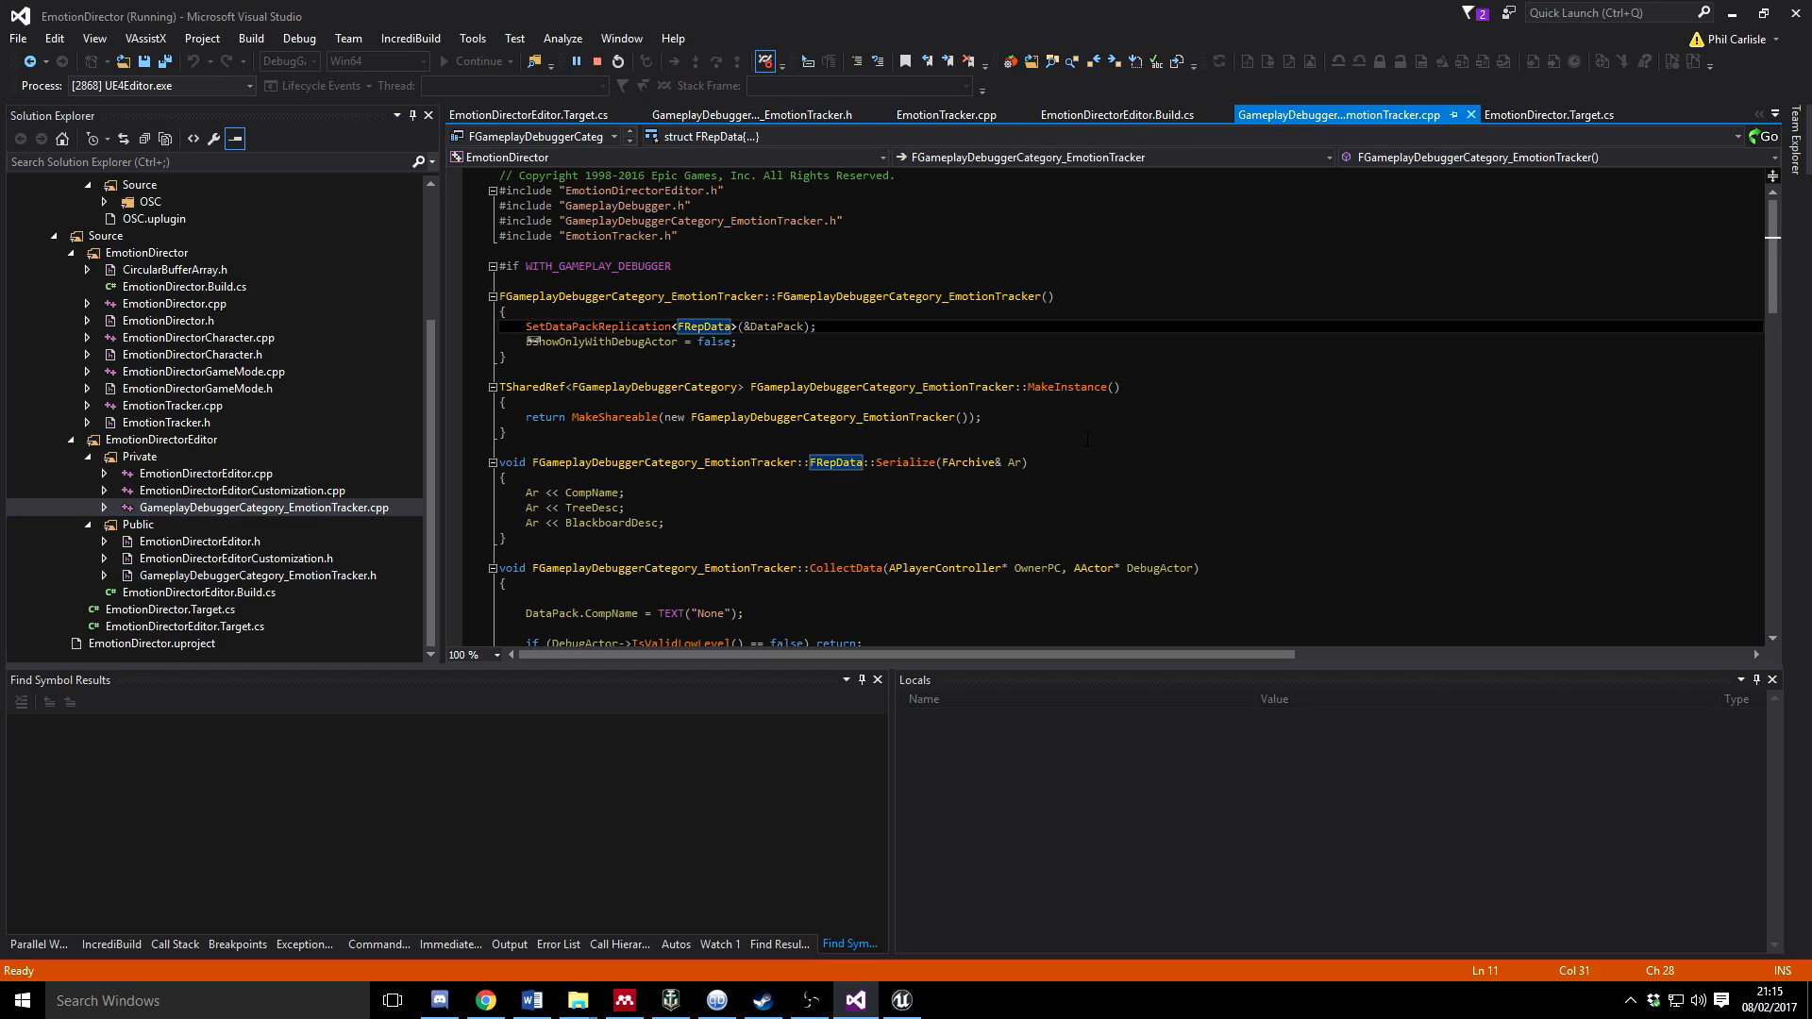
Scroll the EmotionTracker .cpp from the constructor down to DrawData's blackboard printing code
scroll(down, 3)
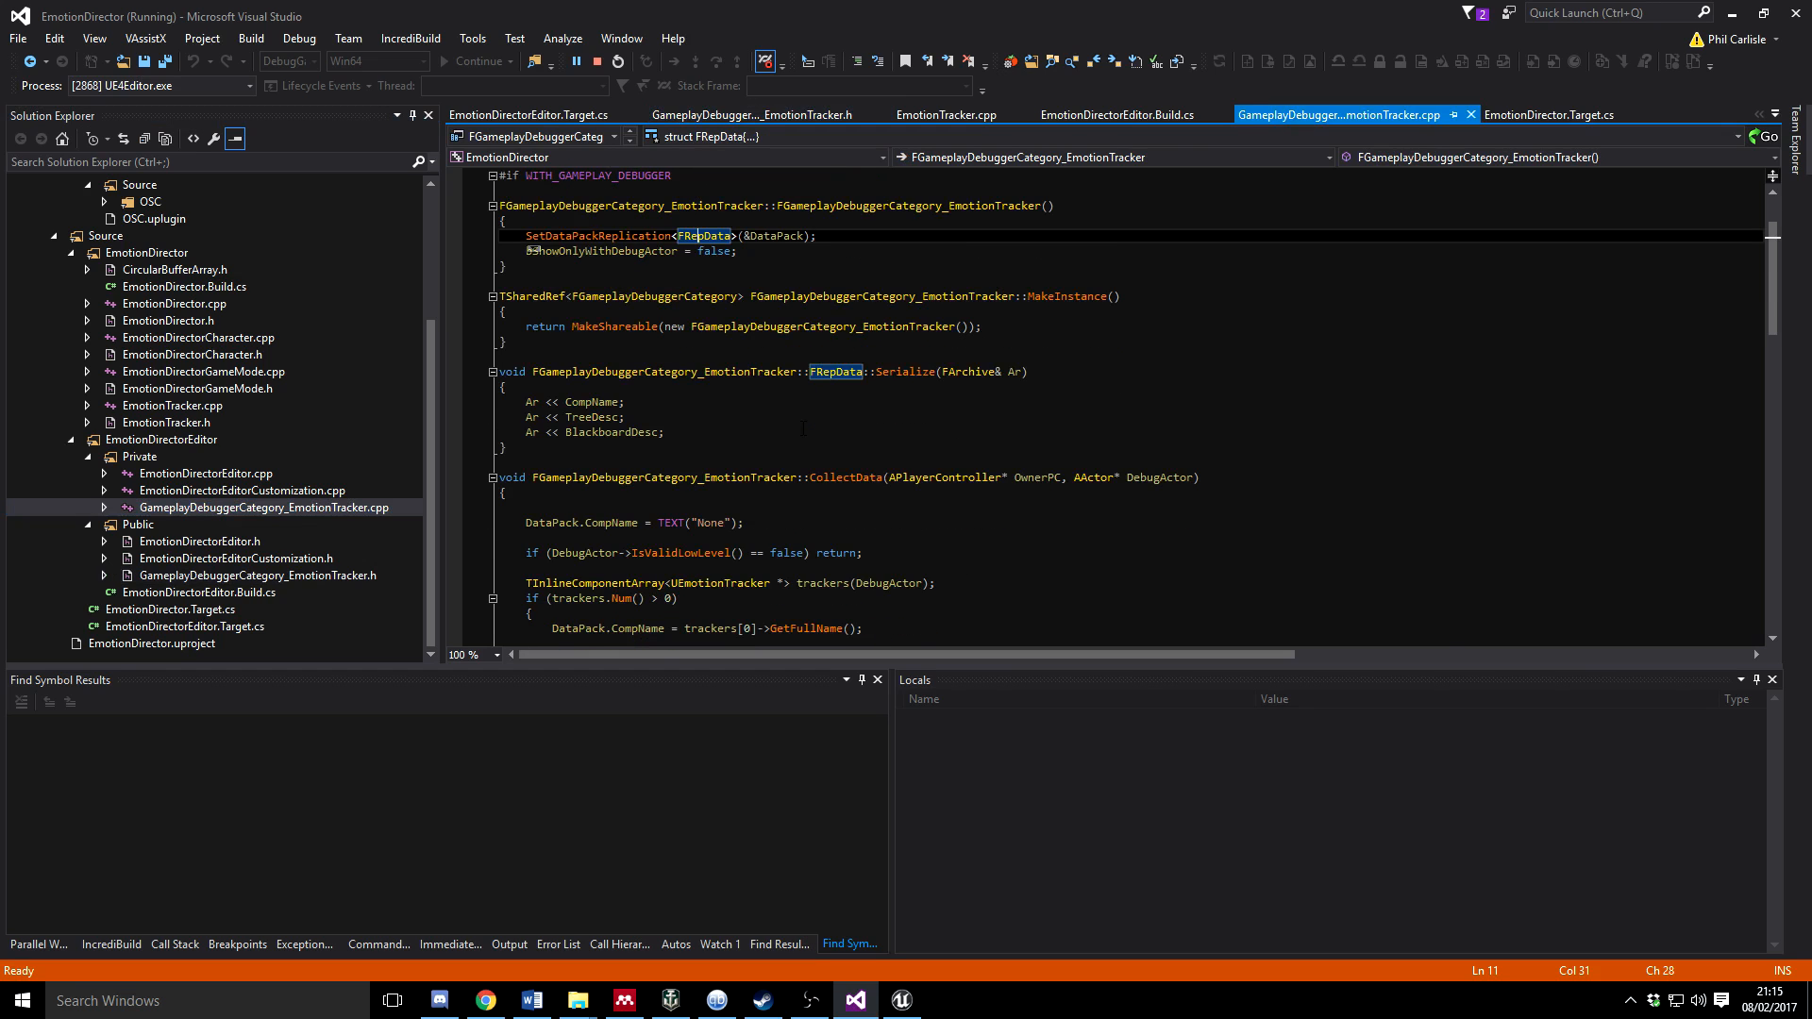
scroll(down, 3)
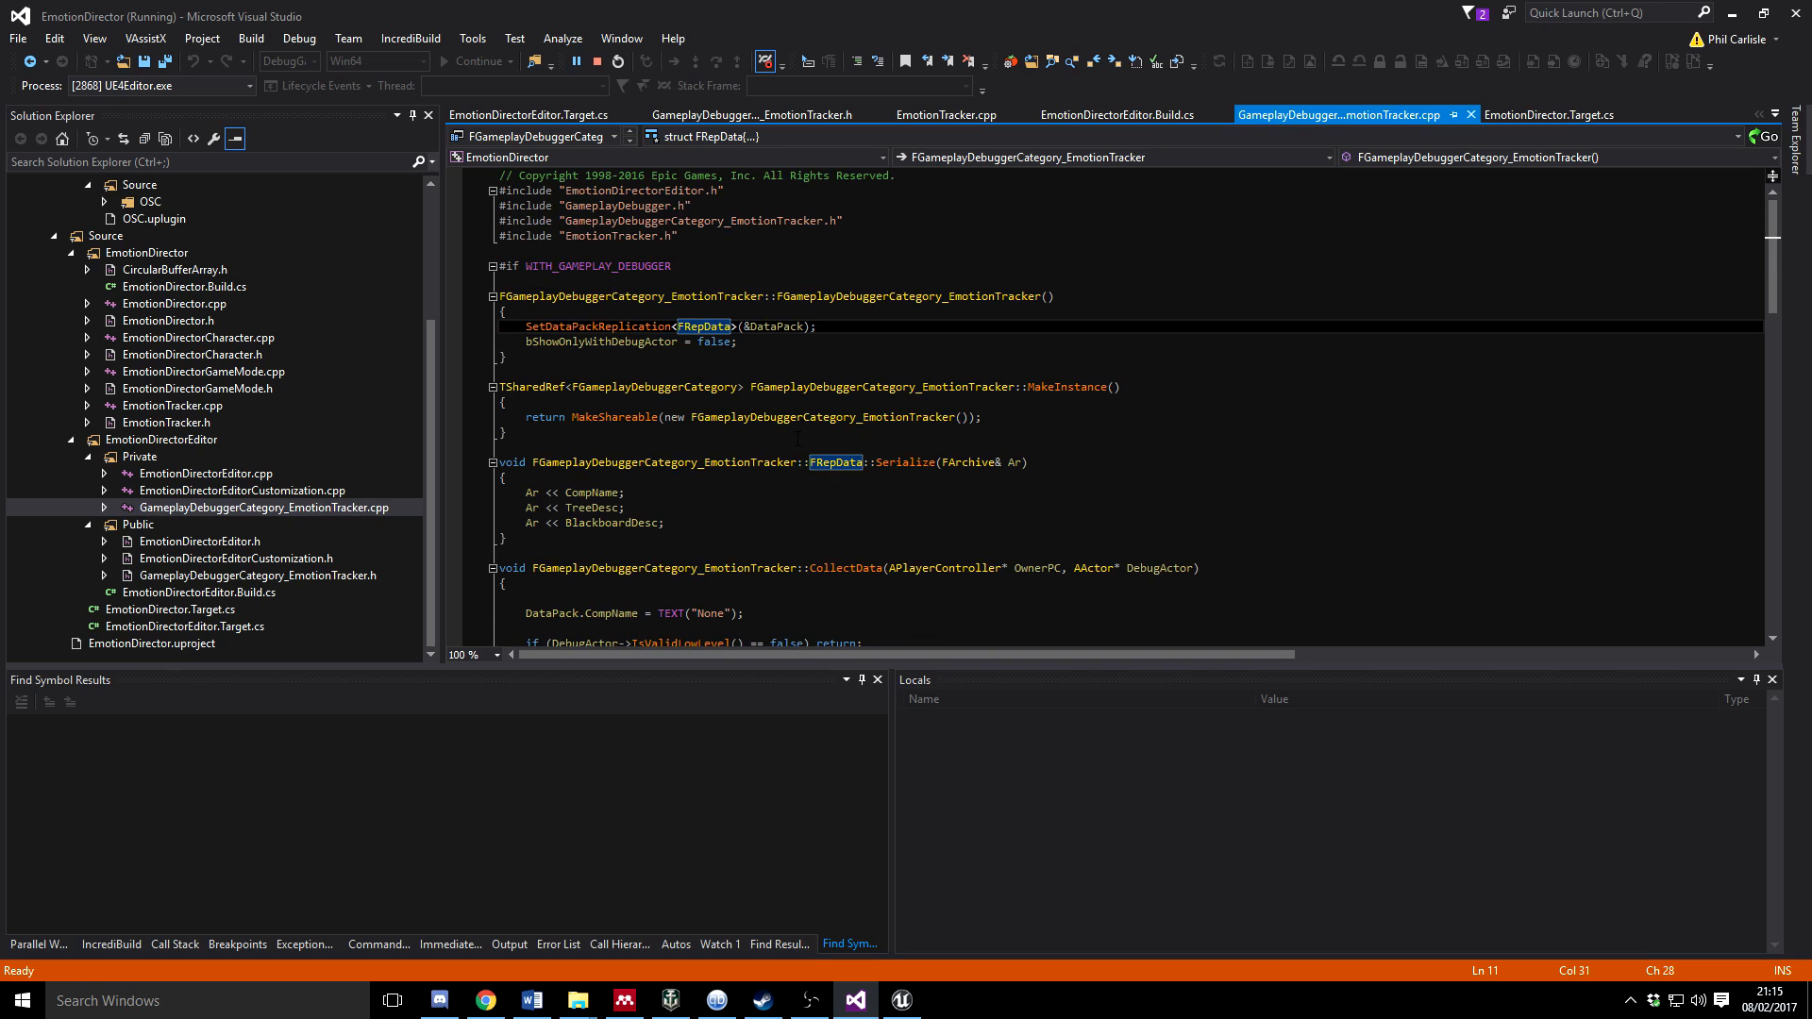
scroll(down, 3)
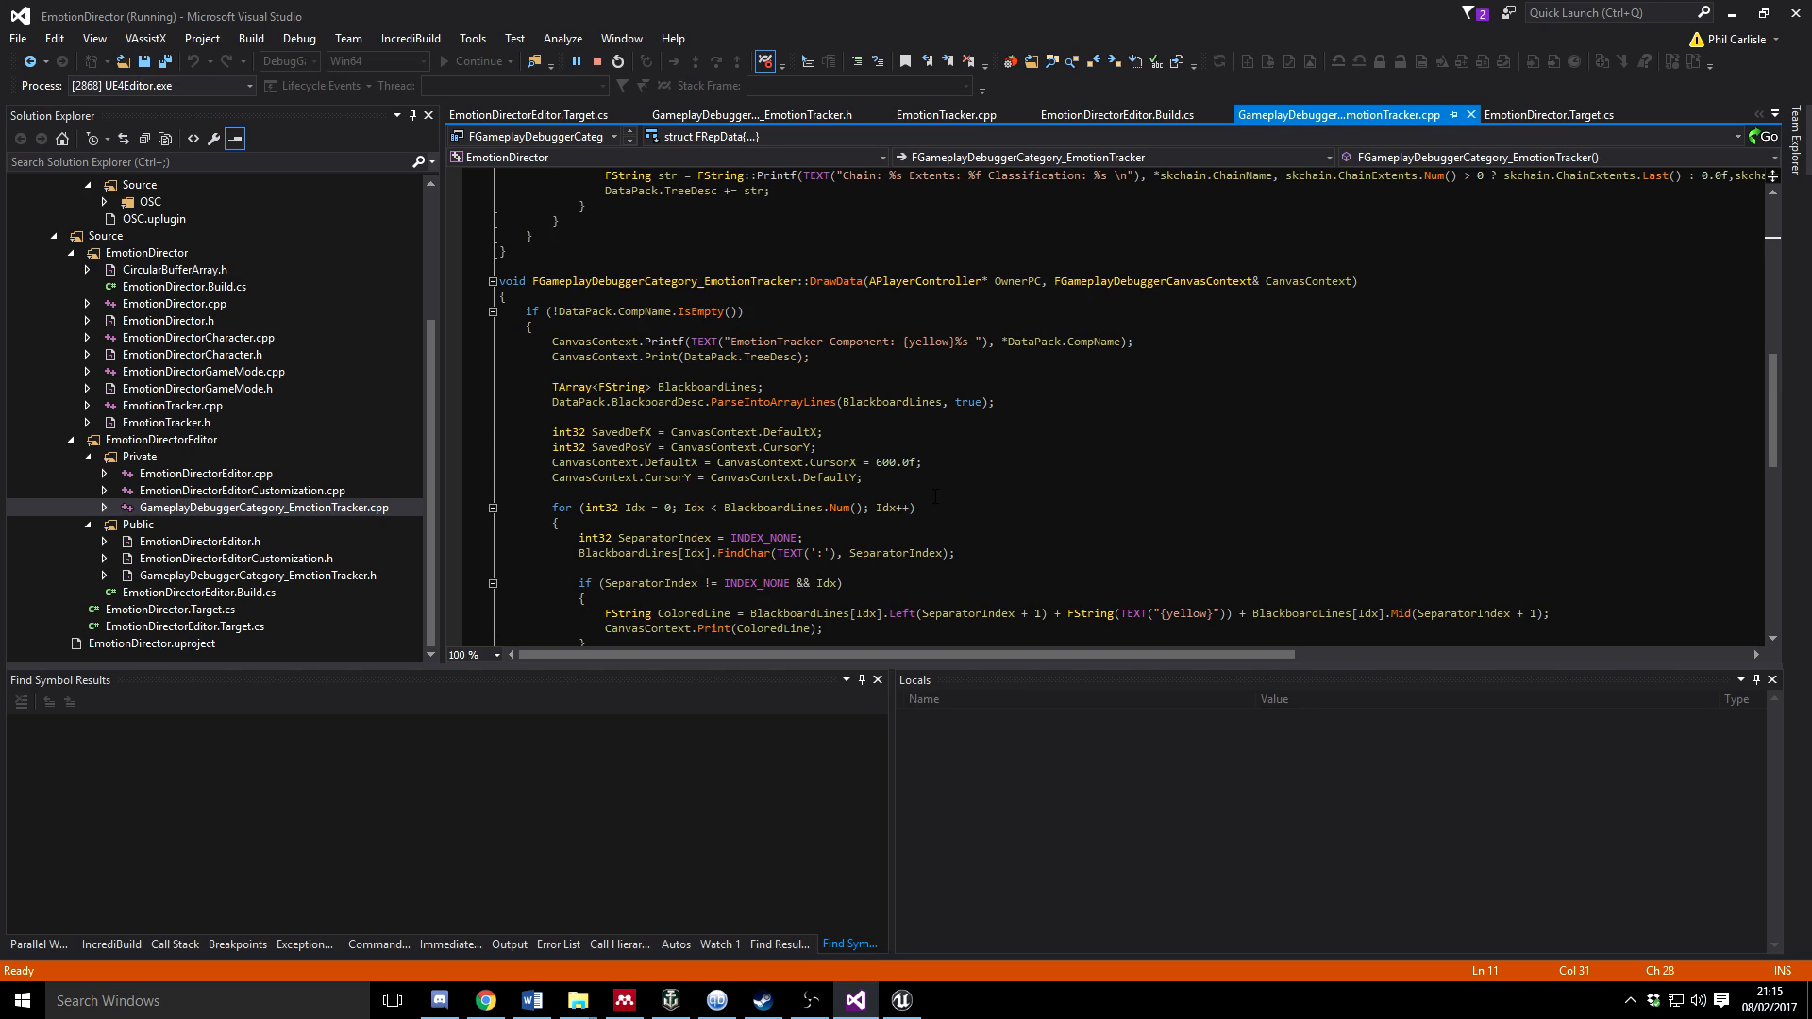
scroll(down, 3)
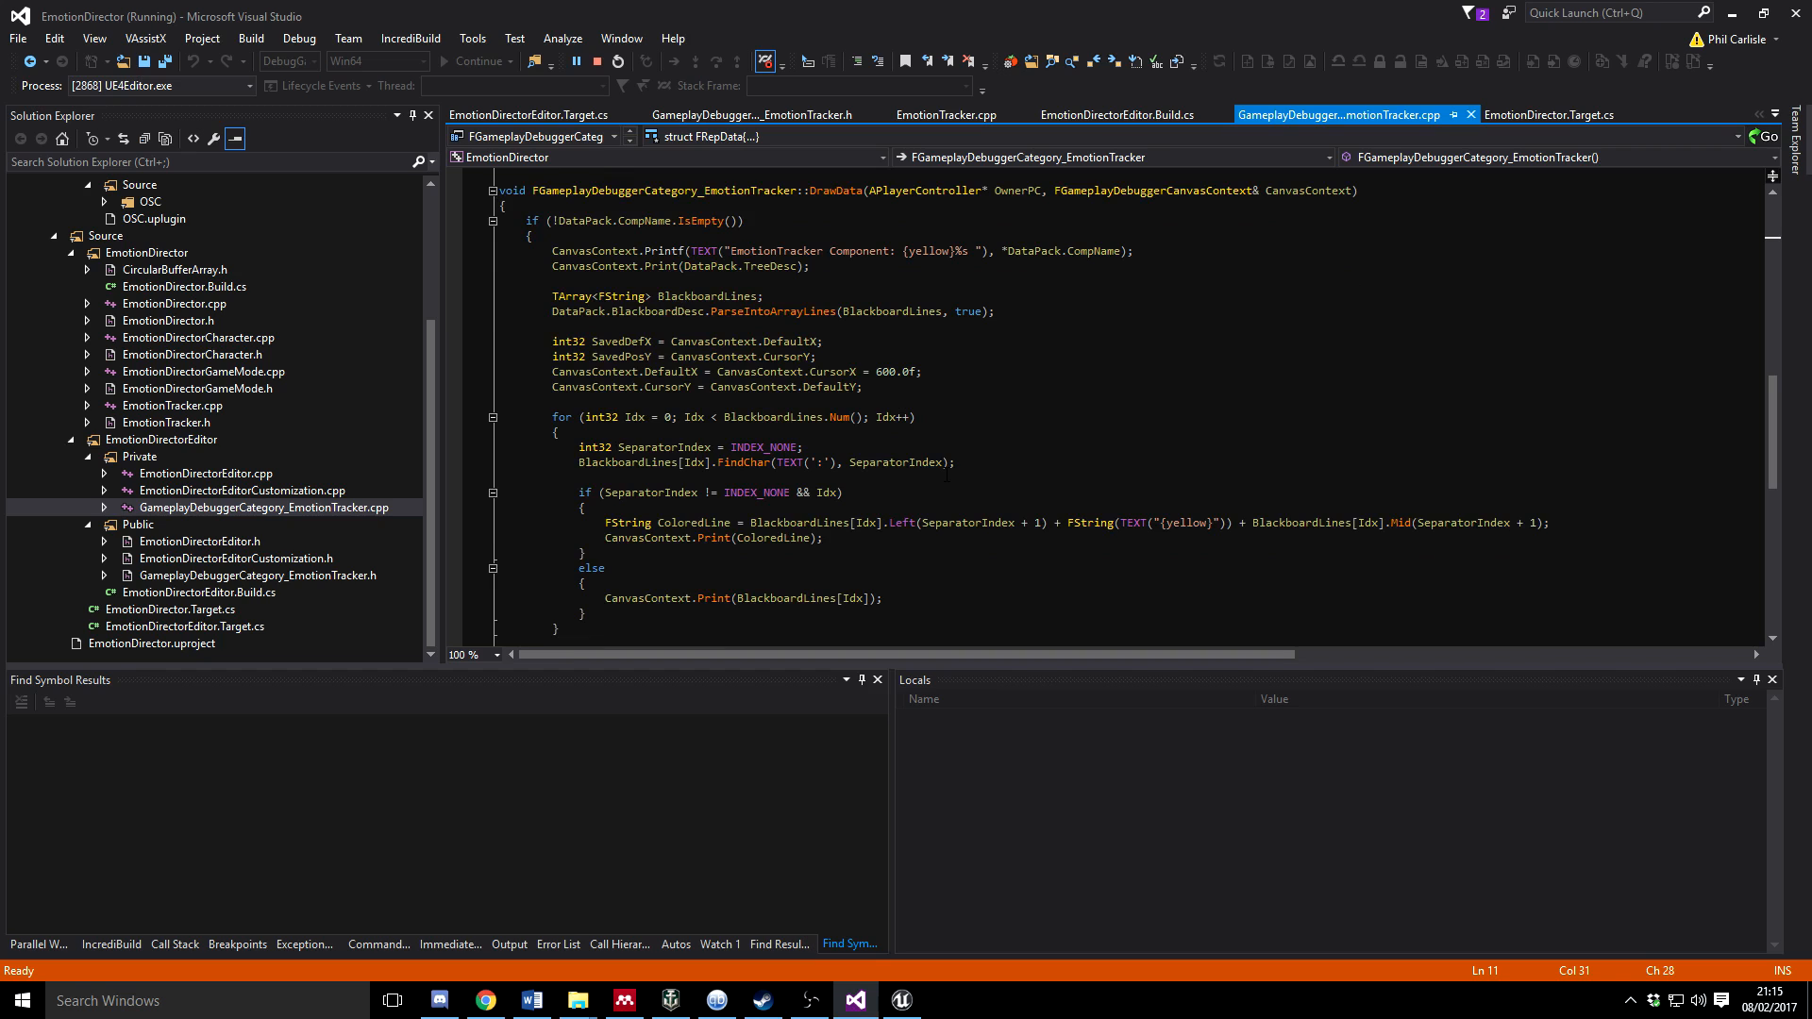
scroll(down, 3)
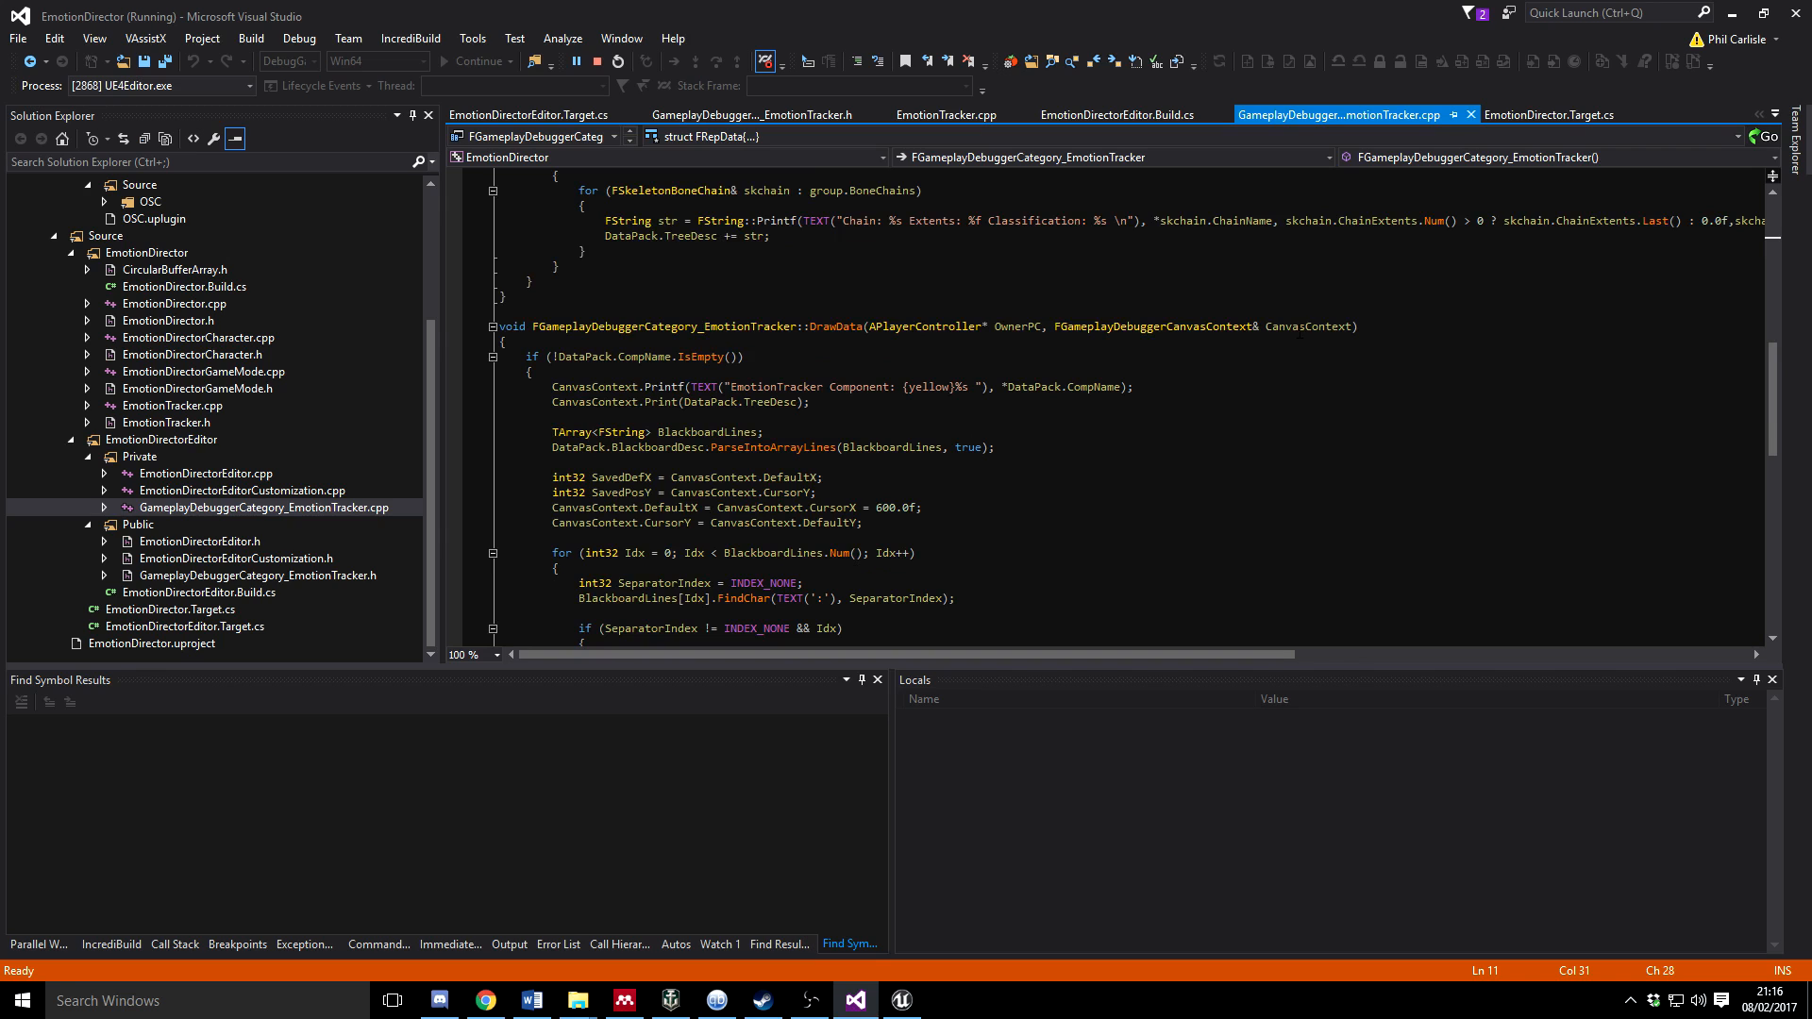
Go to FGameplayDebuggerCanvasContext's definition and browse its drawing functions, shape enum and FGameplayDebuggerShape
right_click(1195, 325)
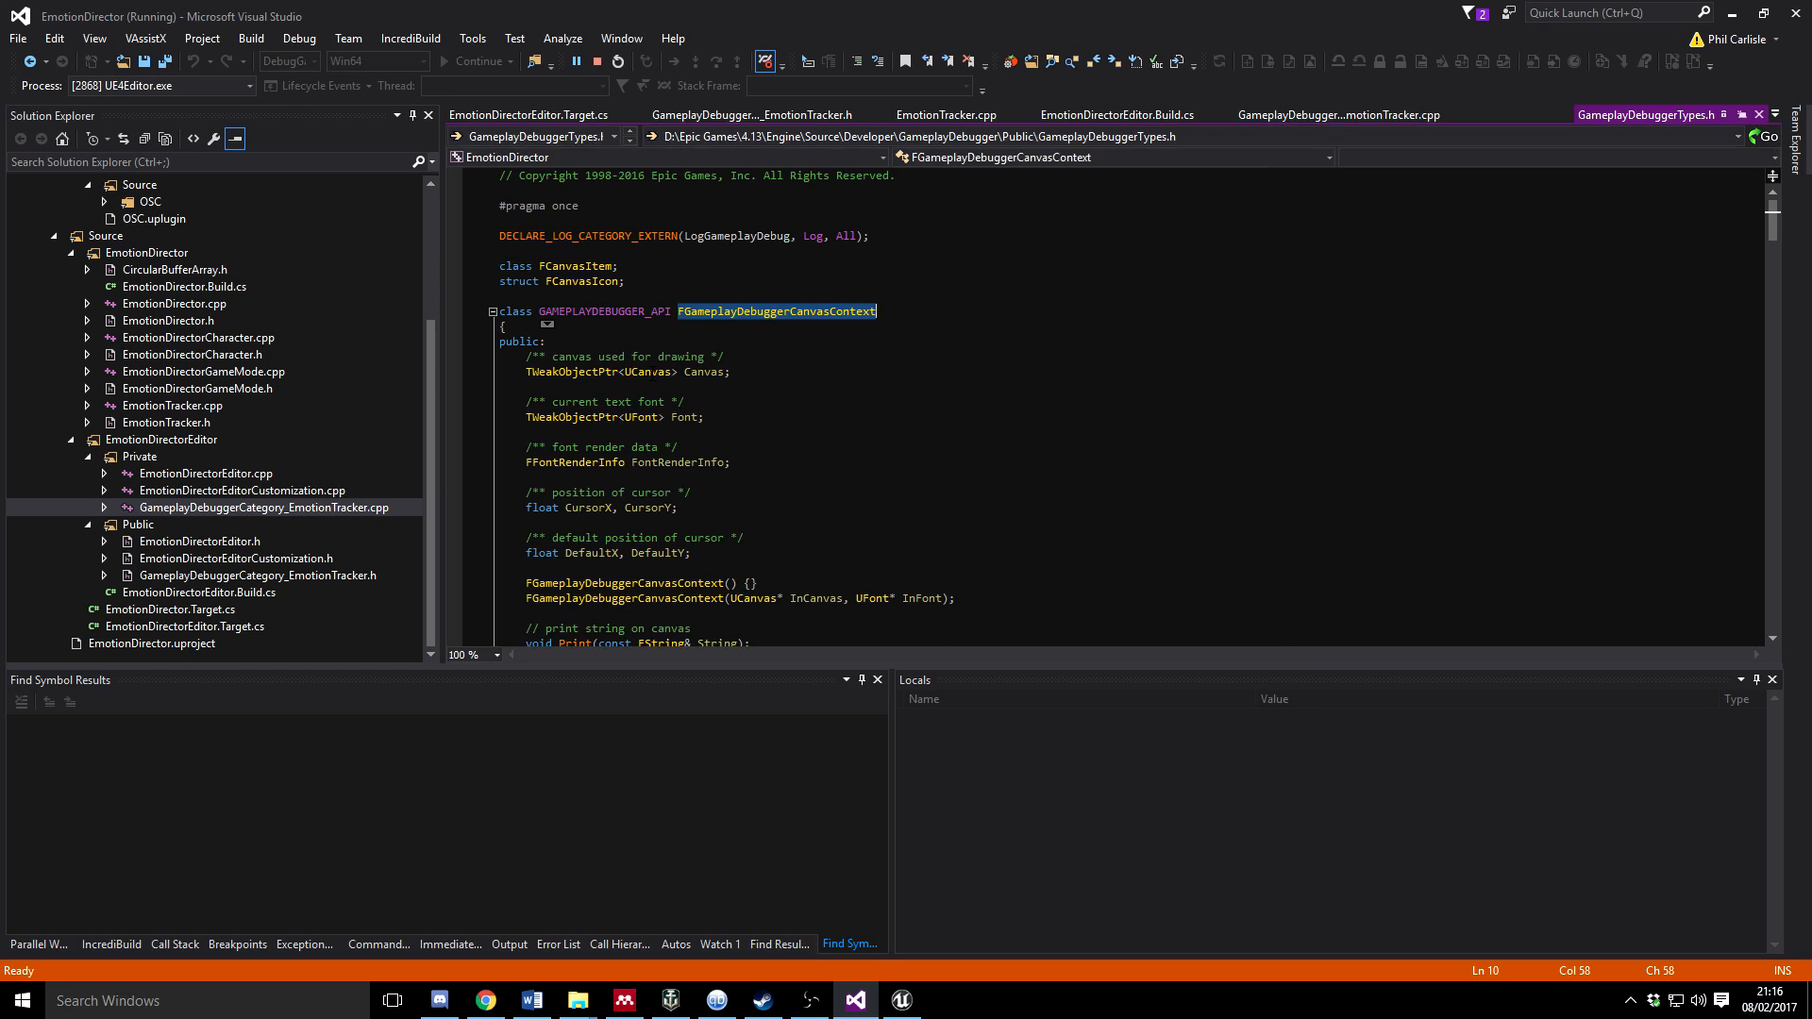
mouse_move(647, 371)
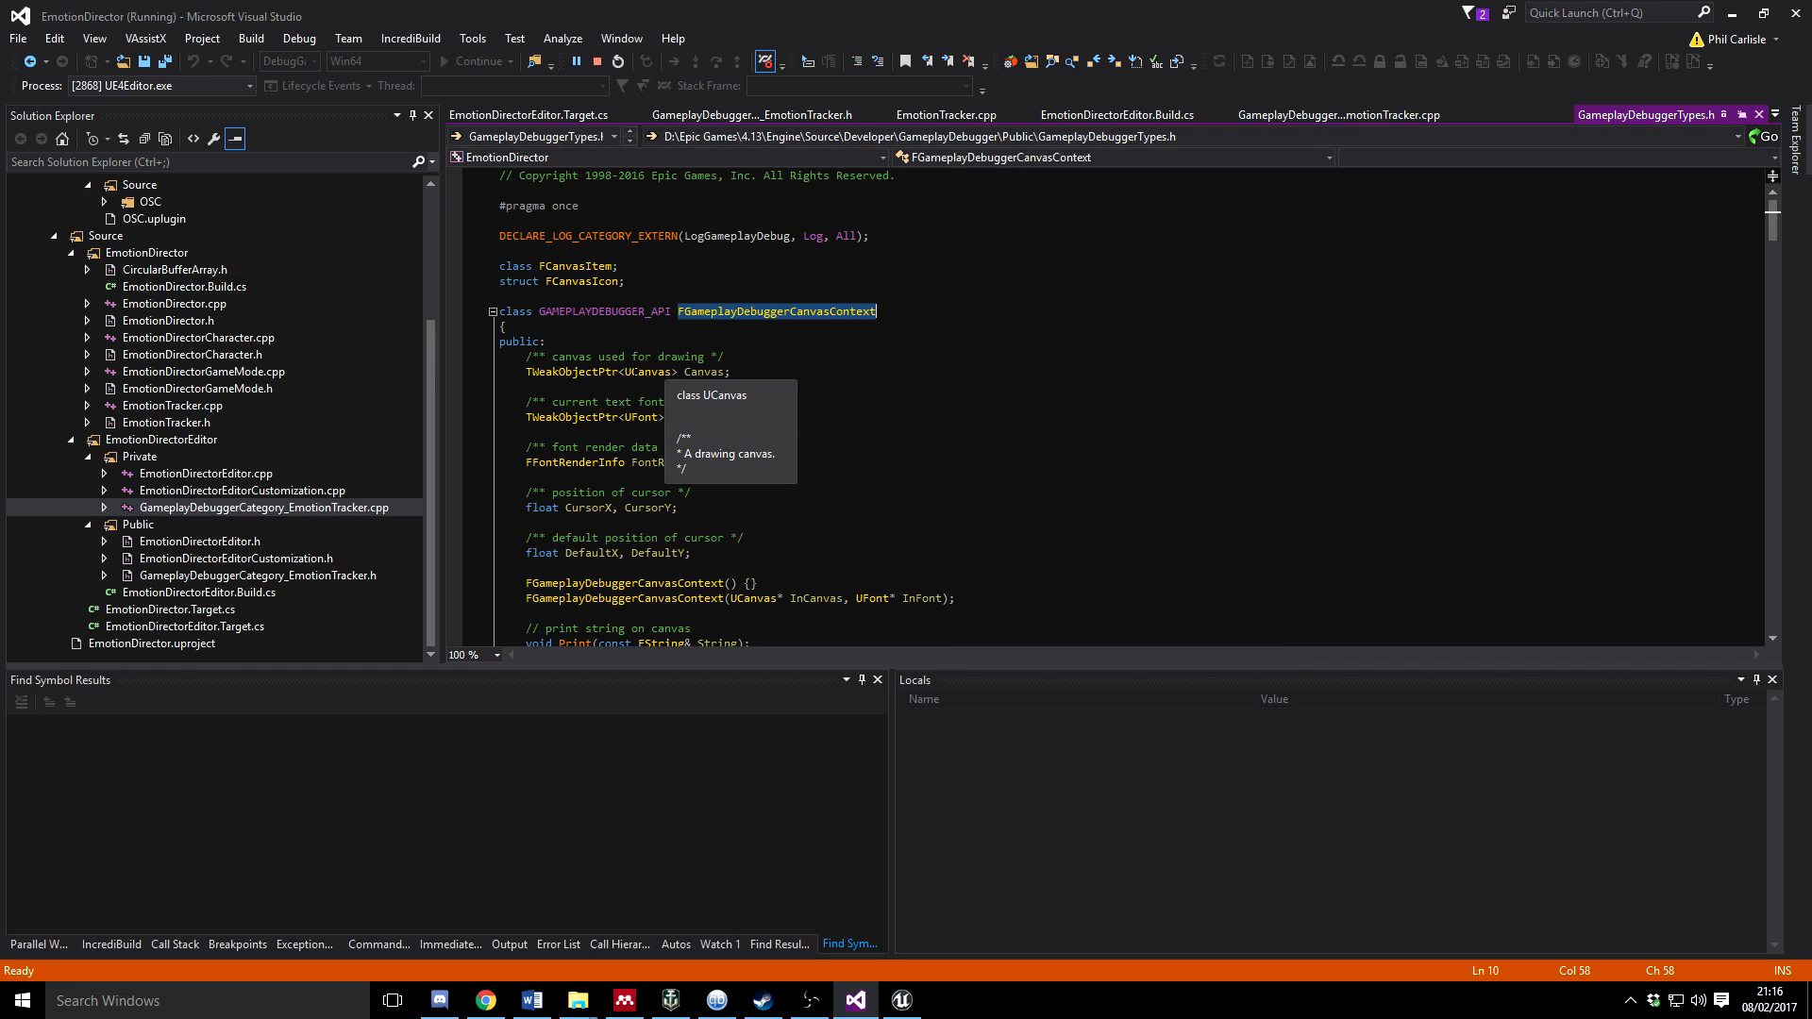
mouse_move(986, 427)
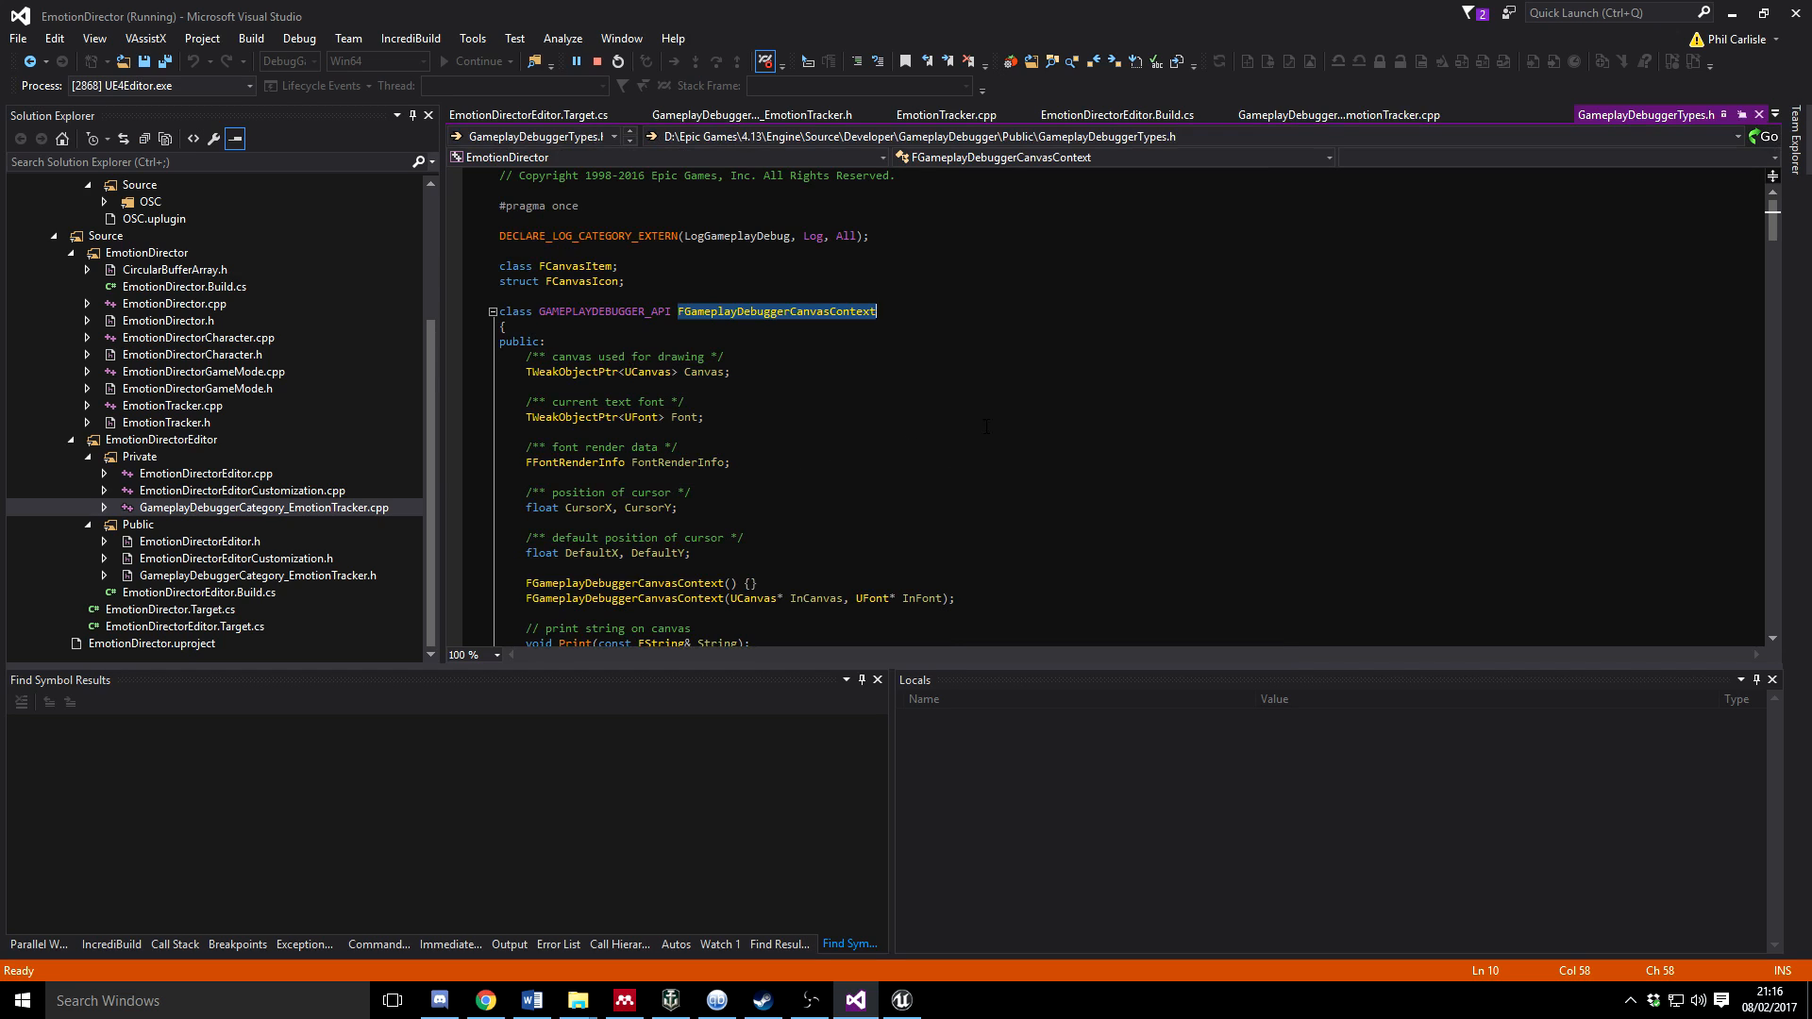
scroll(down, 3)
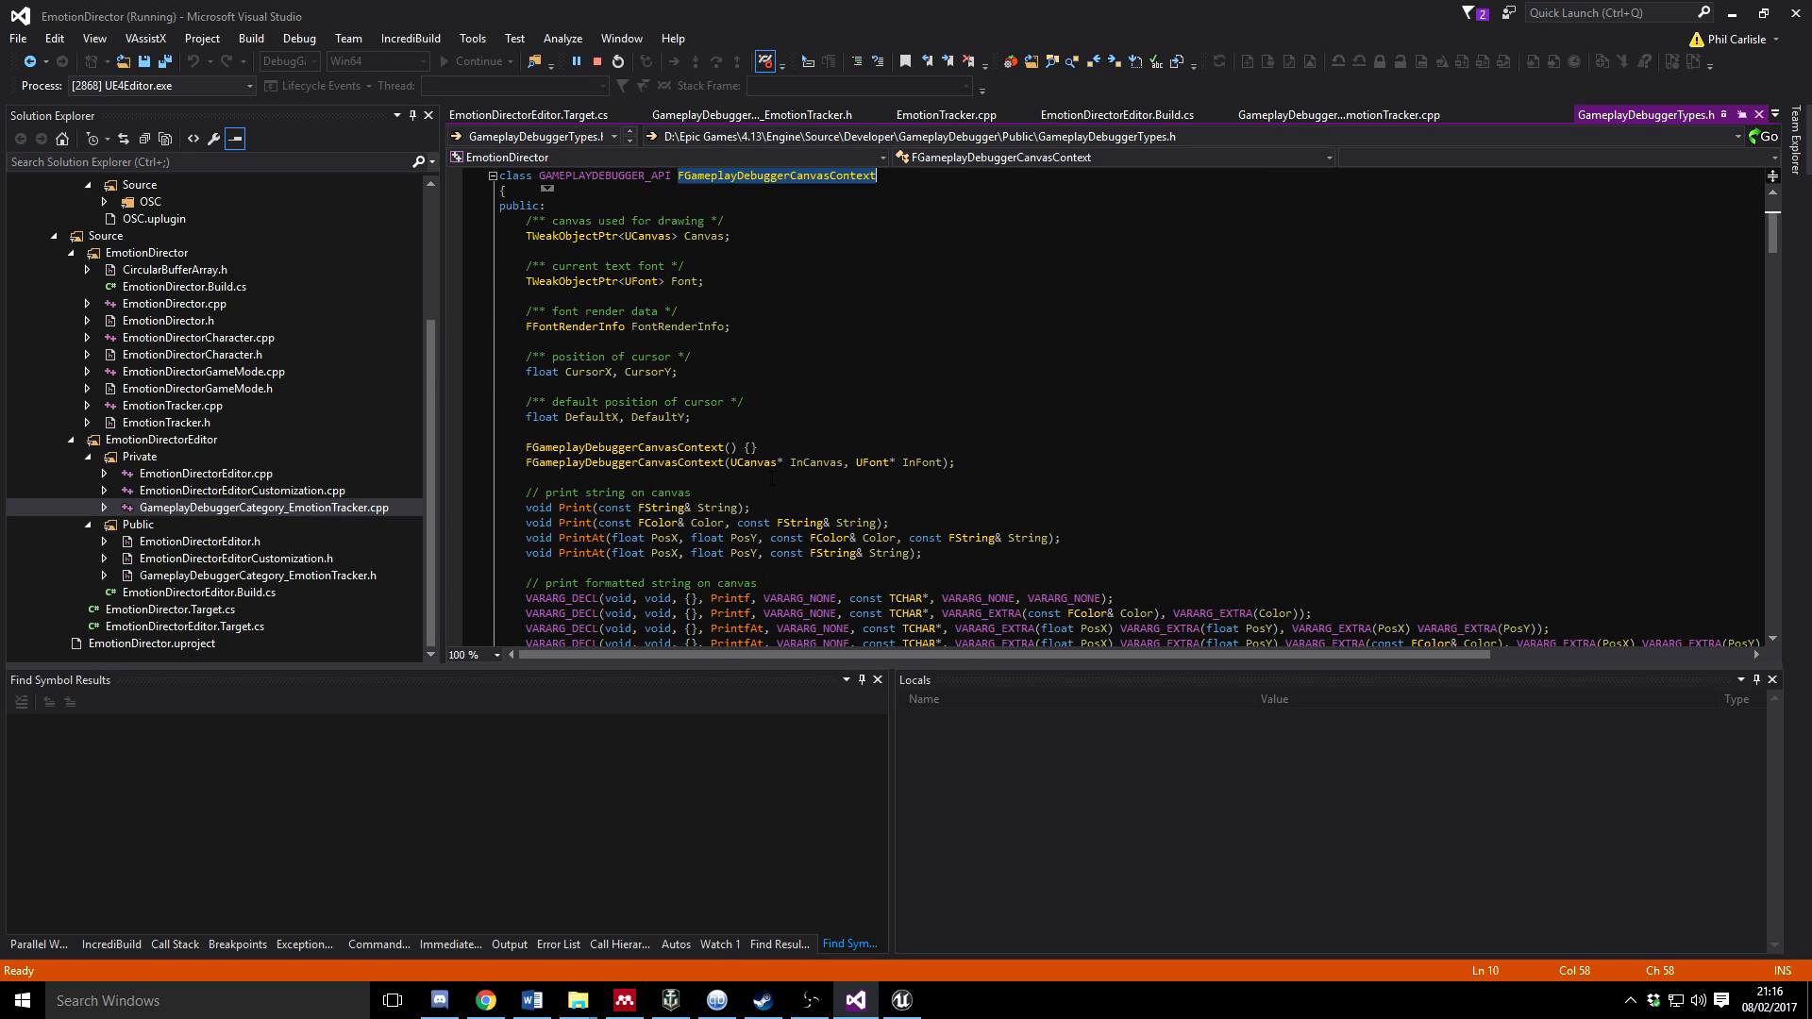
scroll(down, 3)
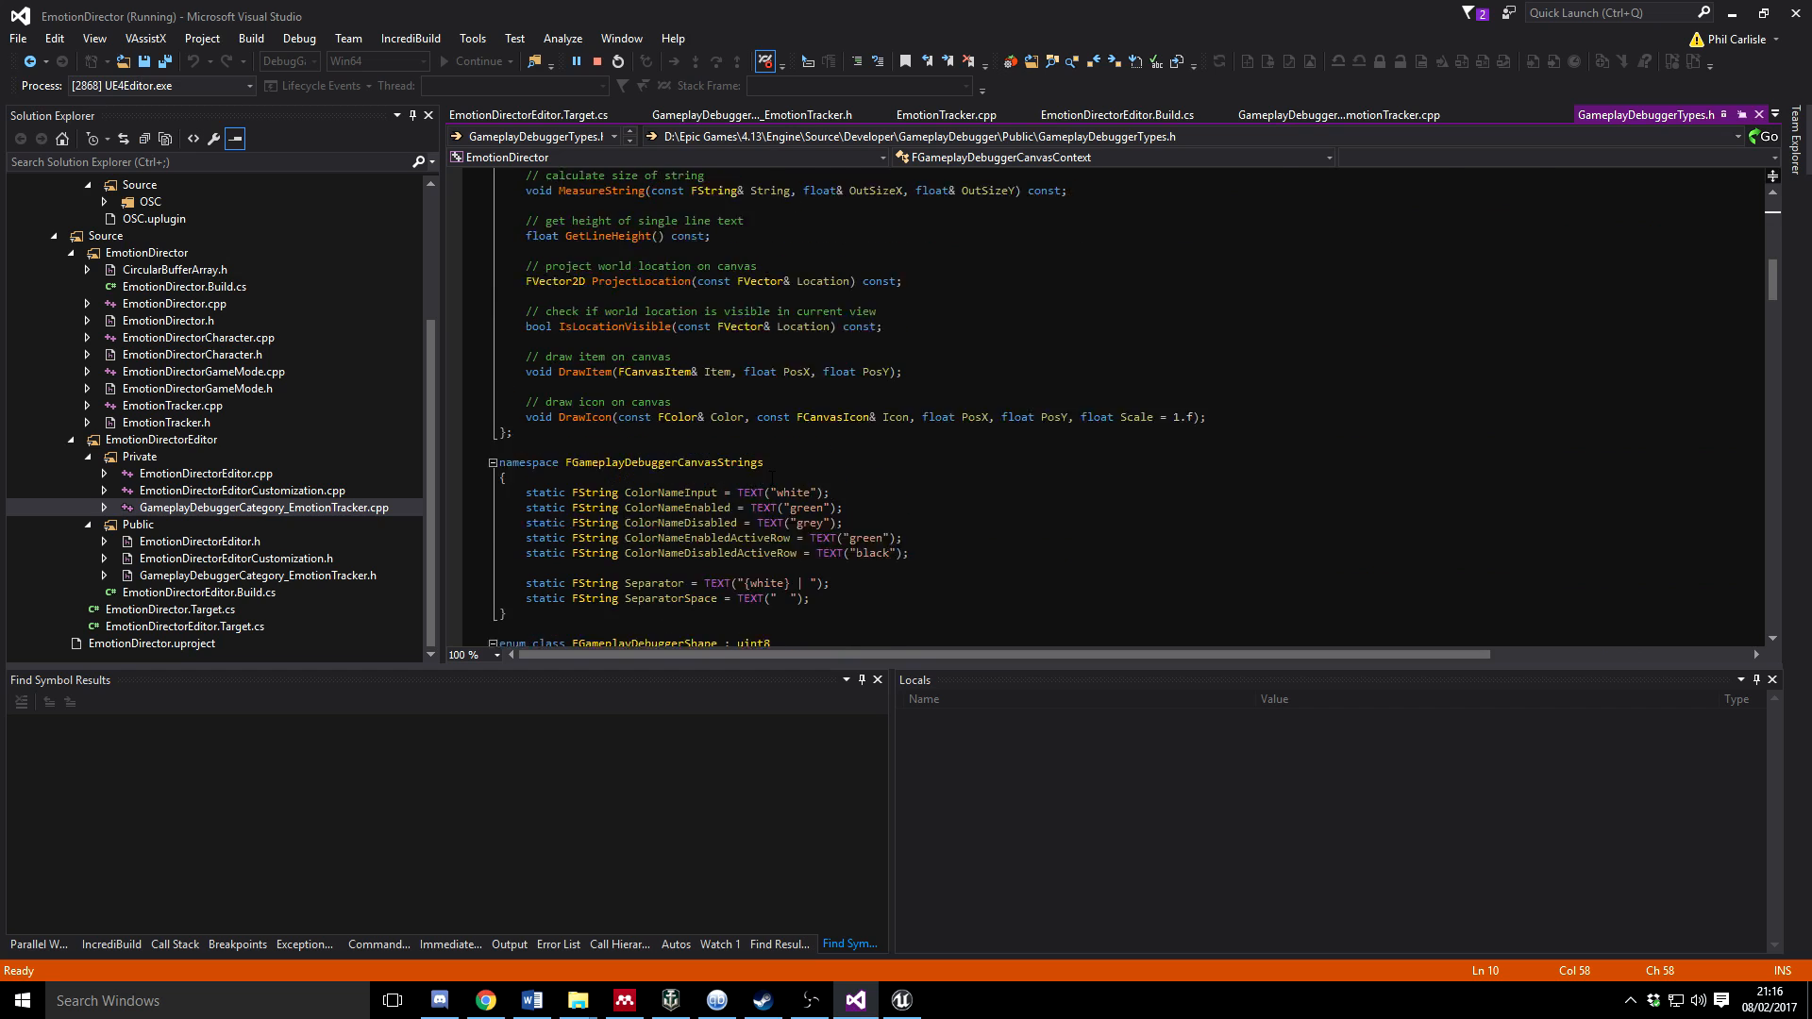
scroll(up, 3)
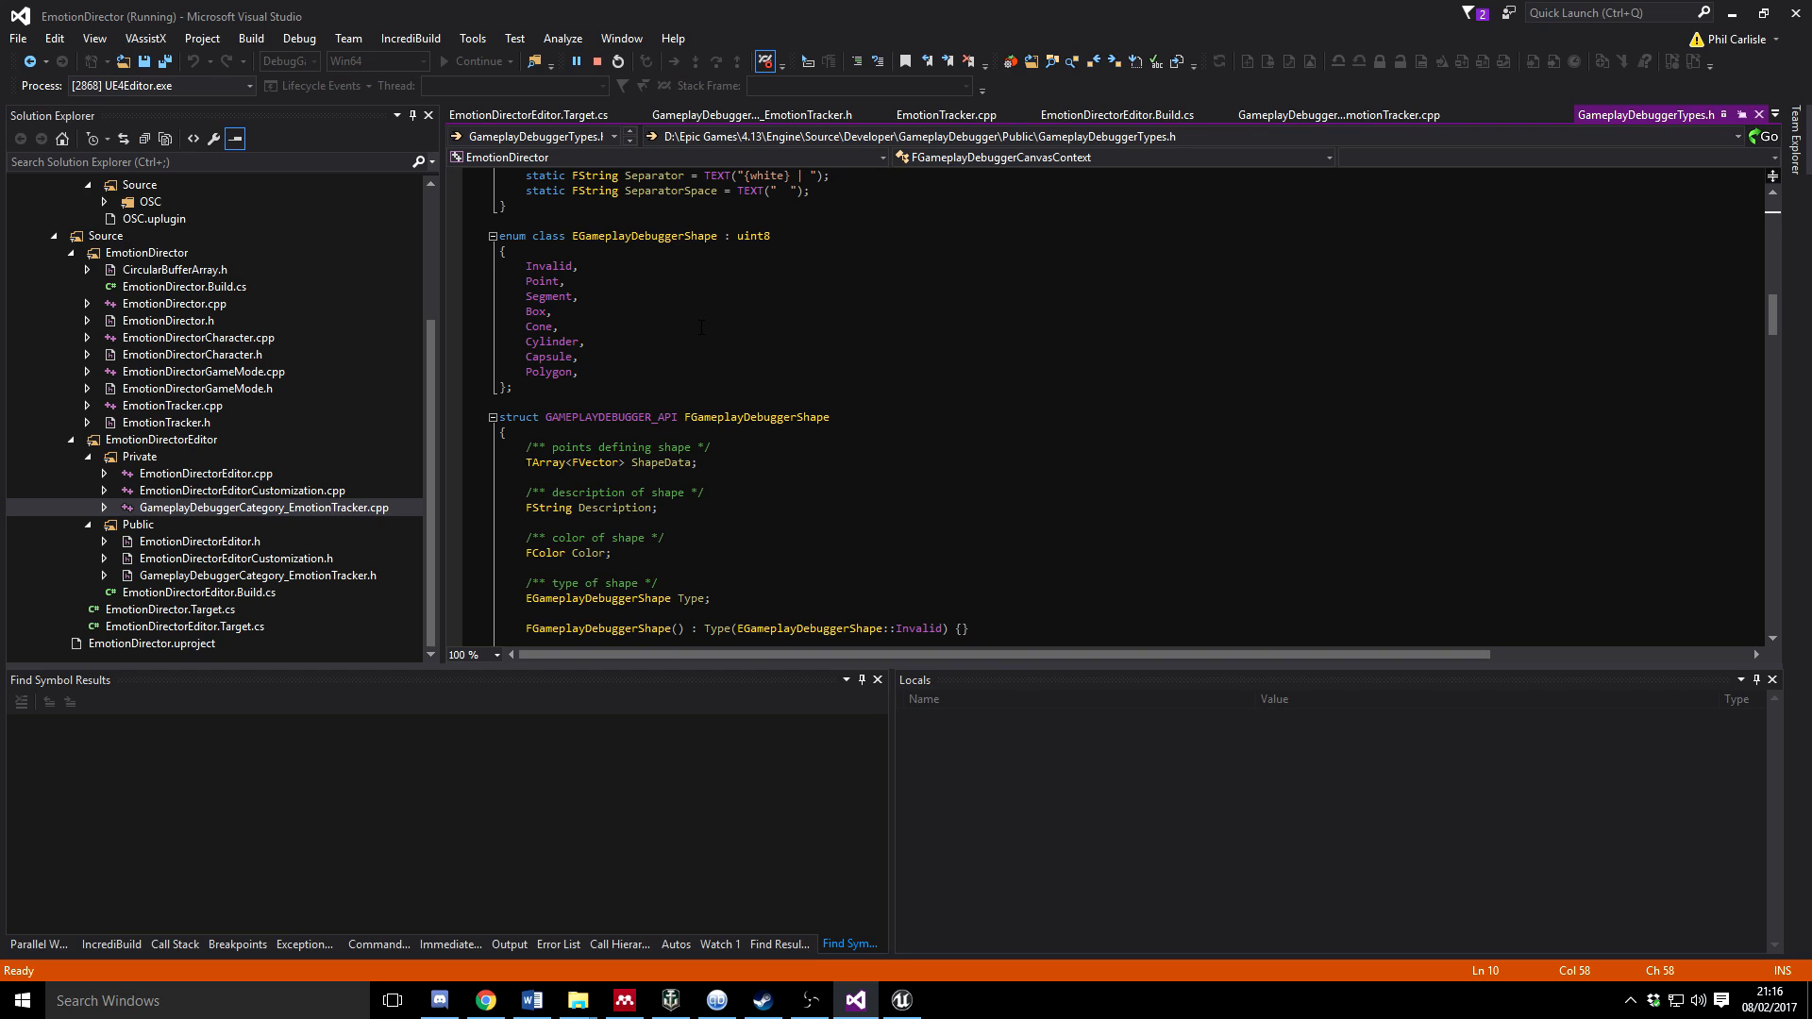
scroll(down, 3)
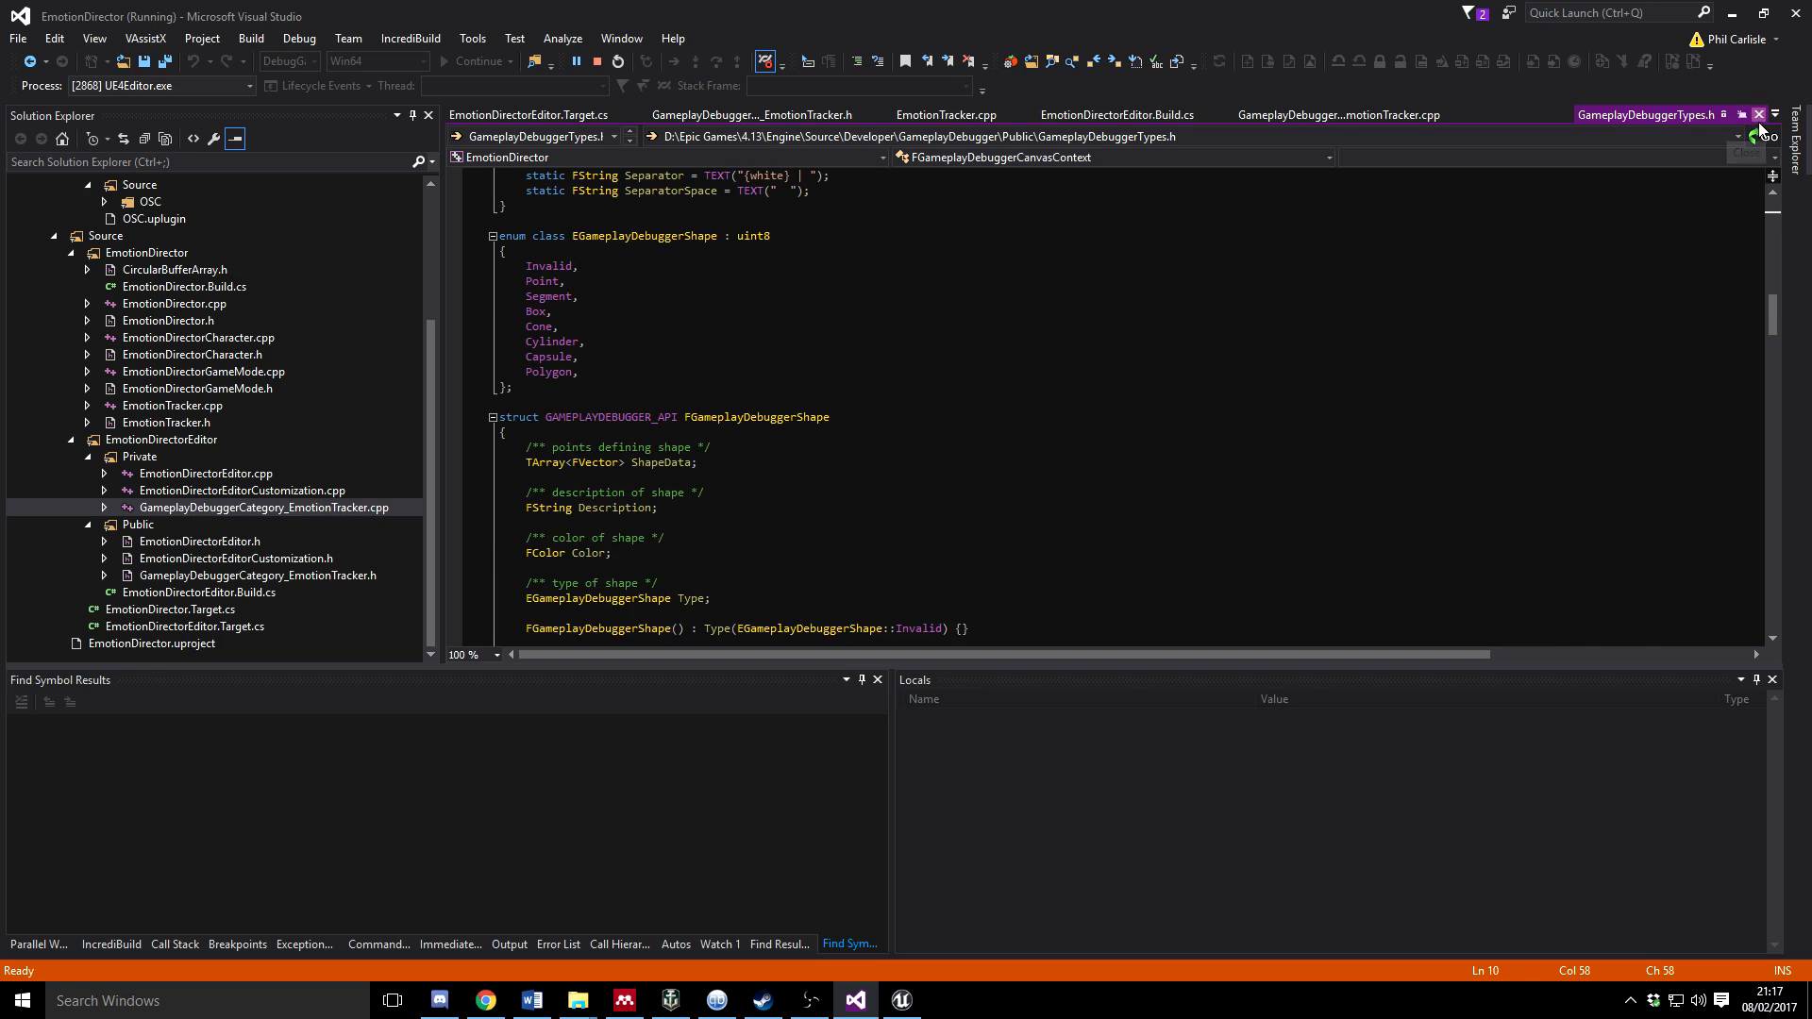
Close GameplayDebuggerTypes.h, scroll the .cpp, and switch to GameplayDebuggerCategory_EmotionTracker.h
click(1348, 113)
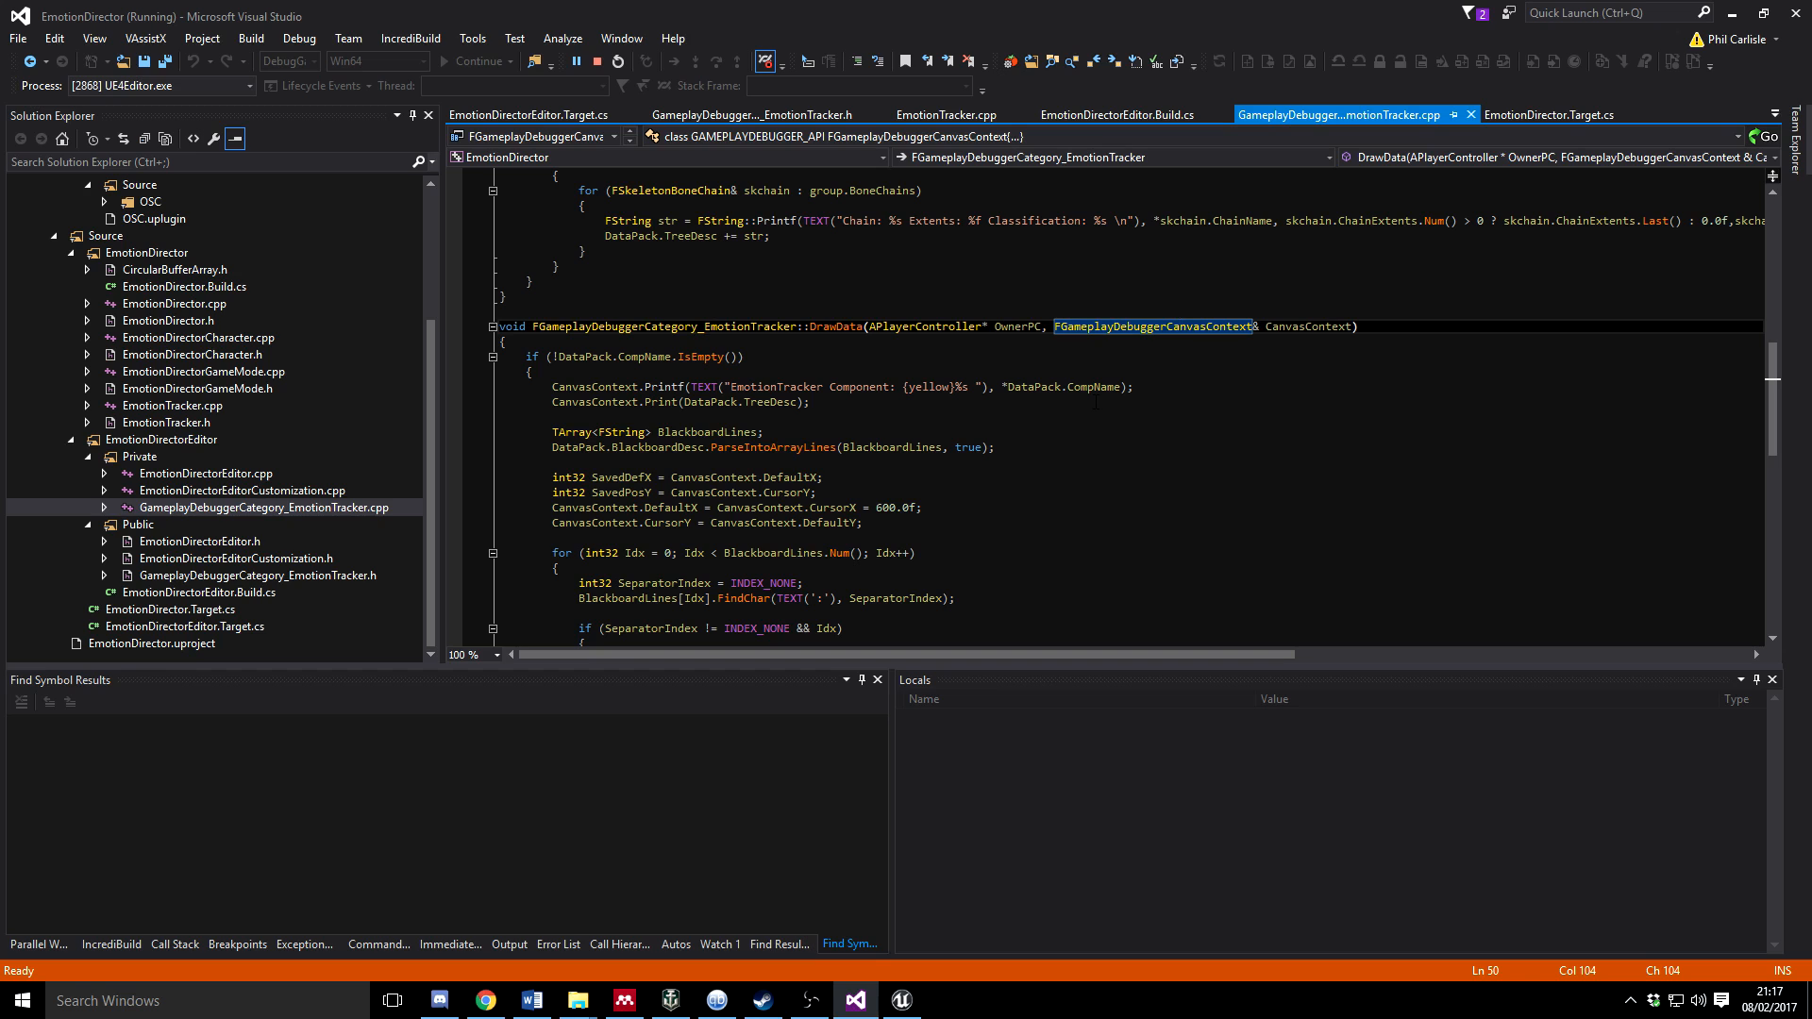
scroll(down, 3)
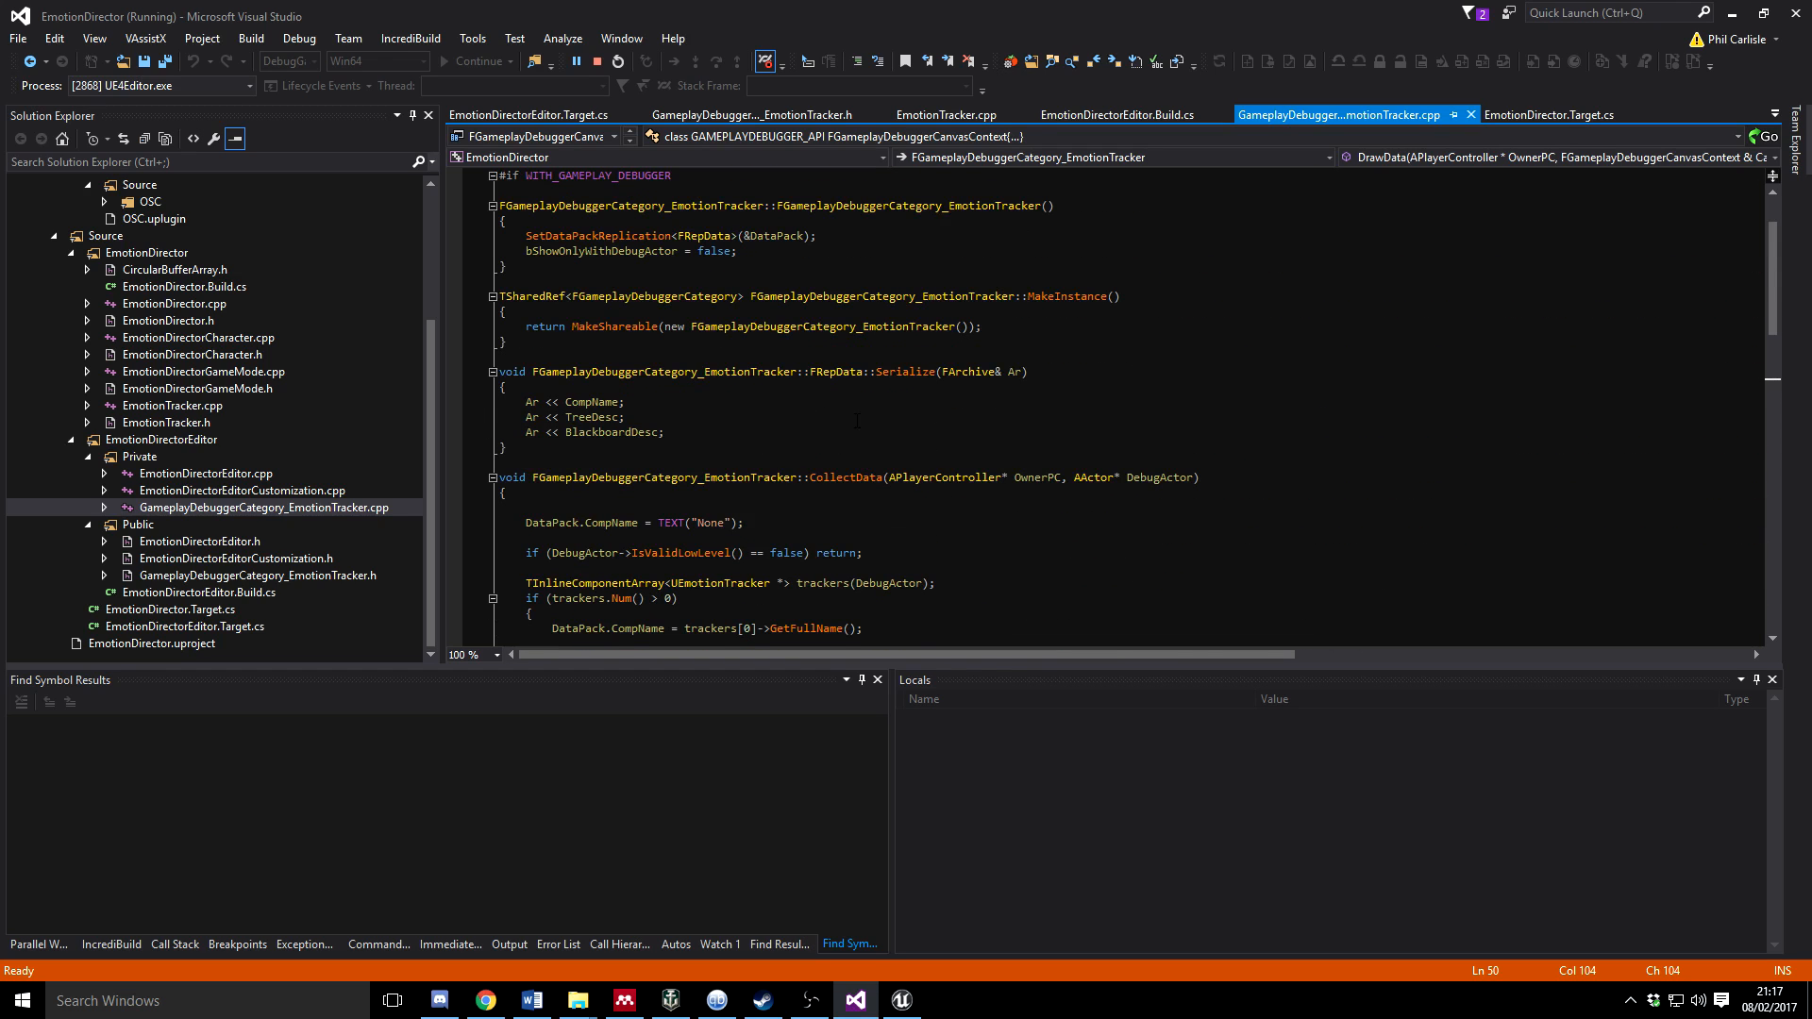
click(778, 87)
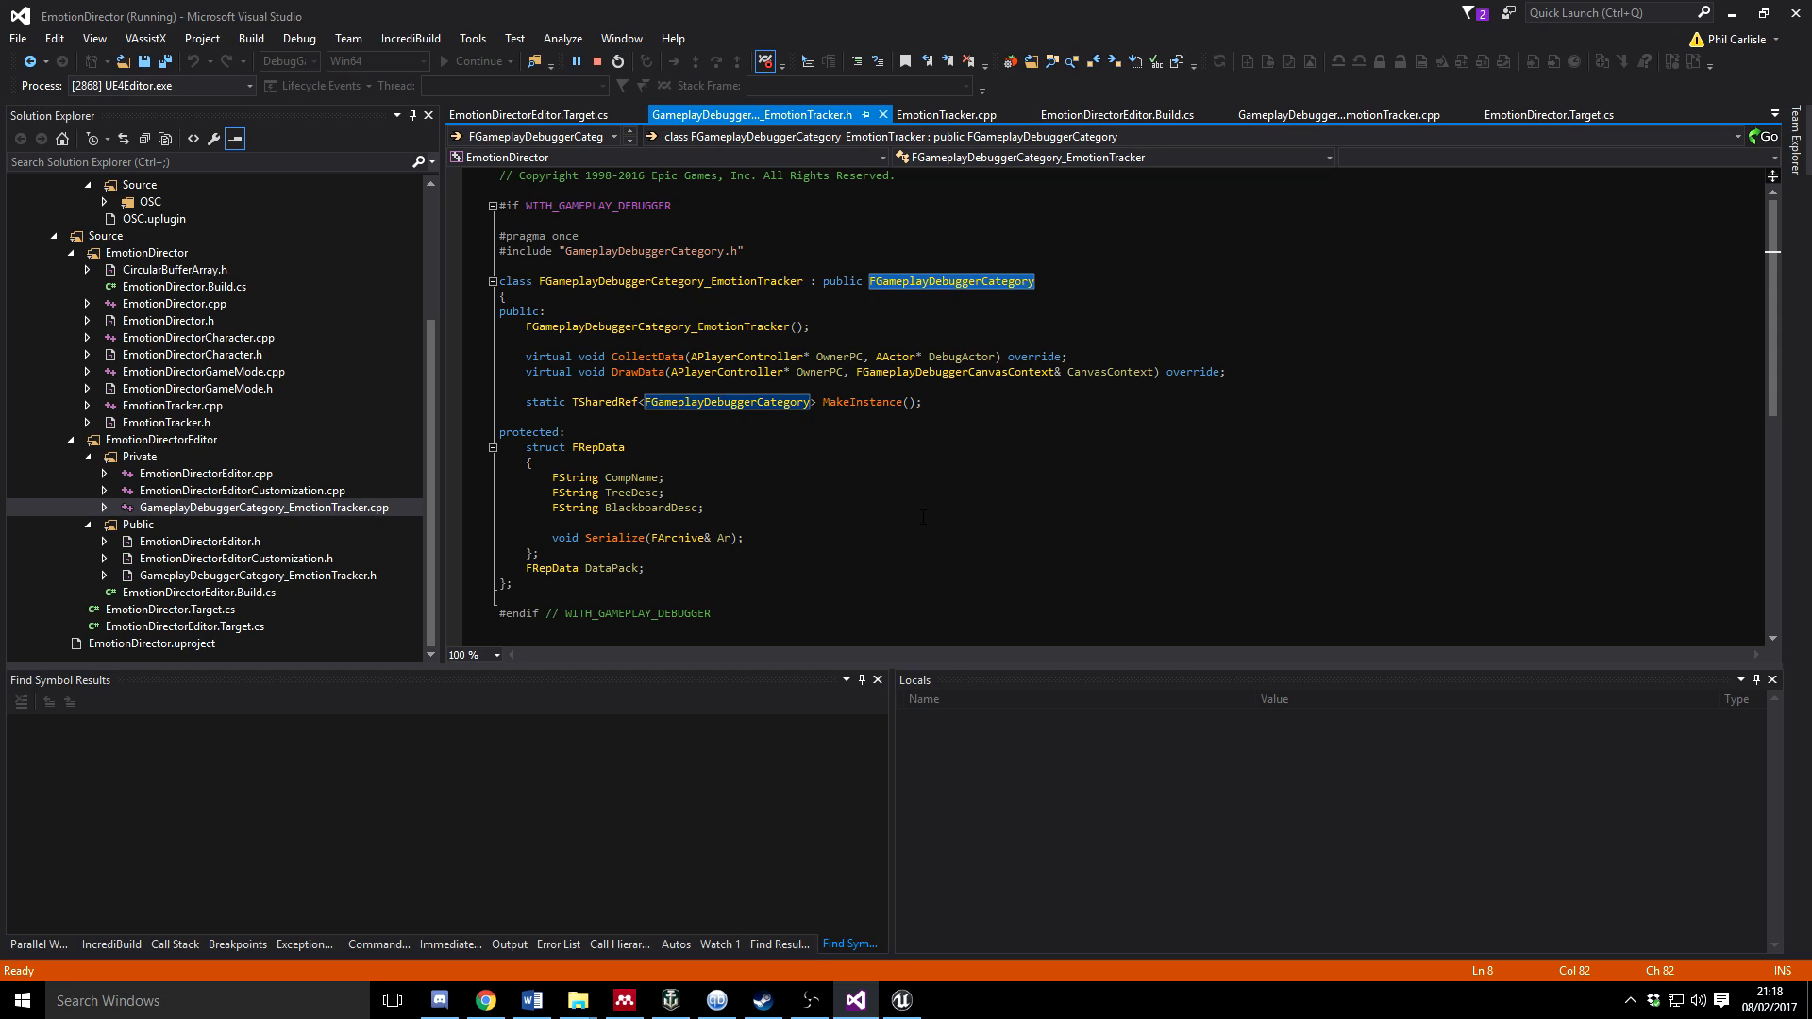
mouse_move(316, 492)
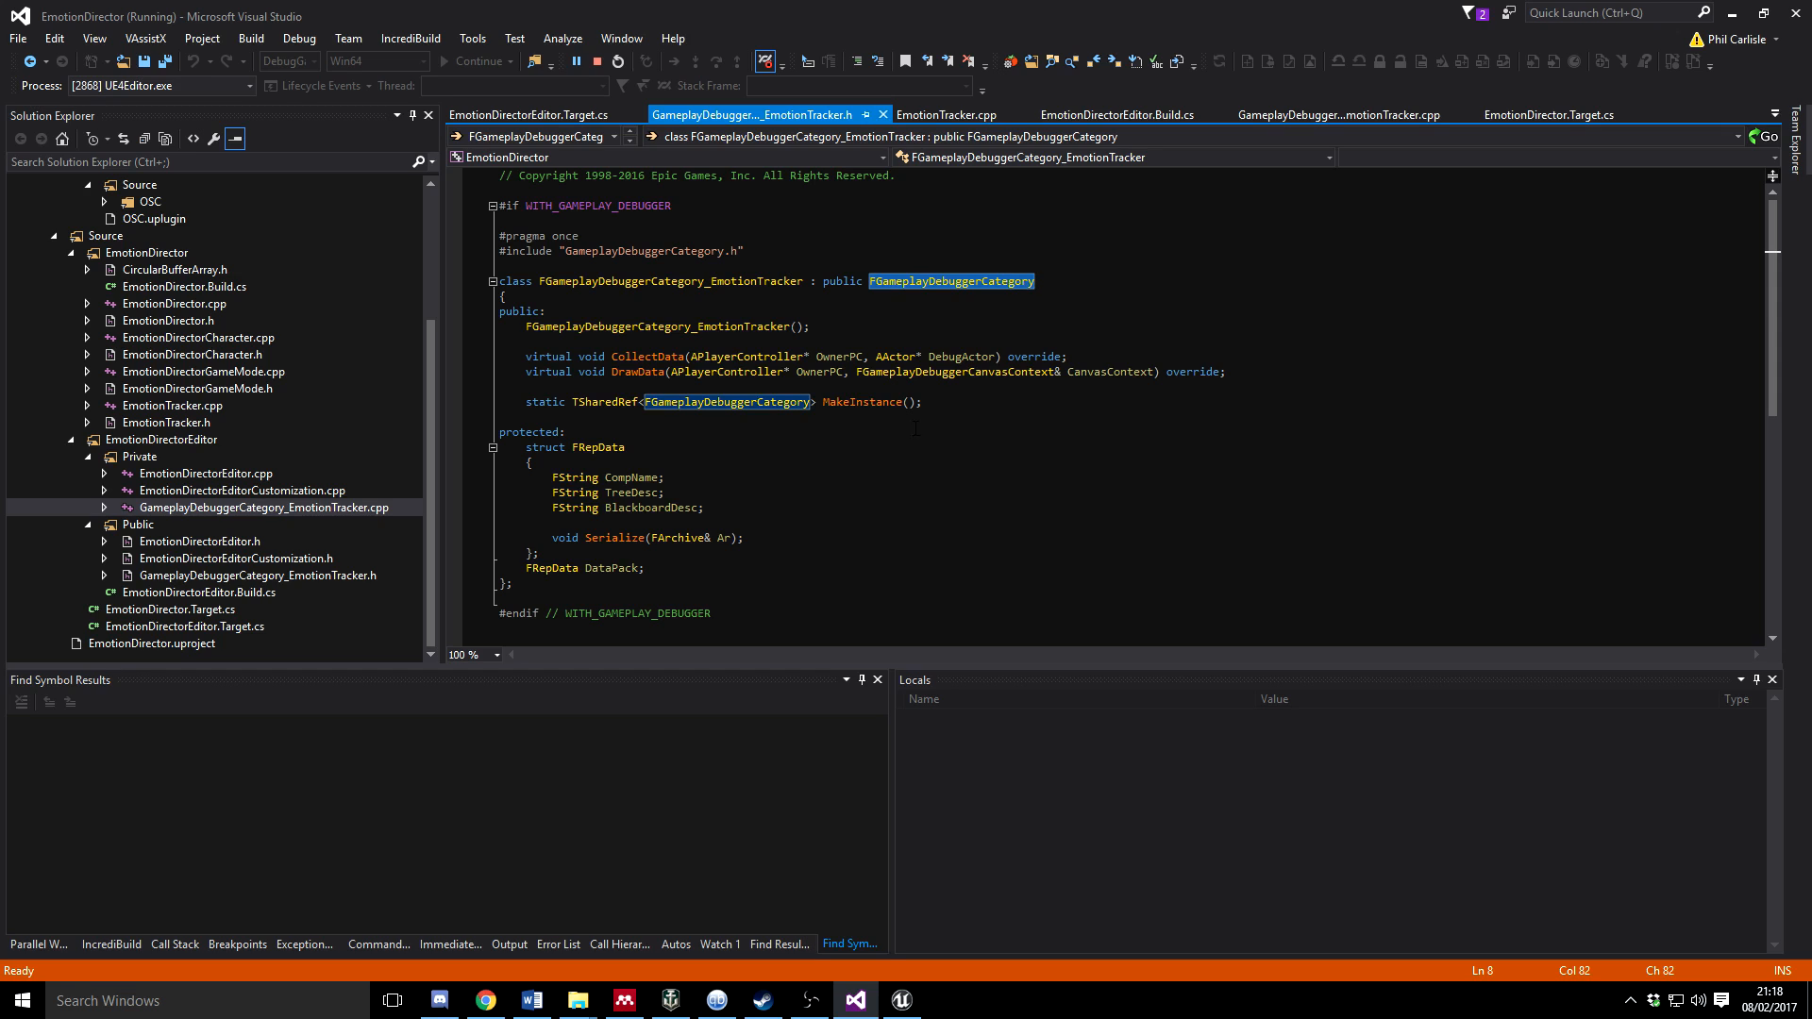
mouse_move(951, 281)
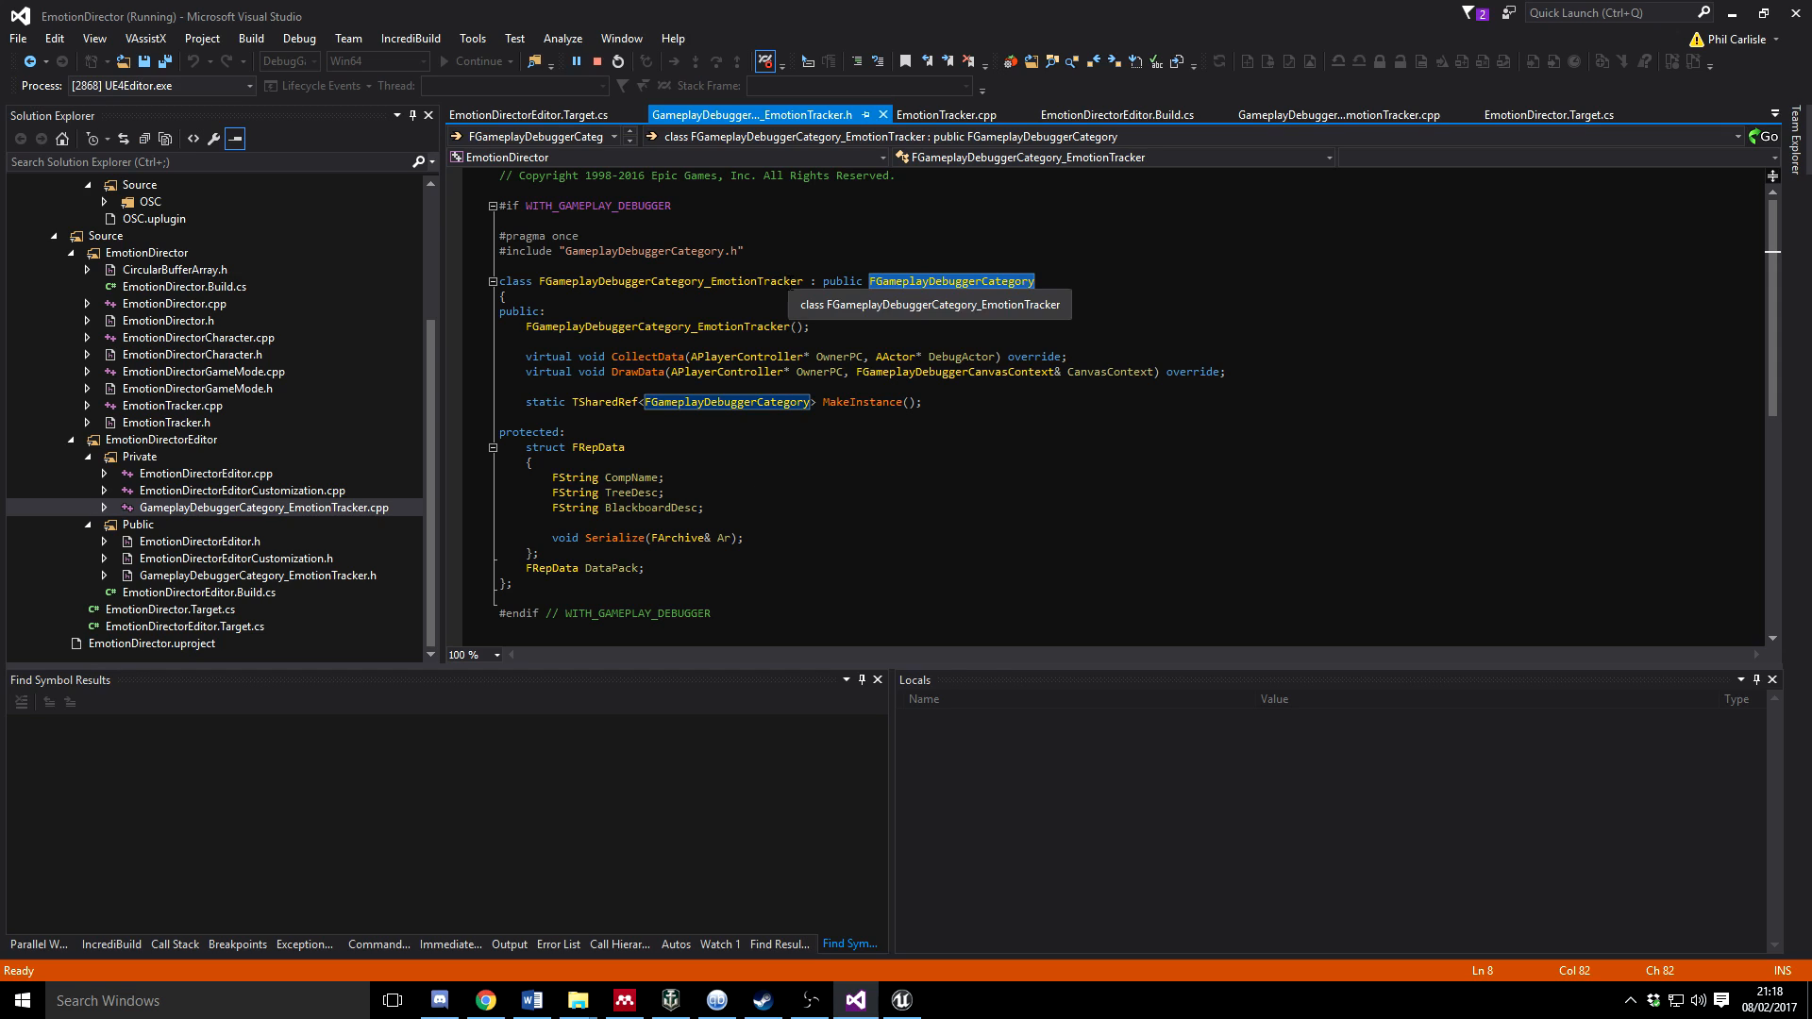